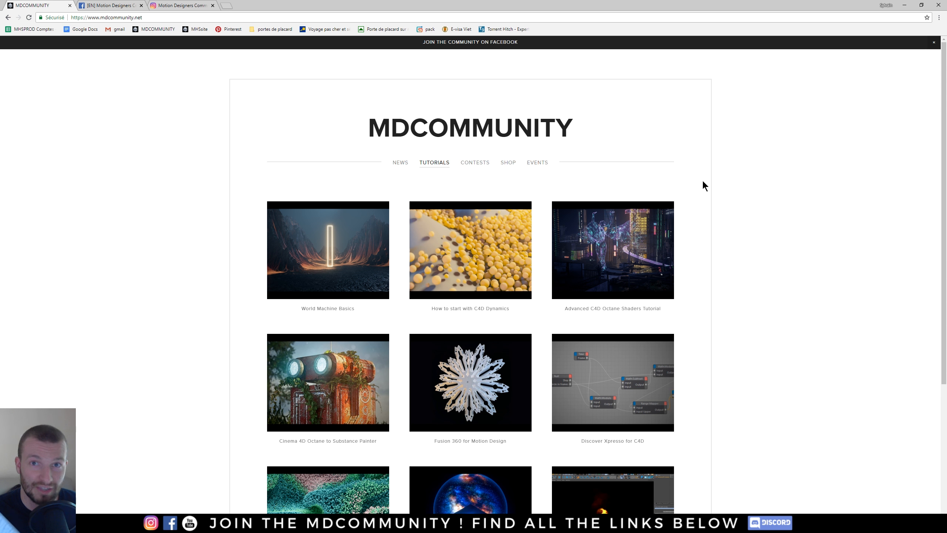
{"action": "mouse_move", "coordinate": [793, 234]}
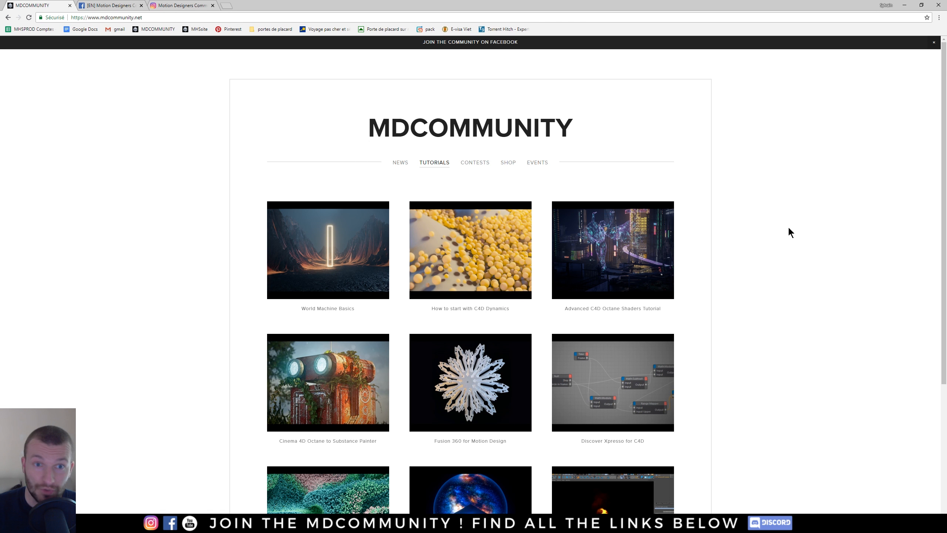
{"action": "mouse_move", "coordinate": [78, 31]}
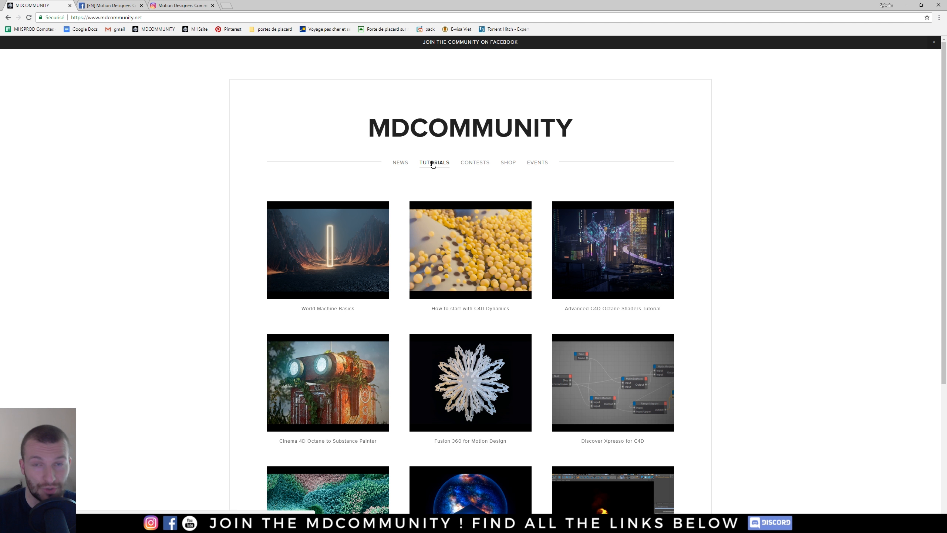
Scroll the Tutorials grid and load the World Machine Basics tutorial page
{"action": "scroll", "scroll_direction": "down", "scroll_amount": 3}
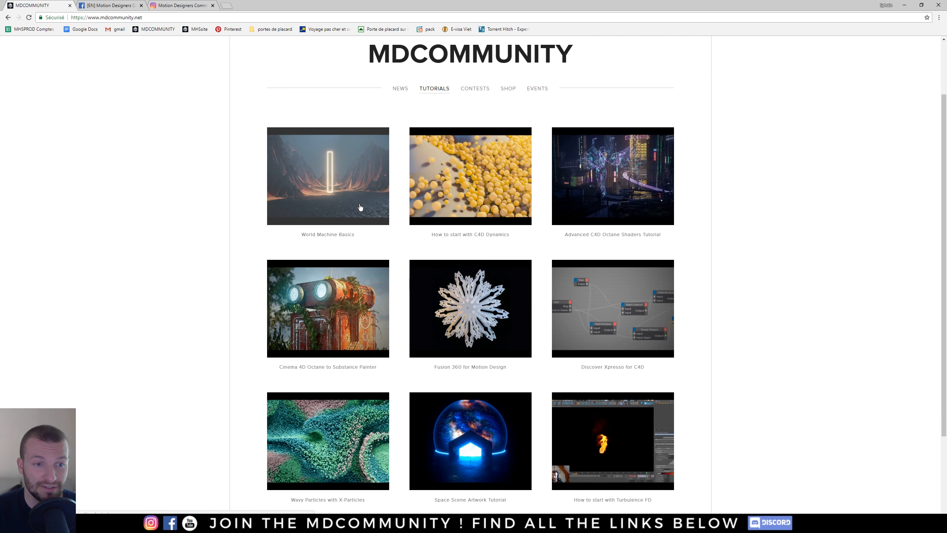
{"action": "left_click", "coordinate": [328, 176]}
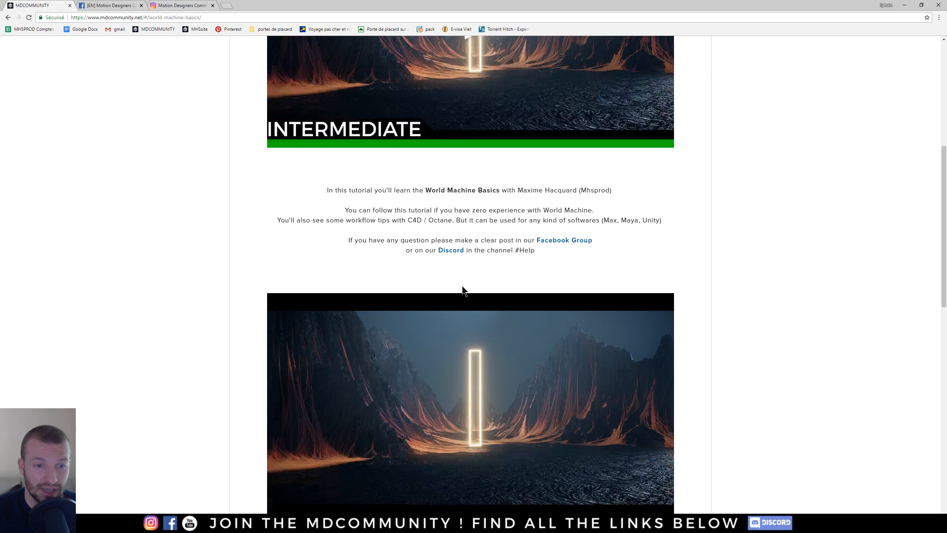
{"action": "mouse_move", "coordinate": [483, 279]}
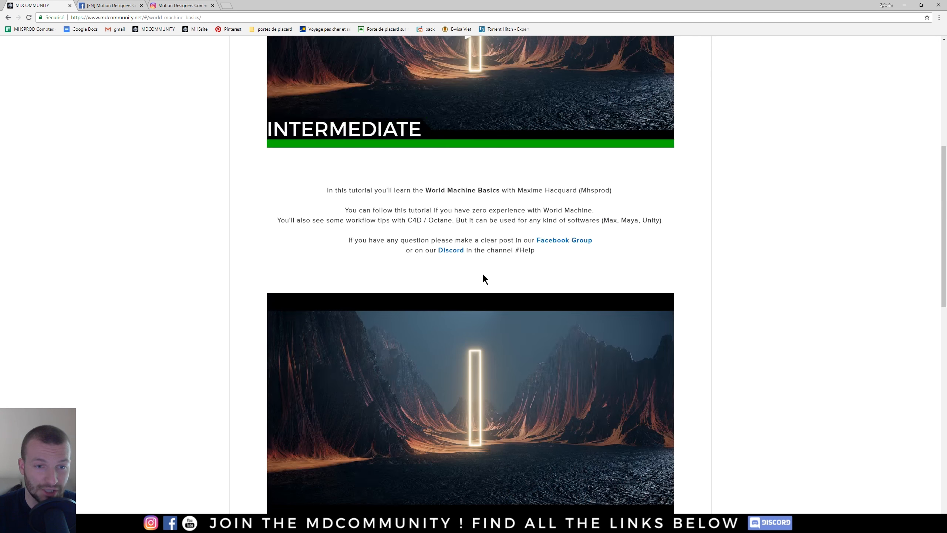
{"action": "scroll", "scroll_direction": "up", "scroll_amount": 3}
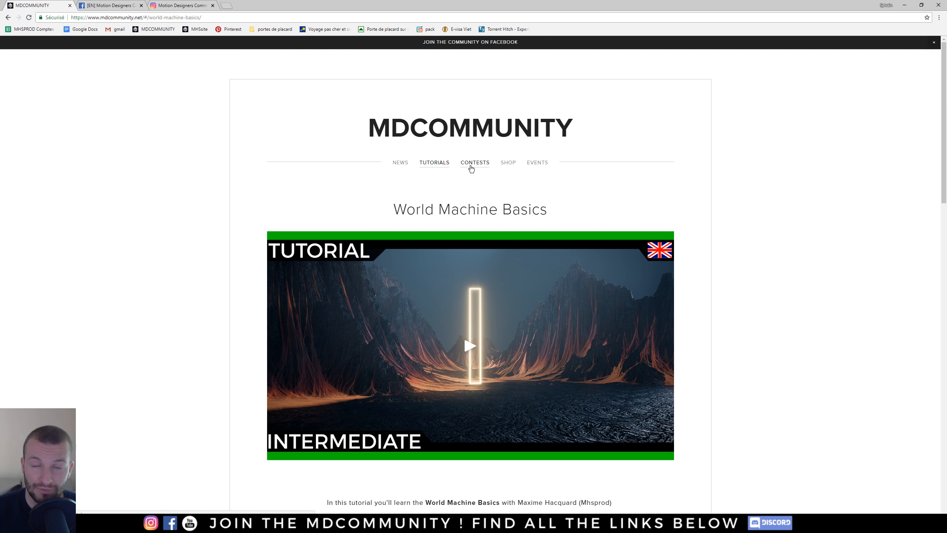
Go to Contests and view the Colored Nature contest details
{"action": "left_click", "coordinate": [475, 162]}
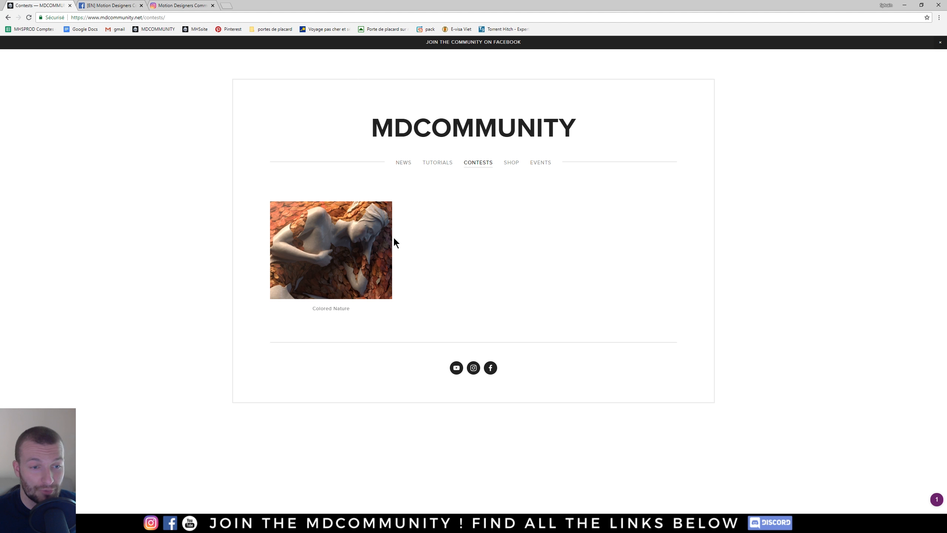
{"action": "mouse_move", "coordinate": [343, 319]}
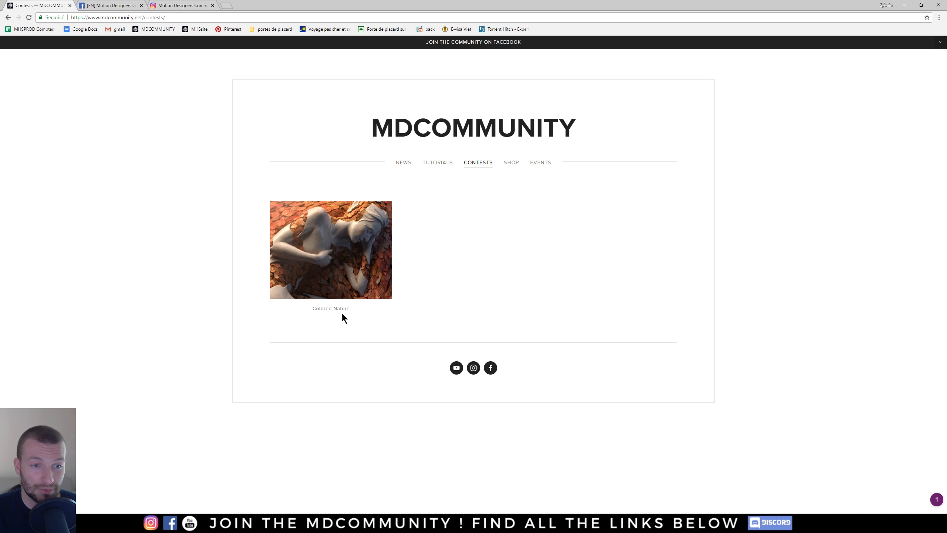
{"action": "left_click", "coordinate": [330, 249]}
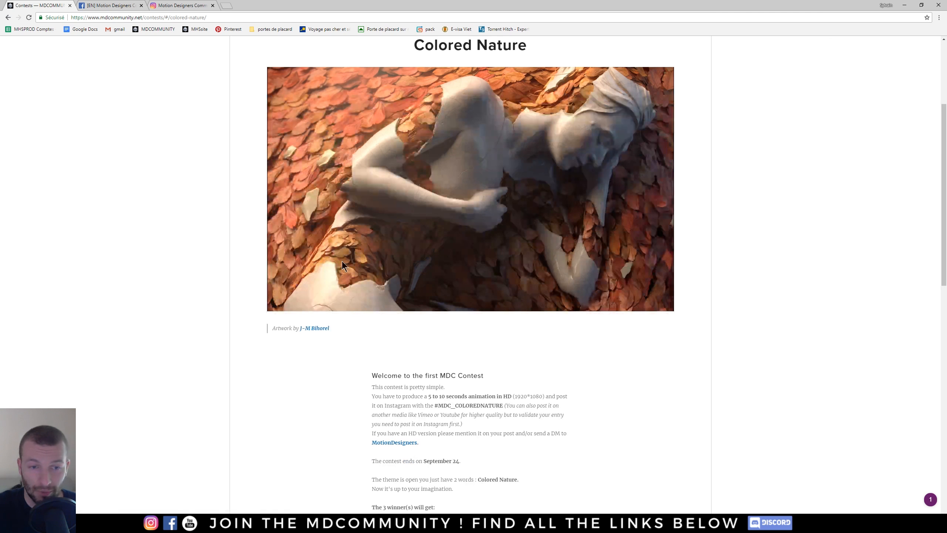
{"action": "scroll", "scroll_direction": "down", "scroll_amount": 3}
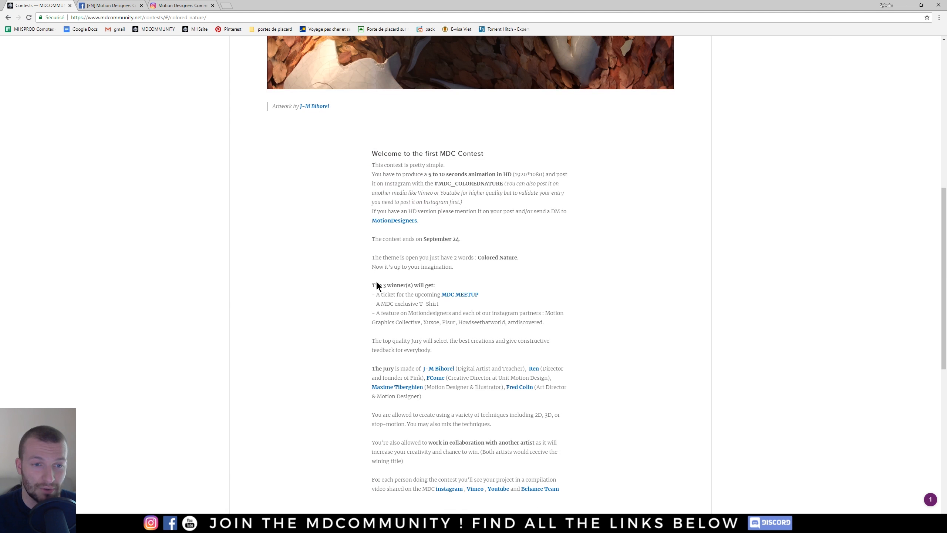
{"action": "scroll", "scroll_direction": "up", "scroll_amount": 3}
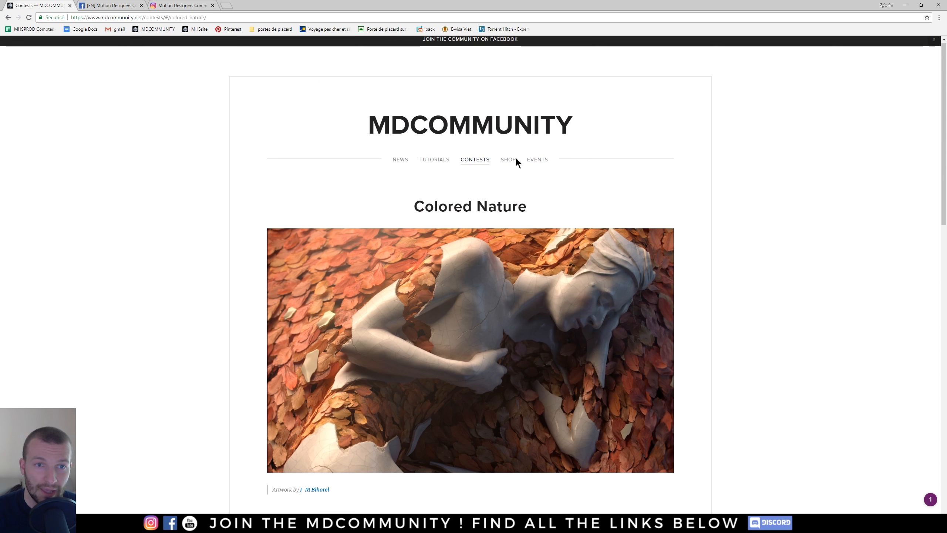
Go to the Shop and show The French Monkey Bundles with TFMSTYLE products
{"action": "left_click", "coordinate": [507, 159]}
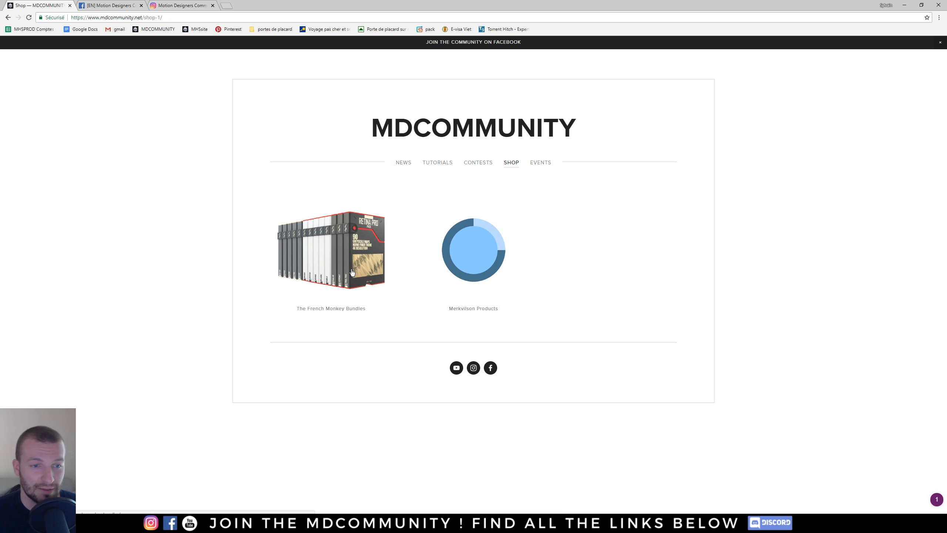
{"action": "left_click", "coordinate": [331, 250]}
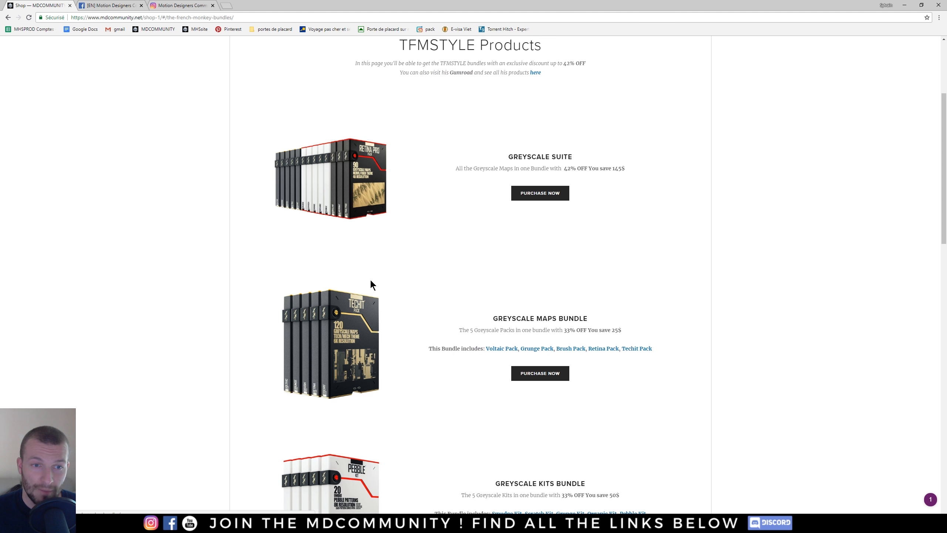
{"action": "double_click", "coordinate": [580, 168]}
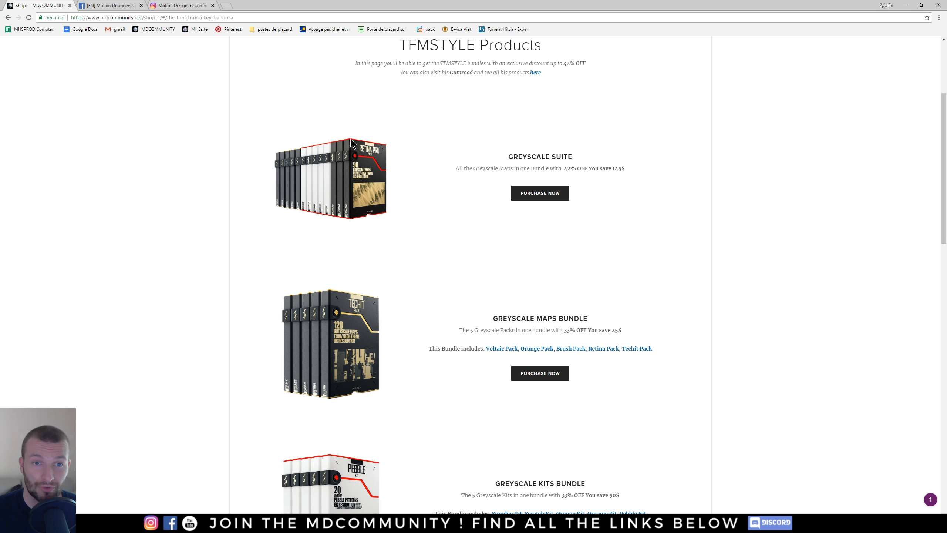
Switch to the [EN] Motion Designers Community Facebook tab and scroll the group feed
{"action": "left_click", "coordinate": [108, 5]}
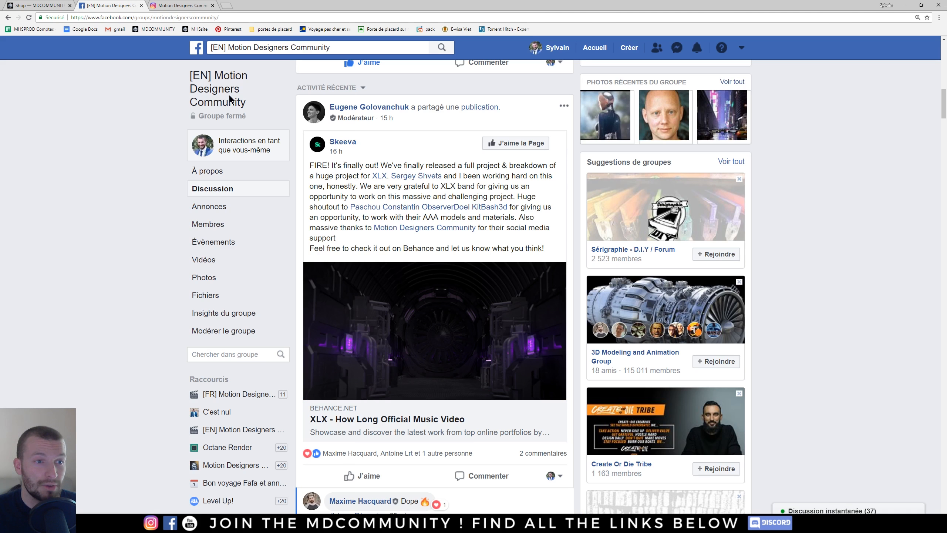
{"action": "scroll", "scroll_direction": "up", "scroll_amount": 3}
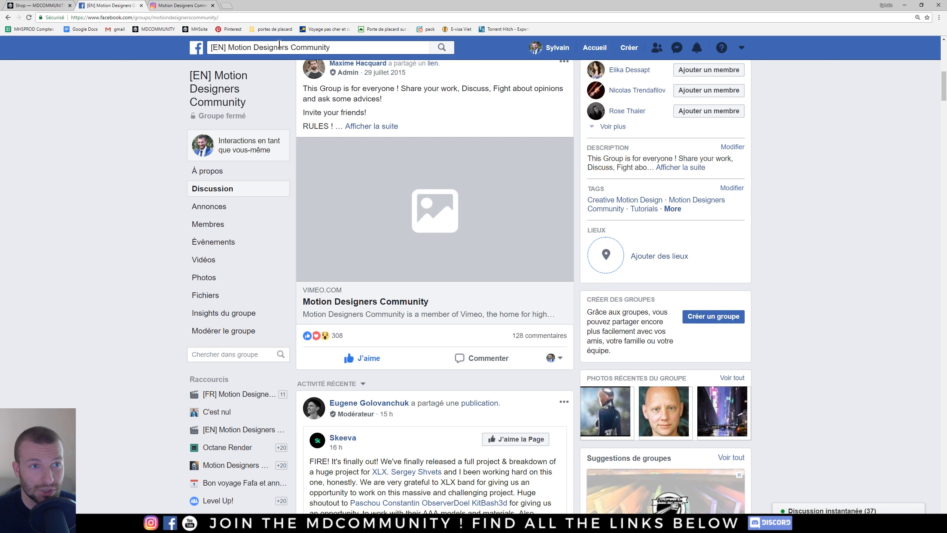
{"action": "scroll", "scroll_direction": "down", "scroll_amount": 3}
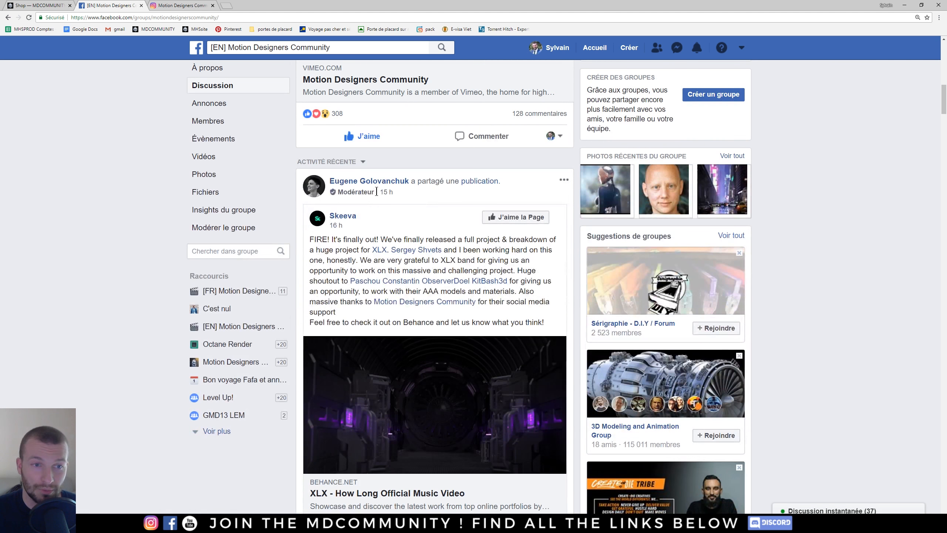
{"action": "scroll", "scroll_direction": "down", "scroll_amount": 3}
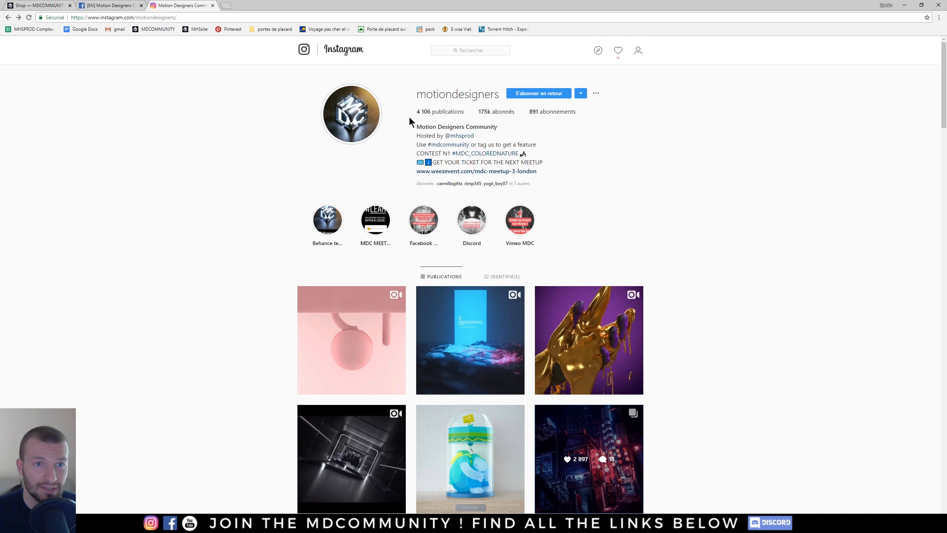
{"action": "mouse_move", "coordinate": [451, 97]}
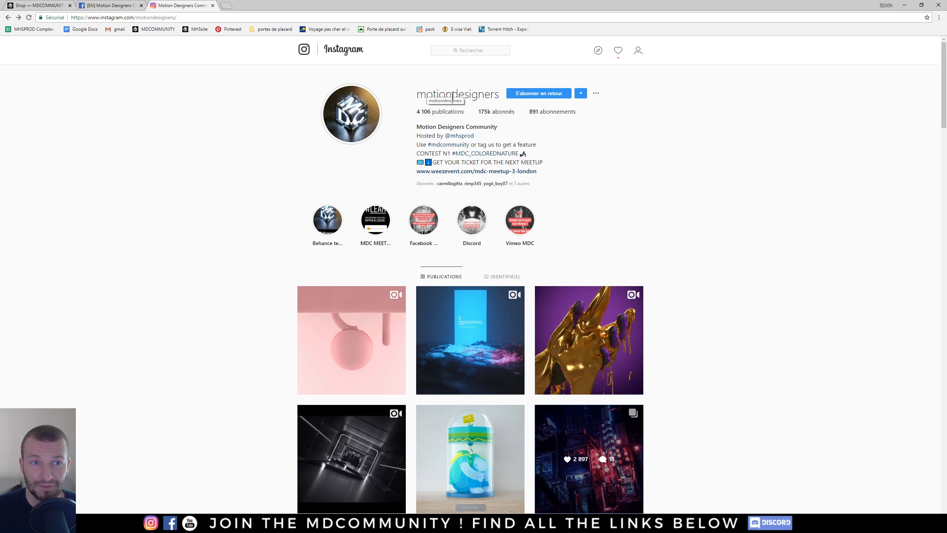
{"action": "mouse_move", "coordinate": [369, 128]}
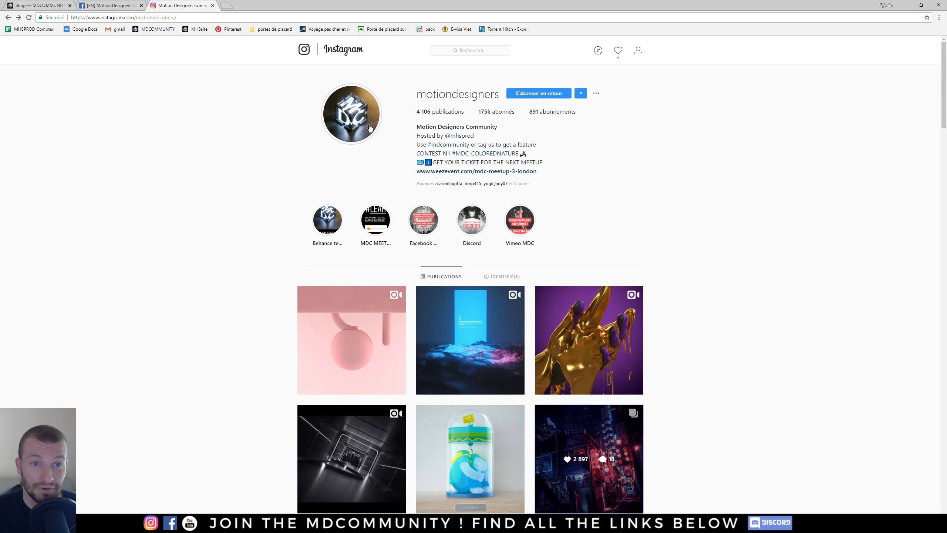
{"action": "mouse_move", "coordinate": [425, 147]}
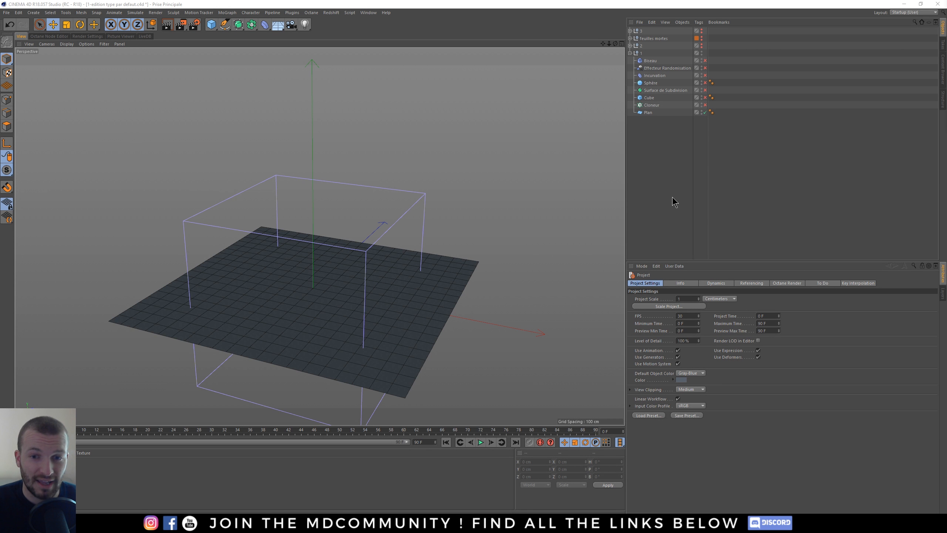
{"action": "mouse_move", "coordinate": [676, 186]}
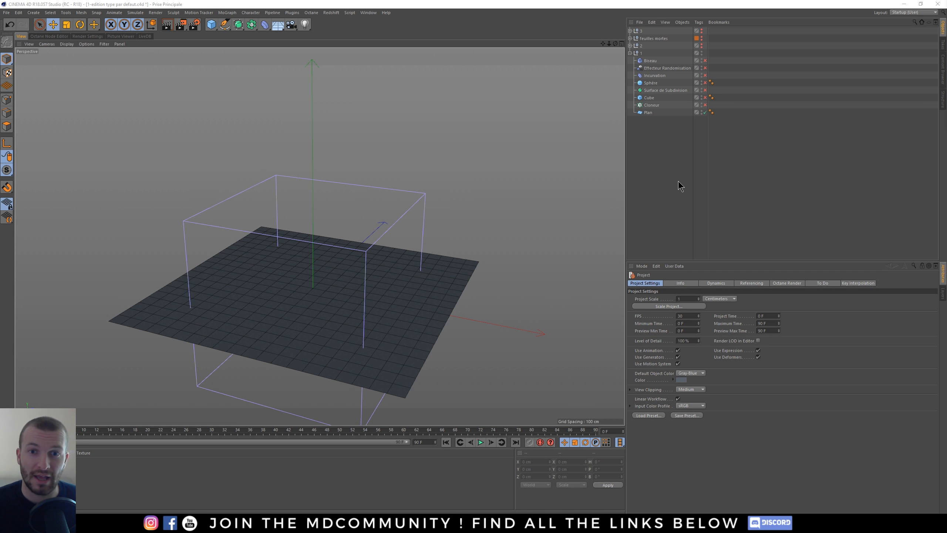
Select the 400 × 400 cm plane and store its settings as the default via Edit > Set As Default
{"action": "left_click", "coordinate": [648, 112]}
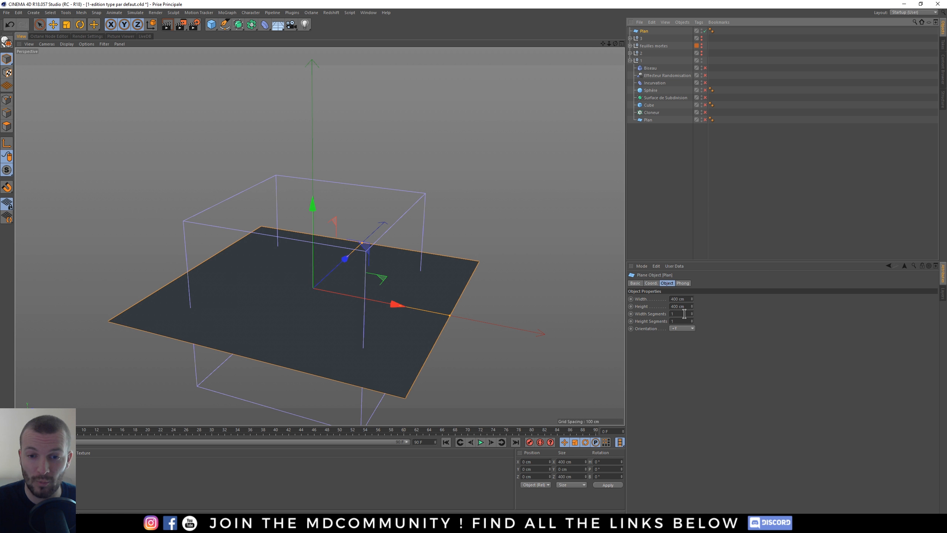
{"action": "left_click", "coordinate": [673, 313]}
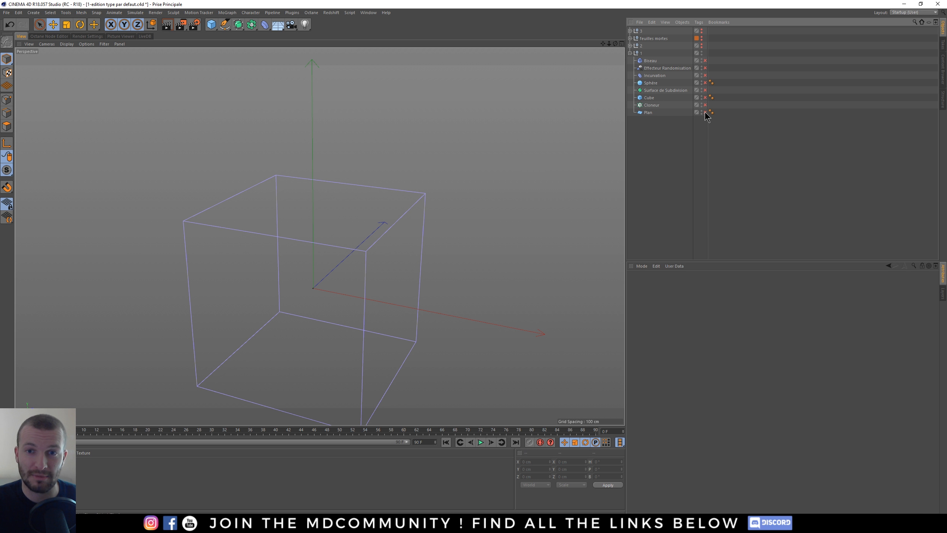
{"action": "left_click", "coordinate": [648, 112]}
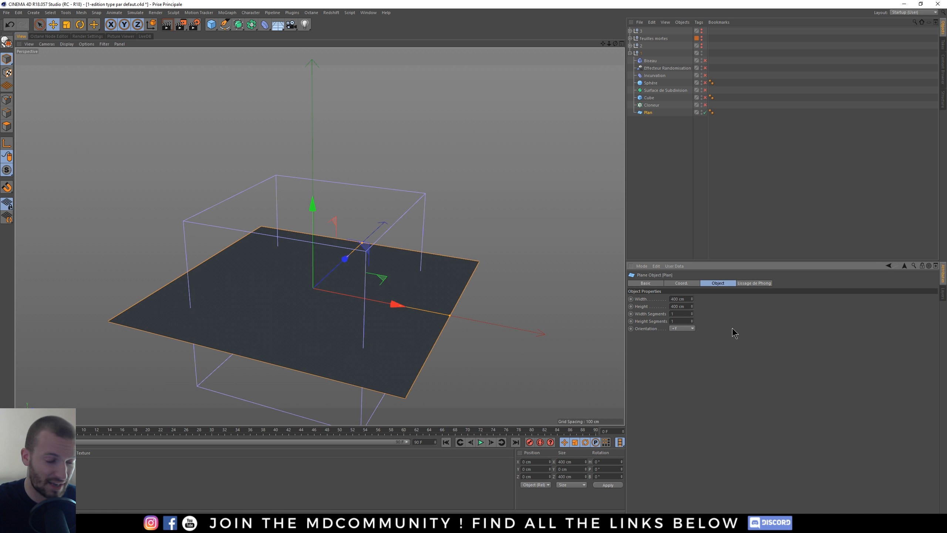
{"action": "mouse_move", "coordinate": [732, 331]}
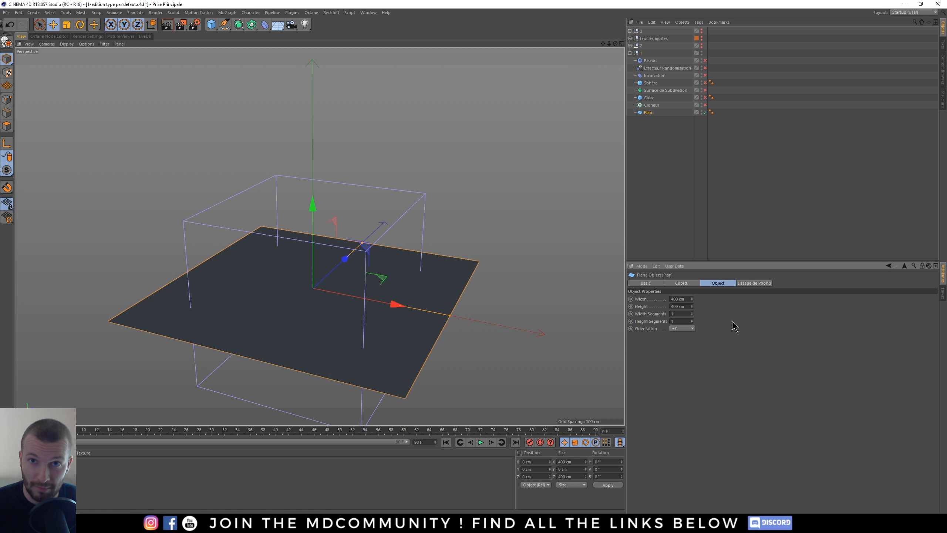
{"action": "left_click", "coordinate": [655, 266]}
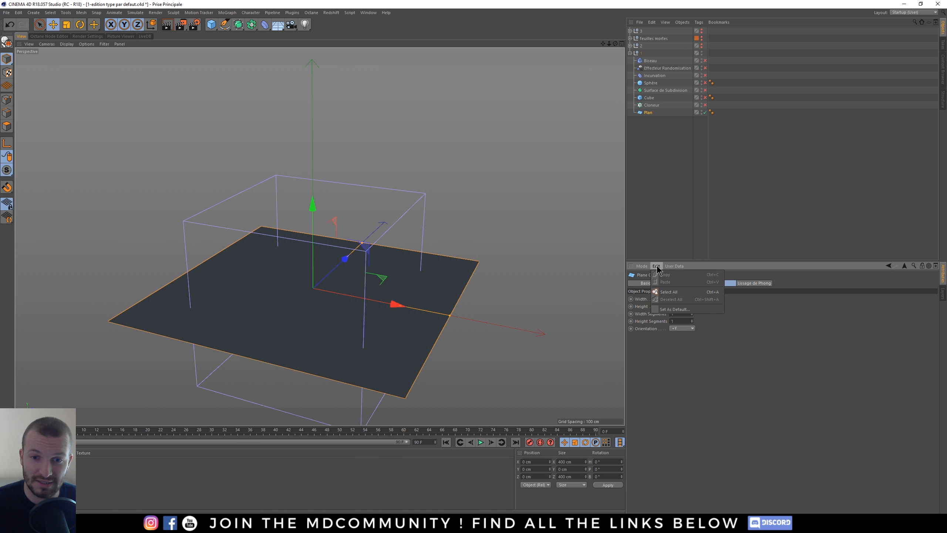
{"action": "mouse_move", "coordinate": [672, 309]}
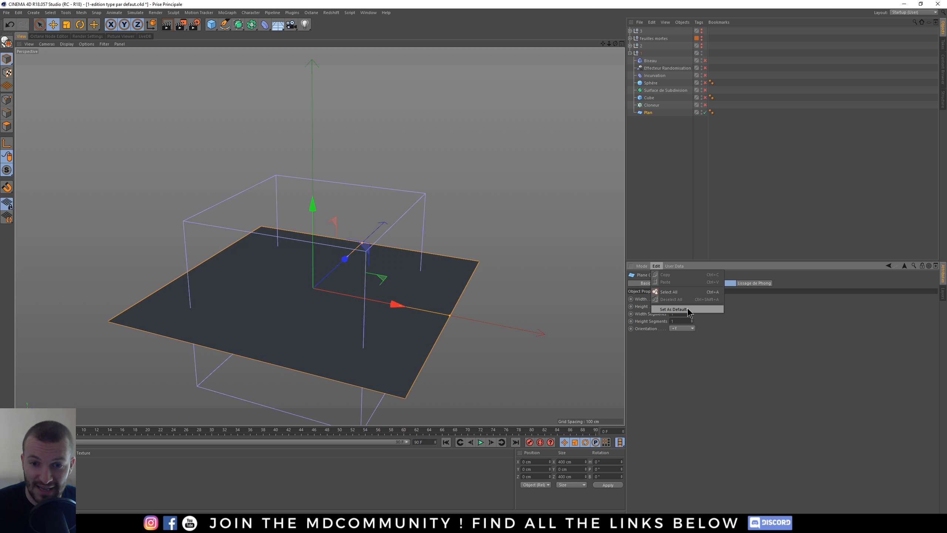
{"action": "left_click", "coordinate": [670, 308]}
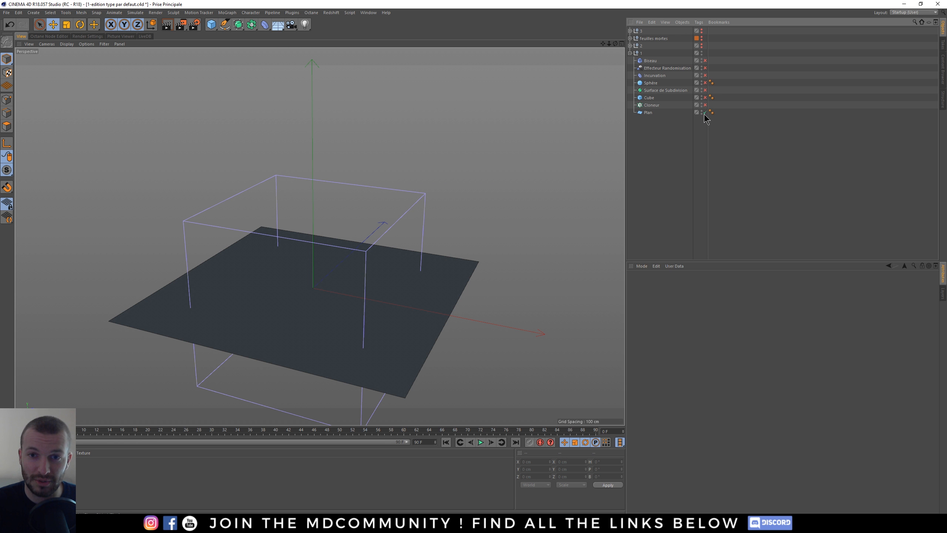
Select the Cloner and zero its Y offset between clones
{"action": "left_click", "coordinate": [710, 112]}
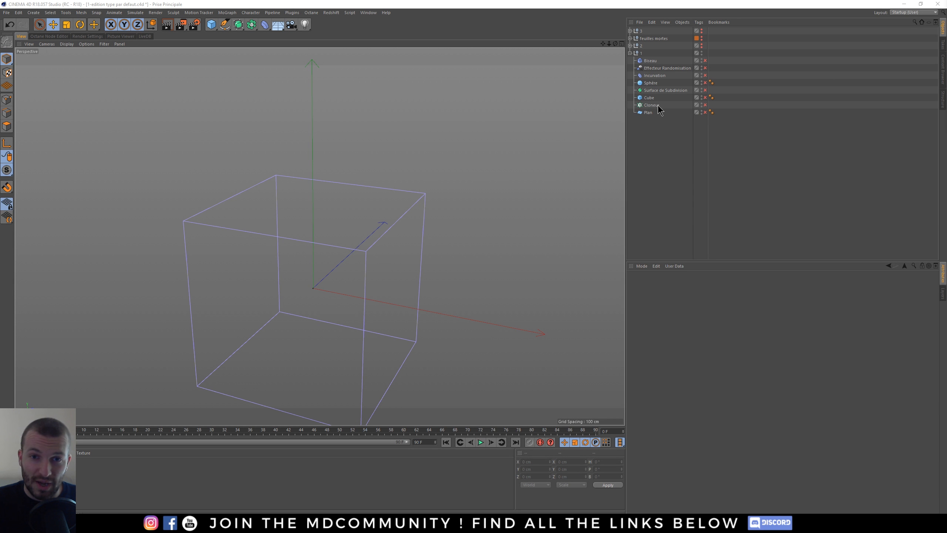
{"action": "mouse_move", "coordinate": [707, 111]}
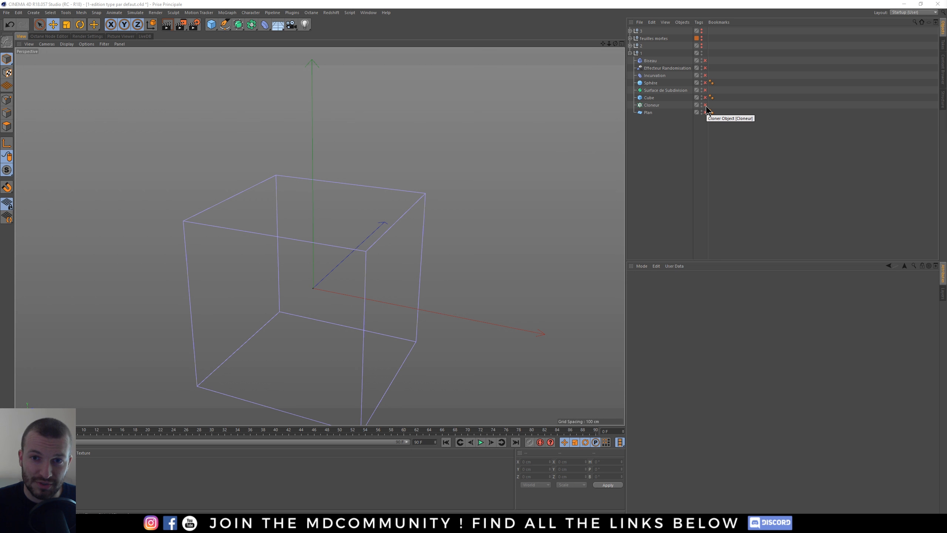
{"action": "left_click", "coordinate": [651, 104]}
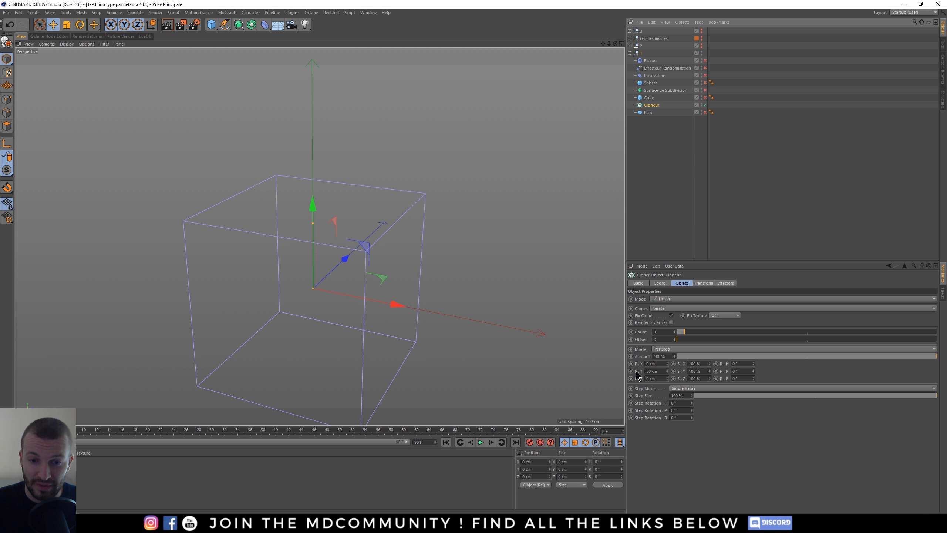
{"action": "triple_click", "coordinate": [652, 370]}
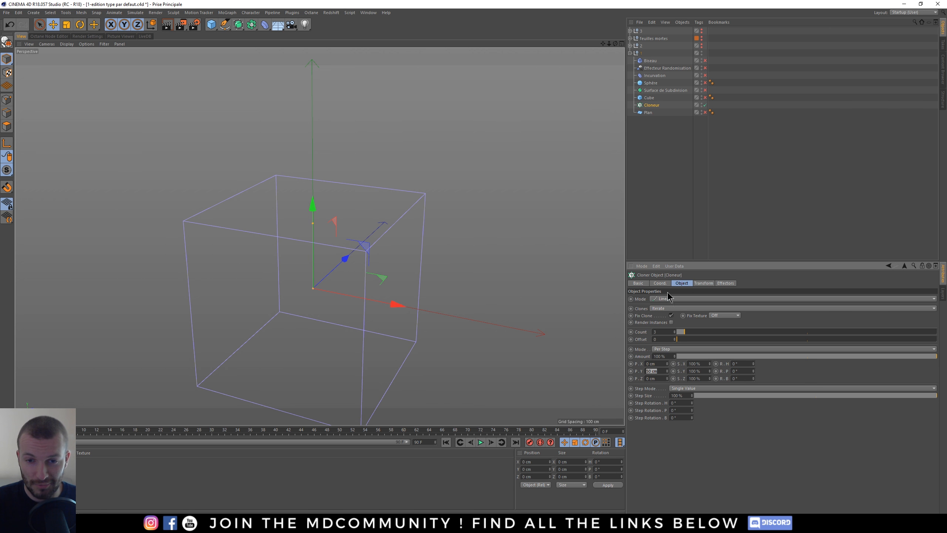
{"action": "mouse_move", "coordinate": [743, 439]}
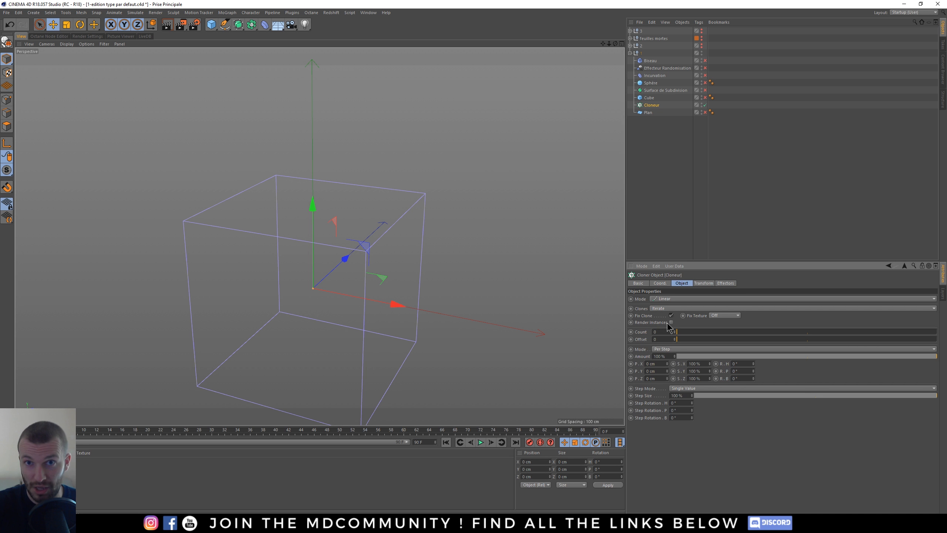
{"action": "mouse_move", "coordinate": [579, 264]}
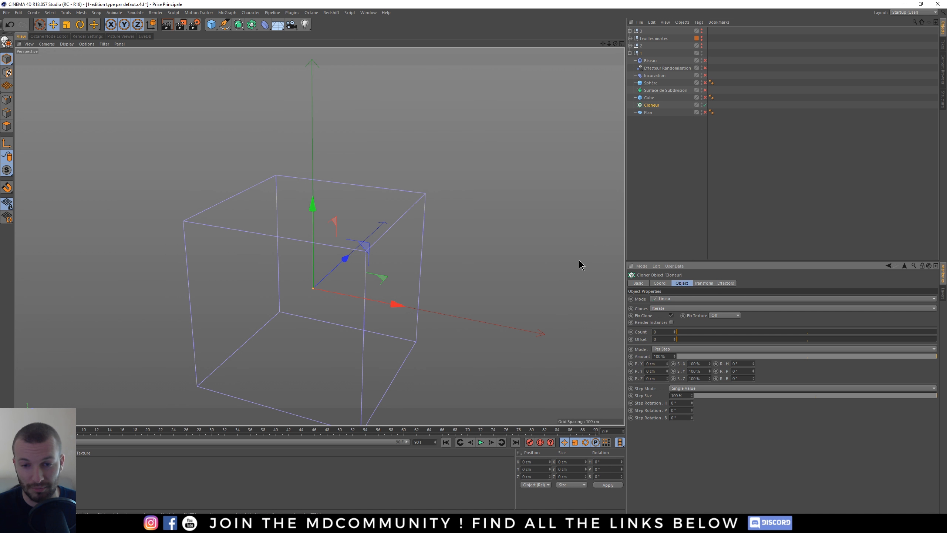
{"action": "mouse_move", "coordinate": [617, 348]}
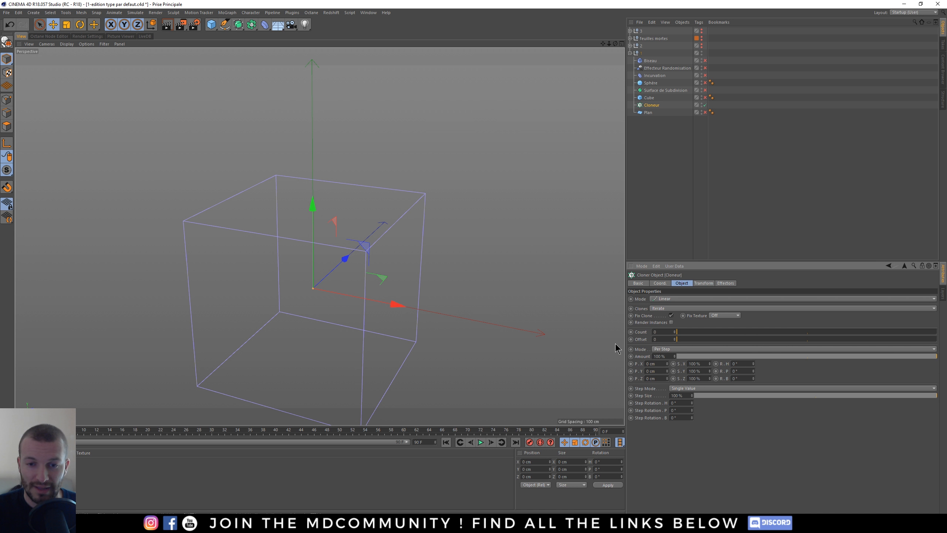
{"action": "mouse_move", "coordinate": [664, 322]}
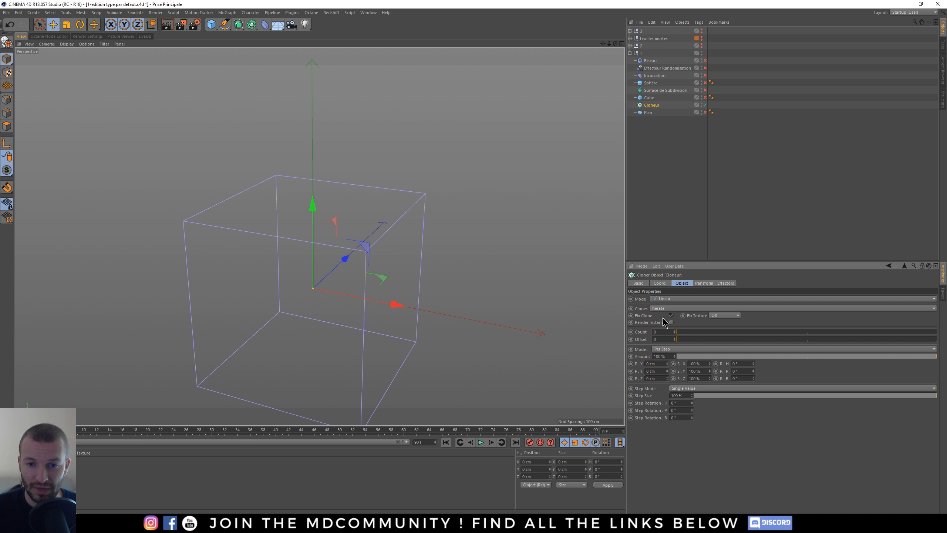
{"action": "mouse_move", "coordinate": [664, 327]}
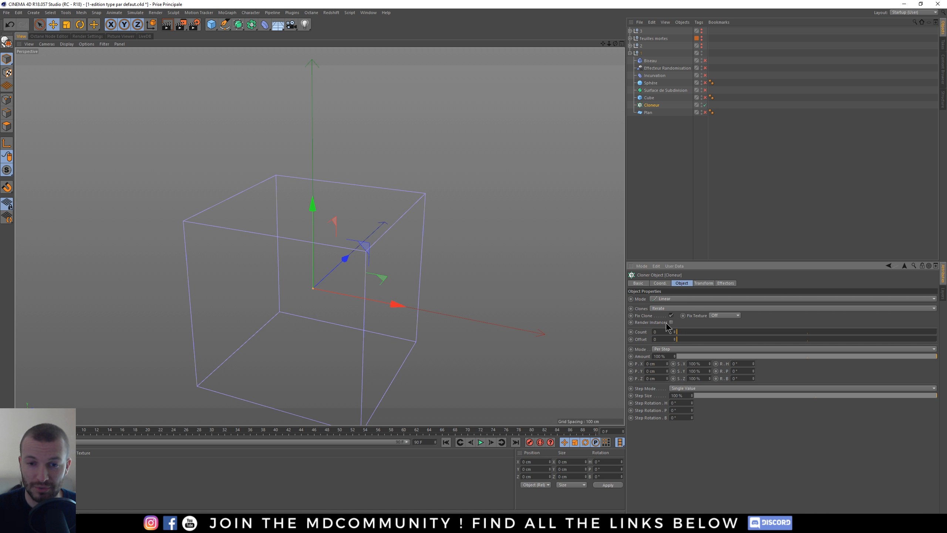
{"action": "mouse_move", "coordinate": [664, 326]}
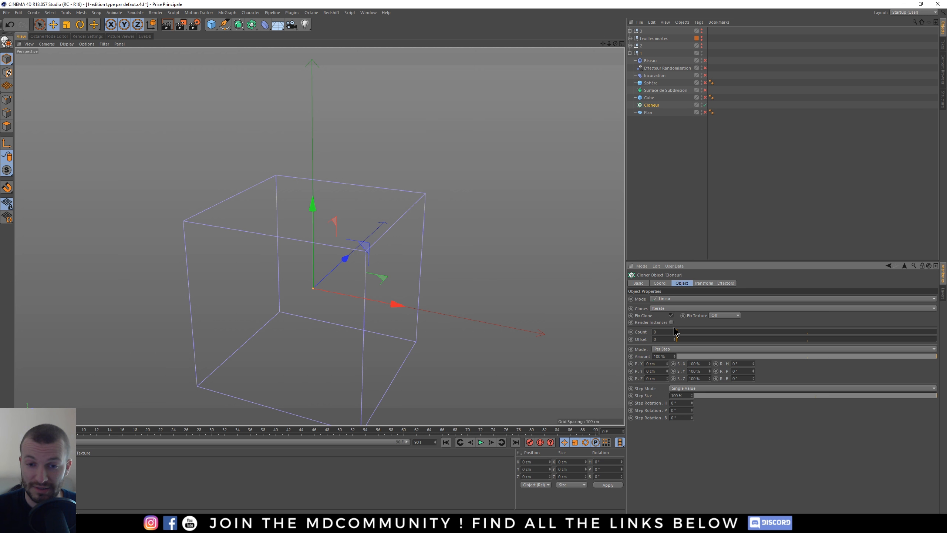
Browse the cloning modes, leave the Cloner on Linear, then select the Cube
{"action": "left_click", "coordinate": [664, 298]}
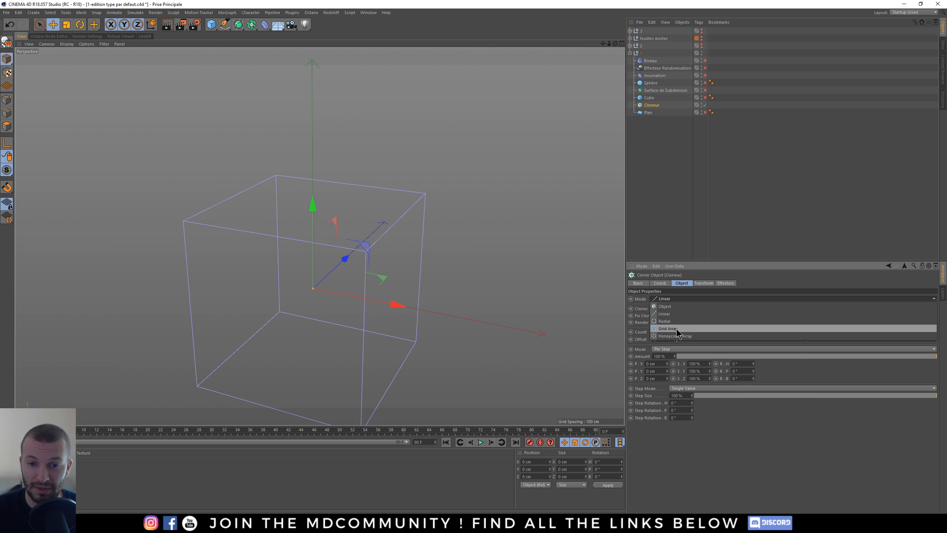
{"action": "left_click", "coordinate": [663, 306]}
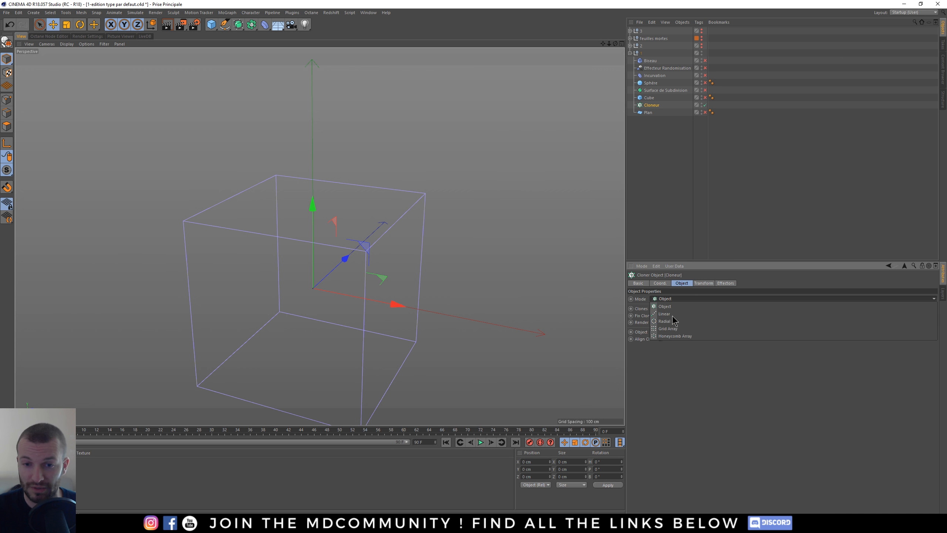
{"action": "left_click", "coordinate": [663, 313]}
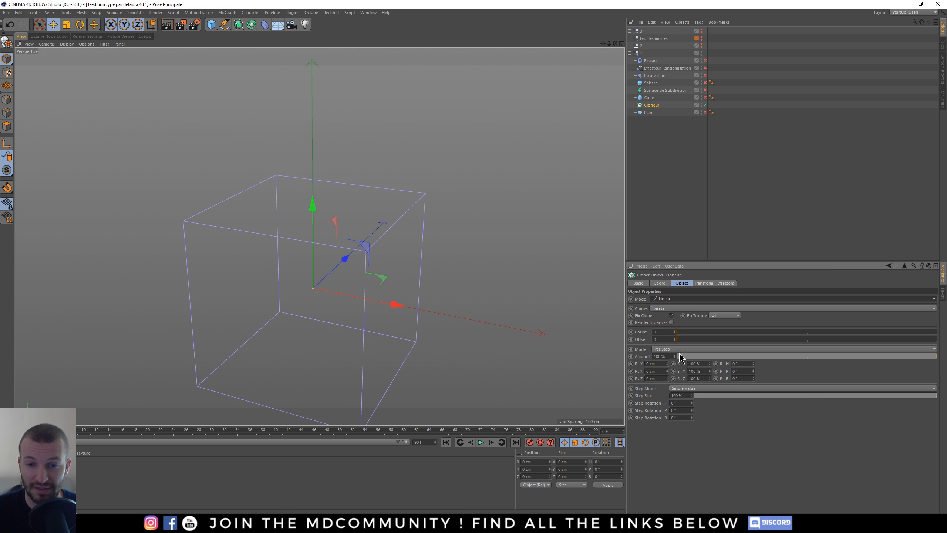
{"action": "left_click", "coordinate": [656, 266]}
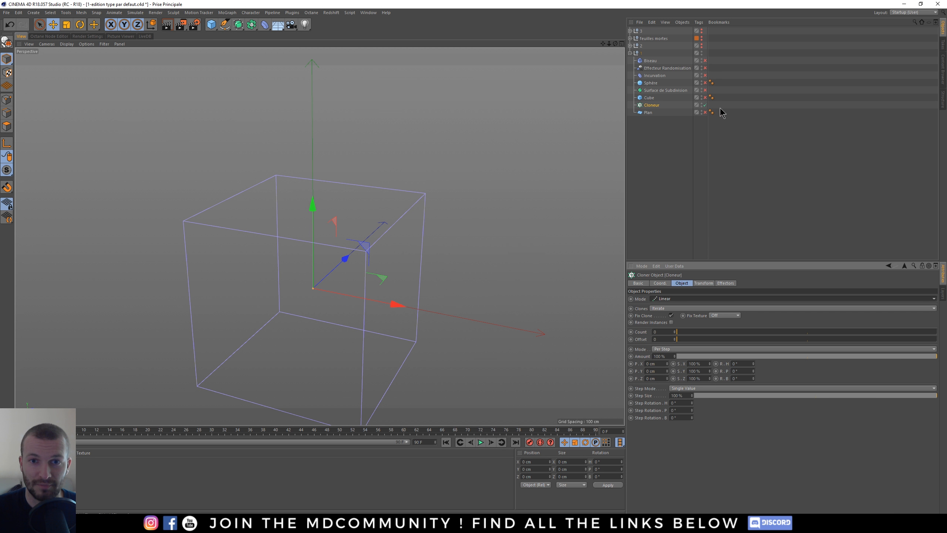
{"action": "mouse_move", "coordinate": [707, 103]}
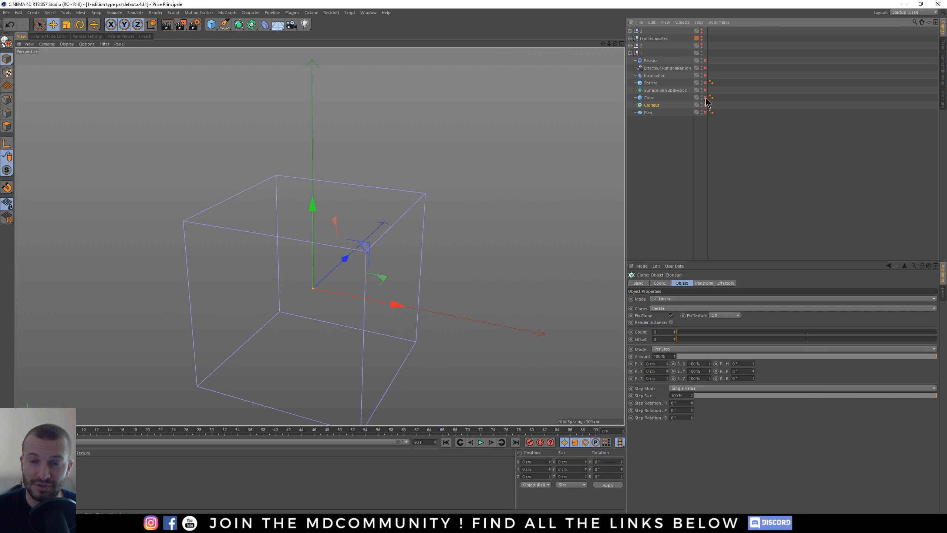
{"action": "left_click", "coordinate": [650, 97]}
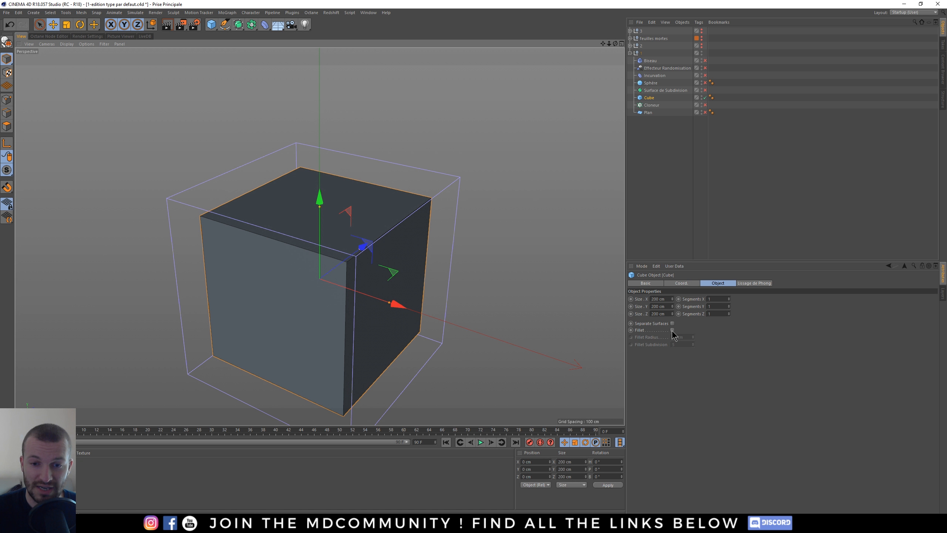
Enable a 1 cm Fillet on the cube, confirm it as the default cube, then hide it
{"action": "left_click", "coordinate": [671, 330]}
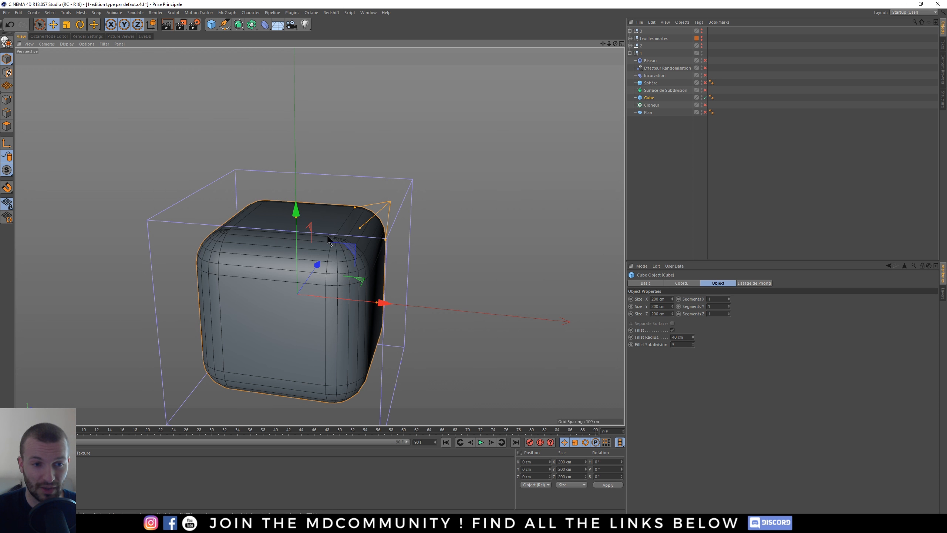
{"action": "triple_click", "coordinate": [679, 337]}
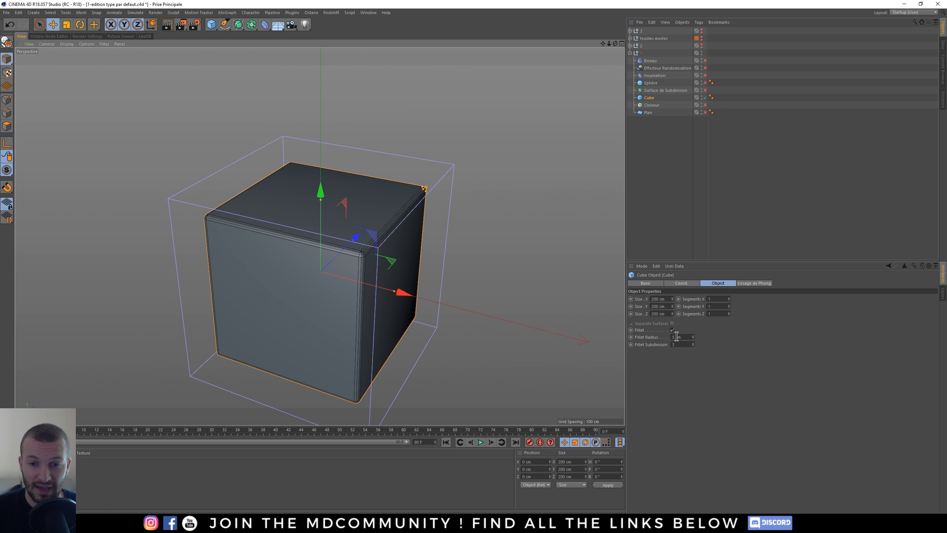
{"action": "left_click", "coordinate": [672, 330]}
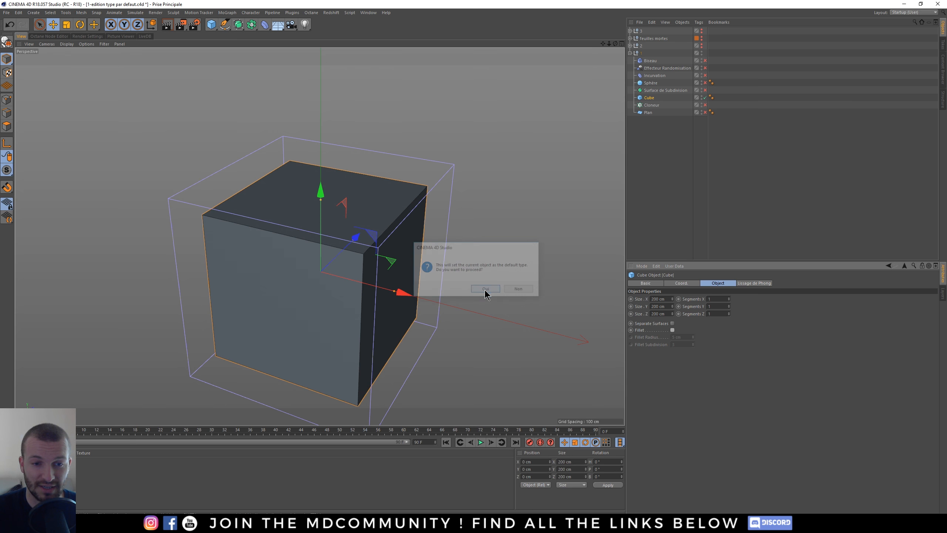
{"action": "left_click", "coordinate": [485, 288]}
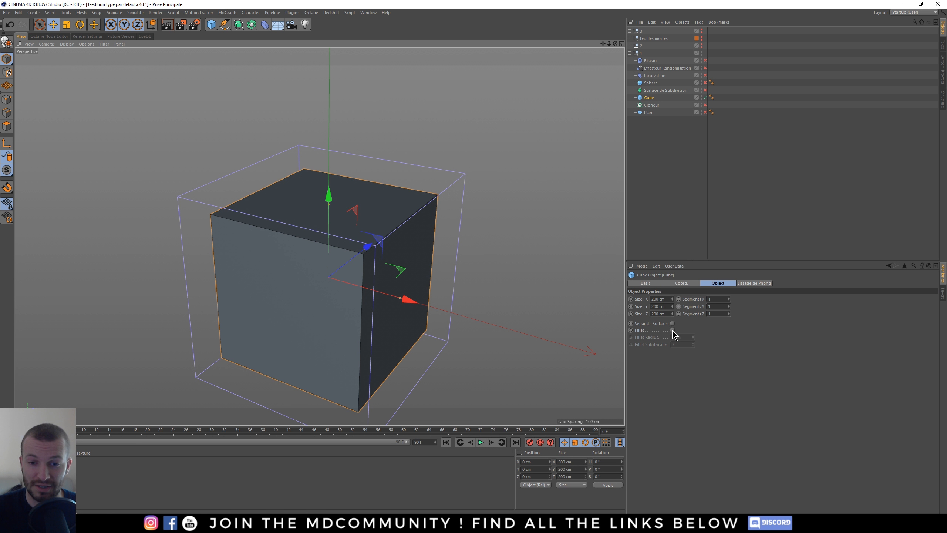
{"action": "left_click", "coordinate": [671, 330]}
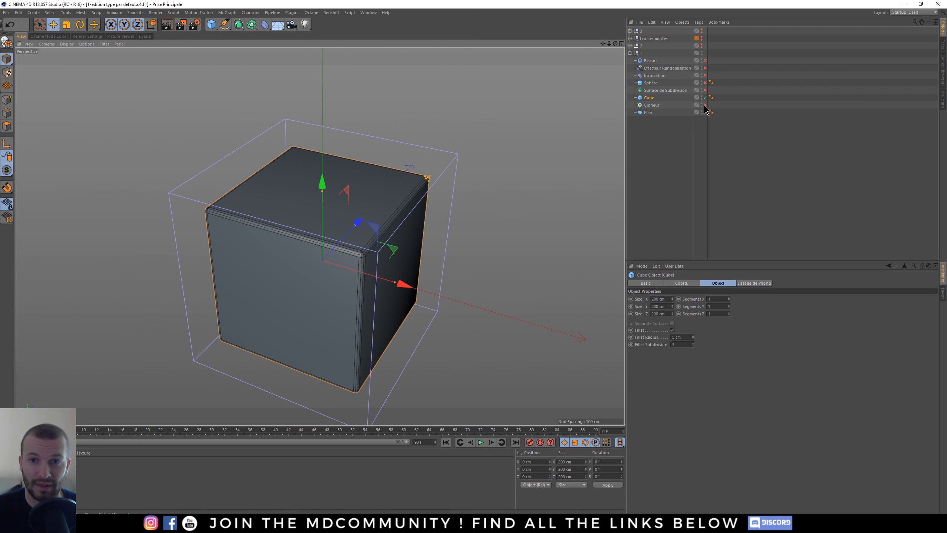
{"action": "left_click", "coordinate": [705, 97]}
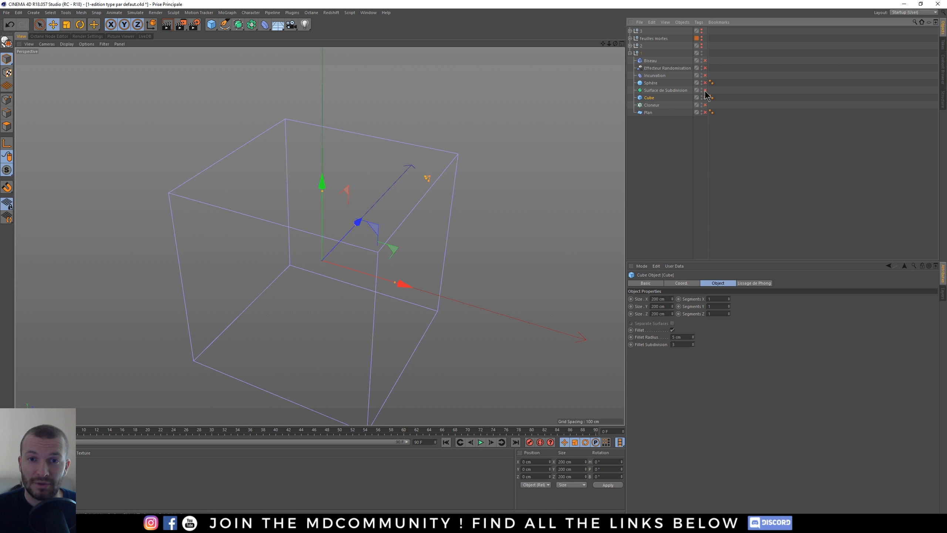
Switch off the cube's fillet and set the Subdivision Surface to 2 editor and render subdivisions
{"action": "left_click", "coordinate": [665, 90]}
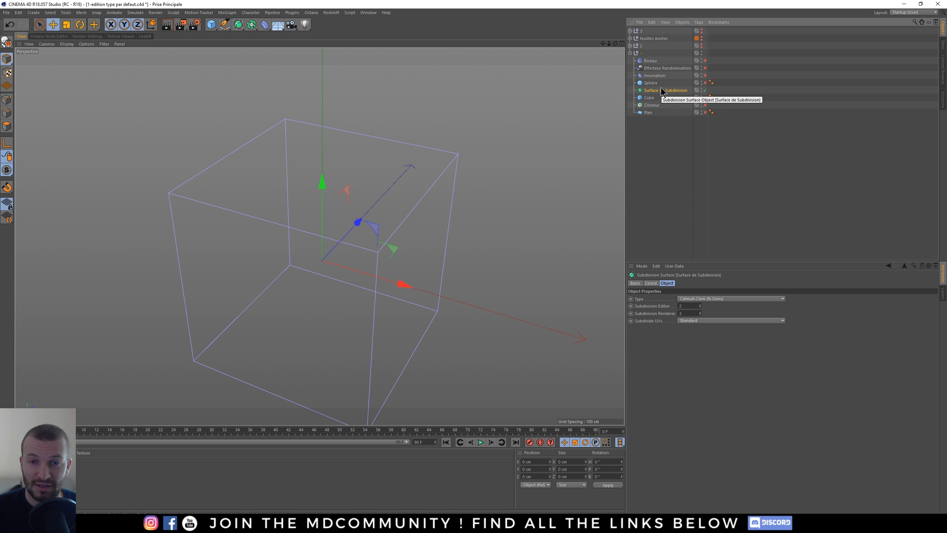
{"action": "mouse_move", "coordinate": [676, 311]}
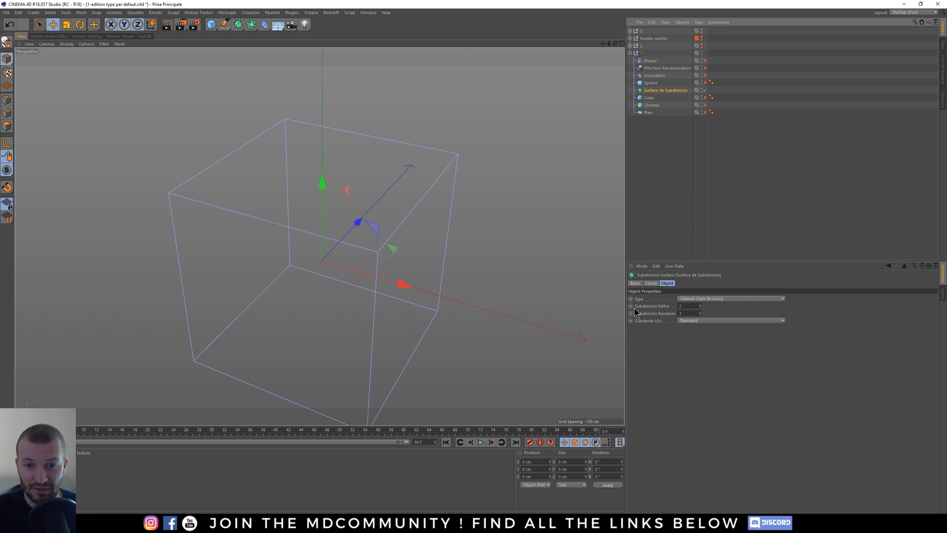
{"action": "mouse_move", "coordinate": [641, 312]}
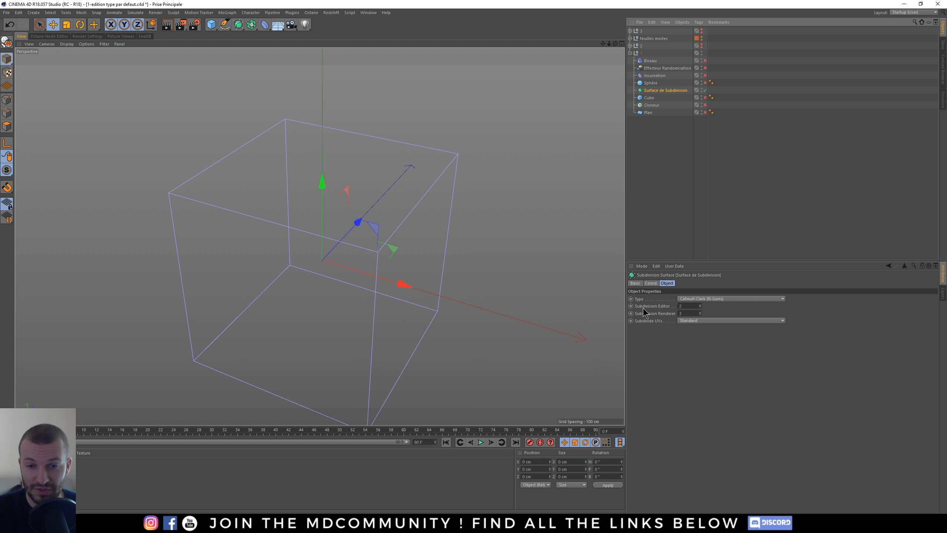
{"action": "mouse_move", "coordinate": [387, 218]}
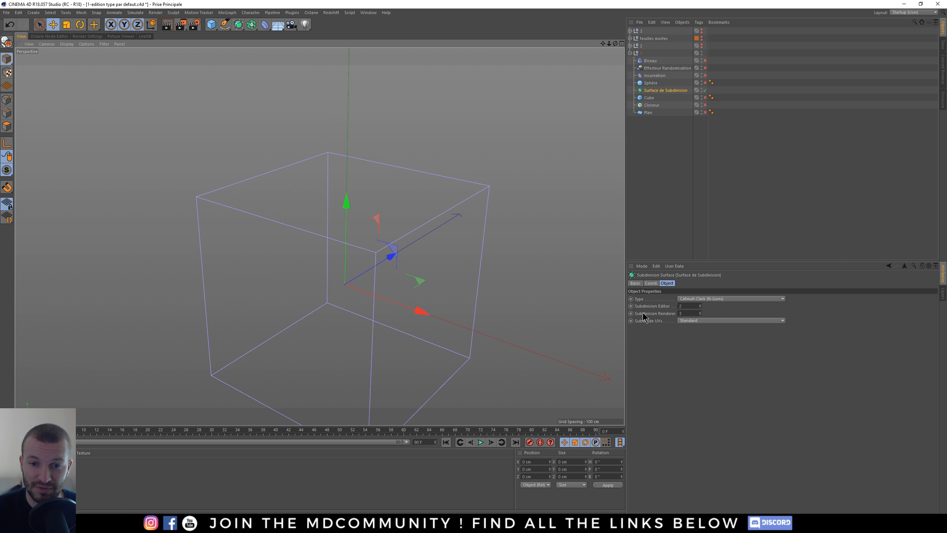
{"action": "mouse_move", "coordinate": [184, 21]}
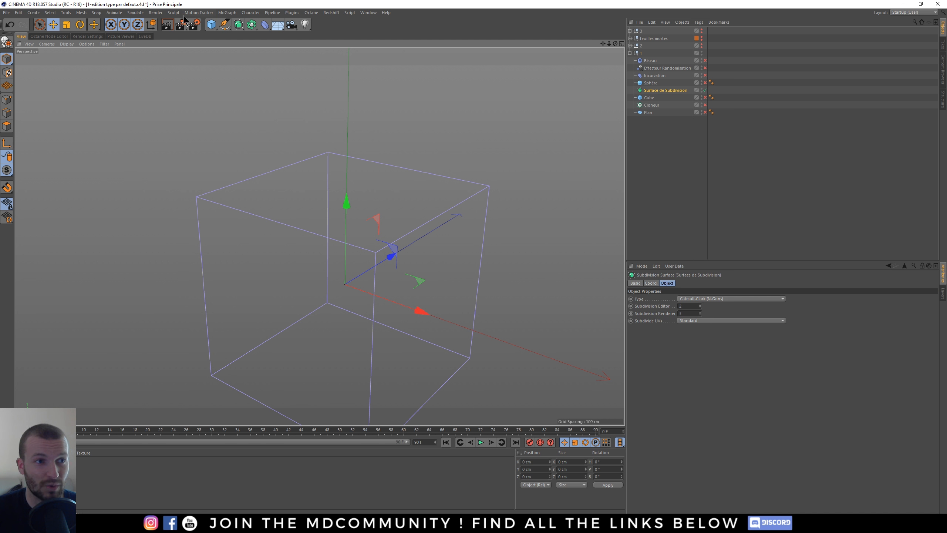
{"action": "mouse_move", "coordinate": [190, 24]}
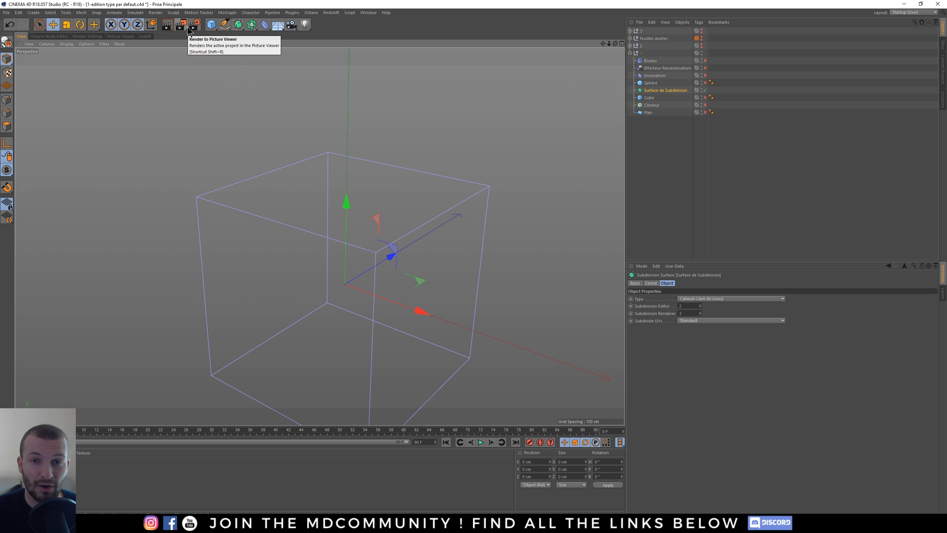
{"action": "mouse_move", "coordinate": [665, 90]}
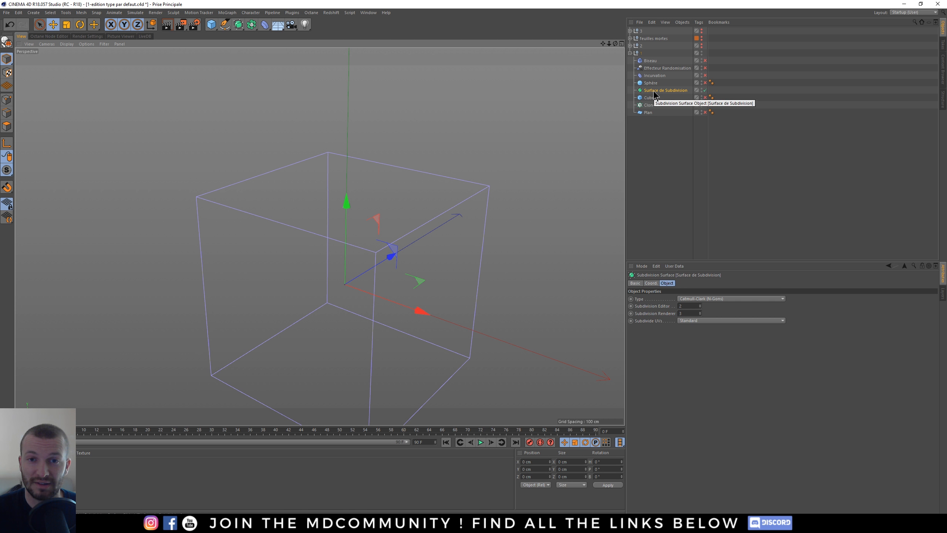
{"action": "mouse_move", "coordinate": [651, 98]}
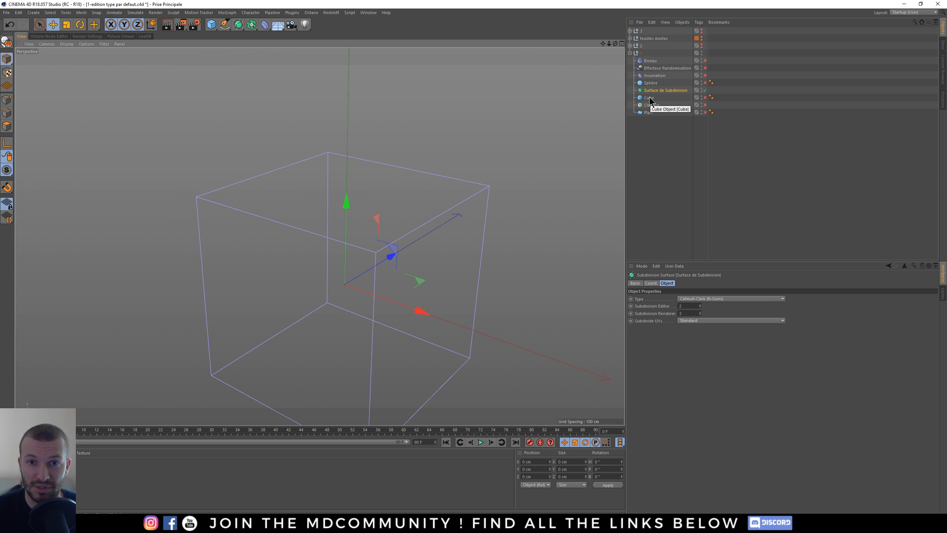
{"action": "left_click", "coordinate": [652, 97]}
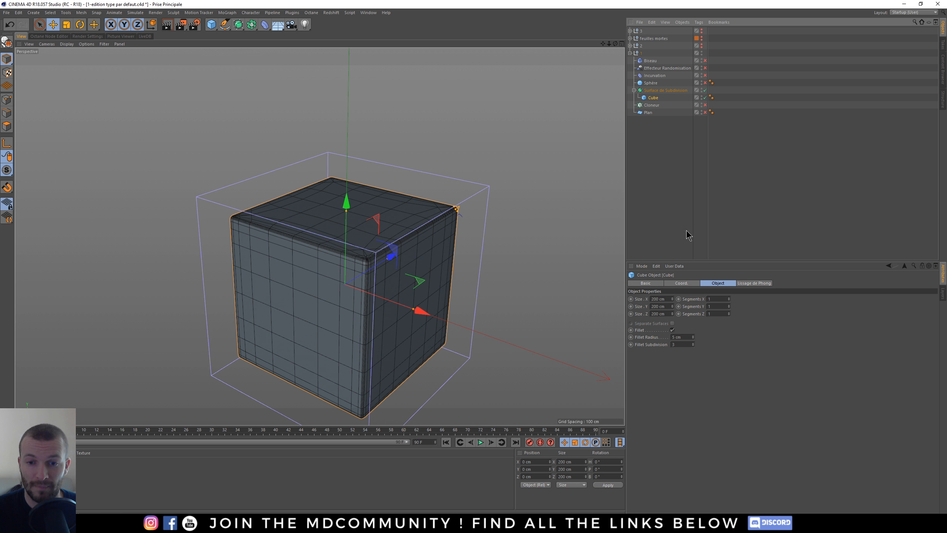
{"action": "left_click", "coordinate": [665, 90]}
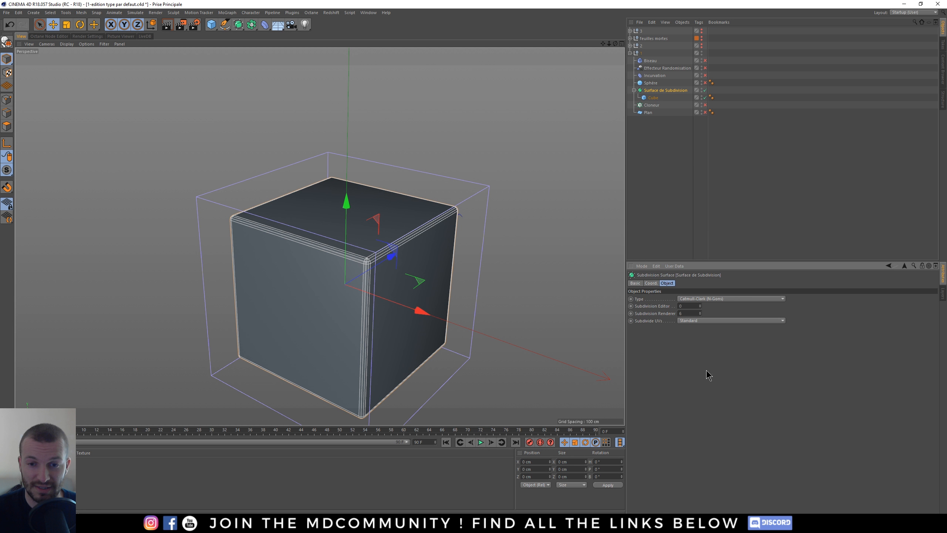
{"action": "left_click", "coordinate": [653, 97]}
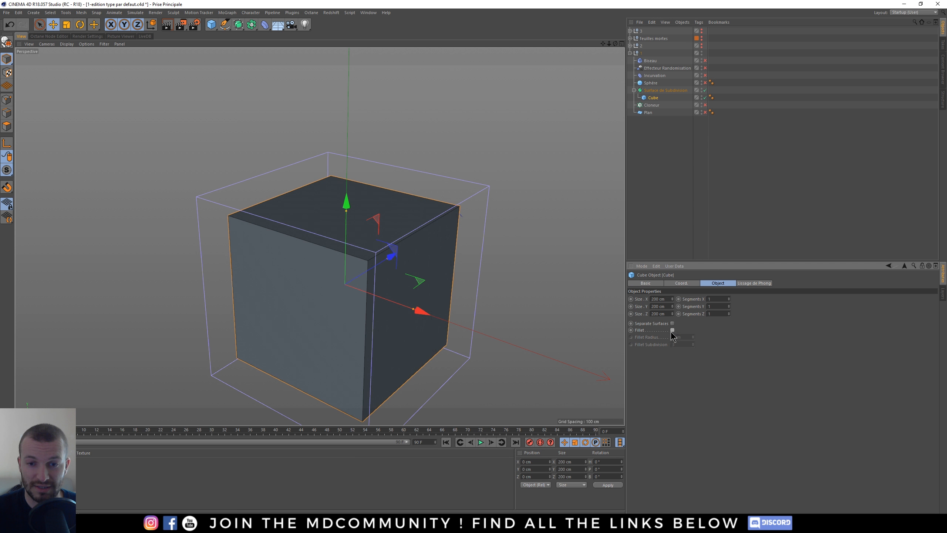
{"action": "left_click", "coordinate": [664, 90]}
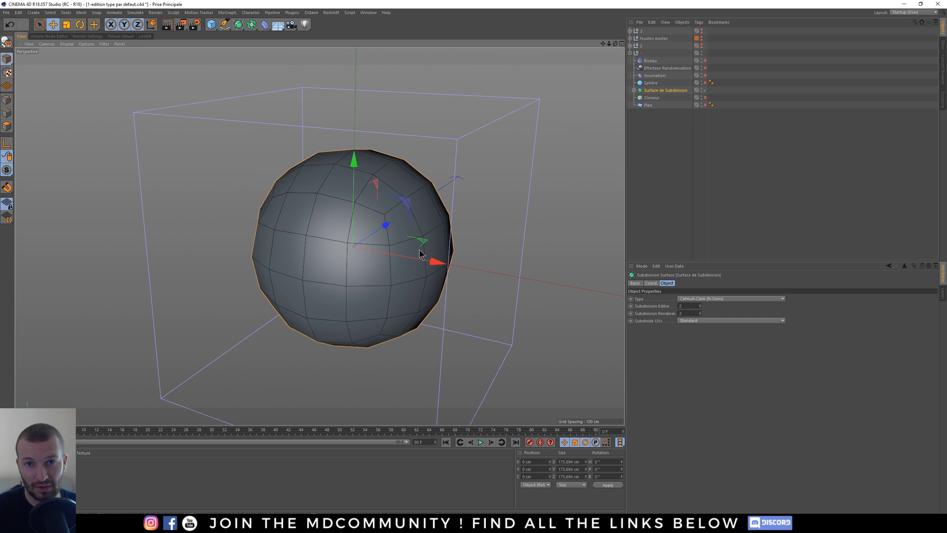
{"action": "mouse_move", "coordinate": [656, 100]}
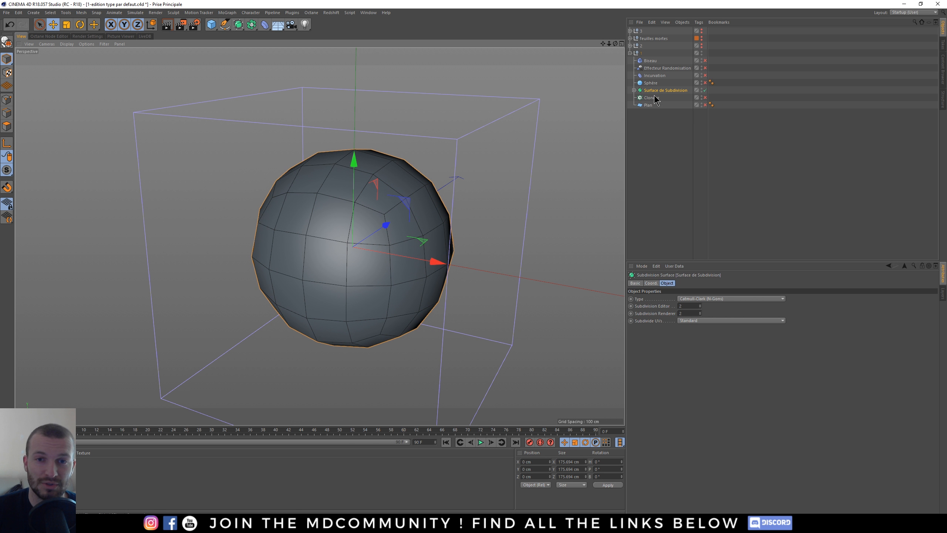
{"action": "mouse_move", "coordinate": [671, 97]}
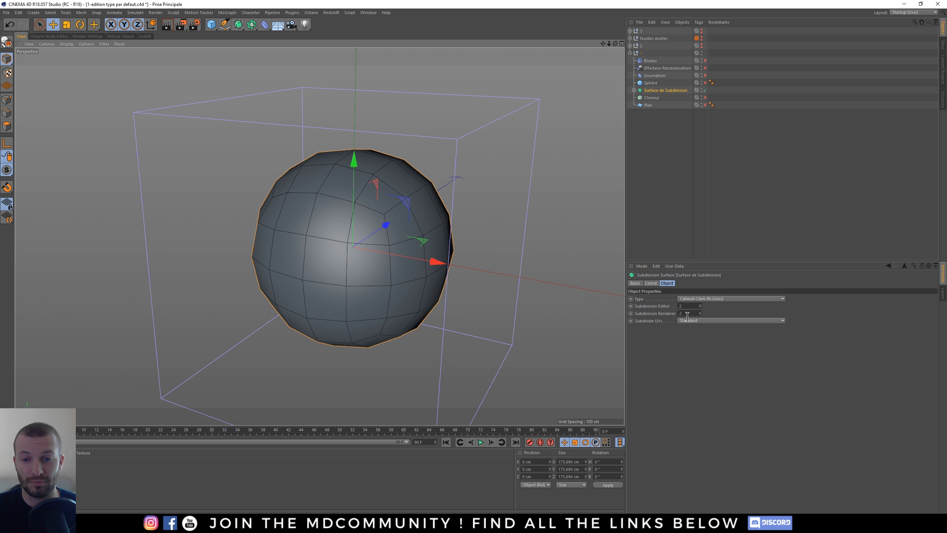
{"action": "mouse_move", "coordinate": [728, 365]}
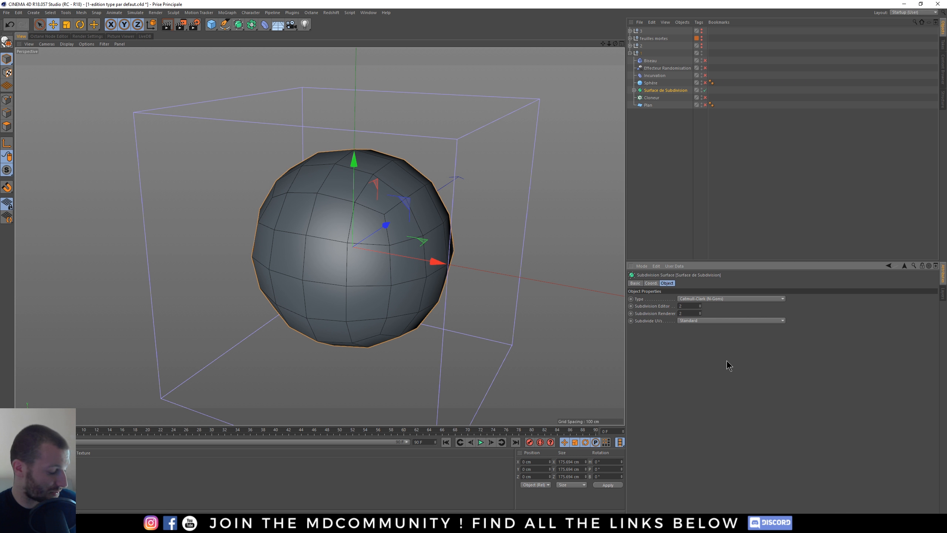
{"action": "mouse_move", "coordinate": [726, 377]}
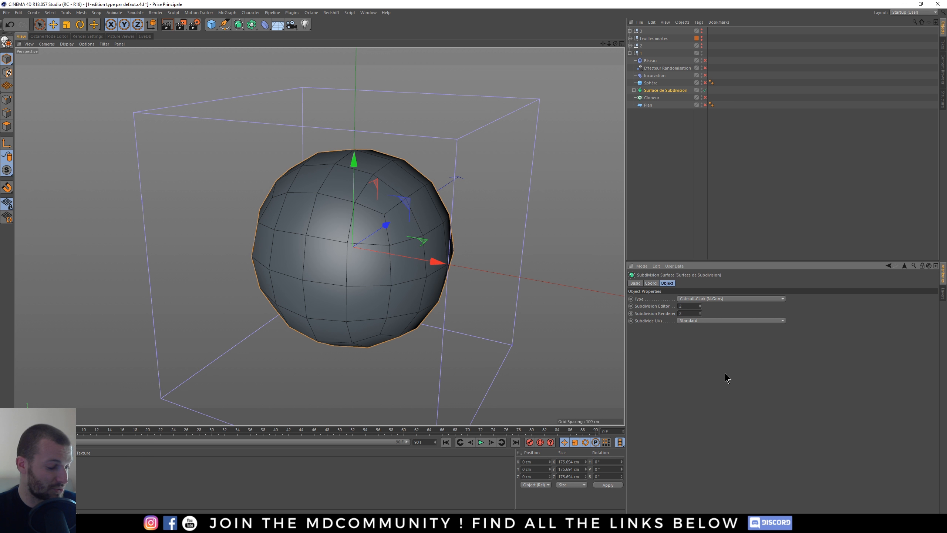
{"action": "mouse_move", "coordinate": [722, 373]}
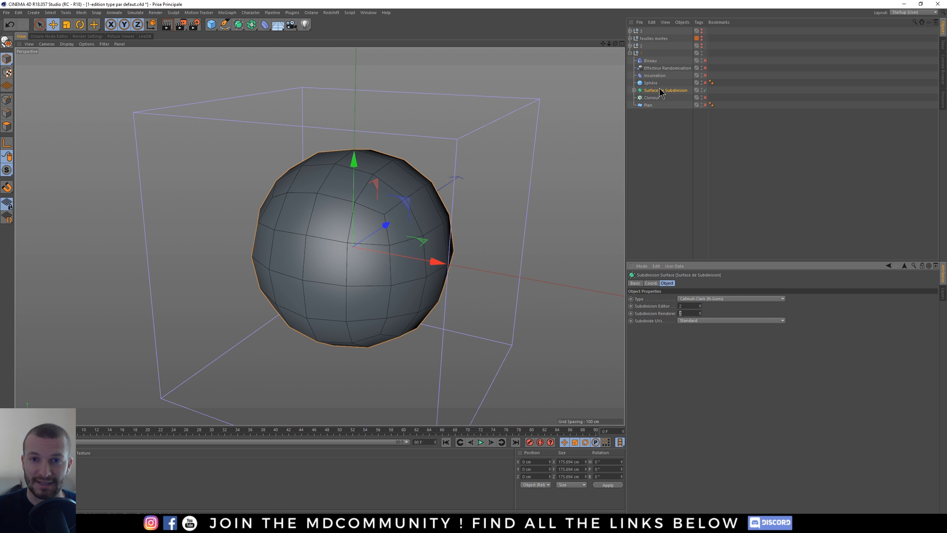
Select the sphere and raise its Segments from 24 to 72
{"action": "left_click", "coordinate": [650, 83]}
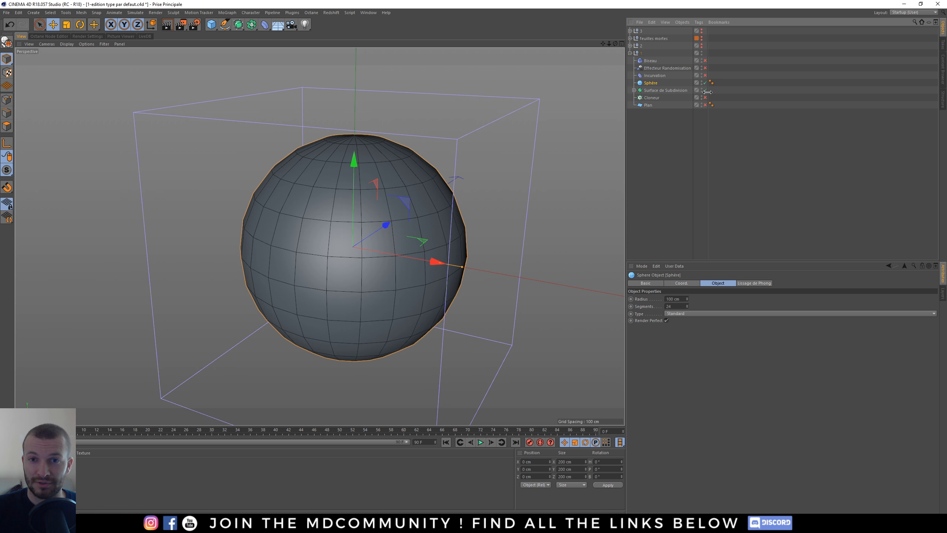
{"action": "left_click", "coordinate": [703, 90]}
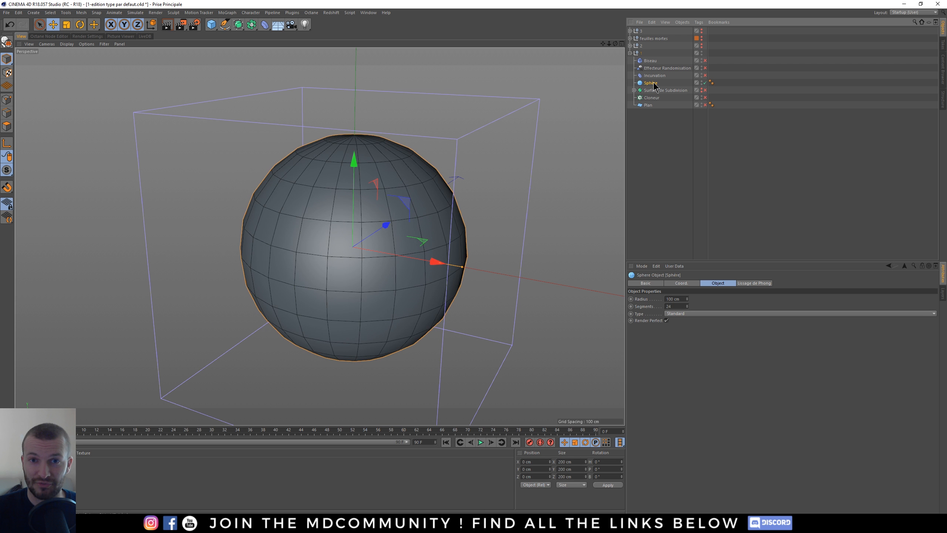
{"action": "mouse_move", "coordinate": [656, 326]}
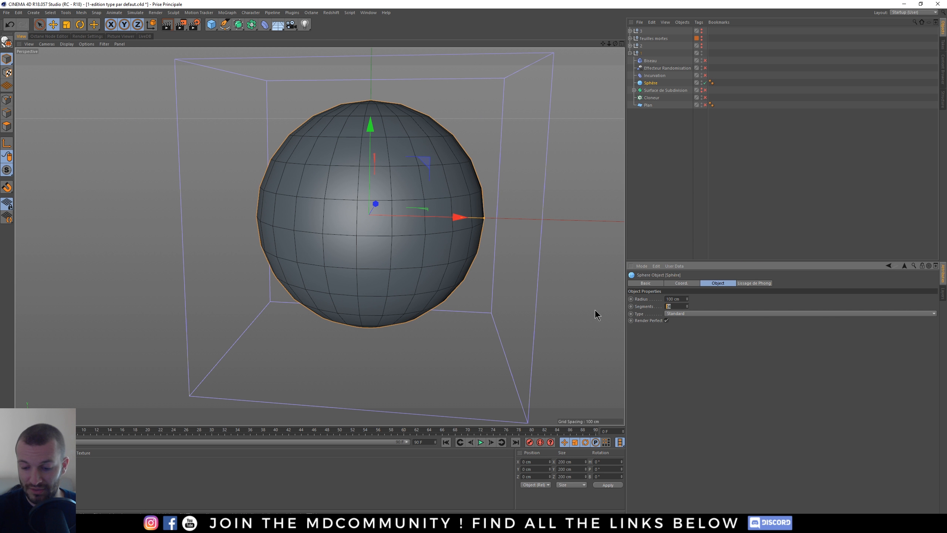
{"action": "type", "text": "72"}
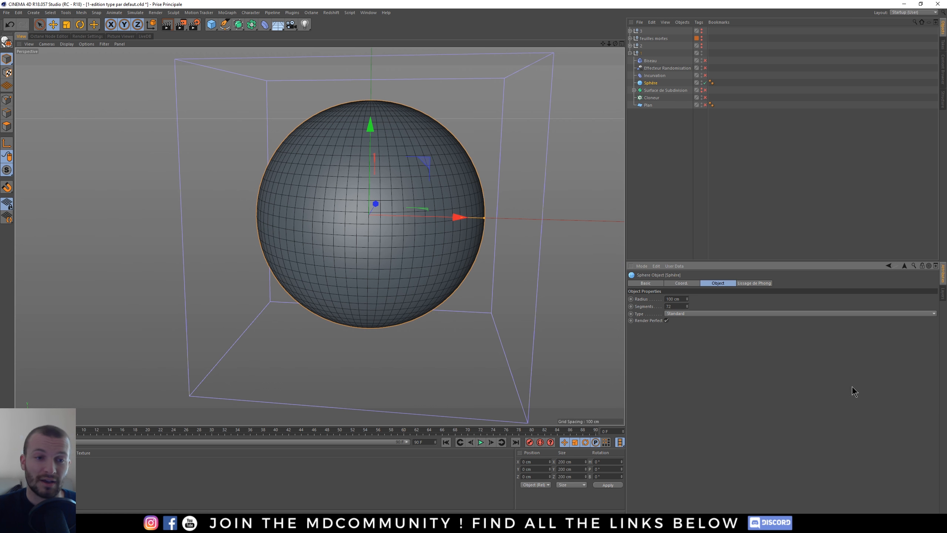
{"action": "mouse_move", "coordinate": [785, 389]}
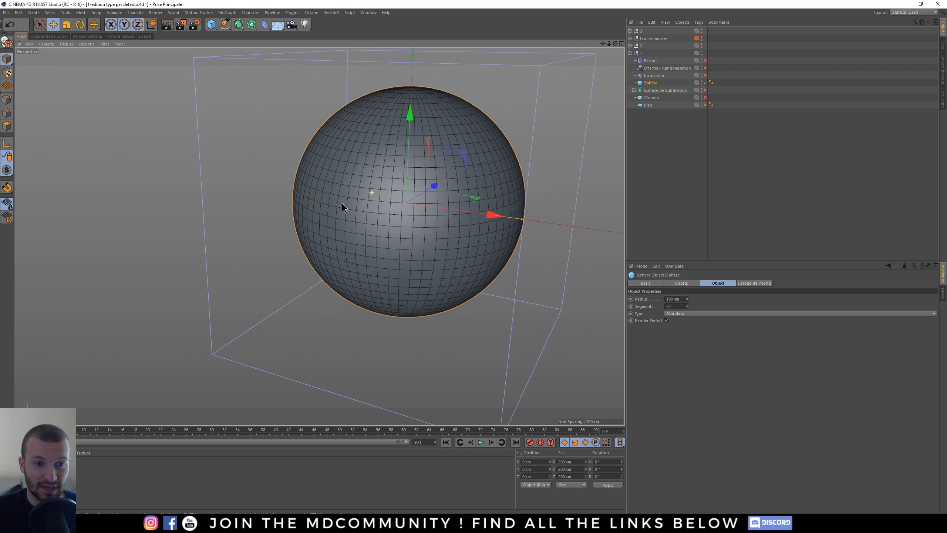
{"action": "left_click_drag", "start_coordinate": [343, 207], "coordinate": [396, 184]}
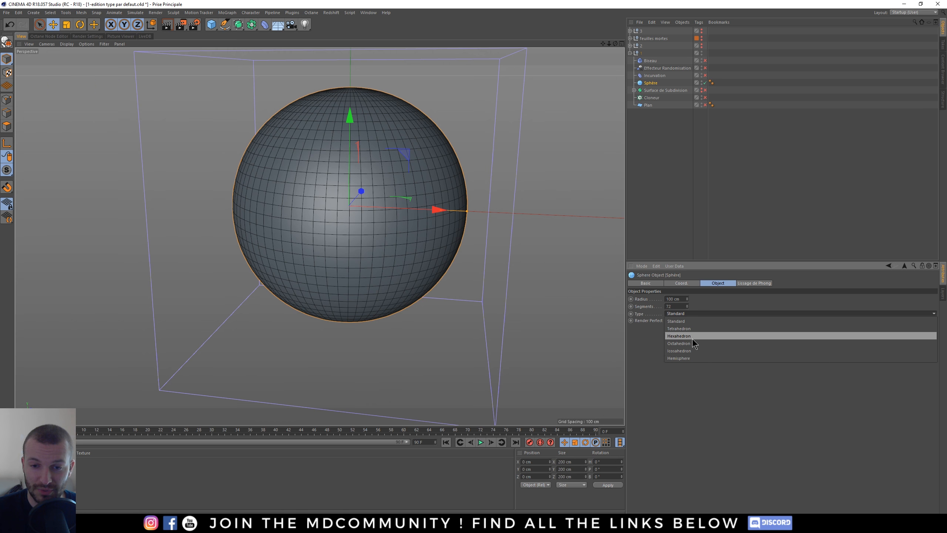
Keep the sphere type Standard, store it as default and hide it in the viewport
{"action": "left_click", "coordinate": [678, 335]}
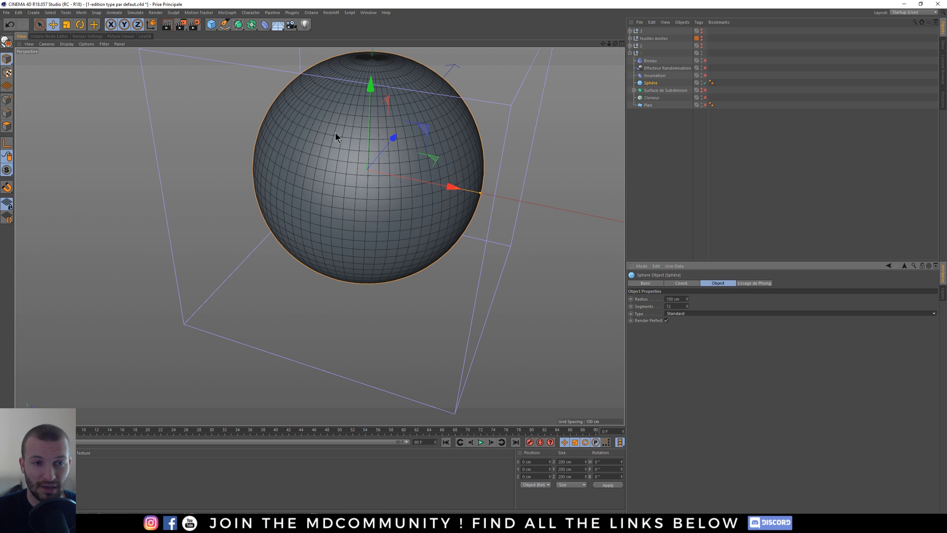
{"action": "left_click", "coordinate": [655, 266]}
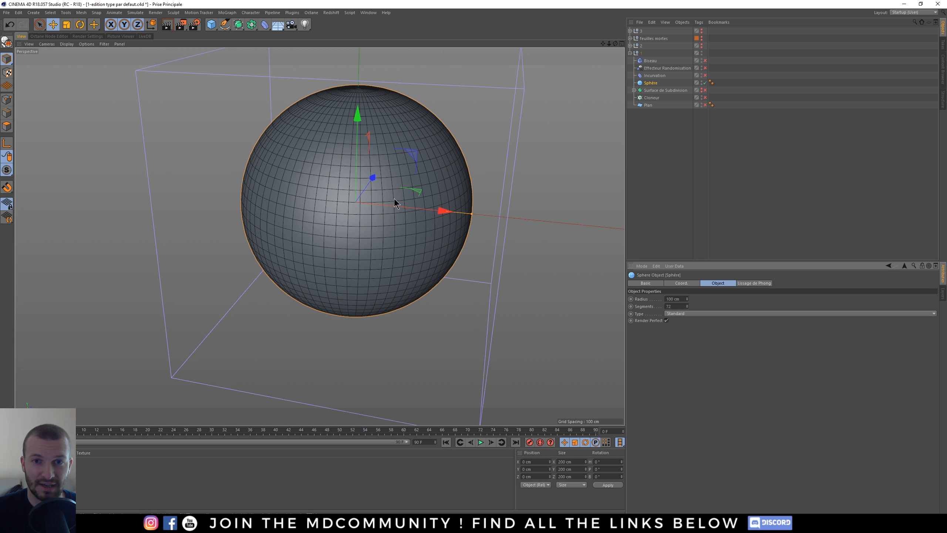
{"action": "left_click", "coordinate": [704, 82]}
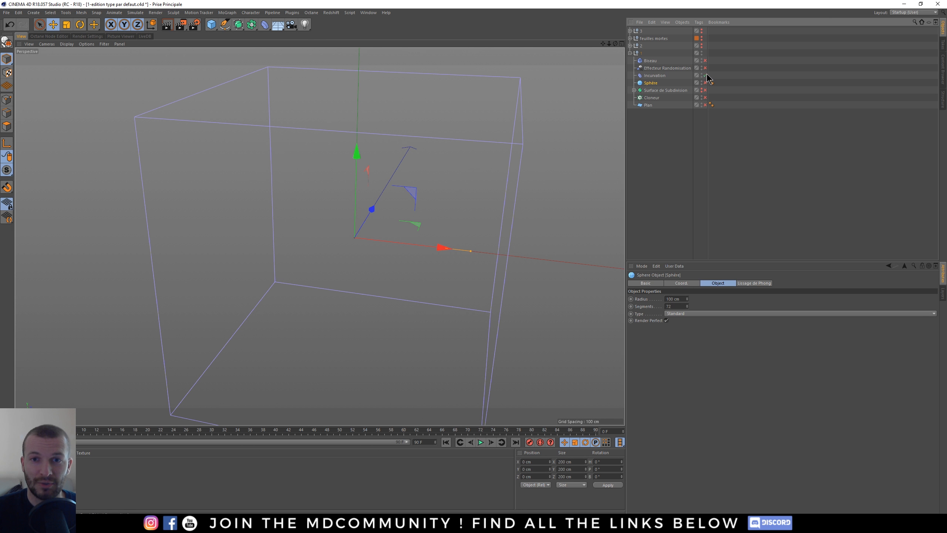
Rotate the Bend deformer under the plane -90° and raise the plane's segments
{"action": "left_click", "coordinate": [655, 74]}
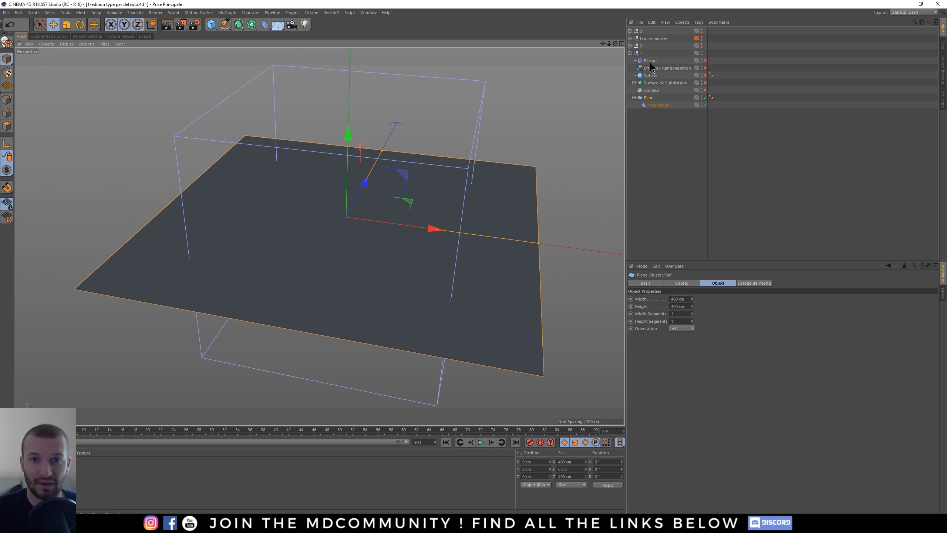
{"action": "left_click", "coordinate": [659, 104]}
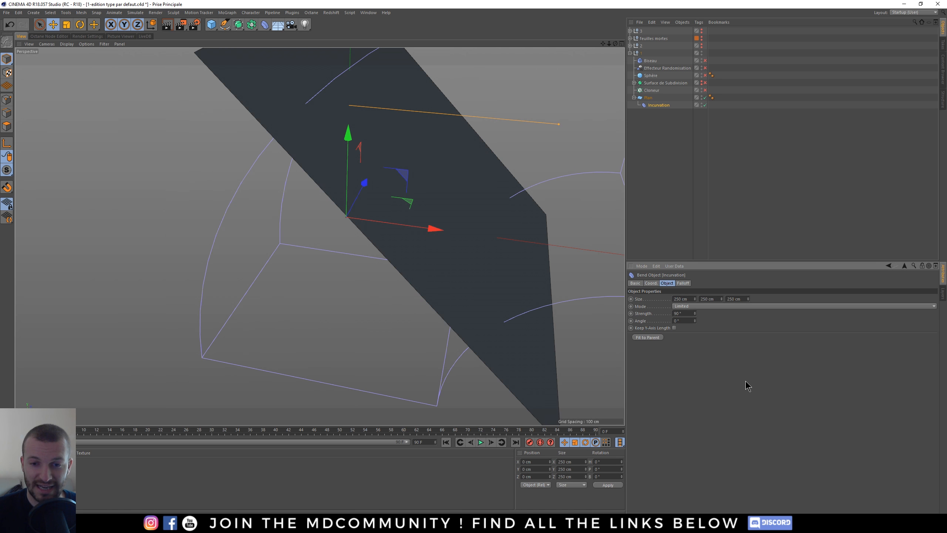
{"action": "left_click", "coordinate": [80, 25]}
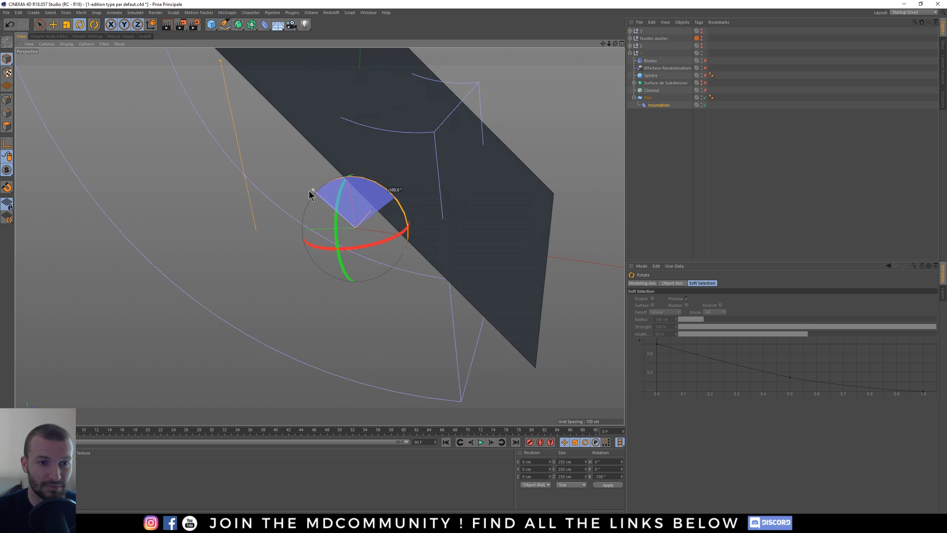
{"action": "left_click", "coordinate": [648, 97]}
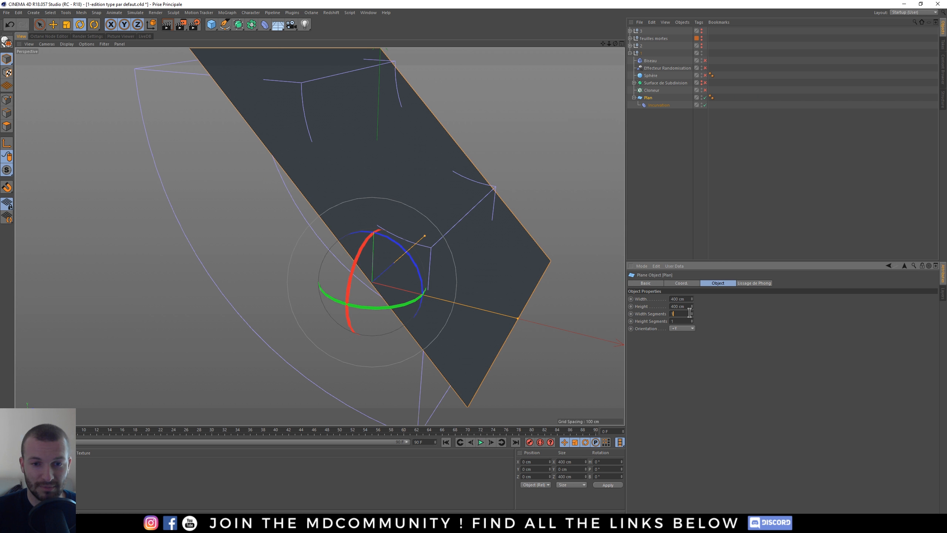
{"action": "type", "text": "383"}
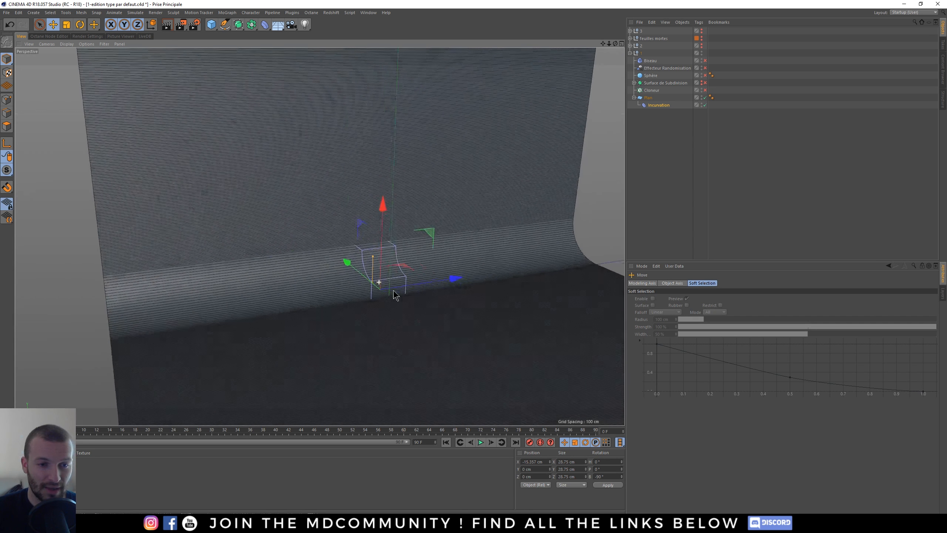
Resize the bend to 28.75 cm and confirm saving it as the default deformer
{"action": "left_click", "coordinate": [659, 105]}
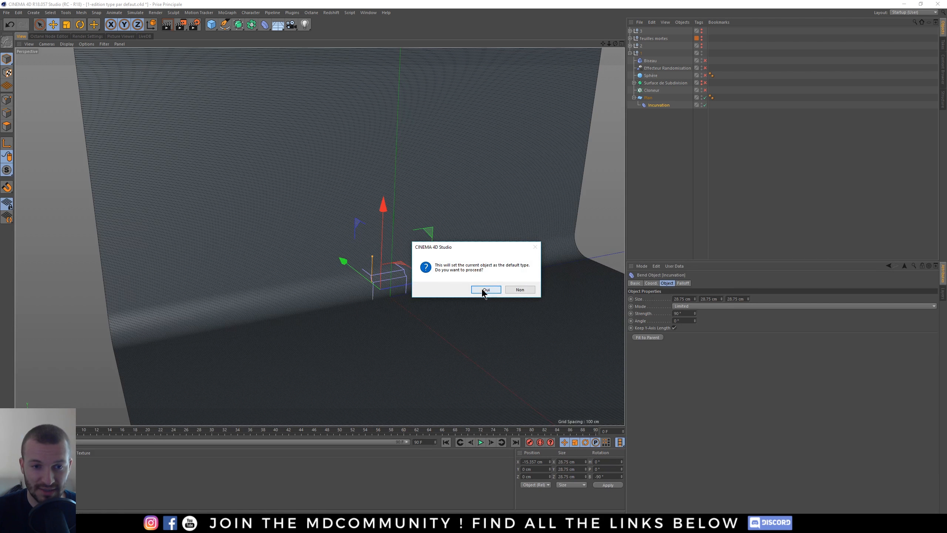
{"action": "left_click", "coordinate": [485, 289]}
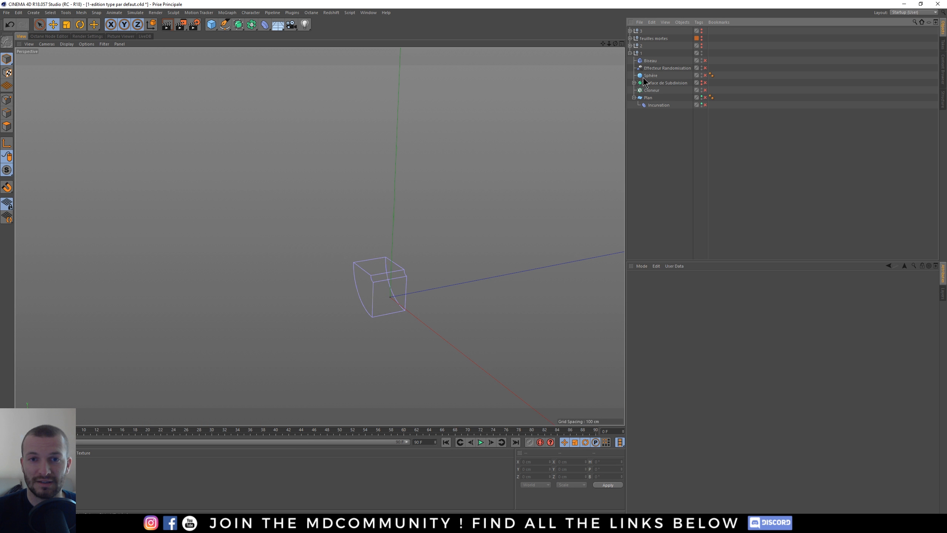
Select the Random effector and enable scale and rotation randomisation in its Parameter tab
{"action": "left_click", "coordinate": [666, 67]}
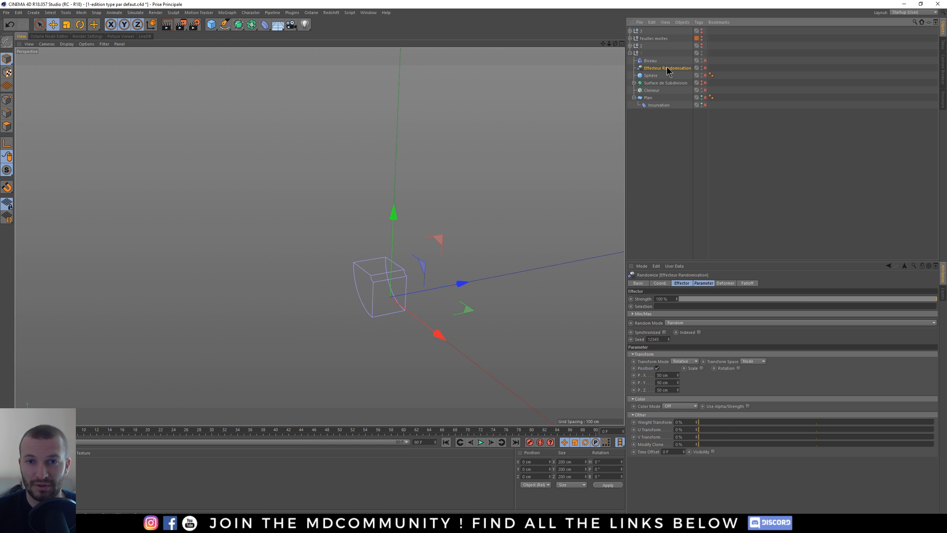
{"action": "mouse_move", "coordinate": [668, 68]}
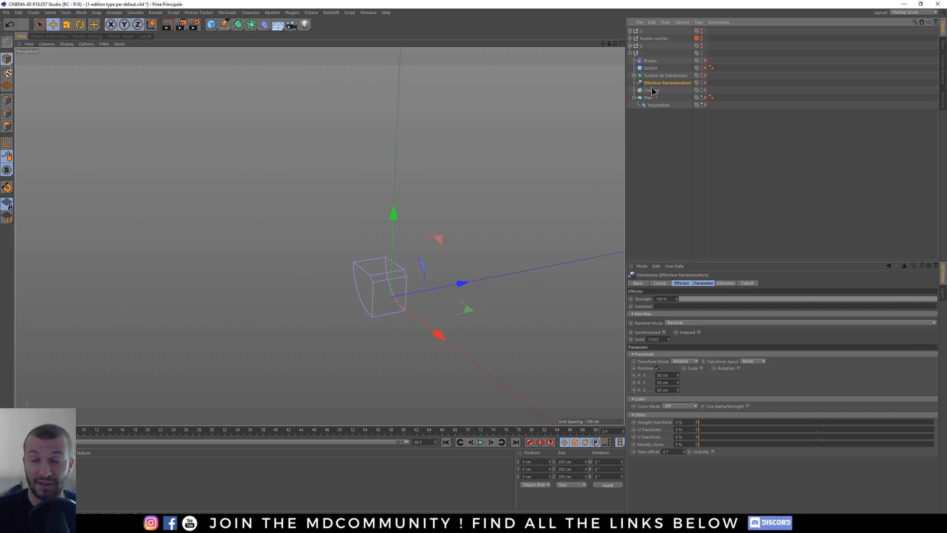
{"action": "mouse_move", "coordinate": [682, 152]}
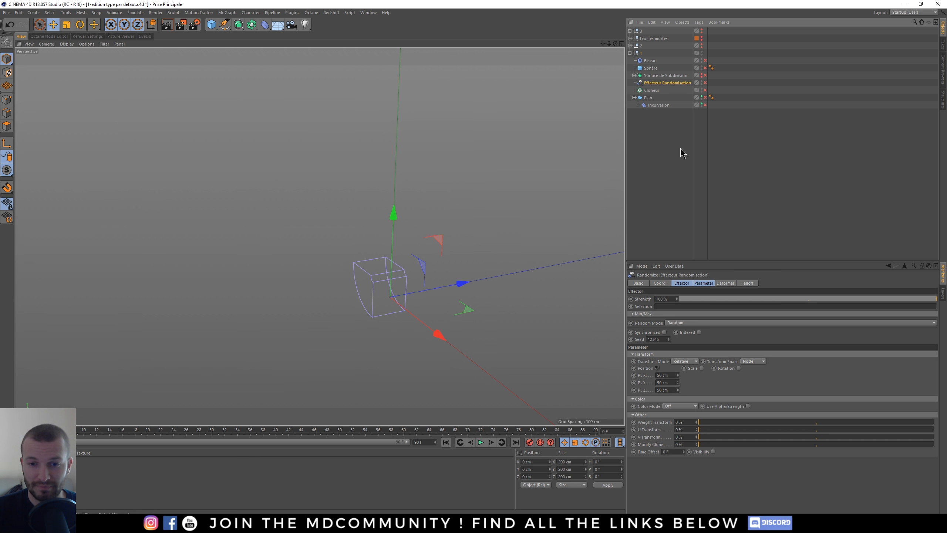
{"action": "mouse_move", "coordinate": [675, 369]}
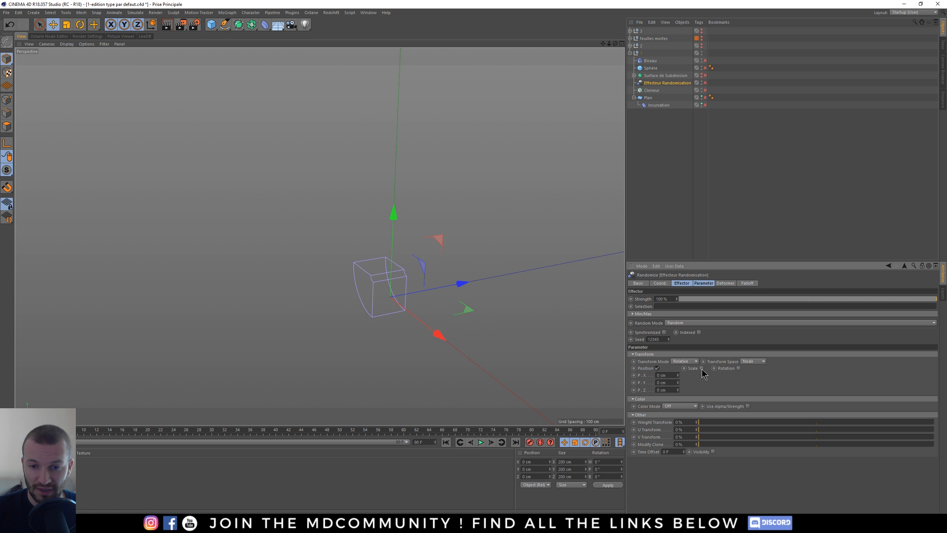
{"action": "left_click", "coordinate": [700, 368]}
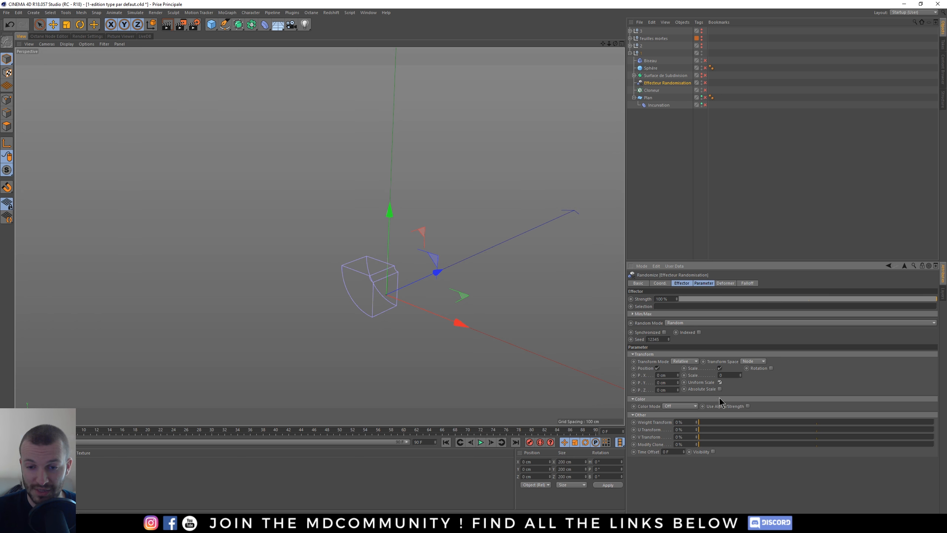
{"action": "mouse_move", "coordinate": [773, 373]}
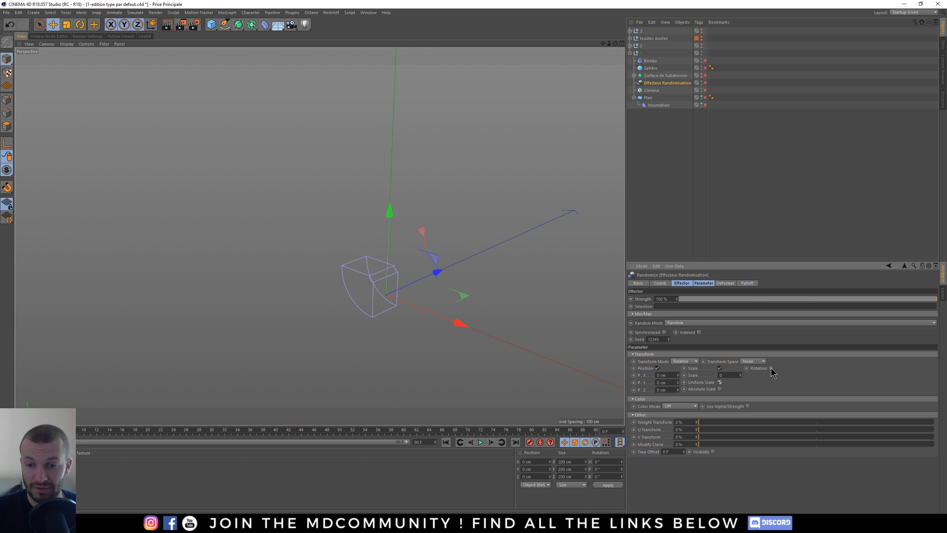
{"action": "left_click", "coordinate": [772, 368]}
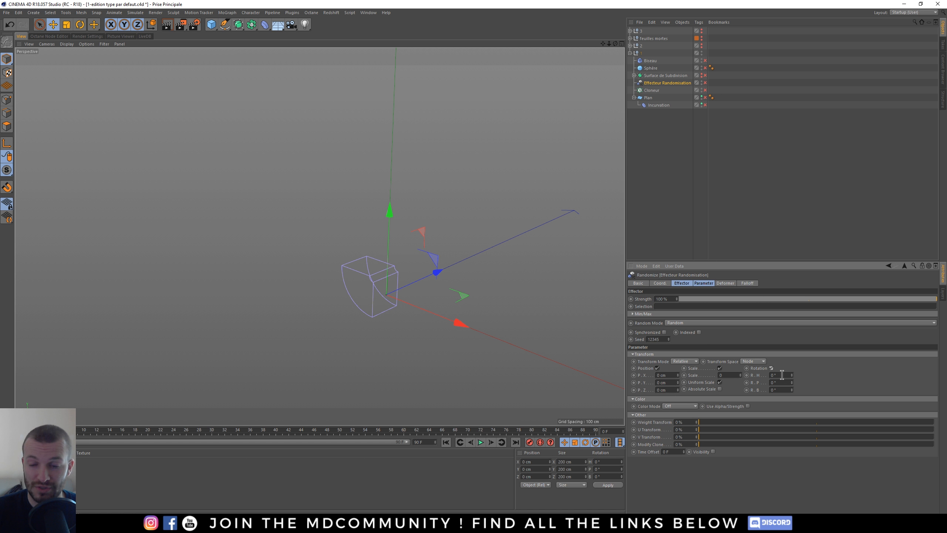
{"action": "mouse_move", "coordinate": [773, 372]}
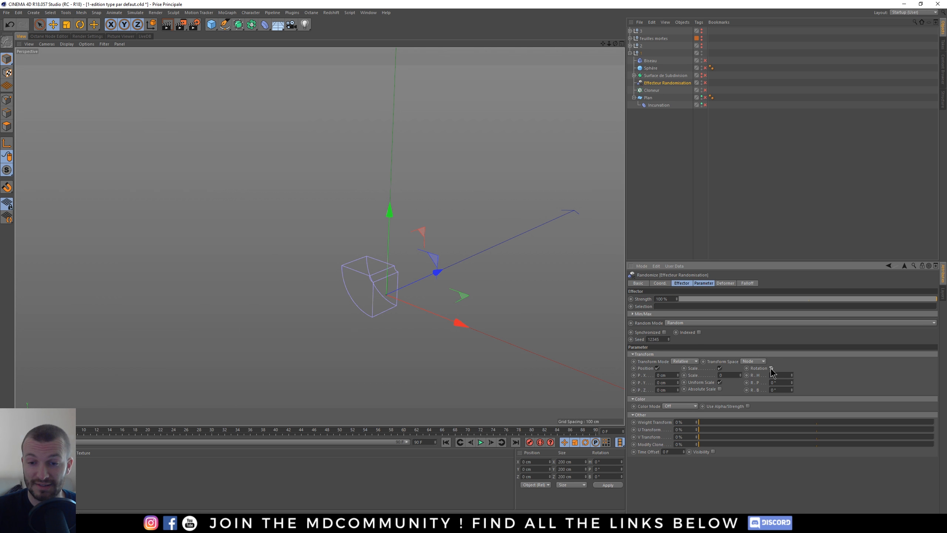
{"action": "left_click", "coordinate": [771, 369]}
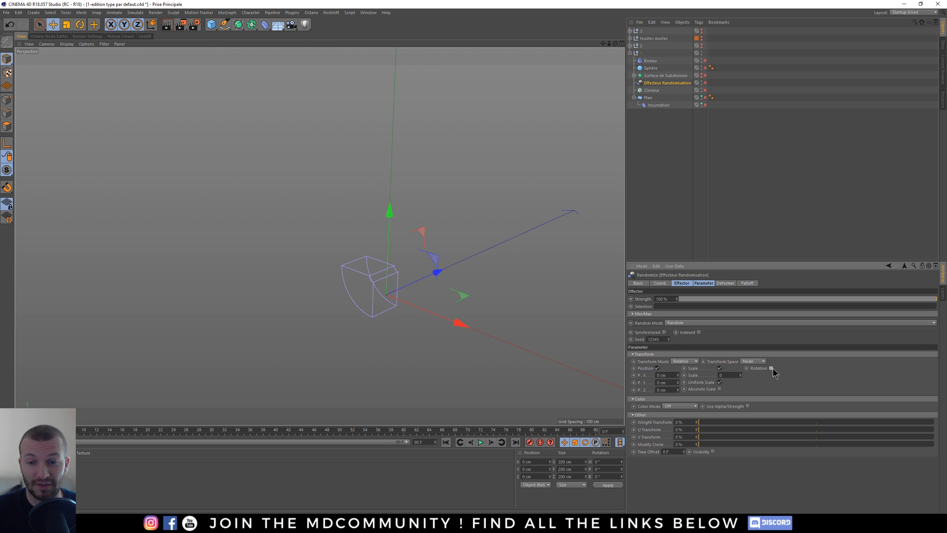
{"action": "left_click", "coordinate": [770, 367]}
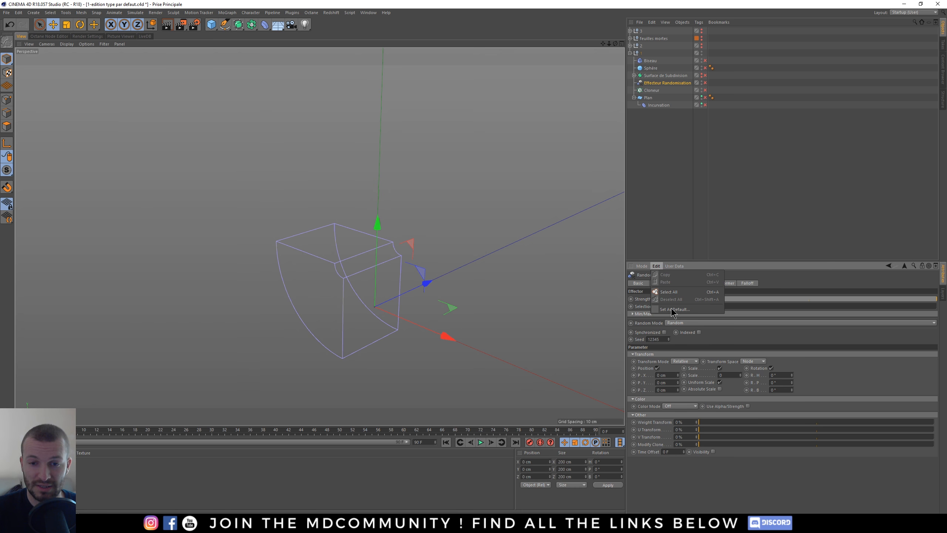
Save these Random effector settings as the default and confirm with Oui
{"action": "left_click", "coordinate": [672, 309]}
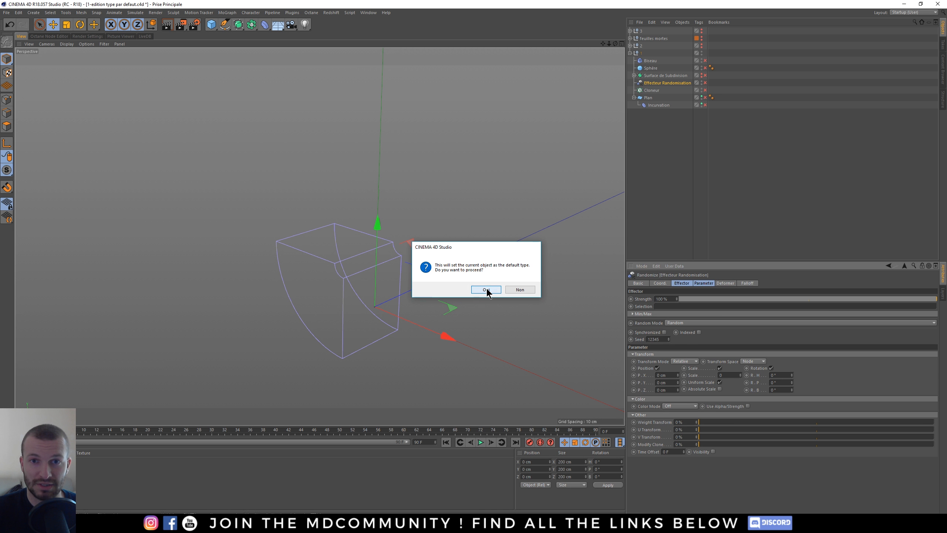
{"action": "left_click", "coordinate": [485, 289]}
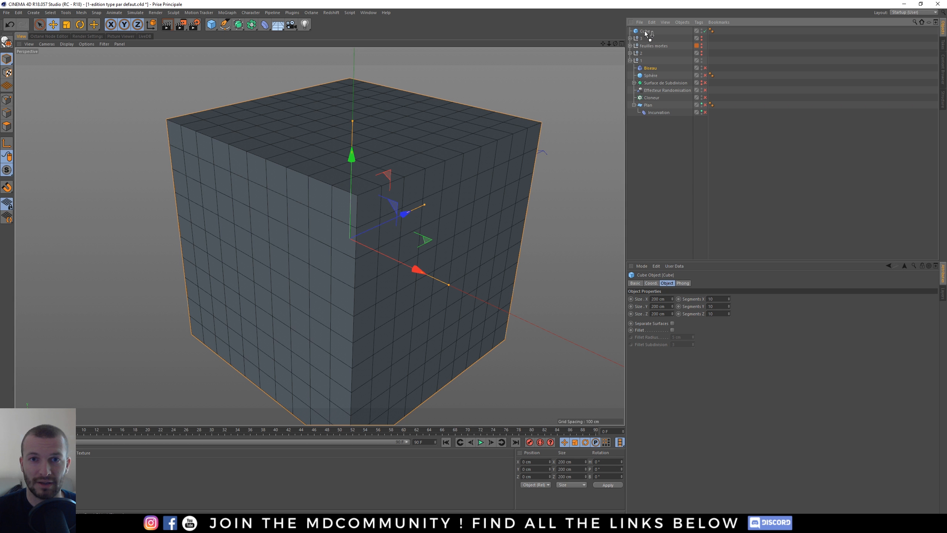
Make the Bevel deformer a child of the cube and enable Use Angle in its options
{"action": "left_click", "coordinate": [650, 39]}
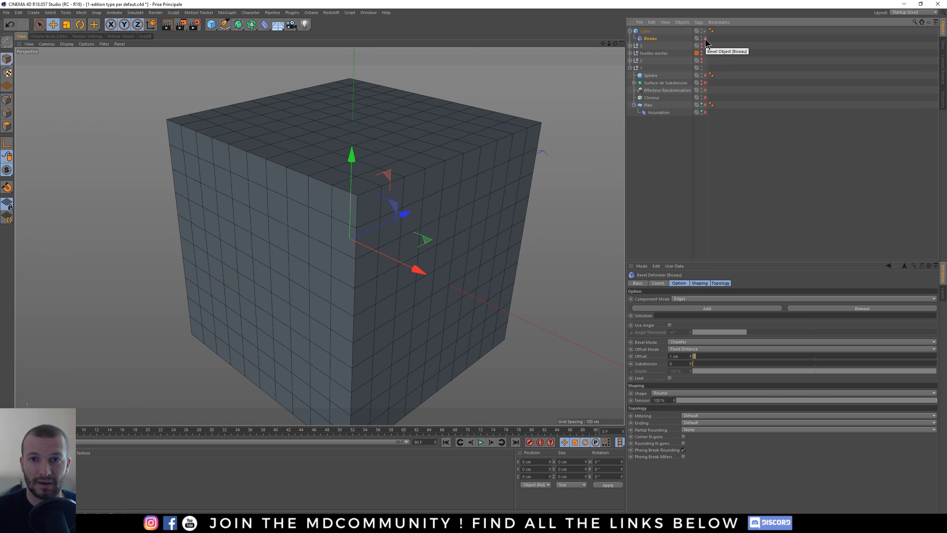
{"action": "left_click", "coordinate": [703, 38]}
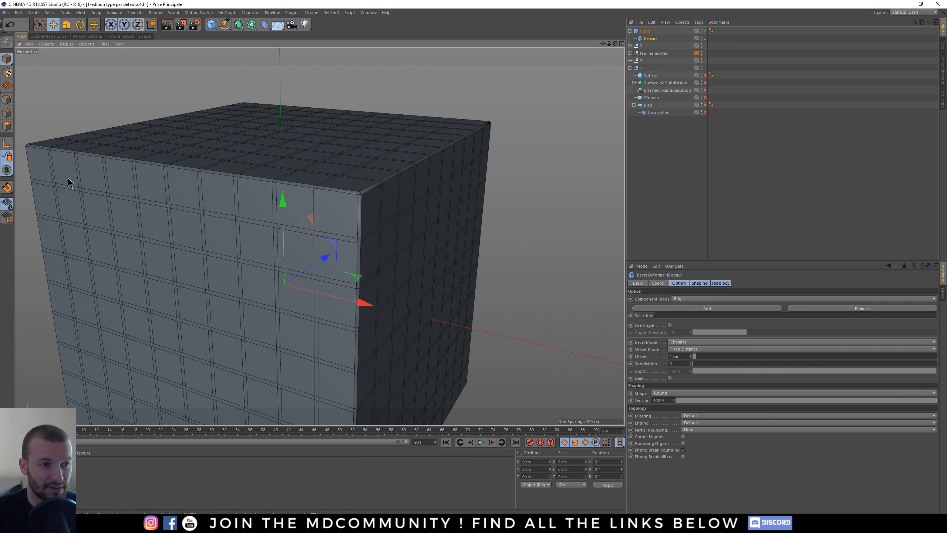
{"action": "mouse_move", "coordinate": [7, 113]}
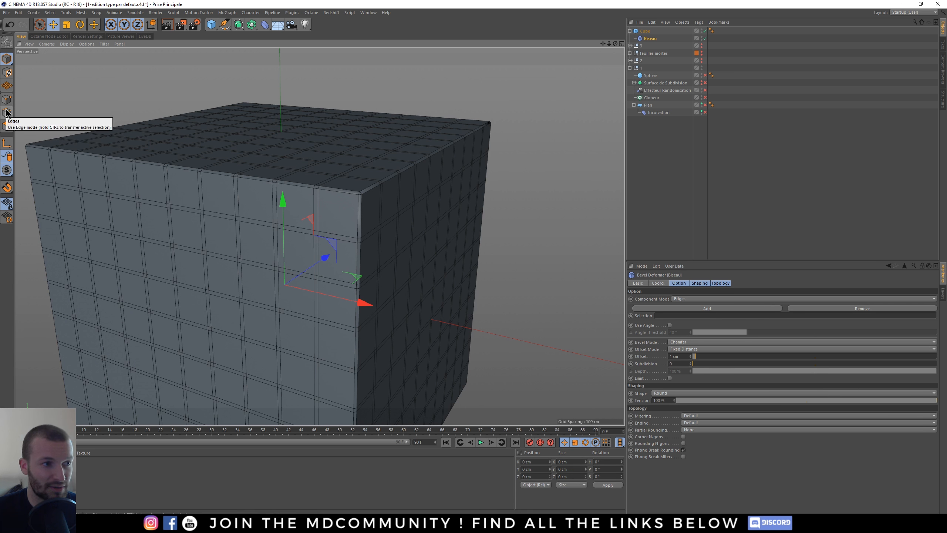
{"action": "mouse_move", "coordinate": [662, 330]}
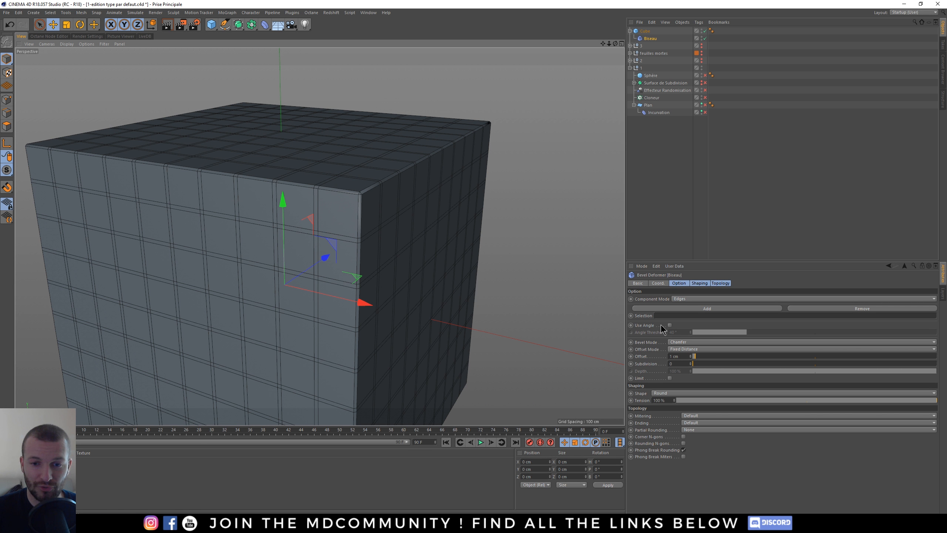
{"action": "left_click", "coordinate": [669, 325]}
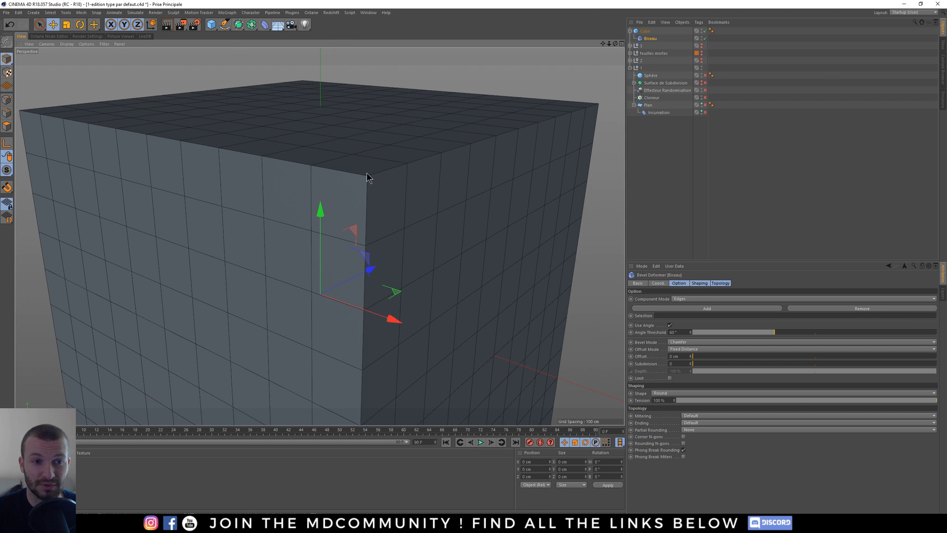
{"action": "mouse_move", "coordinate": [308, 219]}
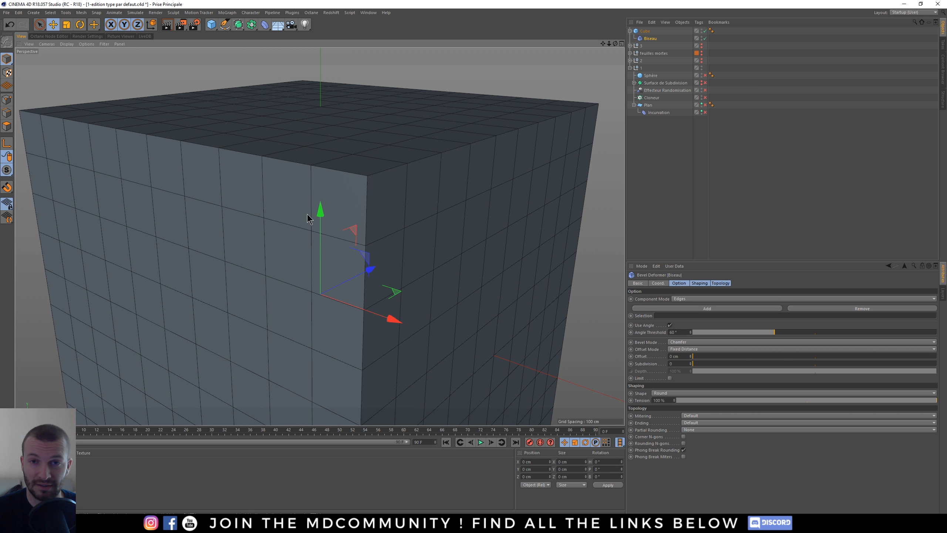
{"action": "mouse_move", "coordinate": [296, 213]}
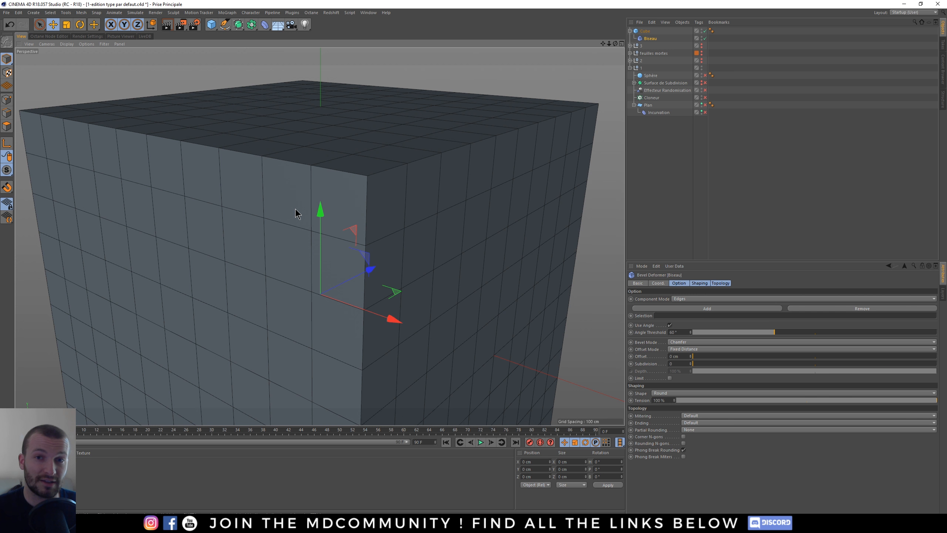
{"action": "mouse_move", "coordinate": [484, 209]}
{"action": "type", "text": "1"}
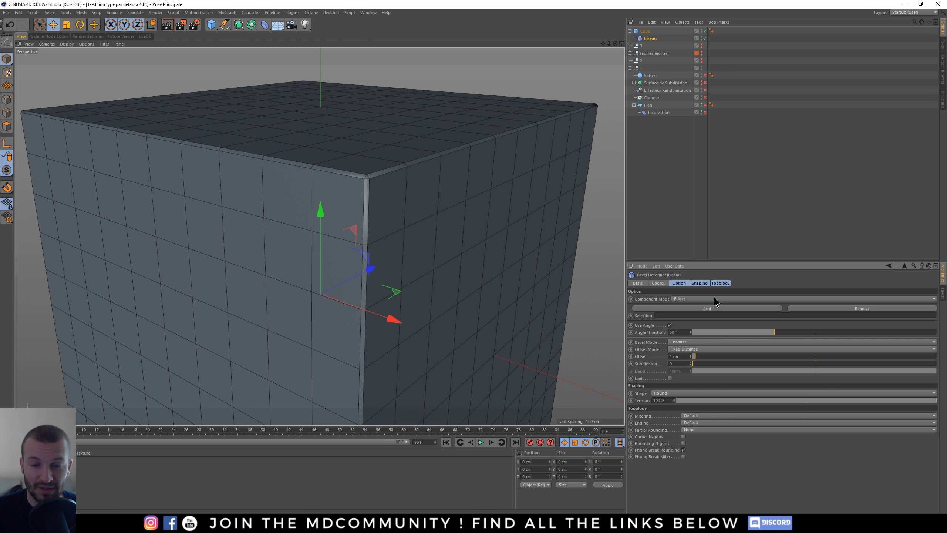
{"action": "left_click", "coordinate": [645, 30]}
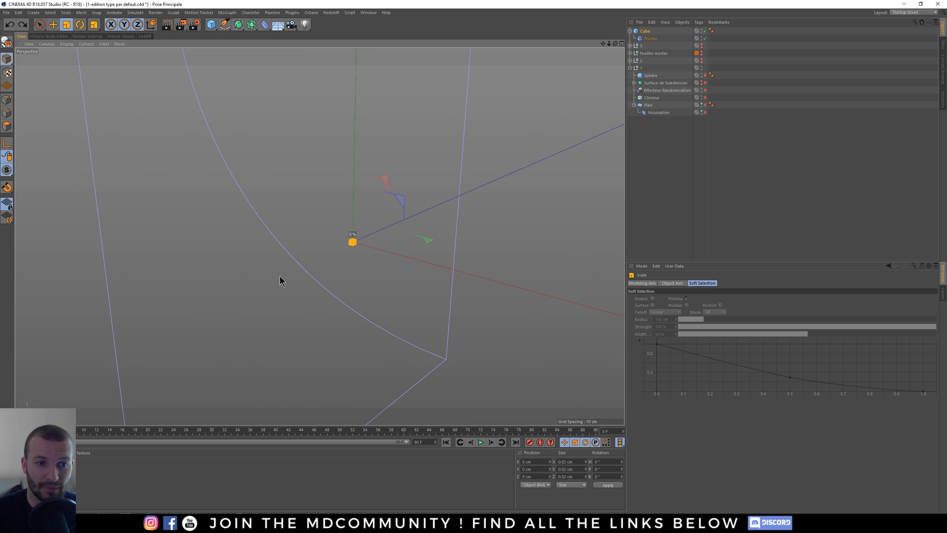
{"action": "left_click", "coordinate": [650, 38]}
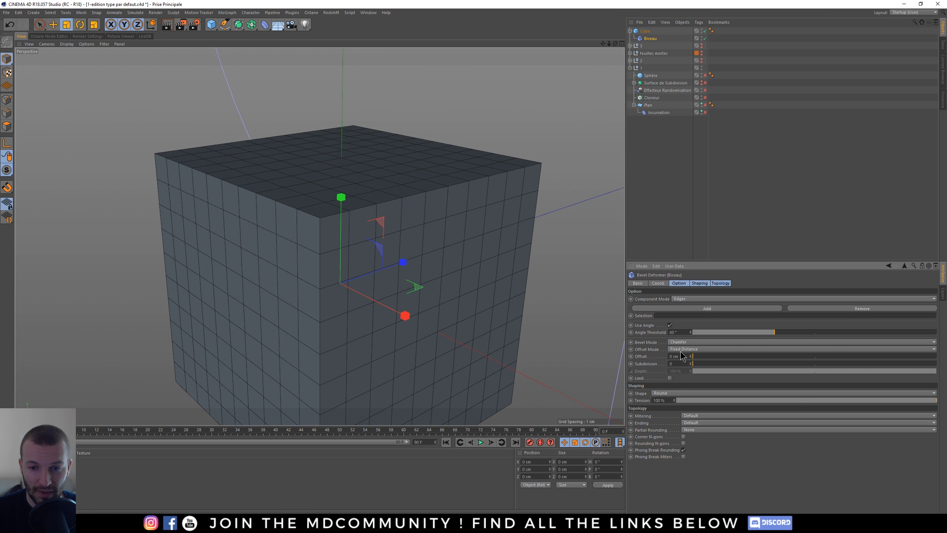
{"action": "mouse_move", "coordinate": [646, 454]}
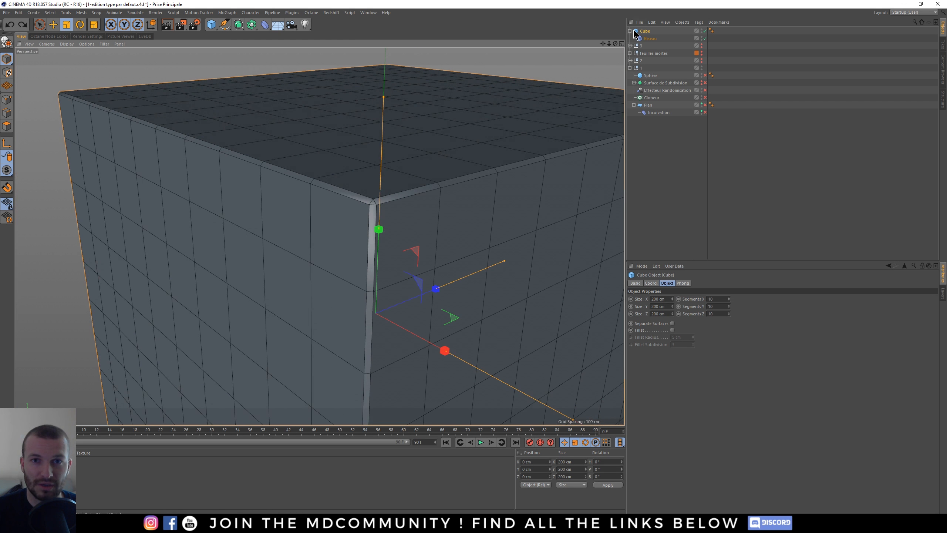
{"action": "left_click", "coordinate": [651, 38]}
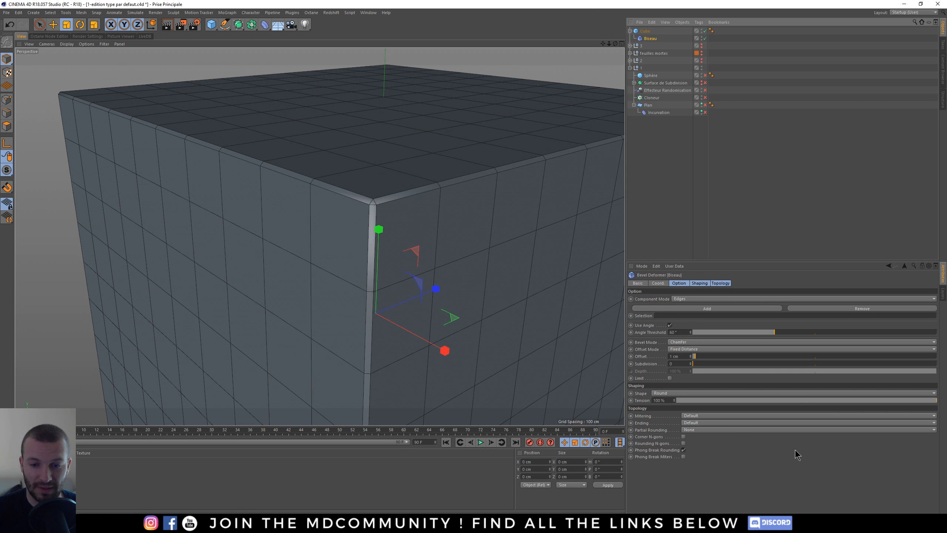
{"action": "mouse_move", "coordinate": [699, 361]}
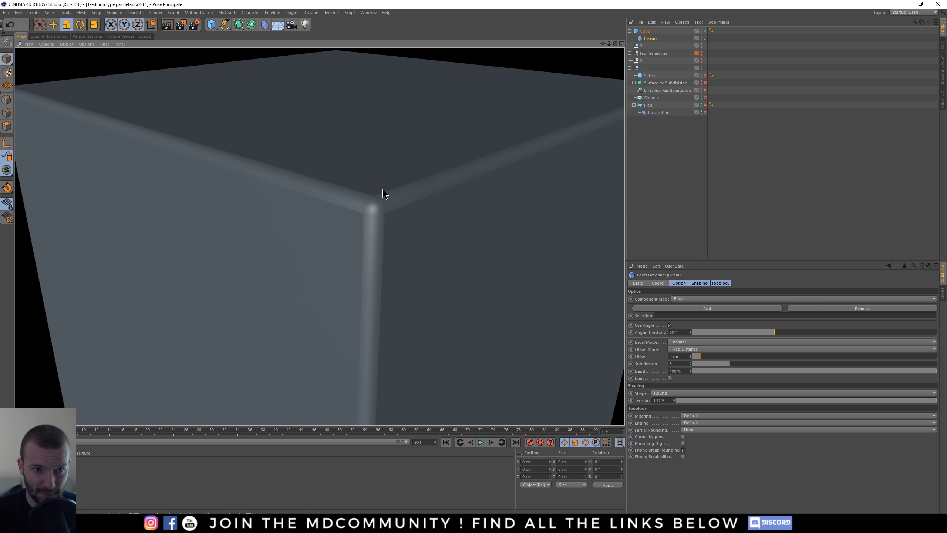
{"action": "mouse_move", "coordinate": [365, 191]}
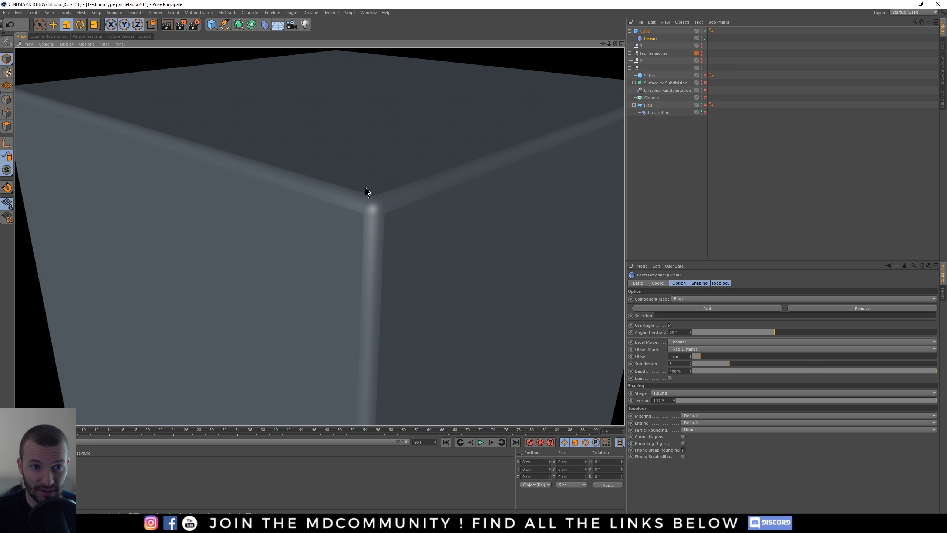
{"action": "mouse_move", "coordinate": [364, 218]}
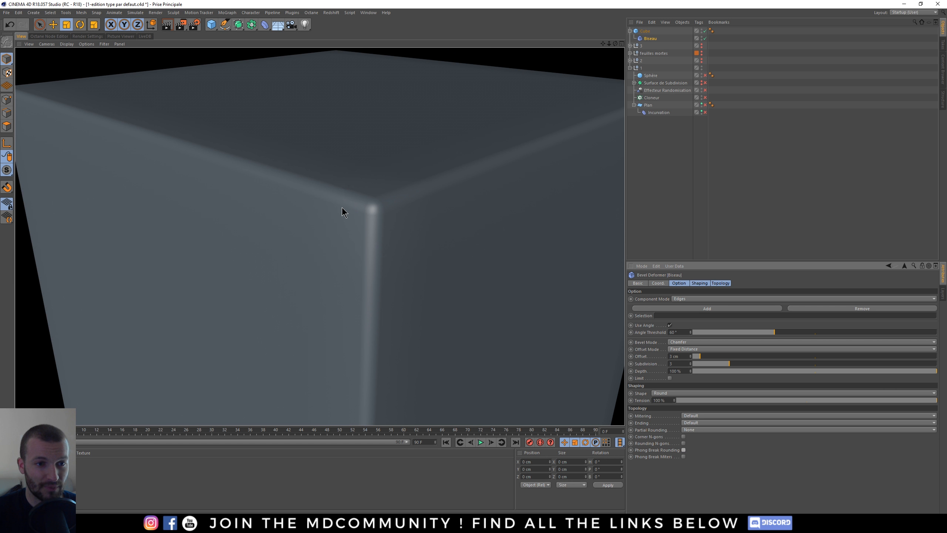
{"action": "mouse_move", "coordinate": [349, 198]}
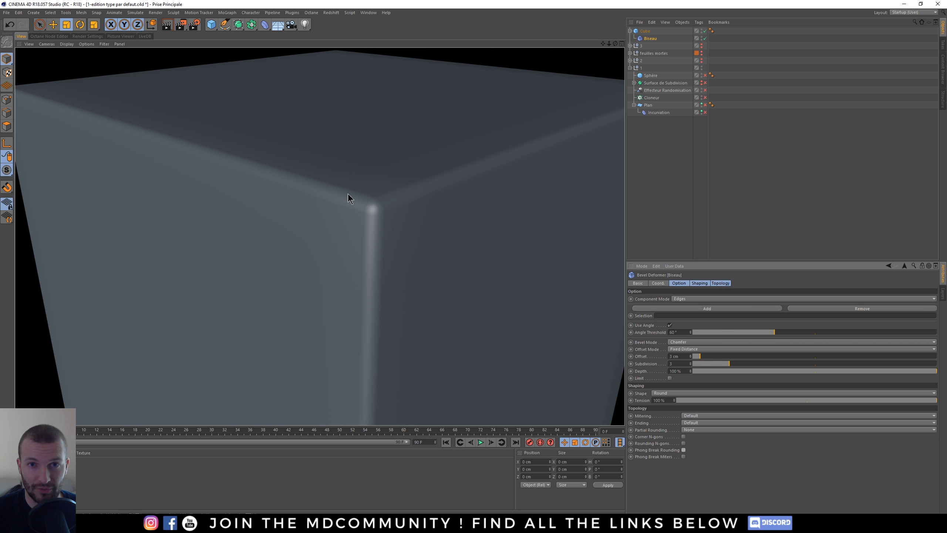
{"action": "mouse_move", "coordinate": [682, 458]}
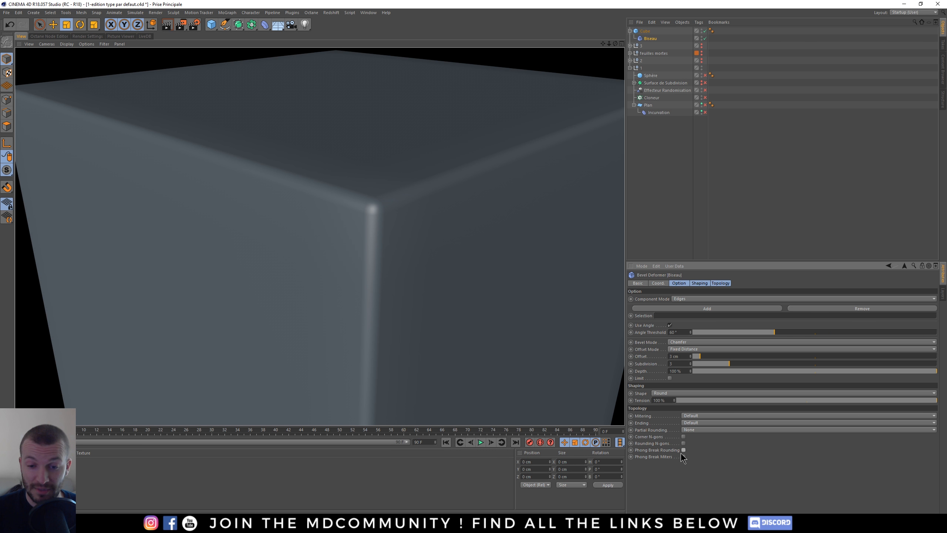
{"action": "mouse_move", "coordinate": [683, 457]}
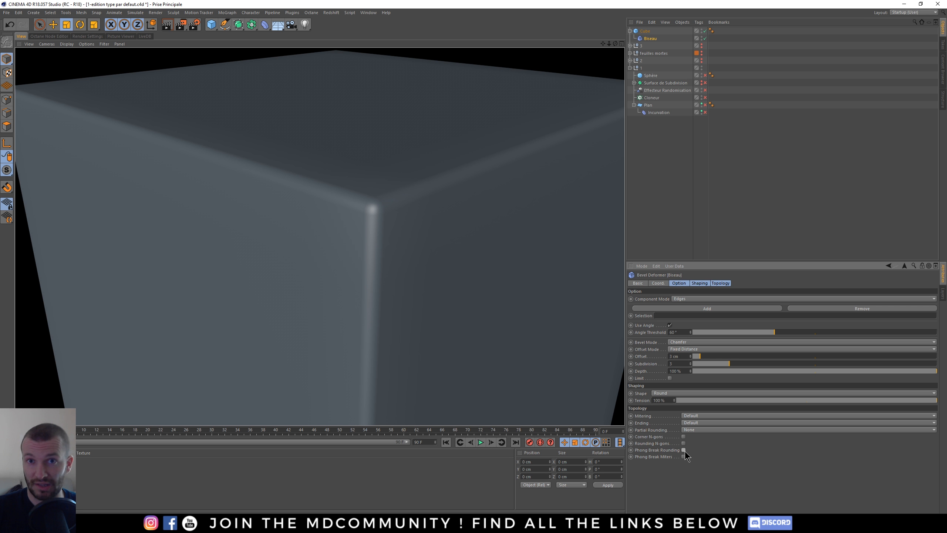
{"action": "mouse_move", "coordinate": [483, 296]}
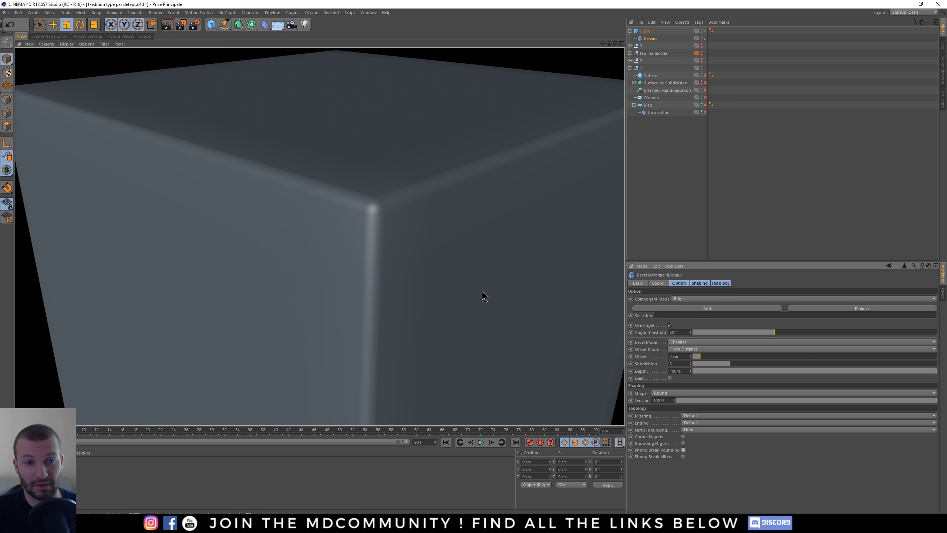
{"action": "mouse_move", "coordinate": [345, 234]}
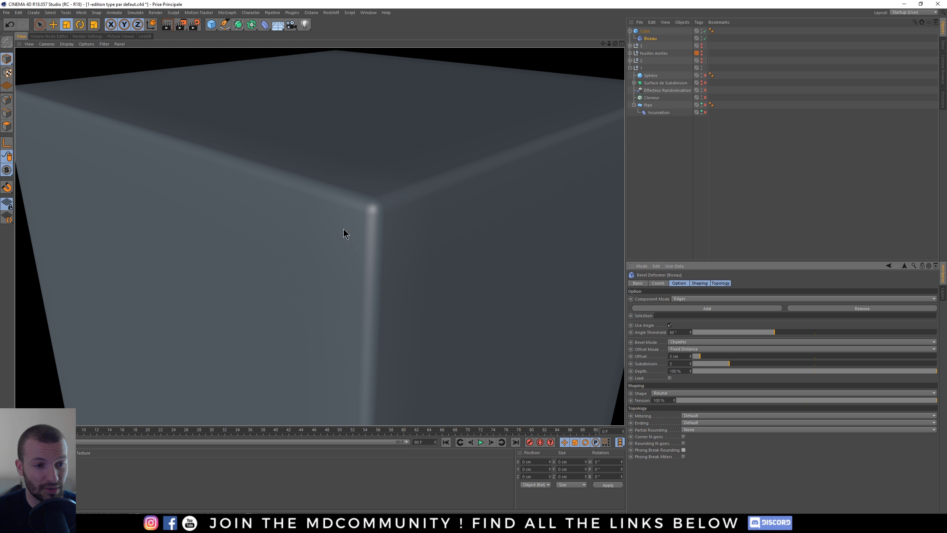
{"action": "mouse_move", "coordinate": [688, 458]}
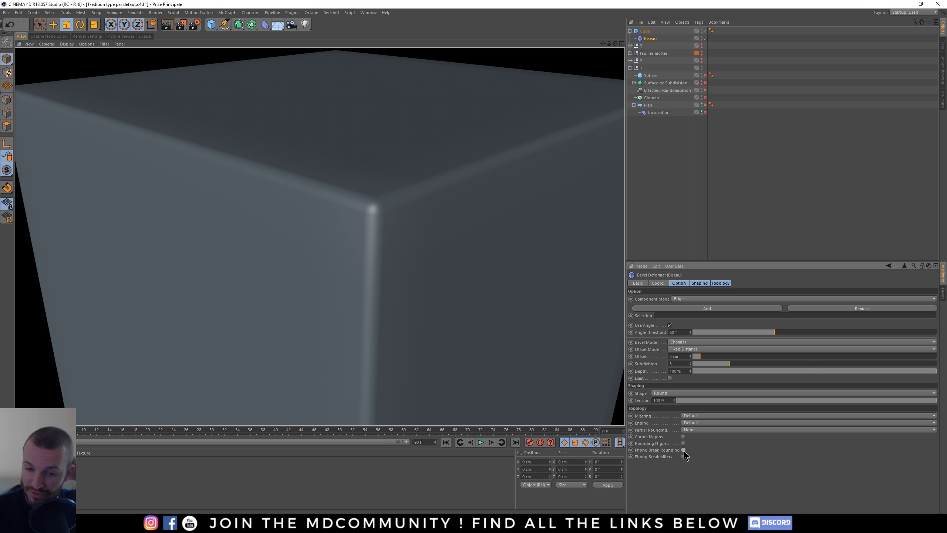
{"action": "mouse_move", "coordinate": [682, 353]}
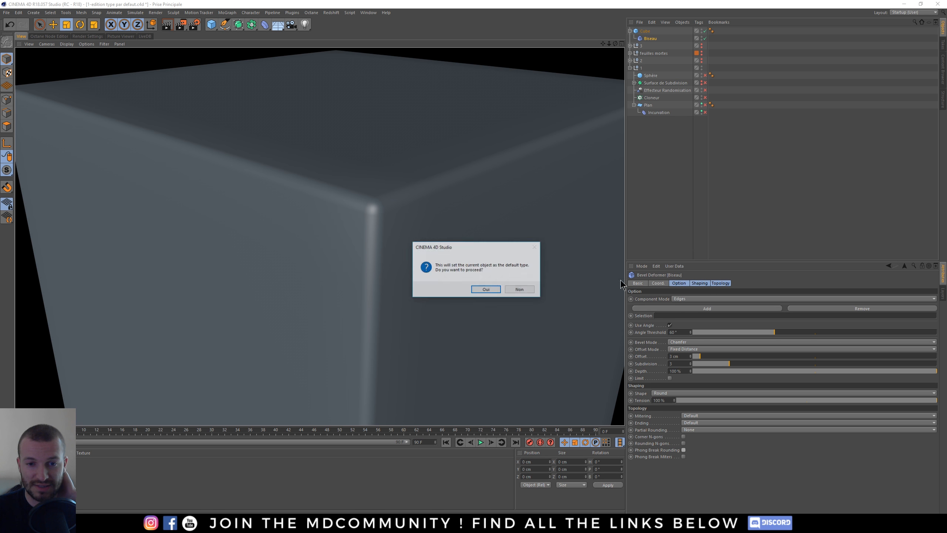
Confirm Oui to save the 3 cm, 3-subdivision bevel as the default
{"action": "left_click", "coordinate": [485, 288]}
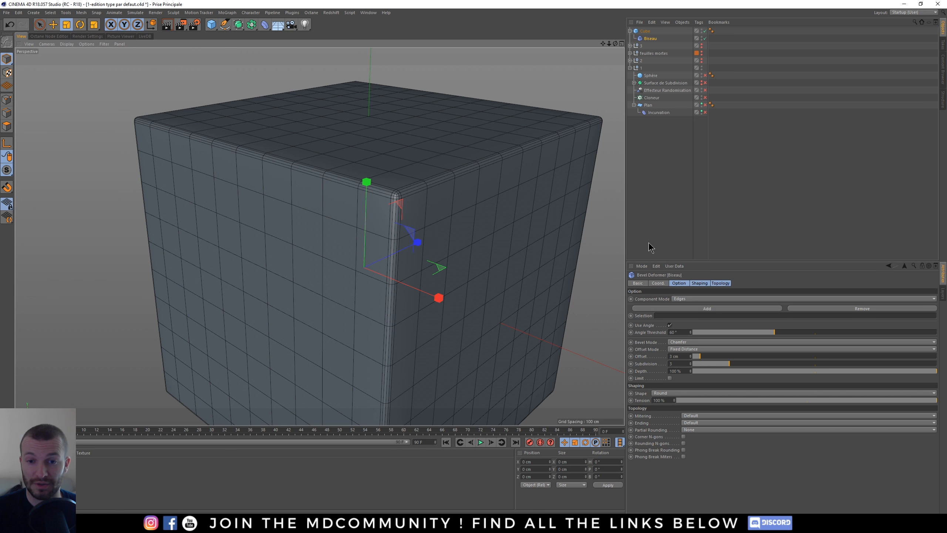
Play the dynamics so the sphere drops into the bowl, then select Sphere.1
{"action": "left_click", "coordinate": [655, 265]}
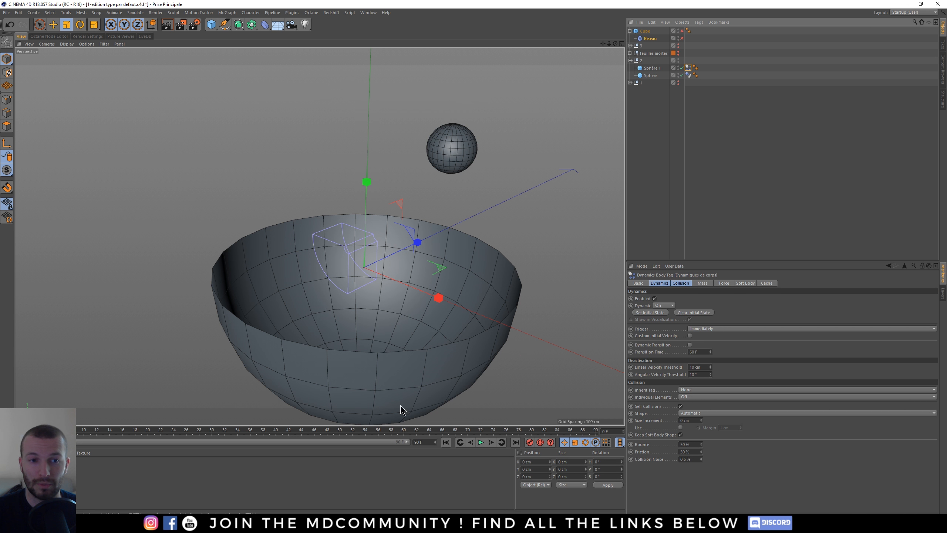
{"action": "left_click", "coordinate": [480, 442]}
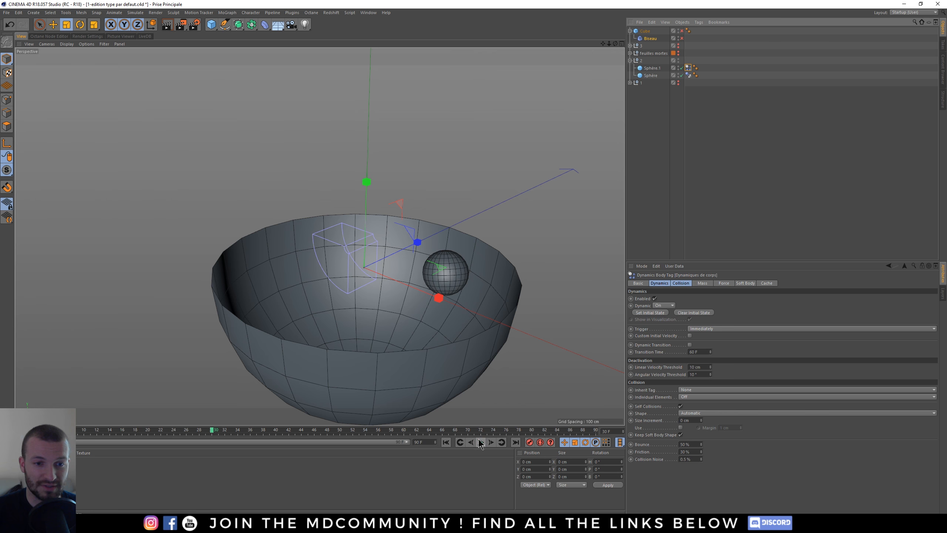
{"action": "left_click", "coordinate": [480, 442]}
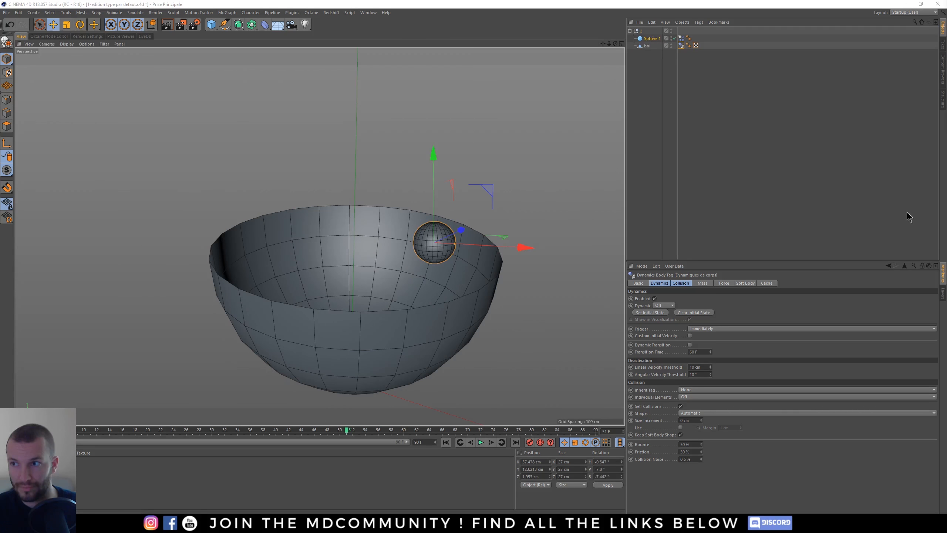
{"action": "left_click", "coordinate": [480, 442]}
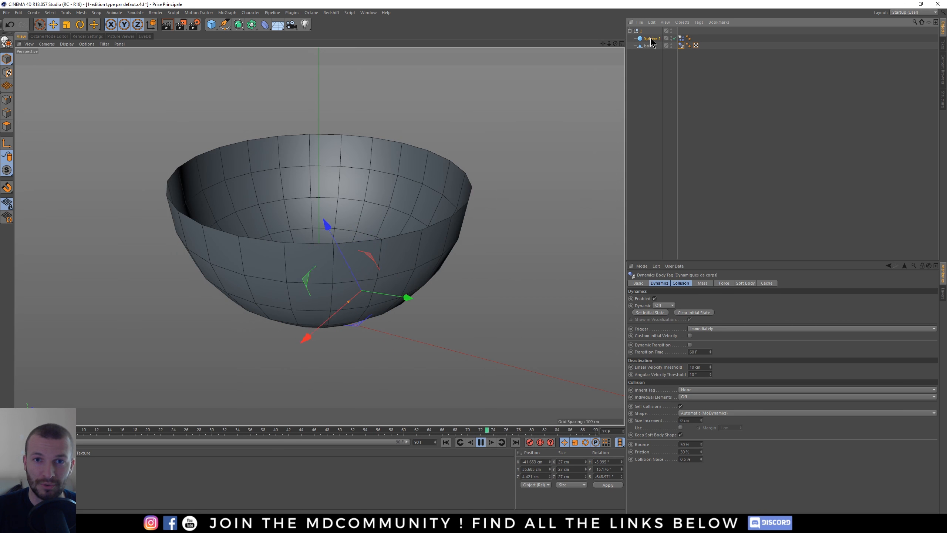
{"action": "left_click", "coordinate": [651, 38]}
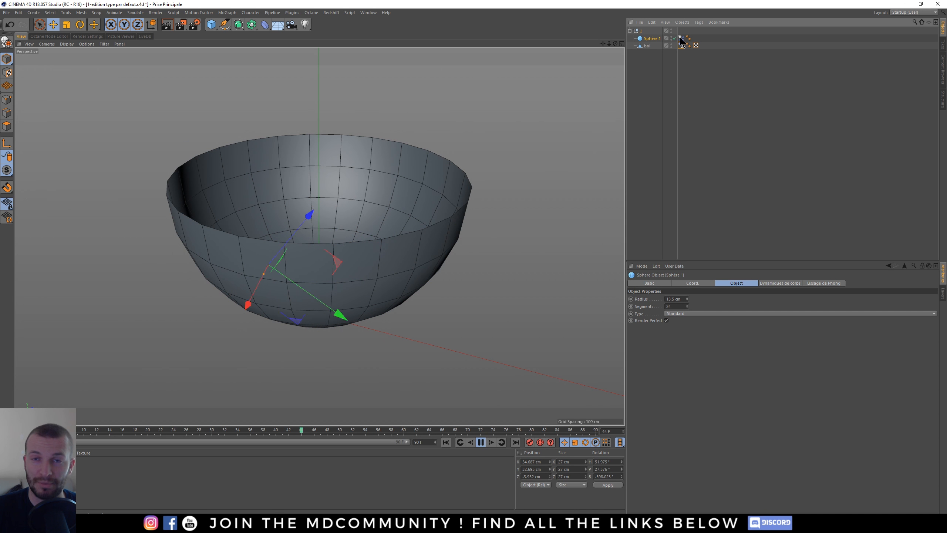
Set the Dynamics Body tag to Apply Tag to Children with Automatic (MoDynamics) shape, replay and rewind
{"action": "left_click", "coordinate": [695, 45]}
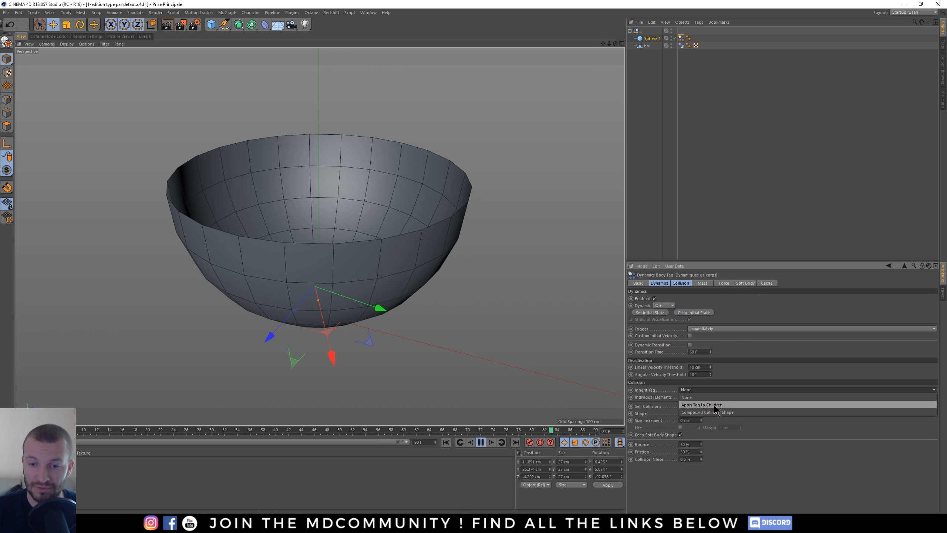
{"action": "left_click", "coordinate": [700, 404]}
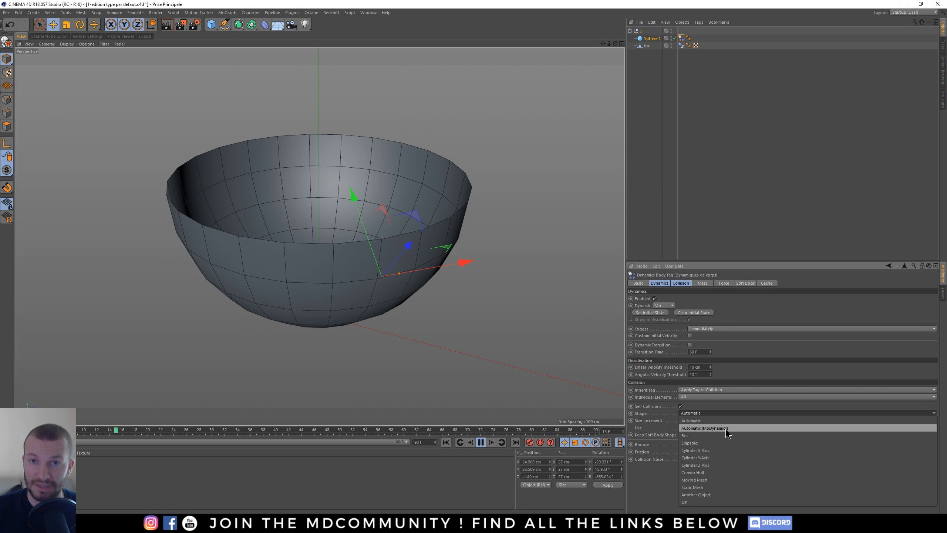
{"action": "left_click", "coordinate": [702, 428]}
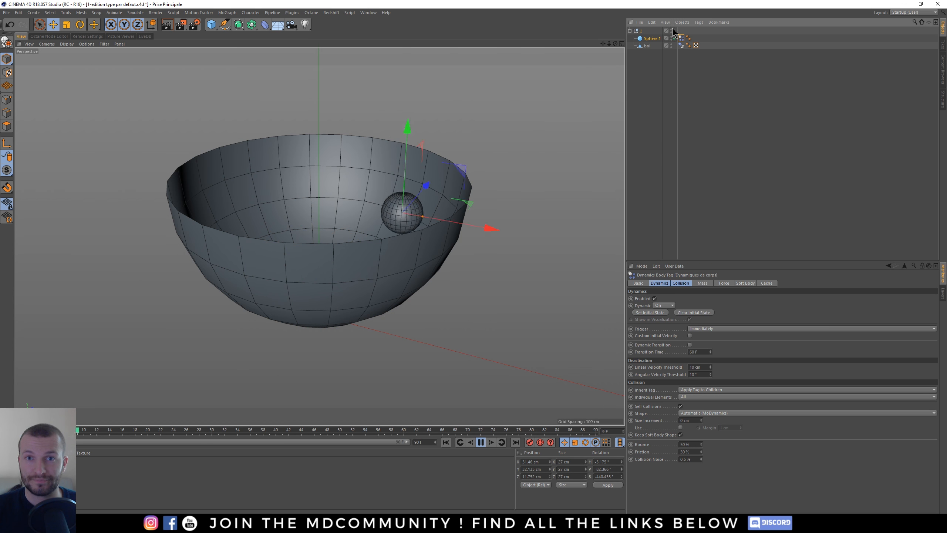
{"action": "left_click", "coordinate": [480, 442]}
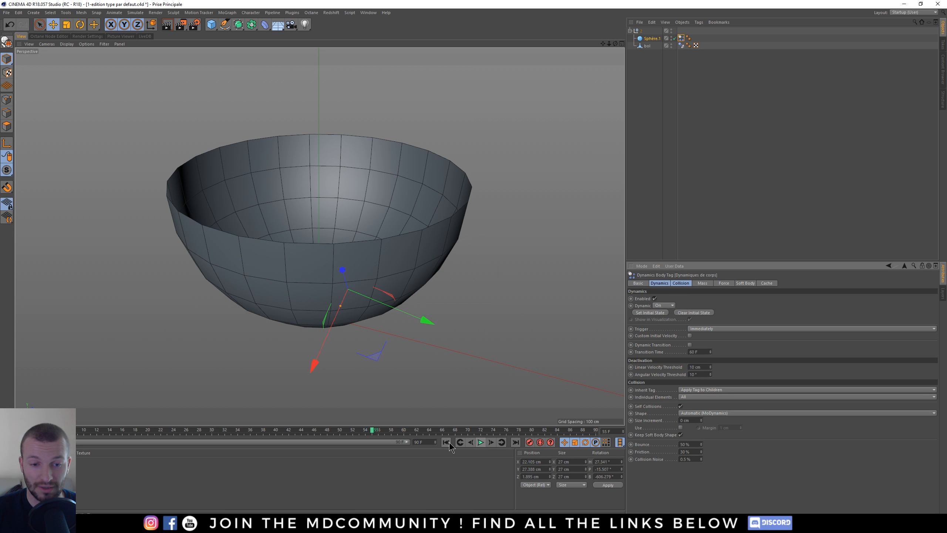
{"action": "left_click", "coordinate": [446, 442]}
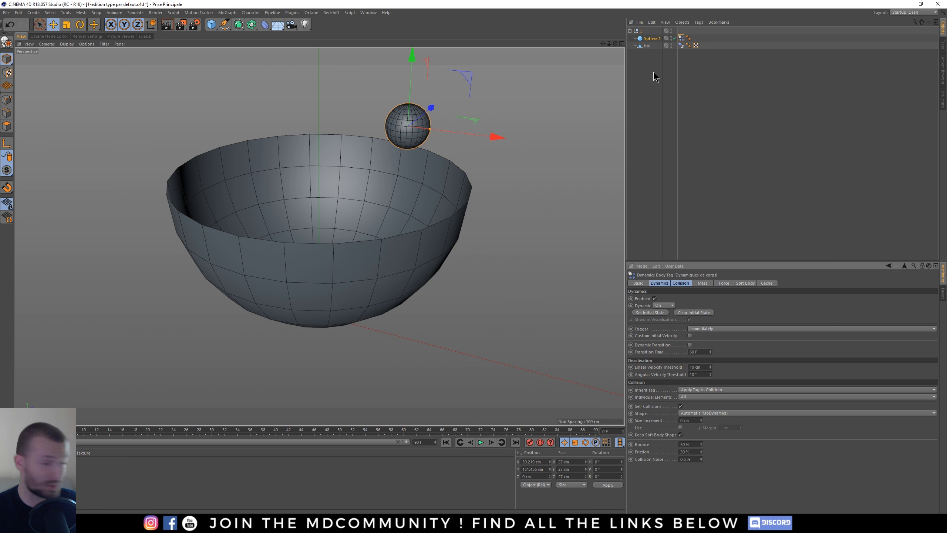
{"action": "mouse_move", "coordinate": [649, 15]}
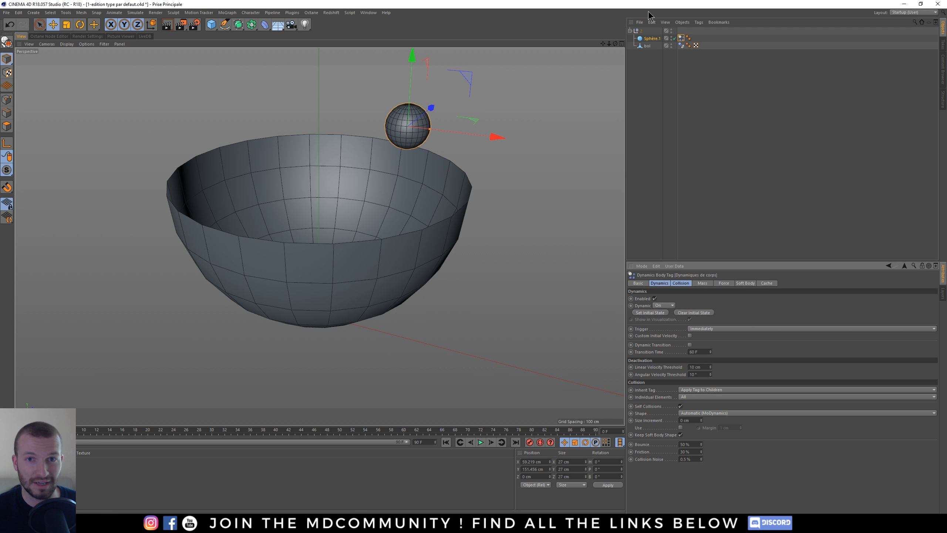
{"action": "mouse_move", "coordinate": [713, 38]}
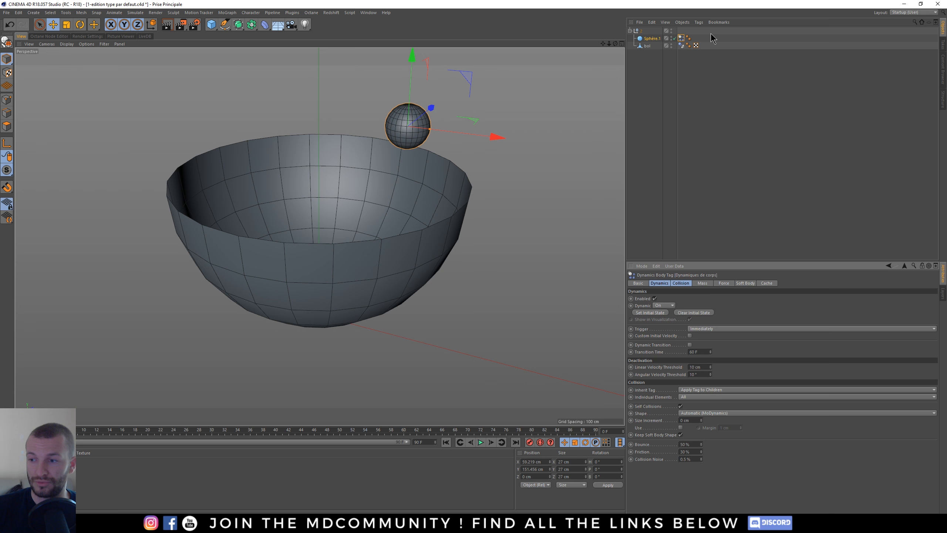
Save the Dynamics Body tag as a tag preset and confirm its name
{"action": "right_click", "coordinate": [682, 39]}
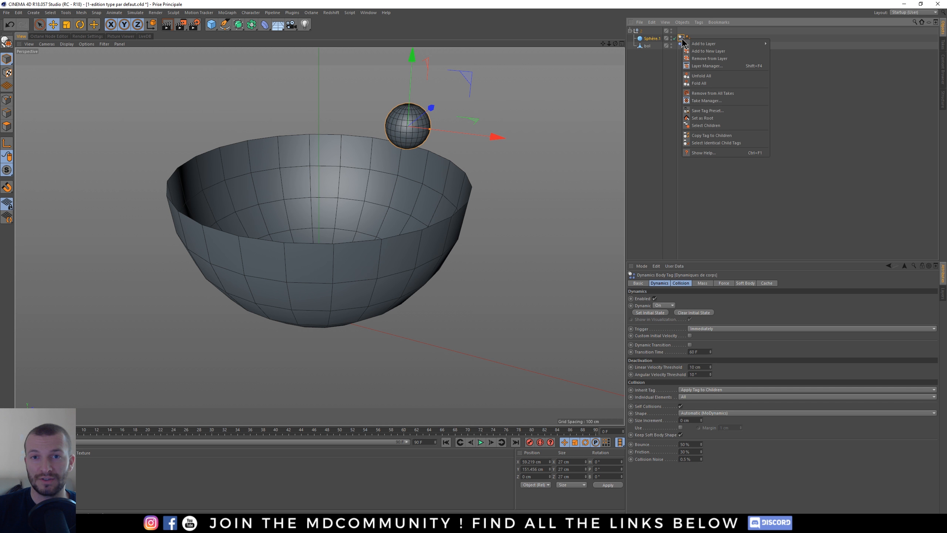
{"action": "mouse_move", "coordinate": [727, 135]}
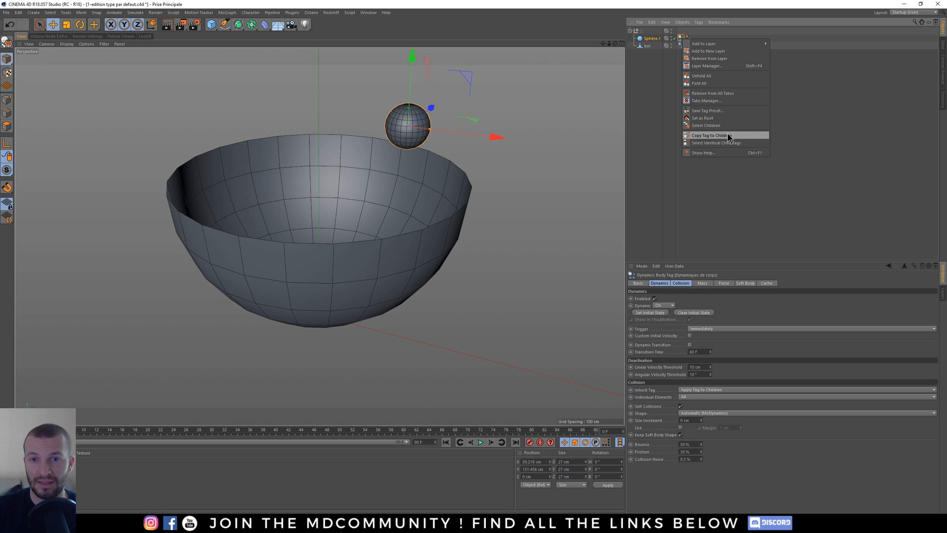
{"action": "mouse_move", "coordinate": [706, 113]}
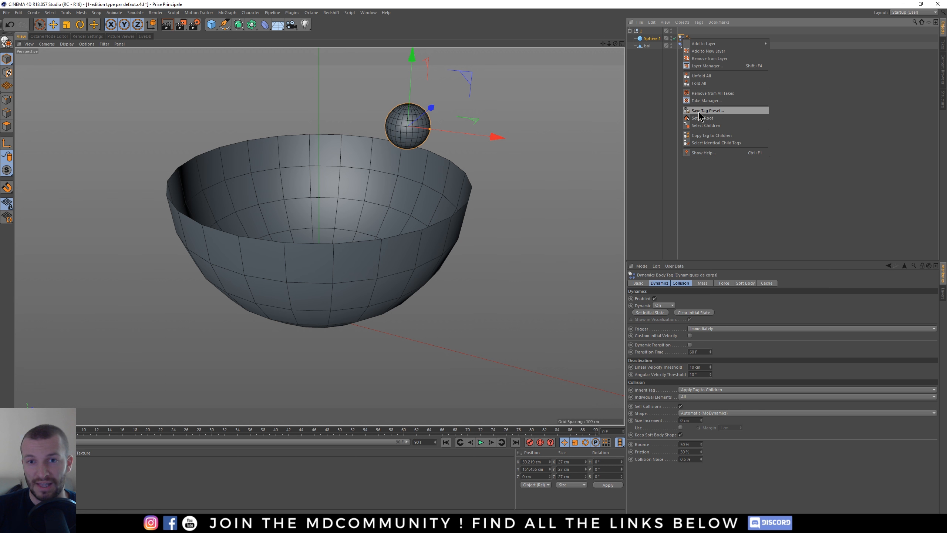
{"action": "left_click", "coordinate": [706, 118]}
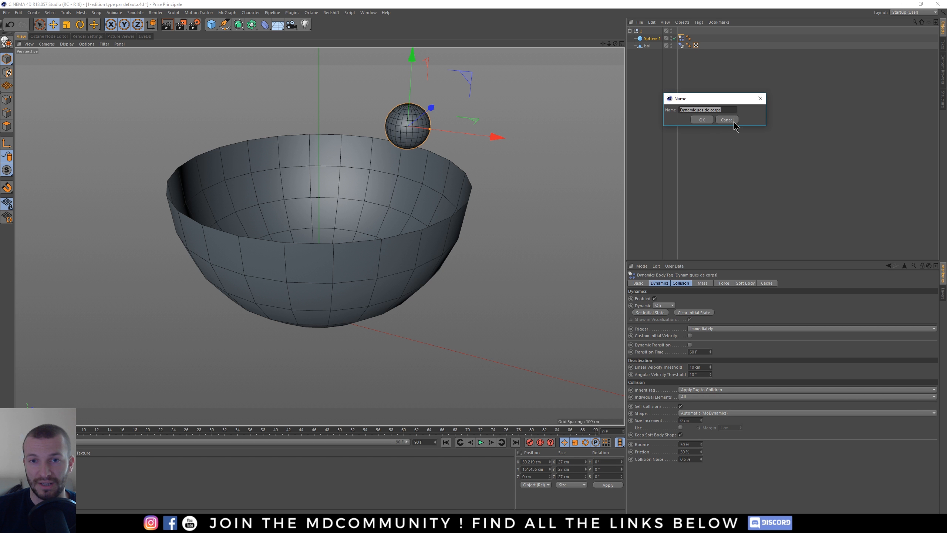
{"action": "mouse_move", "coordinate": [723, 128]}
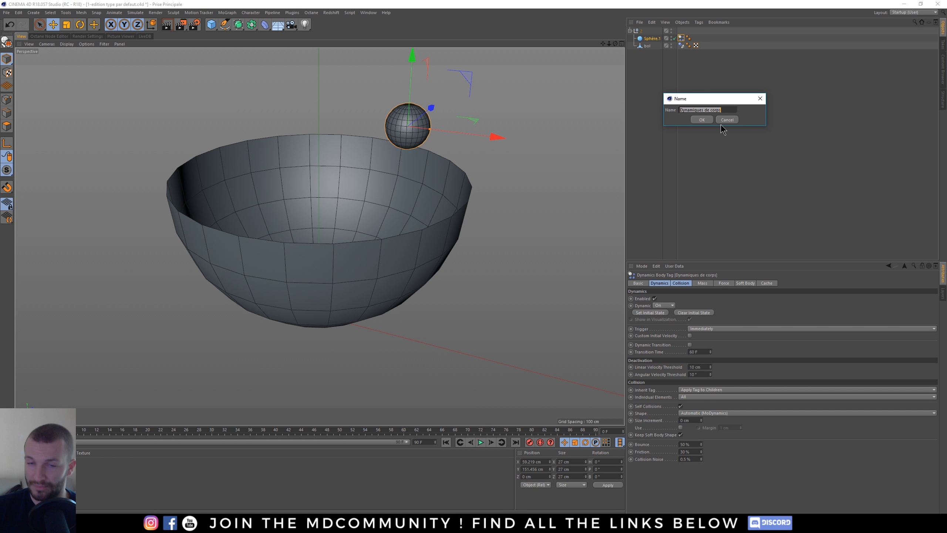
{"action": "left_click", "coordinate": [638, 22]}
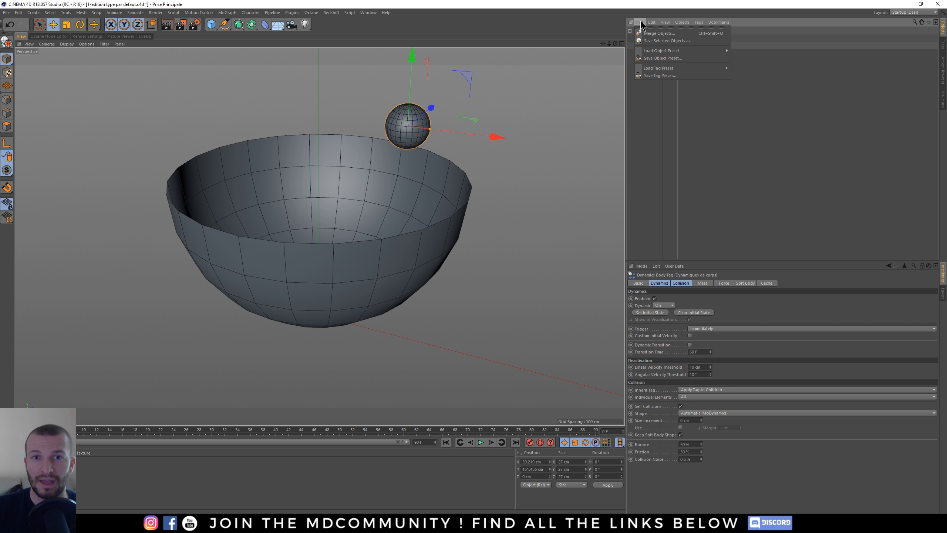
{"action": "mouse_move", "coordinate": [659, 67]}
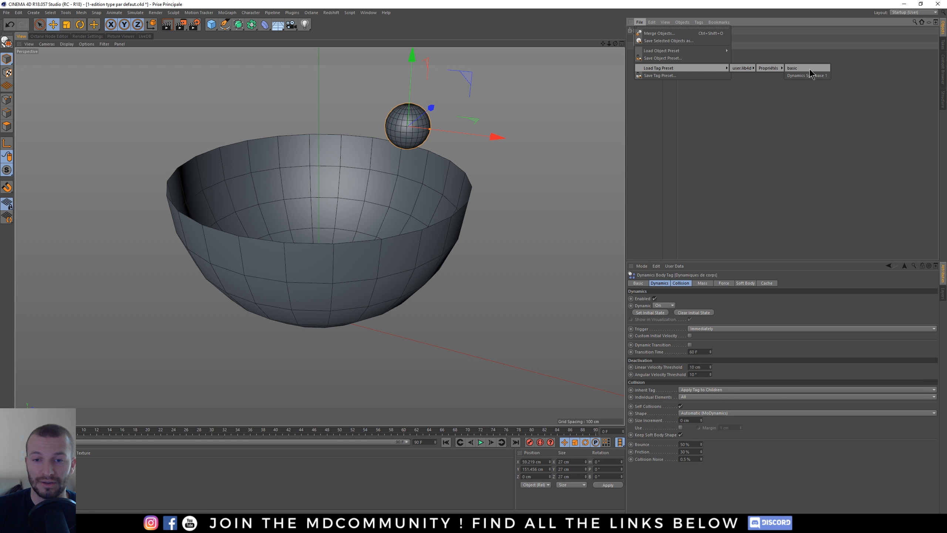
{"action": "mouse_move", "coordinate": [791, 67]}
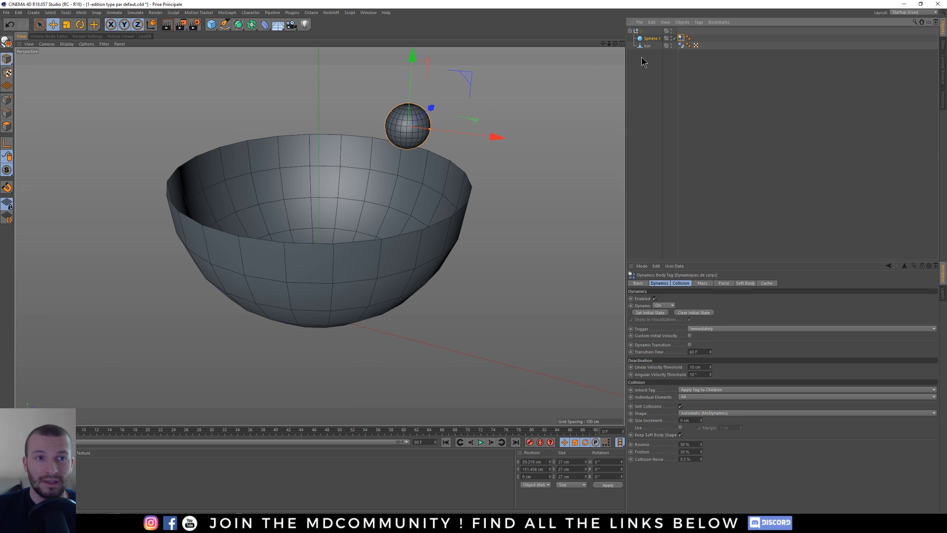
{"action": "left_click", "coordinate": [480, 442]}
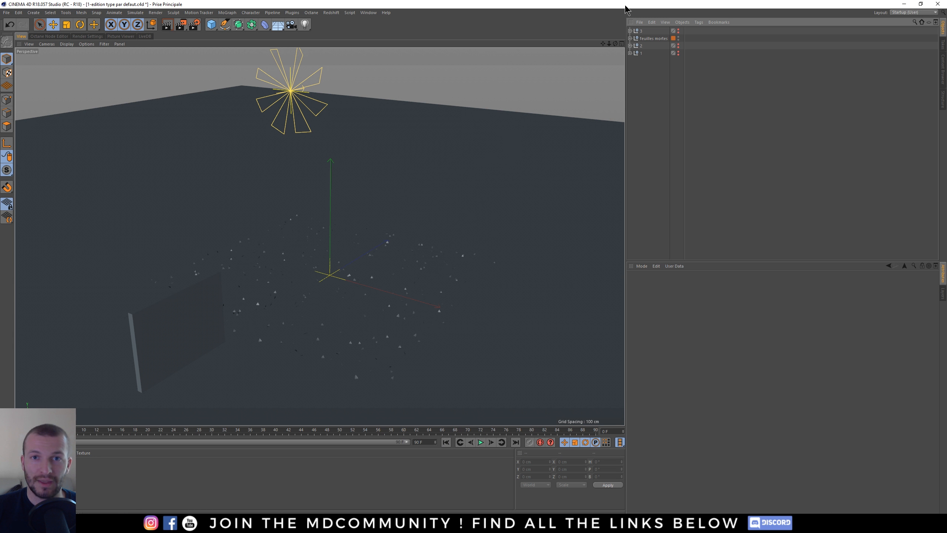
Load the Feuilles mortes object preset from user.lib4d and select its group
{"action": "left_click", "coordinate": [652, 38]}
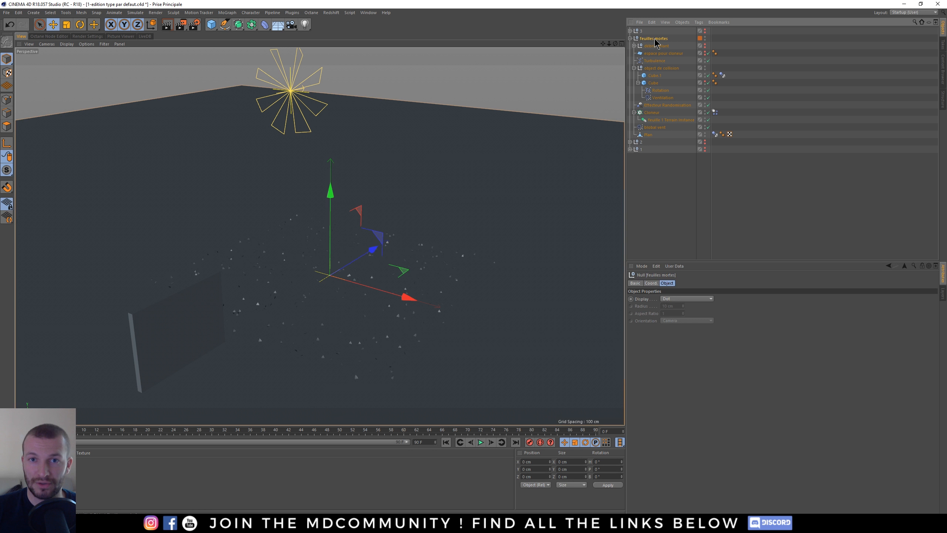
{"action": "mouse_move", "coordinate": [649, 47]}
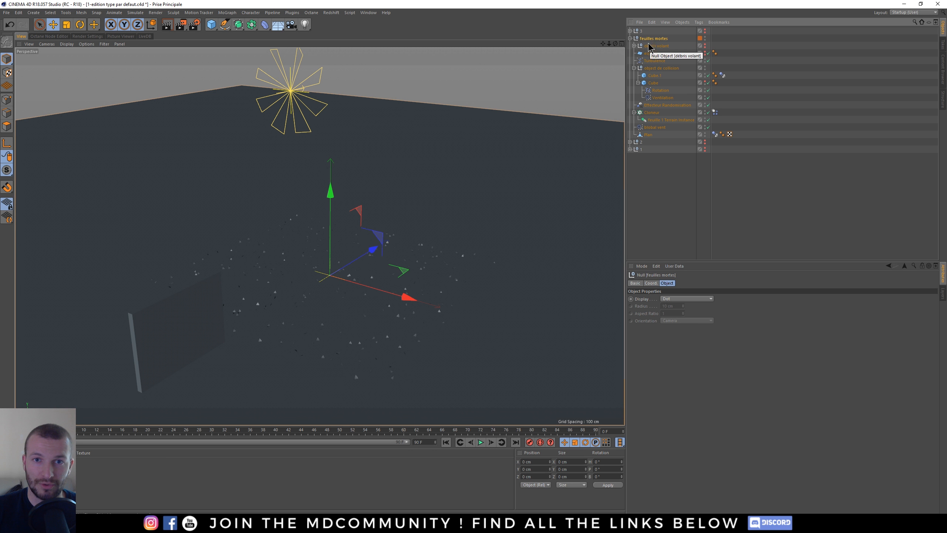
{"action": "left_click", "coordinate": [631, 38]}
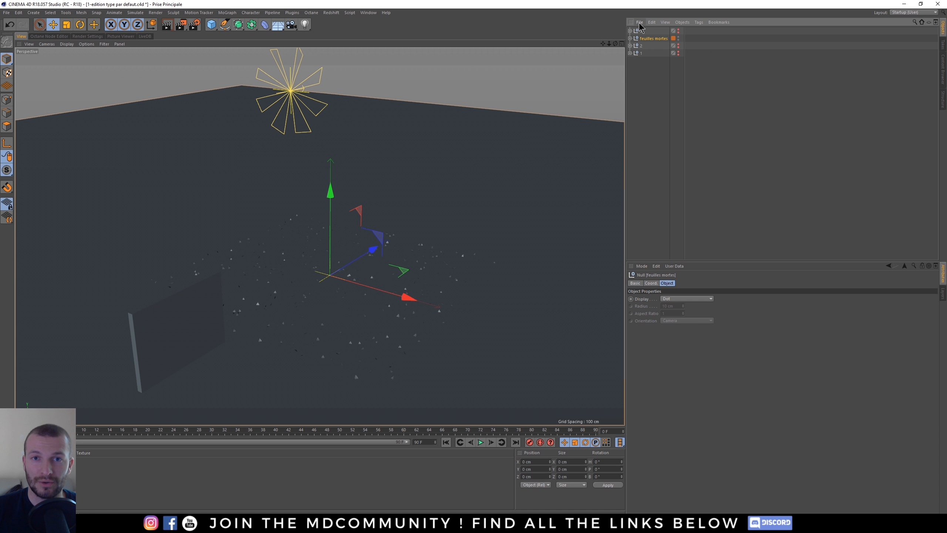
{"action": "left_click", "coordinate": [639, 23]}
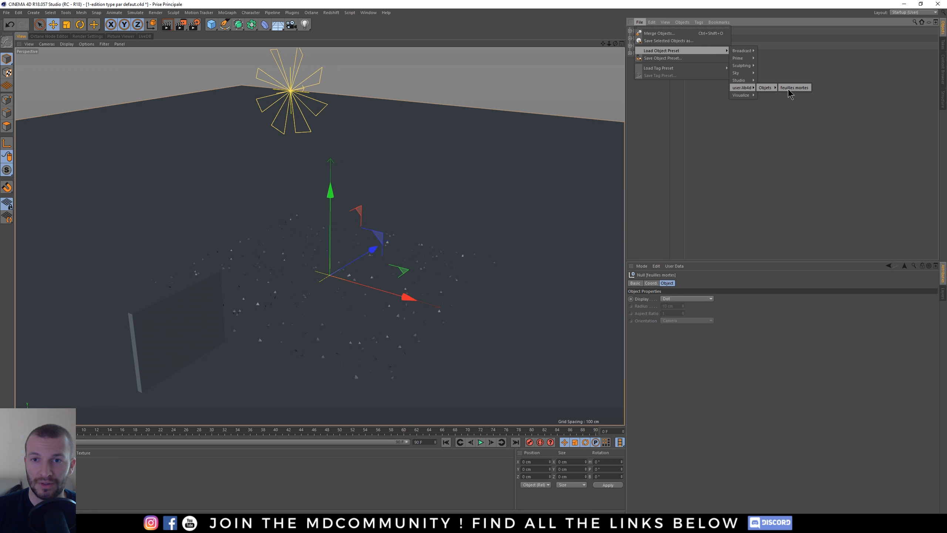
{"action": "mouse_move", "coordinate": [796, 93]}
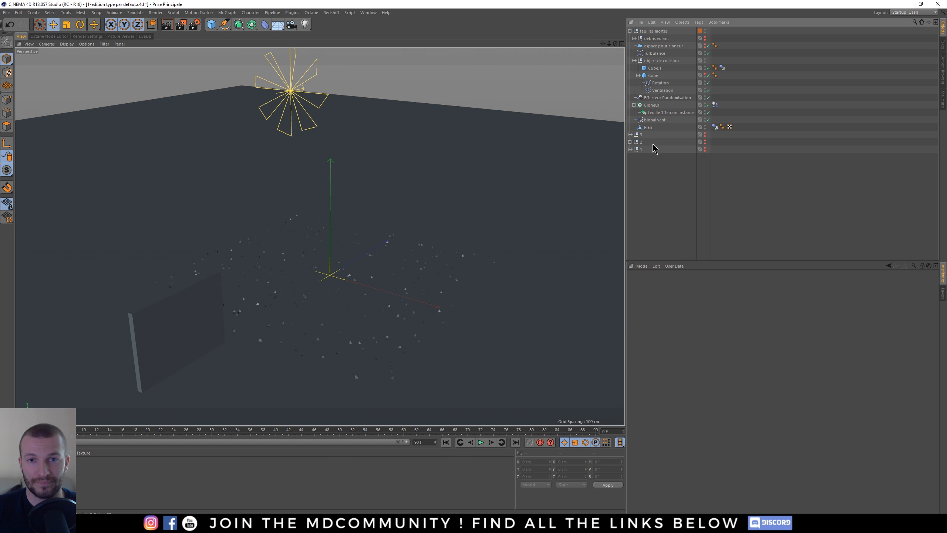
{"action": "left_click", "coordinate": [653, 30]}
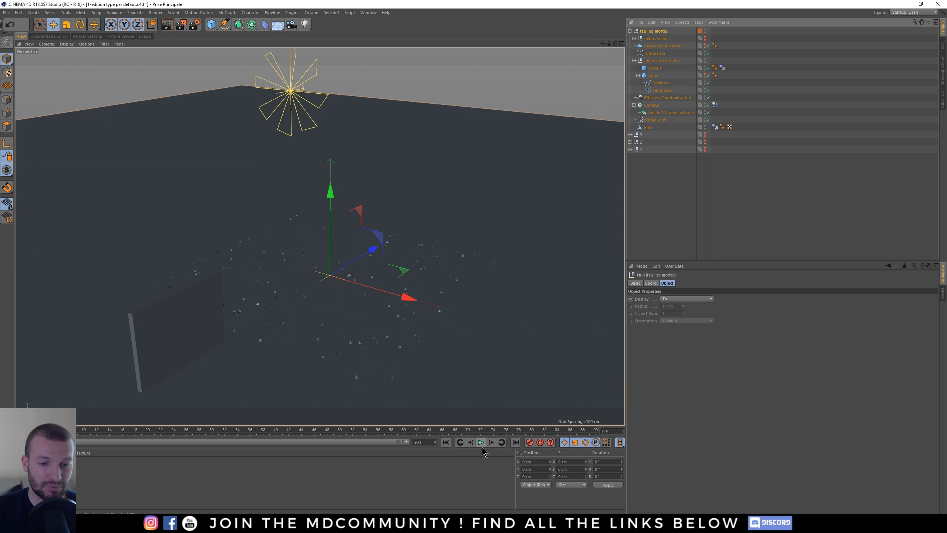
Play the leaf-debris animation briefly and return to the File menu
{"action": "left_click", "coordinate": [479, 442]}
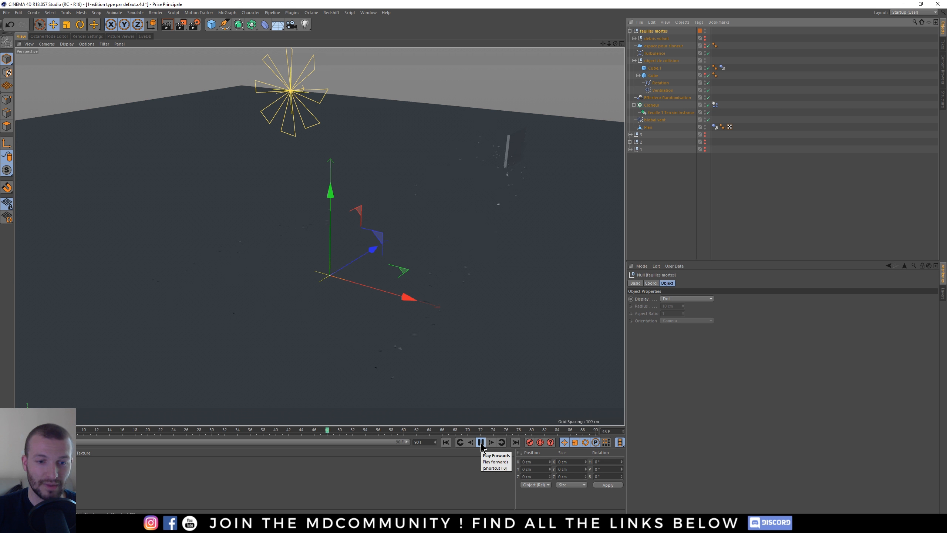
{"action": "left_click", "coordinate": [480, 443]}
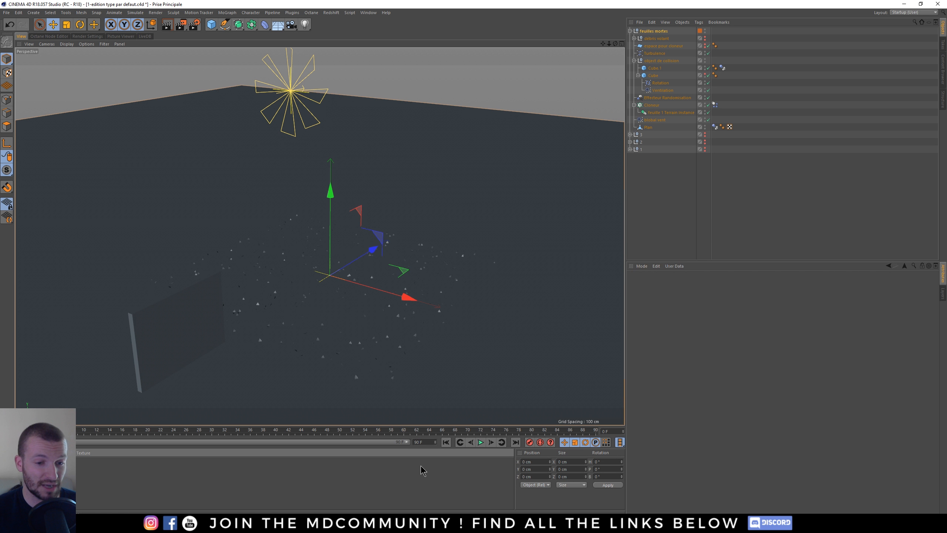
{"action": "left_click", "coordinate": [6, 12]}
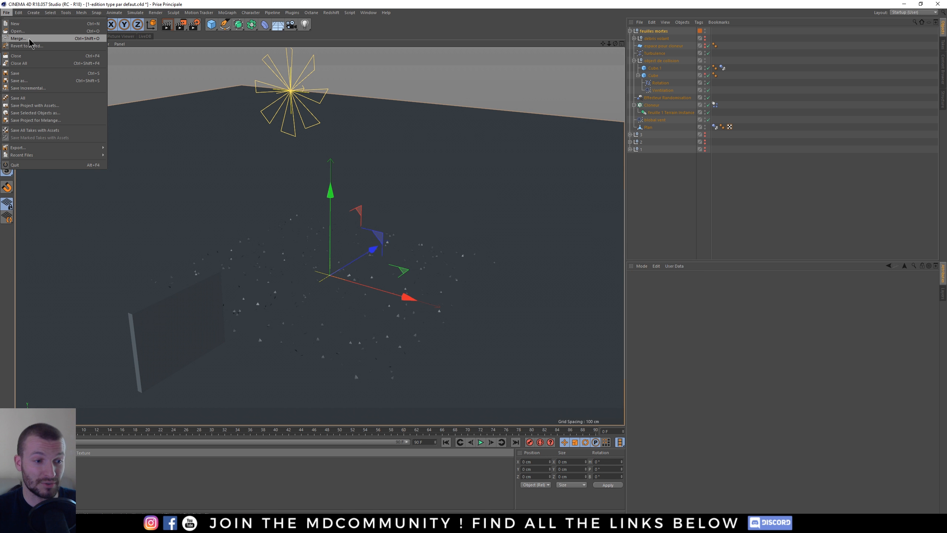
{"action": "mouse_move", "coordinate": [212, 73]}
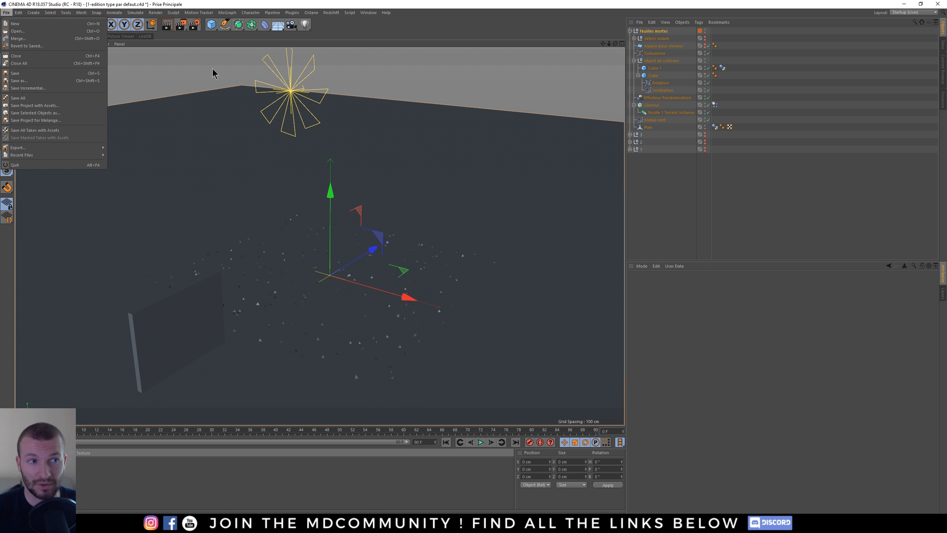
{"action": "mouse_move", "coordinate": [627, 79]}
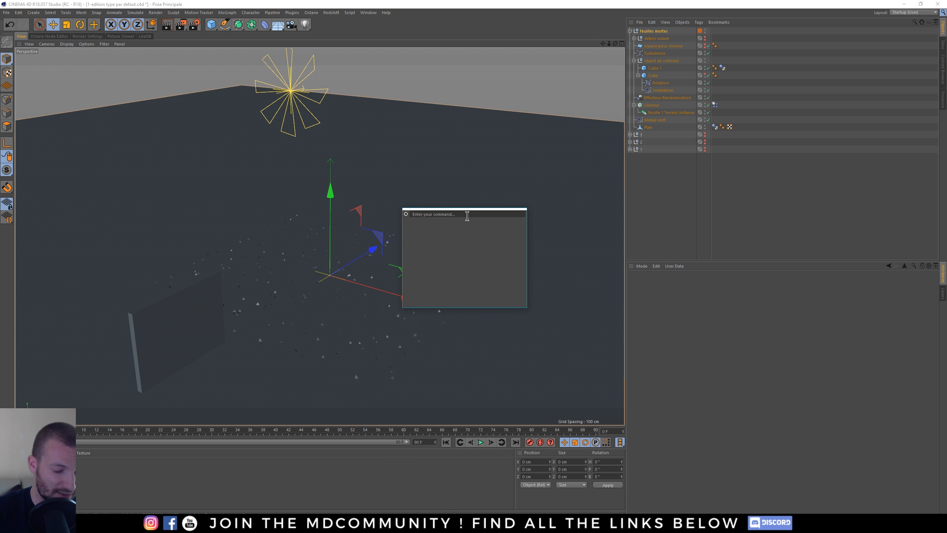
Search 'xref' in the Commander and add an XRef object to the scene
{"action": "type", "text": "xref"}
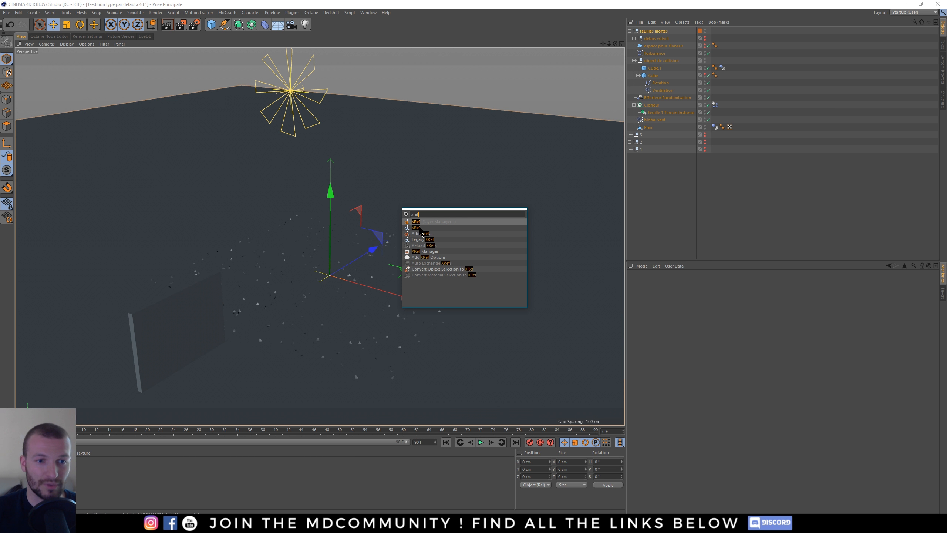
{"action": "left_click", "coordinate": [416, 221]}
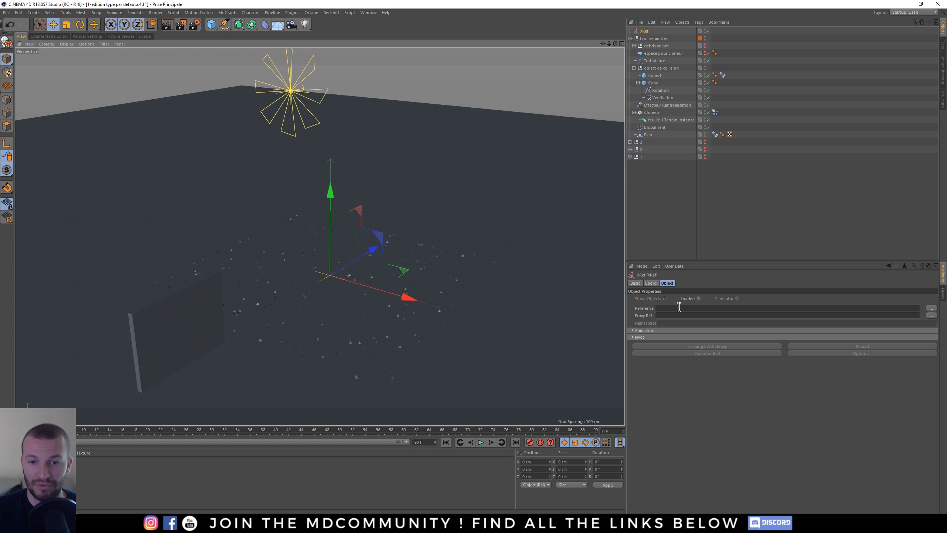
{"action": "left_click", "coordinate": [5, 12]}
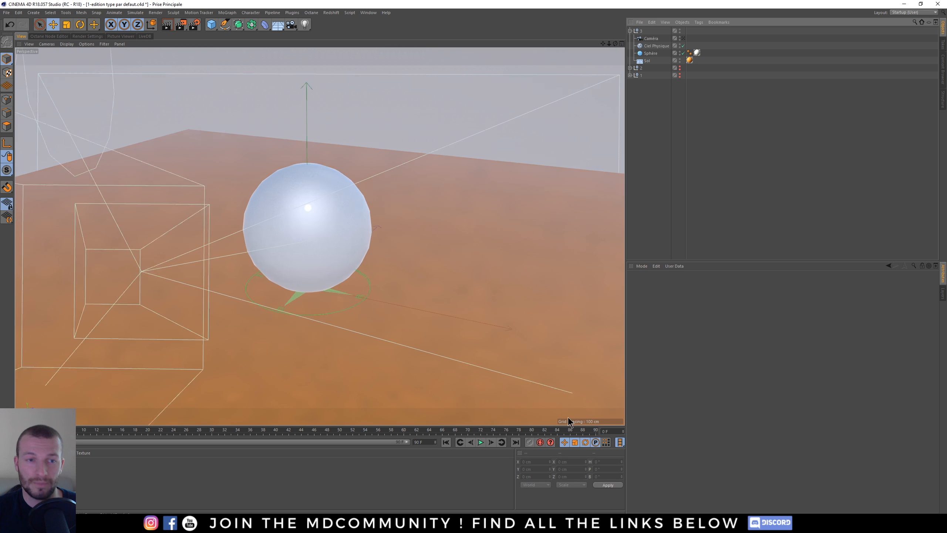
Play the sphere animation through the scene camera, then close the avec.avi player
{"action": "left_click", "coordinate": [480, 442]}
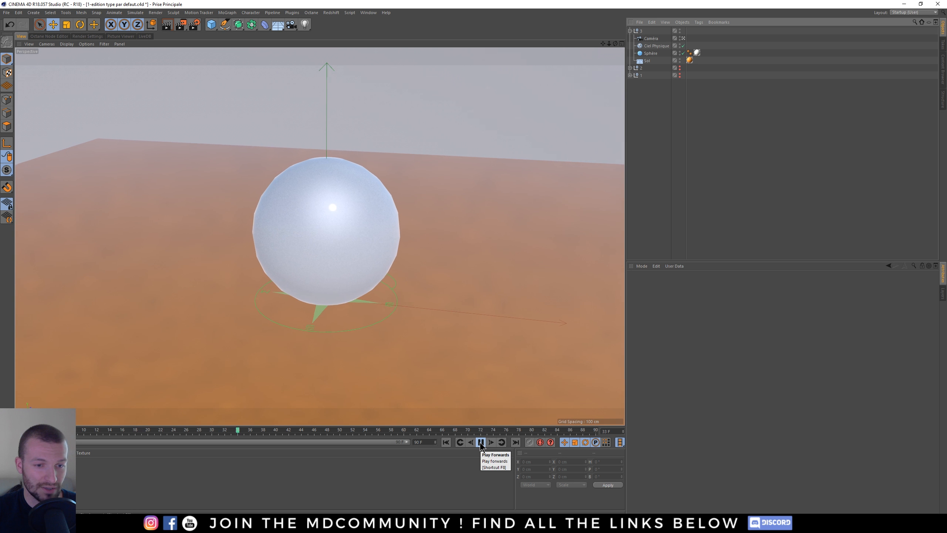
{"action": "left_click", "coordinate": [480, 442]}
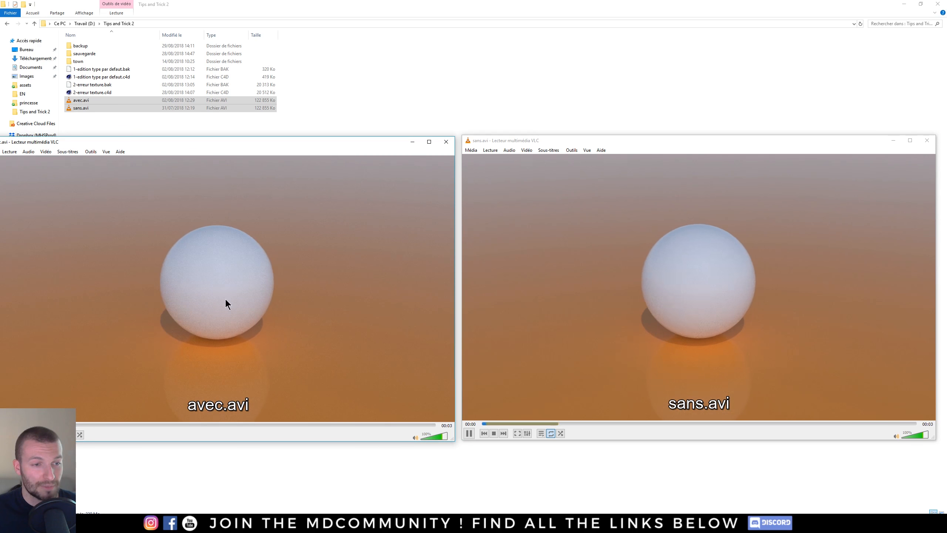
{"action": "mouse_move", "coordinate": [447, 142]}
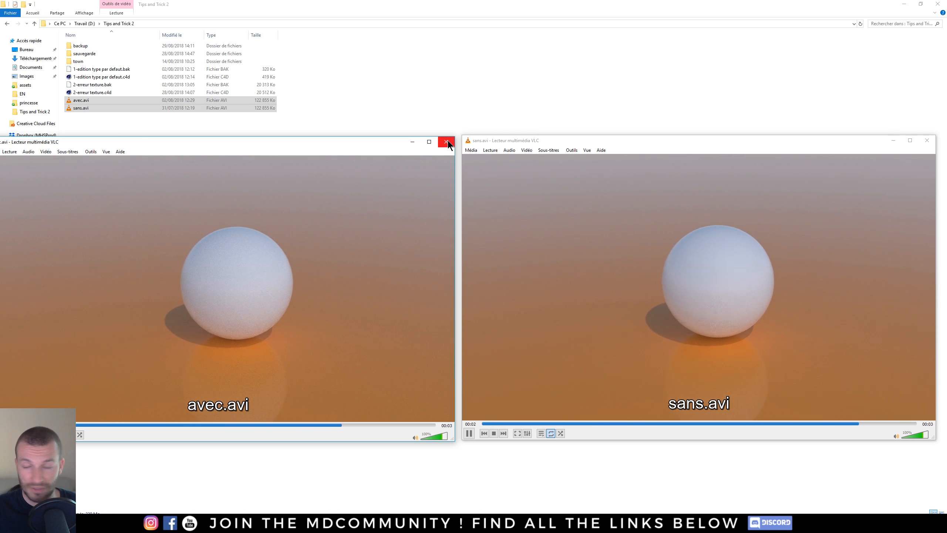
{"action": "left_click", "coordinate": [446, 142]}
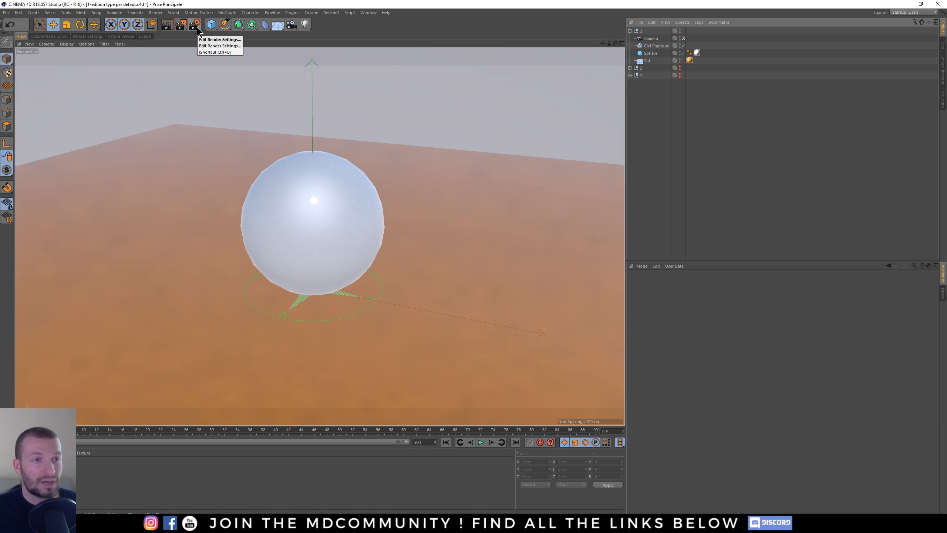
Uncheck Identical Noise Distribution in the render settings' Options page
{"action": "left_click", "coordinate": [219, 39]}
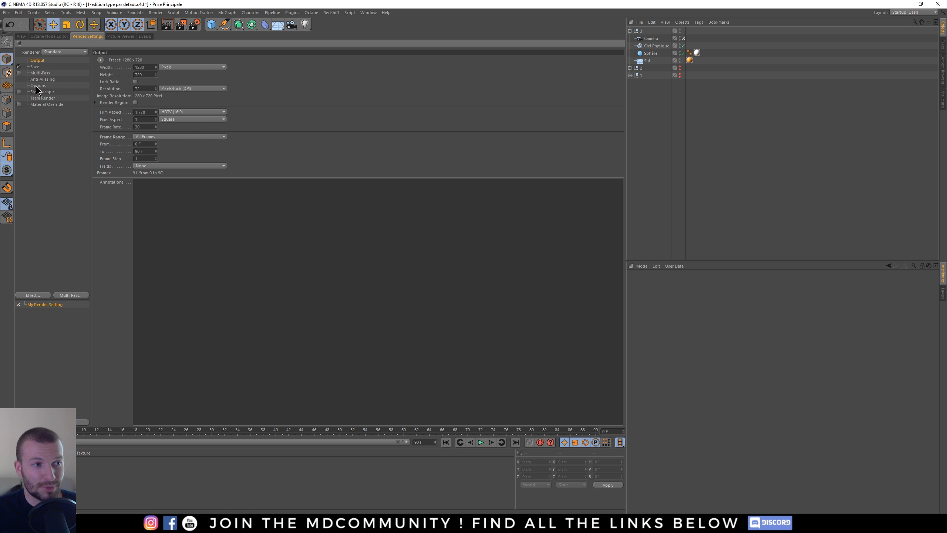
{"action": "left_click", "coordinate": [37, 85]}
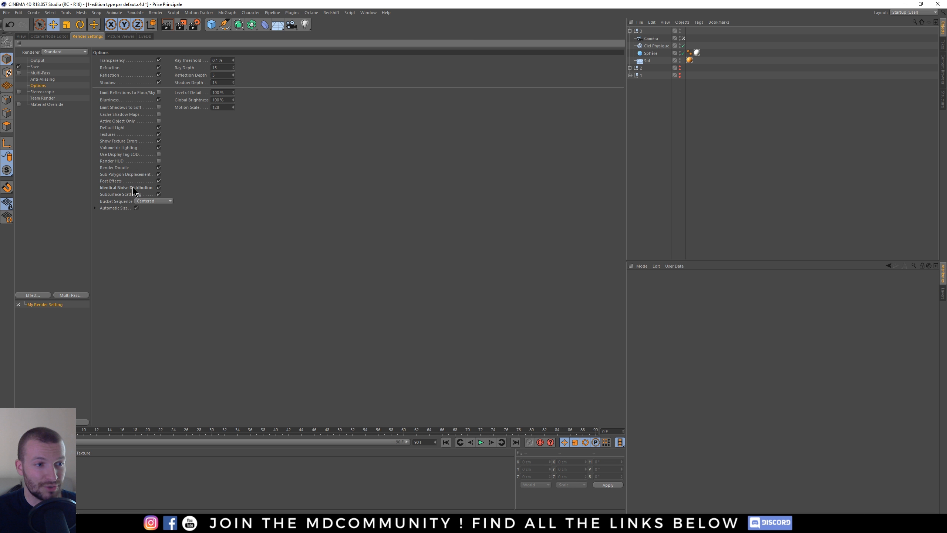
{"action": "mouse_move", "coordinate": [161, 192]}
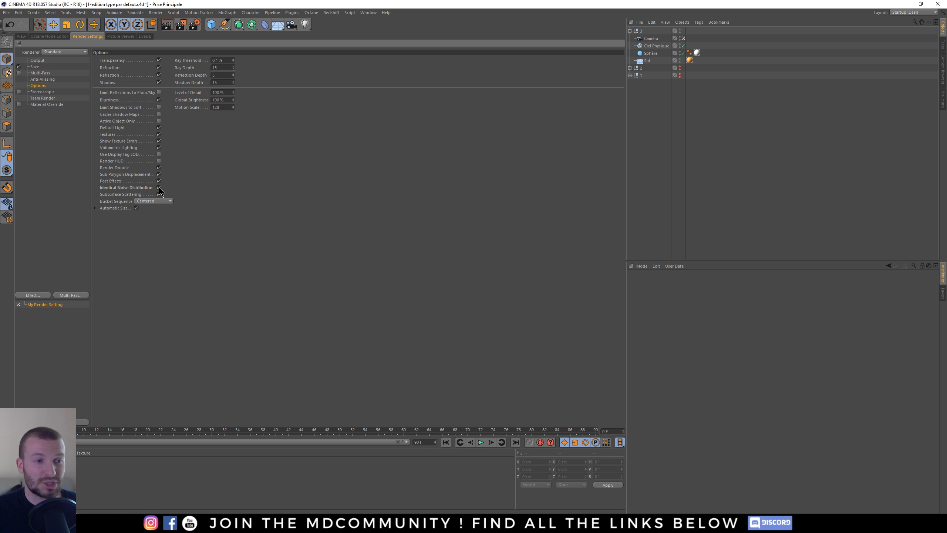
{"action": "left_click", "coordinate": [159, 187]}
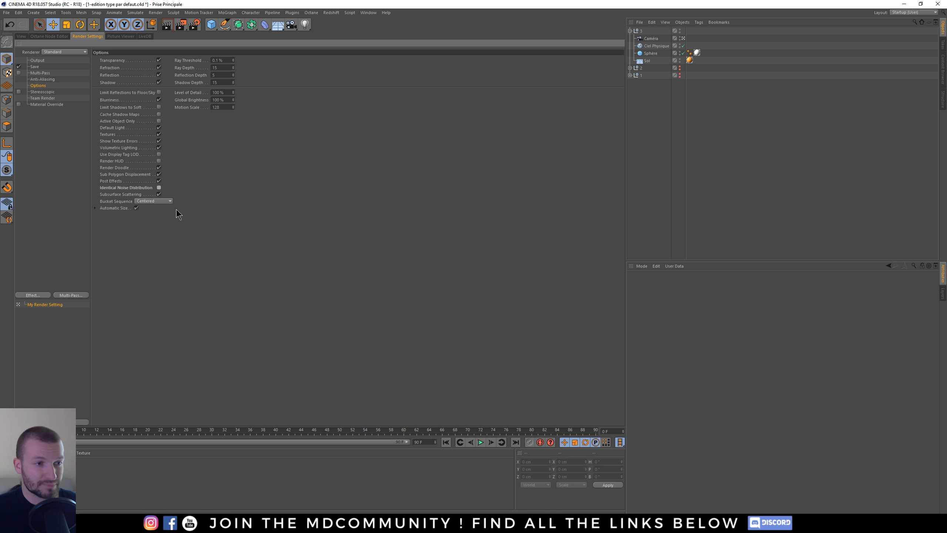
{"action": "left_click", "coordinate": [21, 37]}
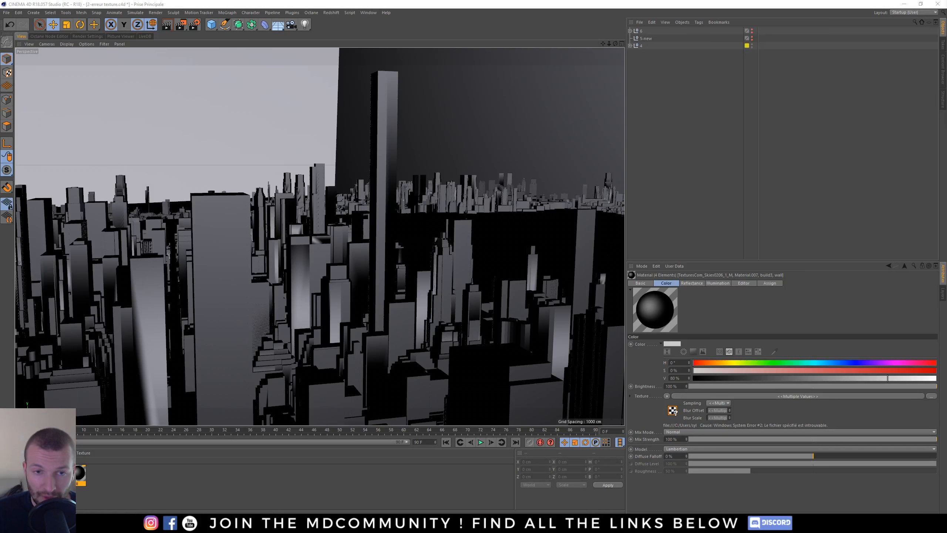
{"action": "mouse_move", "coordinate": [546, 102]}
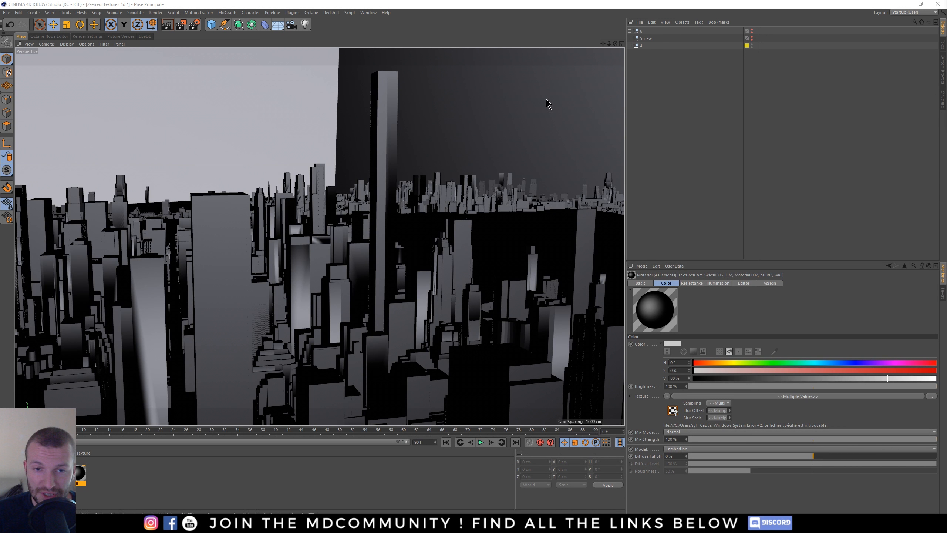
{"action": "mouse_move", "coordinate": [662, 220]}
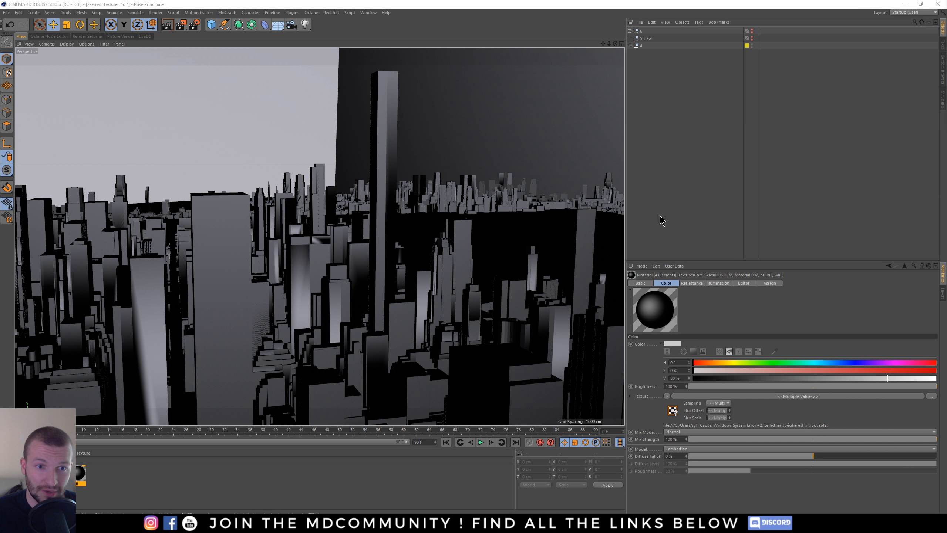
{"action": "mouse_move", "coordinate": [549, 186]}
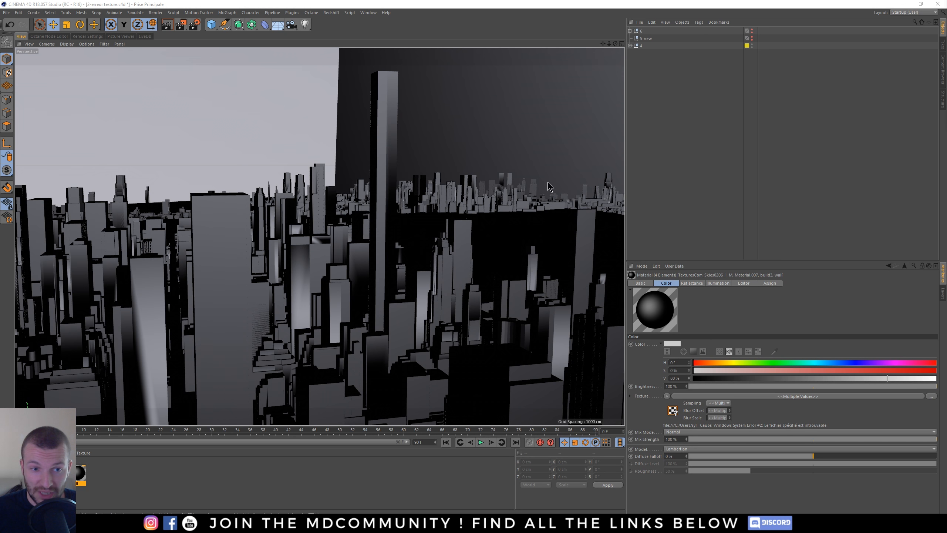
{"action": "mouse_move", "coordinate": [471, 472]}
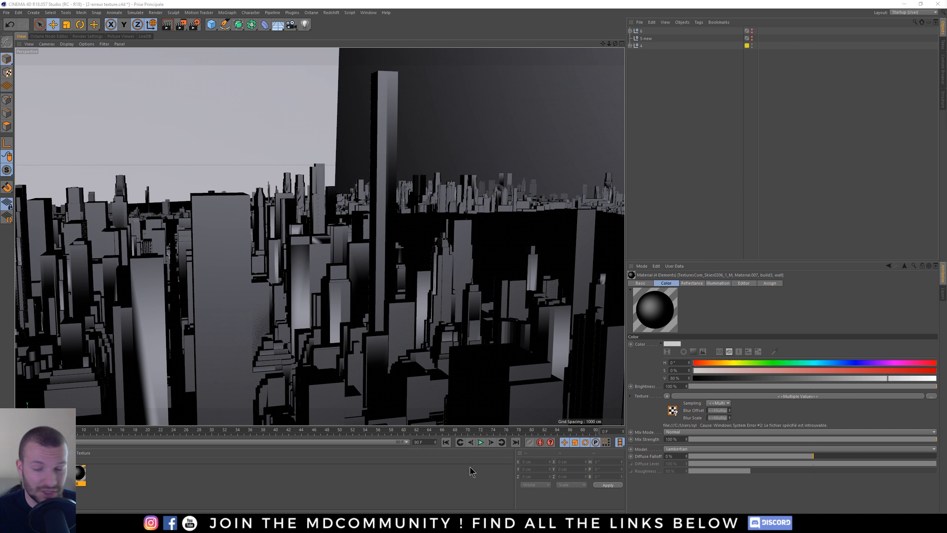
{"action": "mouse_move", "coordinate": [671, 410]}
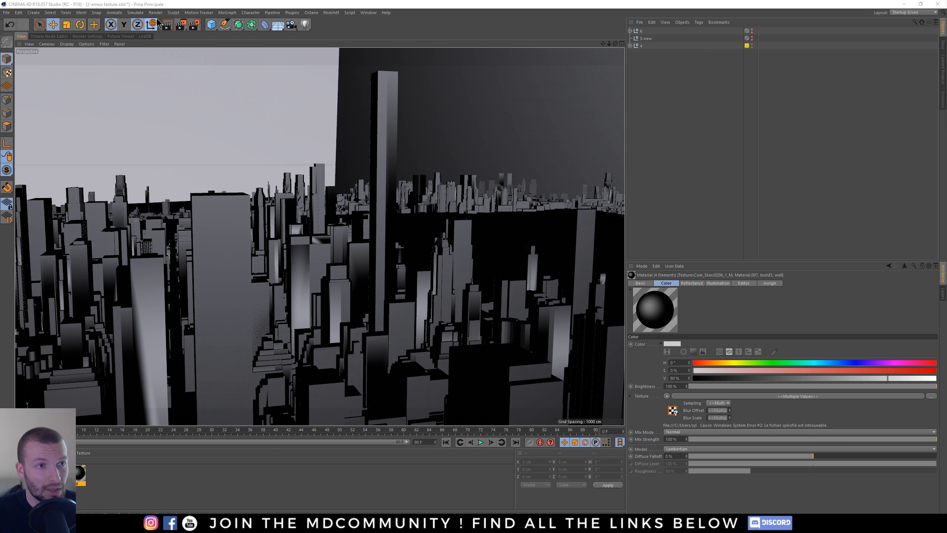
{"action": "mouse_move", "coordinate": [317, 208]}
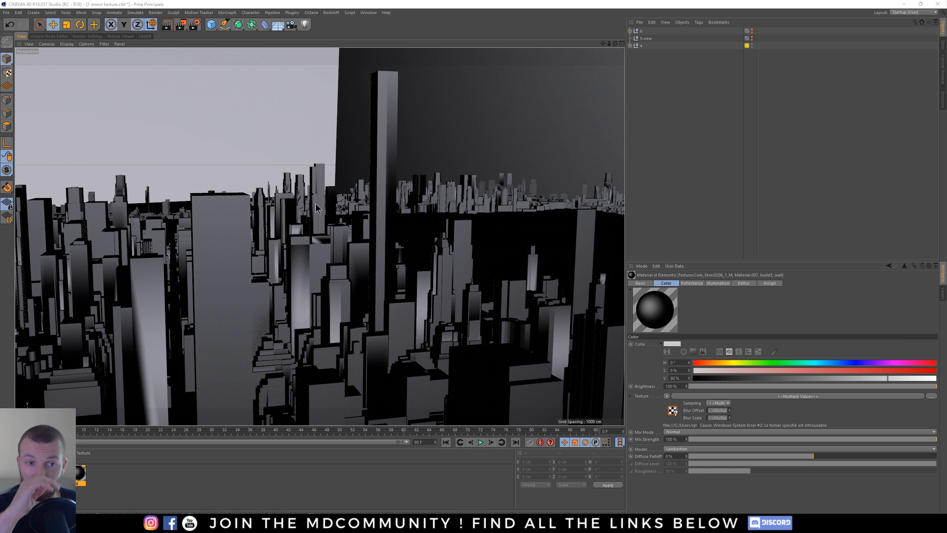
{"action": "mouse_move", "coordinate": [199, 24]}
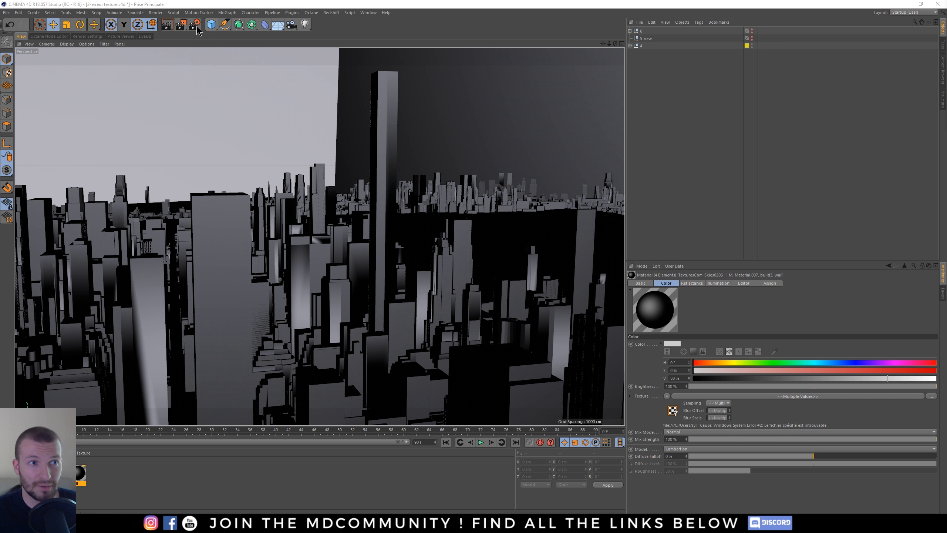
Bring up the render settings for the city scene with the missing building texture
{"action": "left_click", "coordinate": [197, 24]}
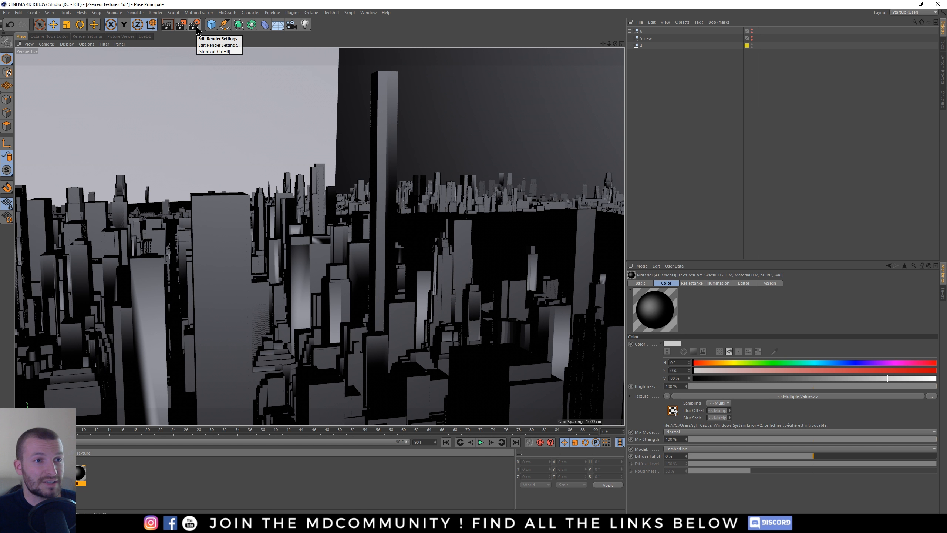
{"action": "left_click", "coordinate": [195, 24]}
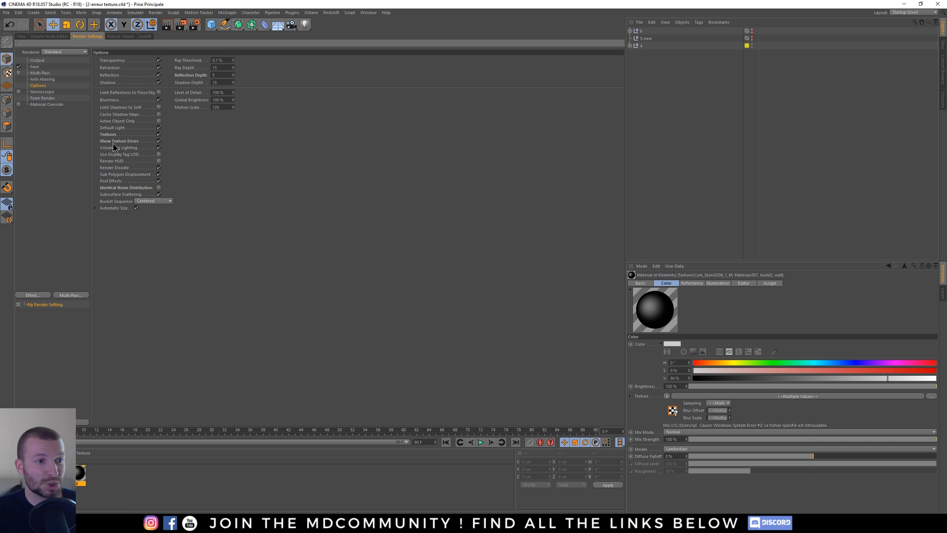
{"action": "mouse_move", "coordinate": [160, 145]}
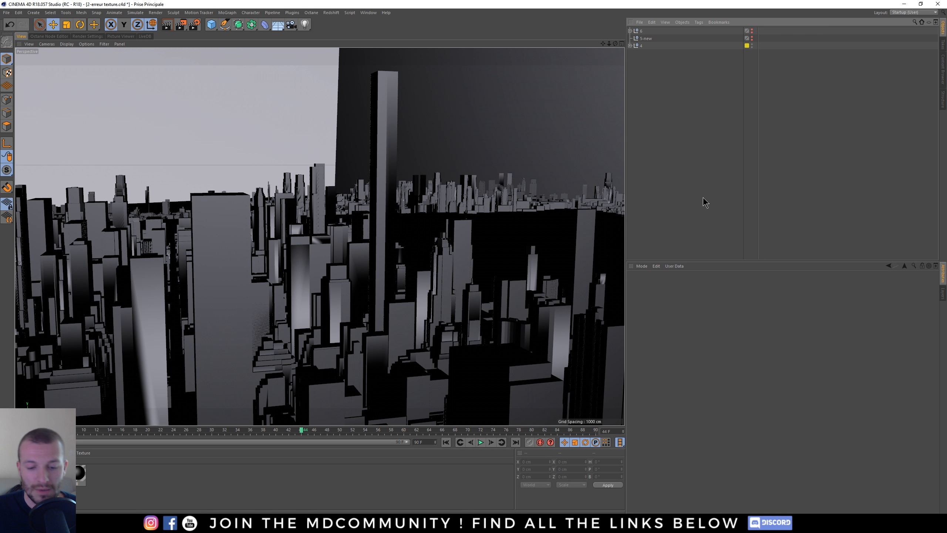
Play the city scene's animation forwards from the timeline
{"action": "left_click", "coordinate": [480, 442]}
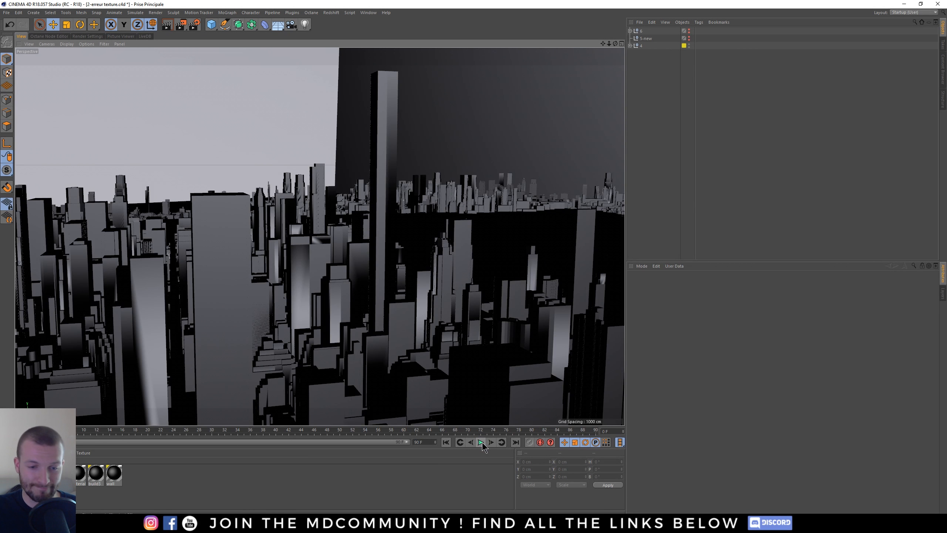
{"action": "mouse_move", "coordinate": [480, 442]}
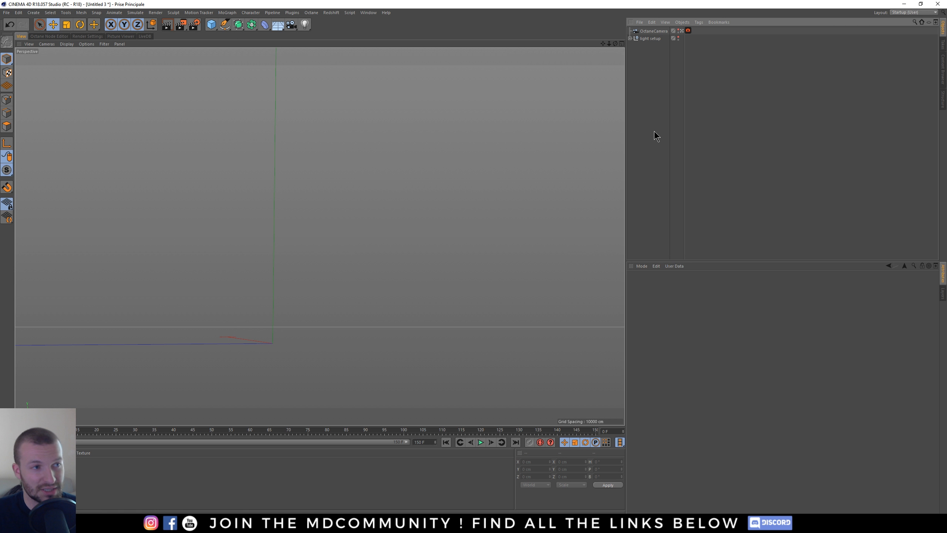
Review the OctaneCamera and the light setup objects in the new untitled scene
{"action": "left_click", "coordinate": [653, 31]}
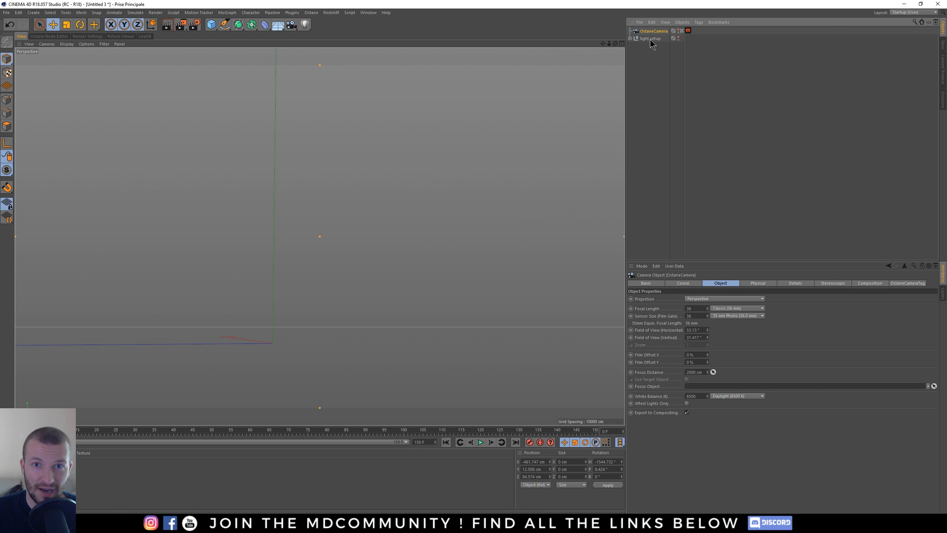
{"action": "left_click", "coordinate": [649, 38]}
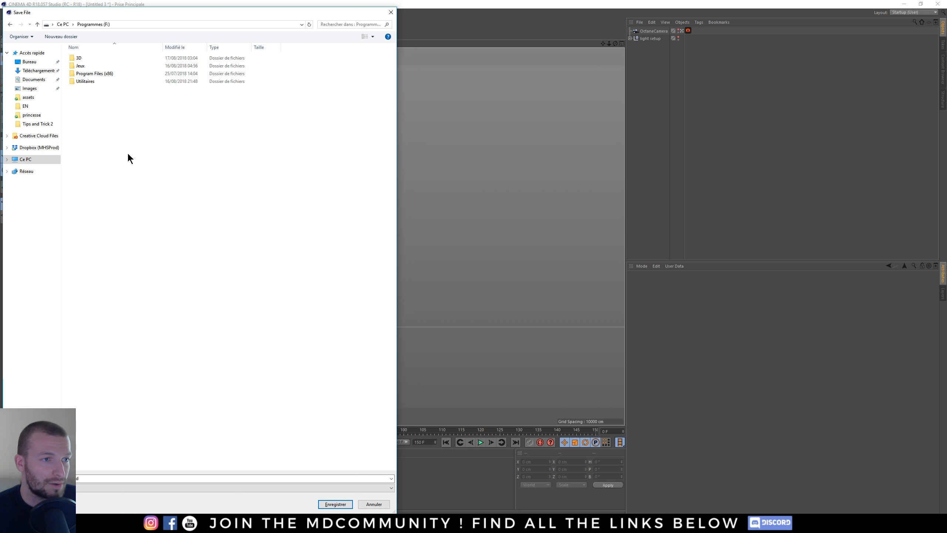
Navigate the save dialog through the 3D and Cinema 4D R18 folders to Tips and Trick 2 for Untitled 3.c4d
{"action": "double_click", "coordinate": [77, 58]}
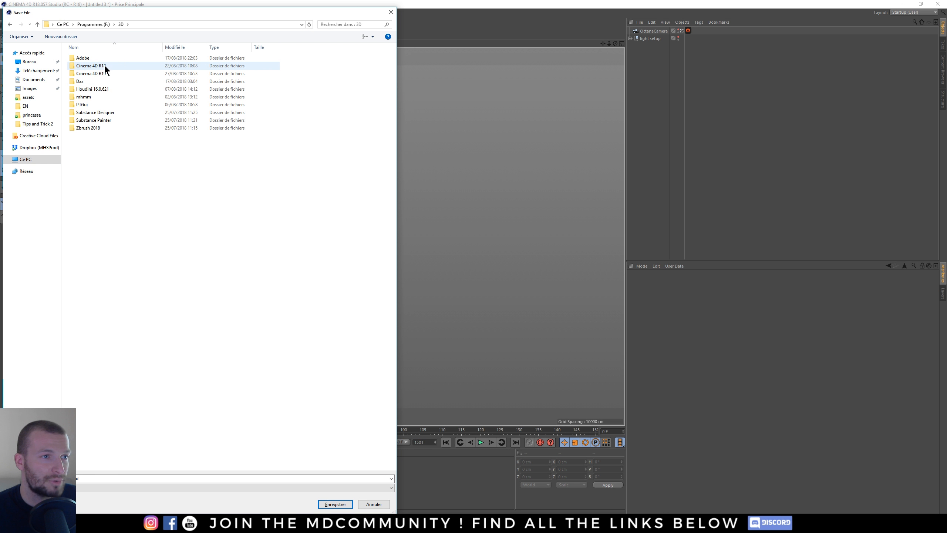
{"action": "double_click", "coordinate": [91, 65]}
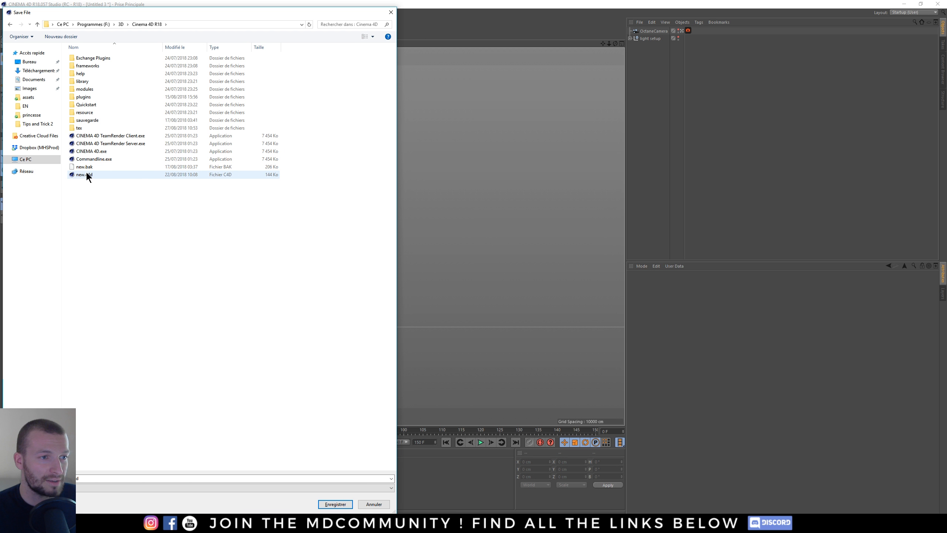
{"action": "mouse_move", "coordinate": [88, 174]}
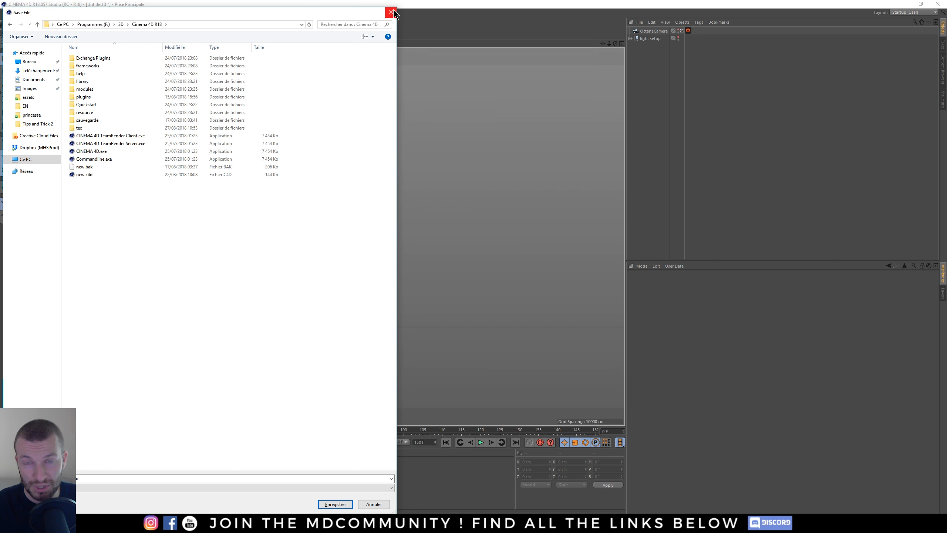
{"action": "left_click", "coordinate": [84, 174]}
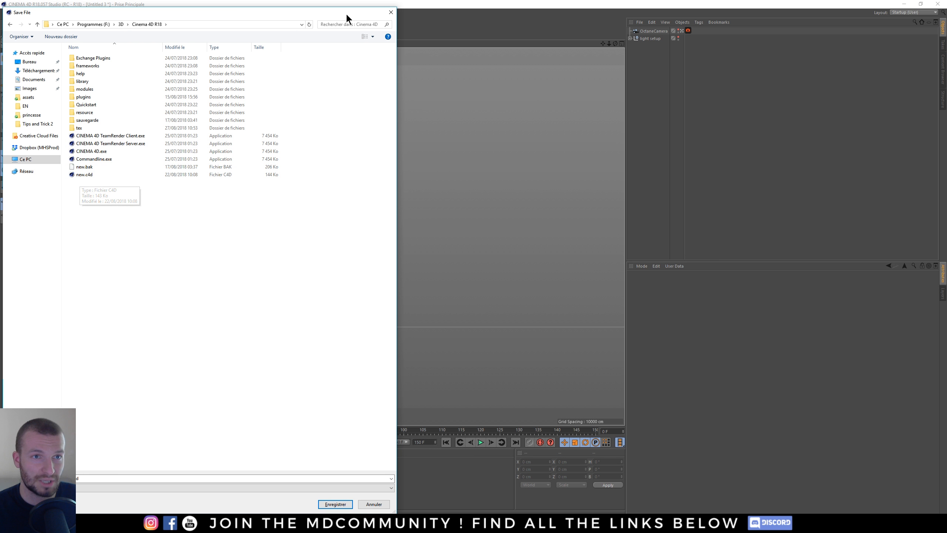
{"action": "left_click", "coordinate": [334, 504]}
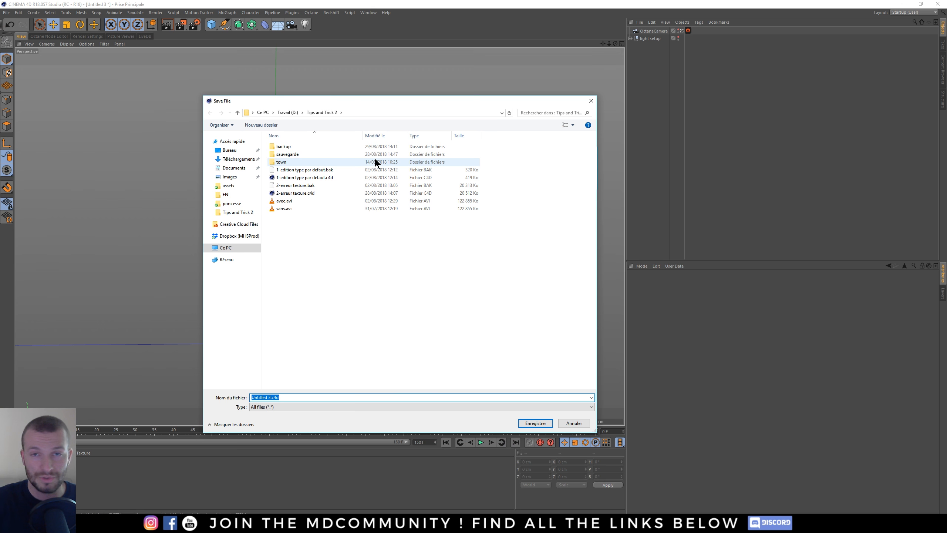
{"action": "mouse_move", "coordinate": [397, 158]}
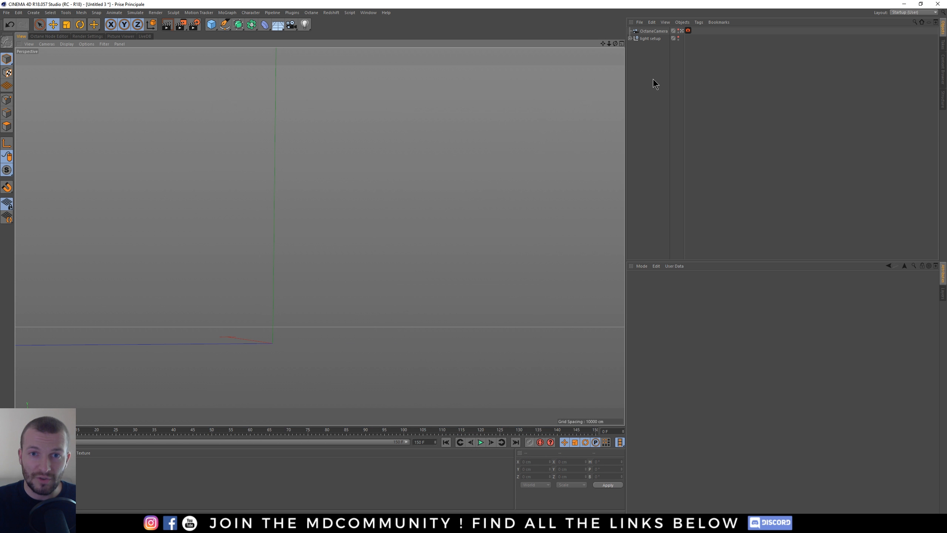
Show the OctaneCamera tag's Camera Imager settings, then select the light setup
{"action": "left_click", "coordinate": [652, 31]}
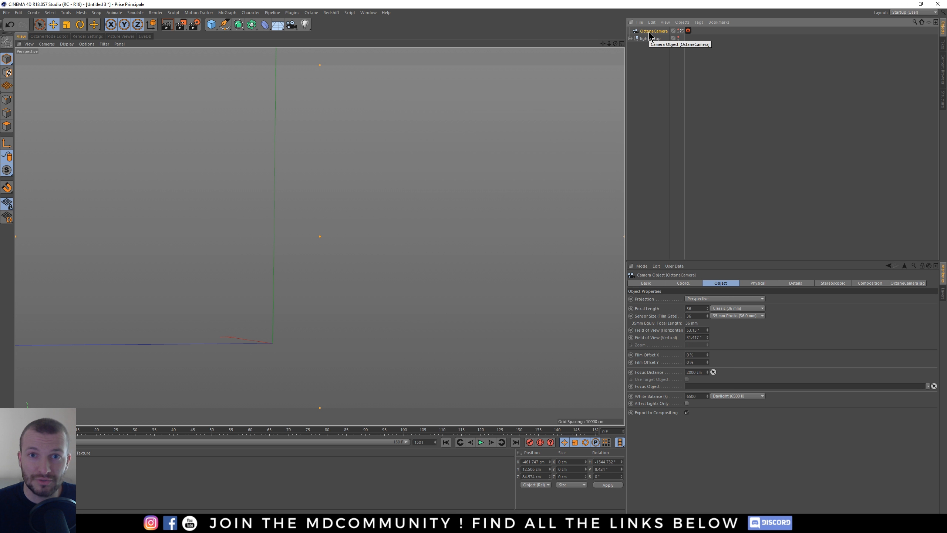
{"action": "left_click", "coordinate": [688, 31]}
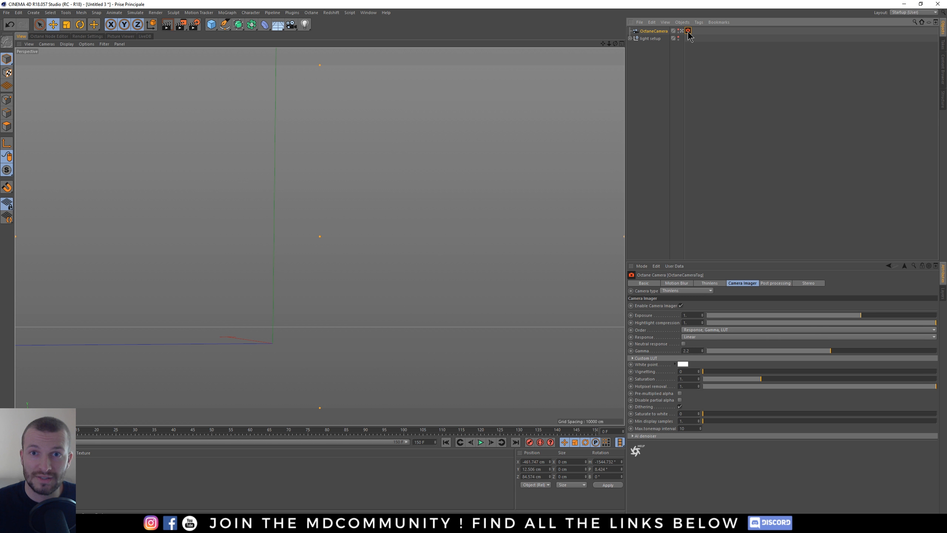
{"action": "mouse_move", "coordinate": [645, 343]}
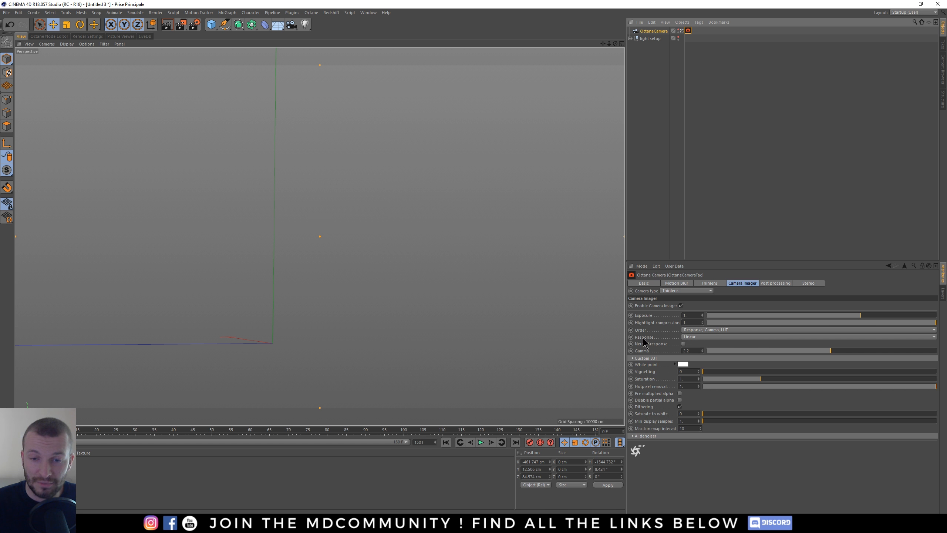
{"action": "mouse_move", "coordinate": [690, 340]}
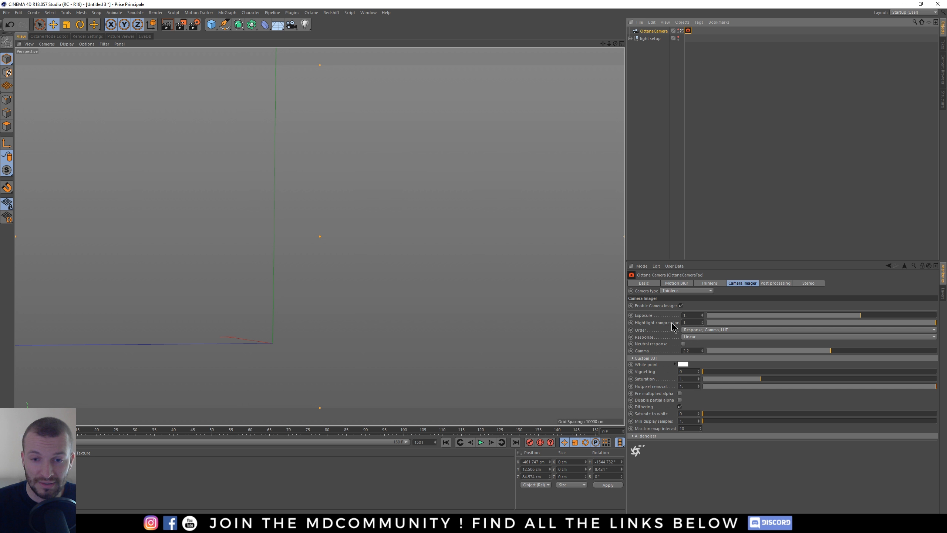
{"action": "mouse_move", "coordinate": [639, 328]}
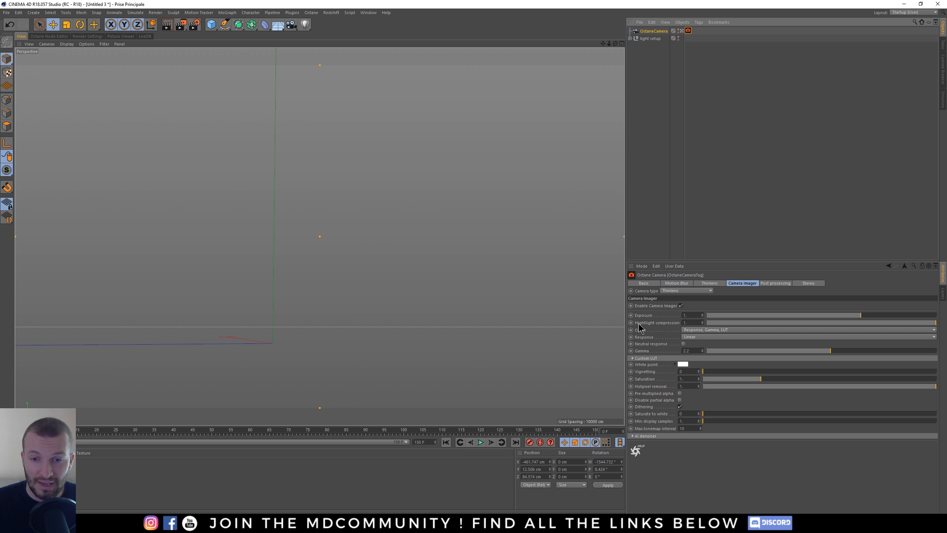
{"action": "mouse_move", "coordinate": [645, 318]}
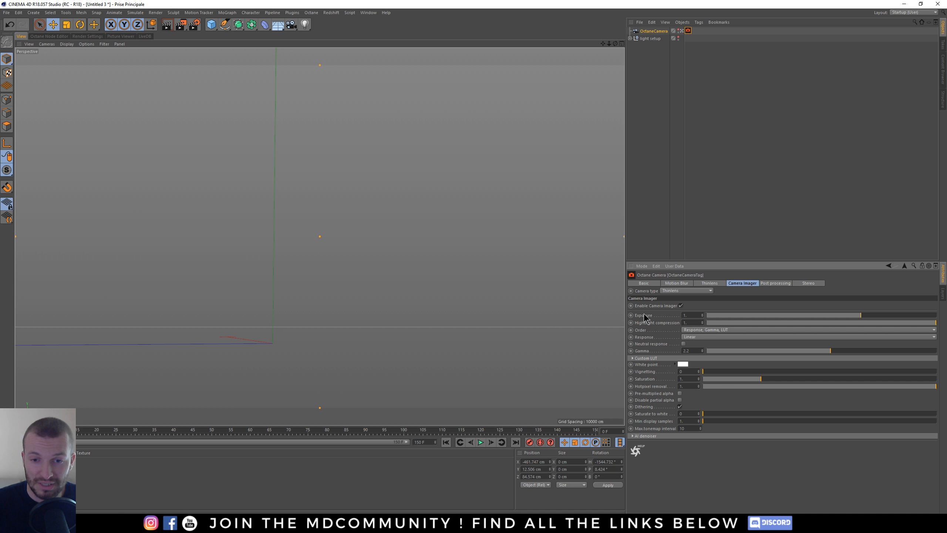
{"action": "mouse_move", "coordinate": [730, 298]}
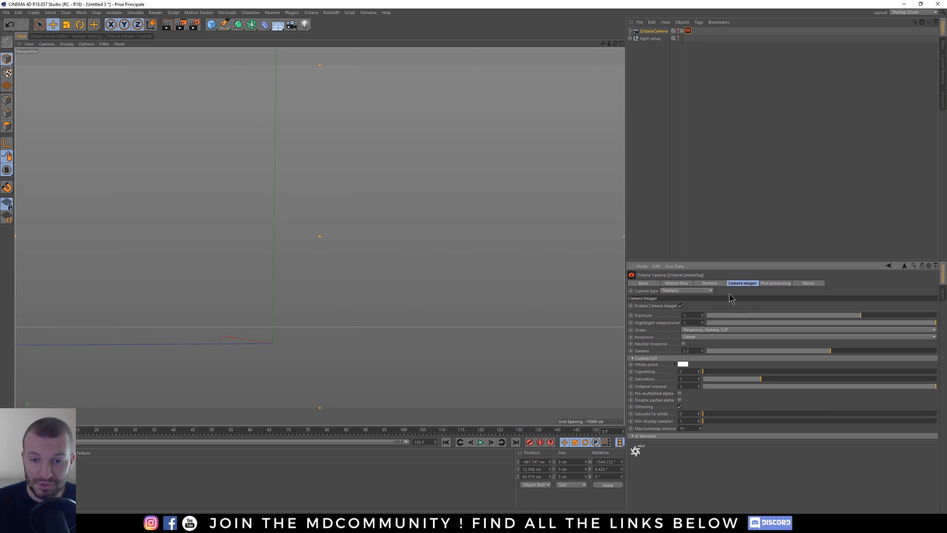
{"action": "left_click", "coordinate": [650, 38]}
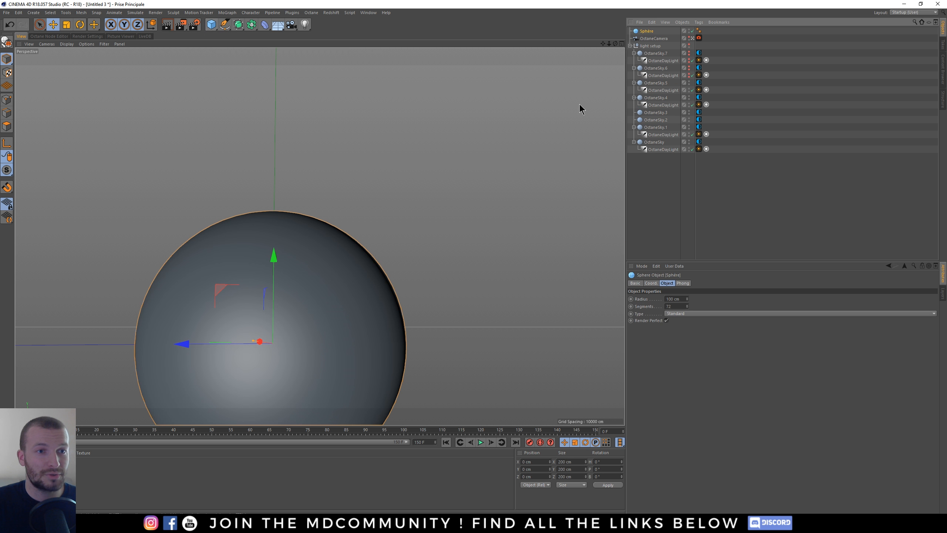
{"action": "mouse_move", "coordinate": [314, 13]}
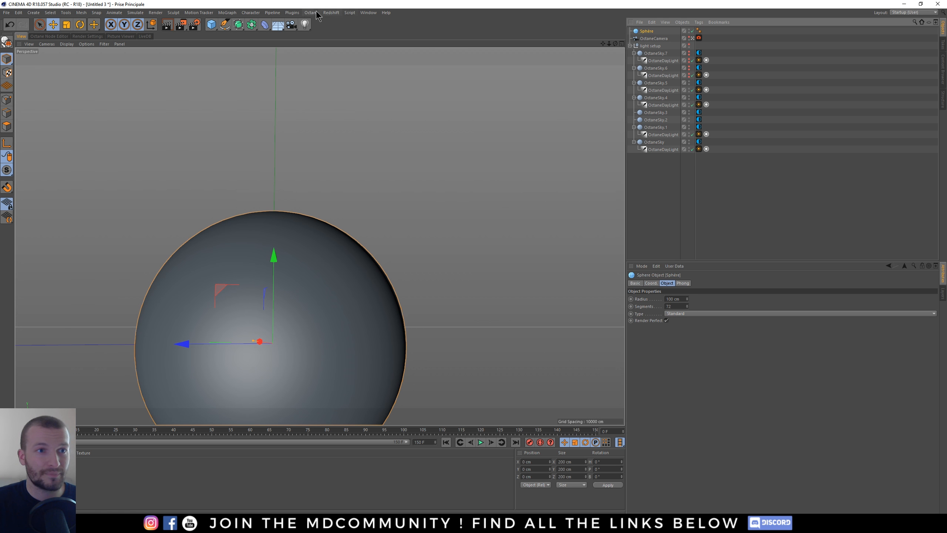
Render the sphere in the Octane Live Viewer and enable a different OctaneSky HDRI environment
{"action": "left_click", "coordinate": [305, 24]}
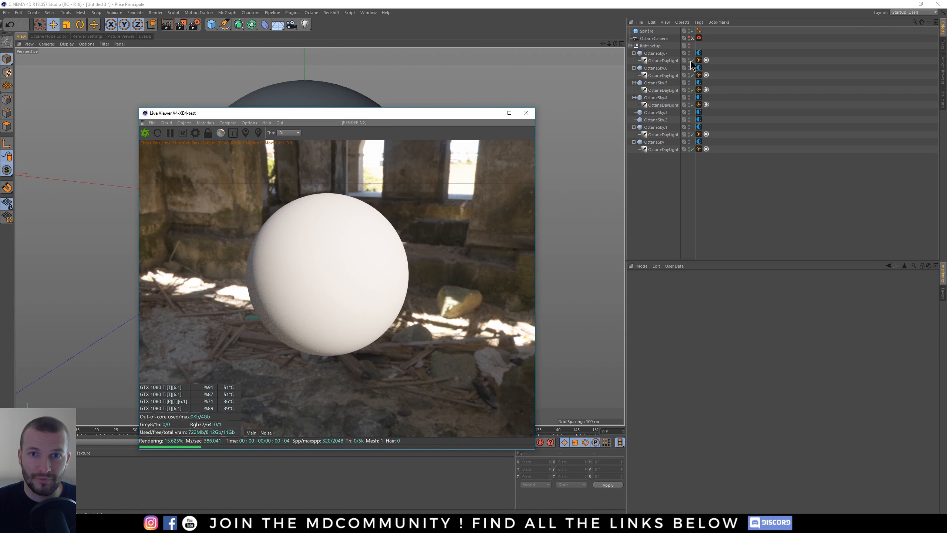
{"action": "left_click", "coordinate": [691, 60]}
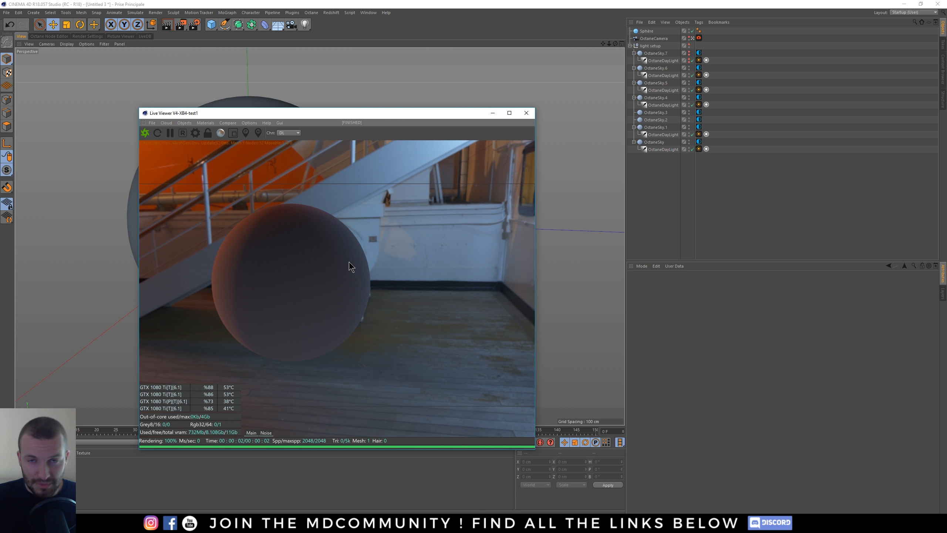
{"action": "mouse_move", "coordinate": [669, 18]}
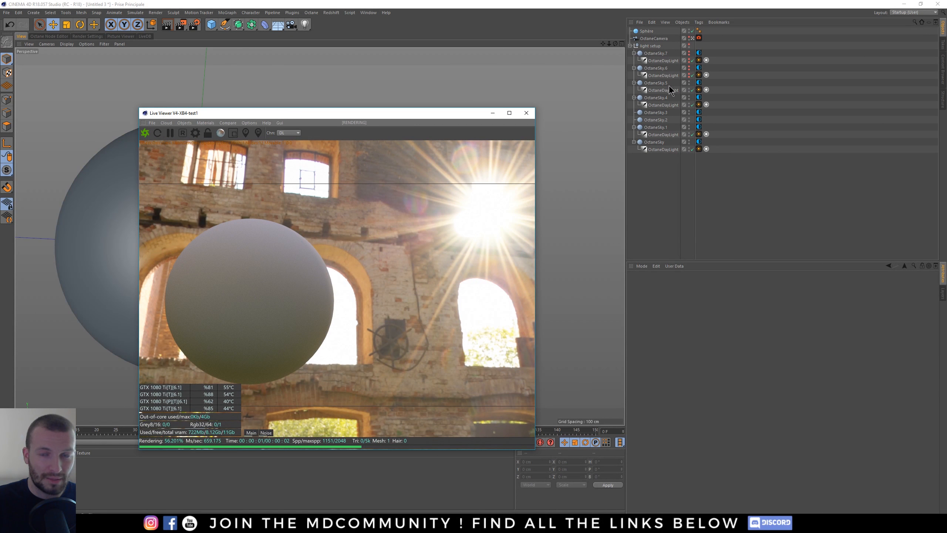
Show the Octane camera tag's post-processing bloom and glare settings
{"action": "left_click", "coordinate": [776, 282]}
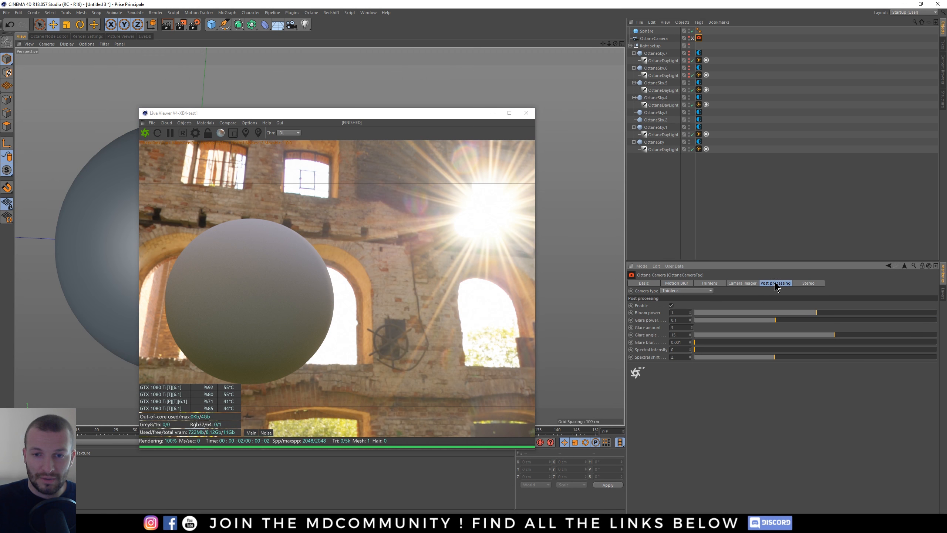
{"action": "mouse_move", "coordinate": [659, 305]}
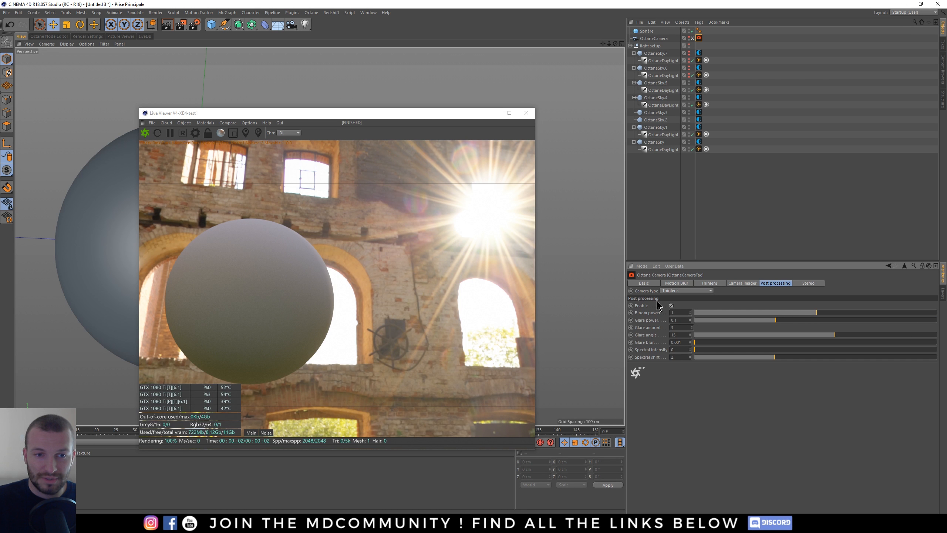
{"action": "mouse_move", "coordinate": [820, 313]}
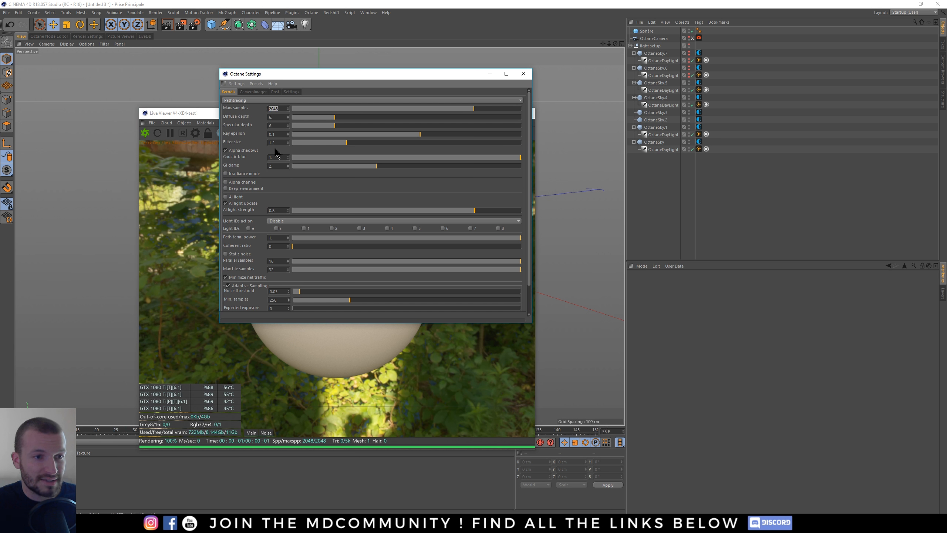
{"action": "mouse_move", "coordinate": [233, 162]}
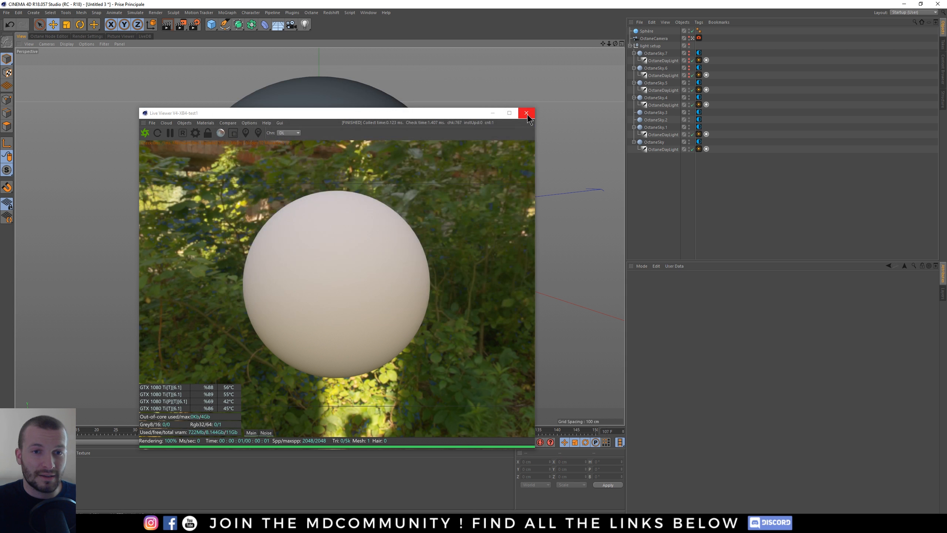
Close the Octane Live Viewer so the render settings can be shown
{"action": "left_click", "coordinate": [526, 114]}
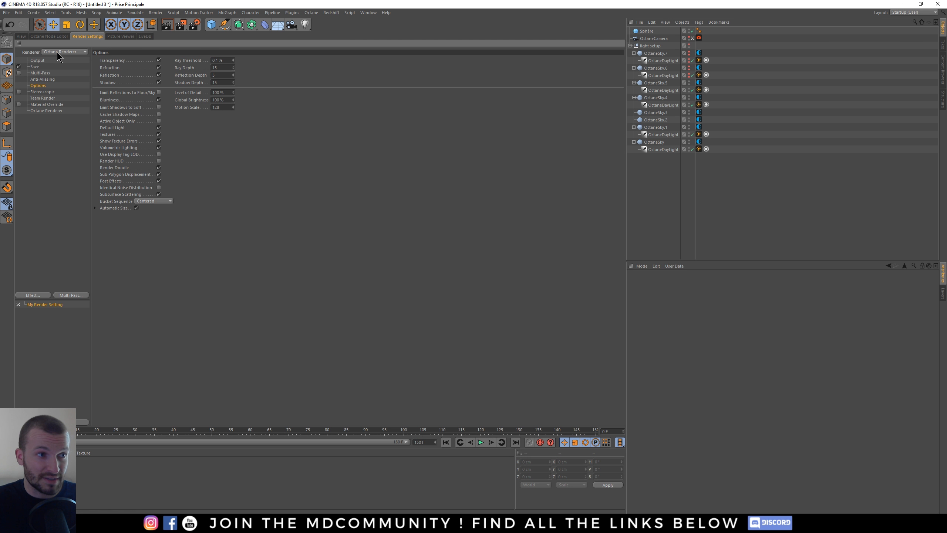
Set the renderer to Physical with Quick Preview at Never, then show the Save output page
{"action": "left_click", "coordinate": [65, 52]}
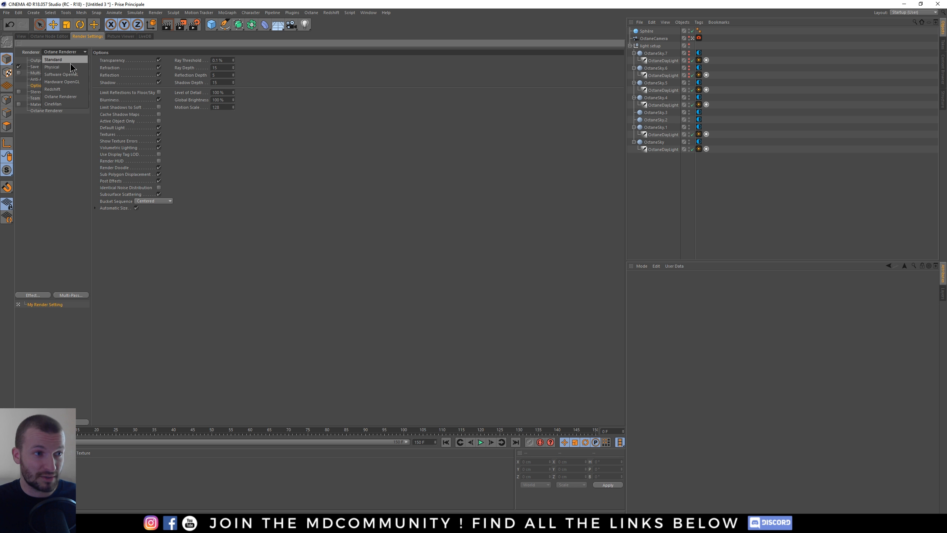
{"action": "mouse_move", "coordinate": [58, 67]}
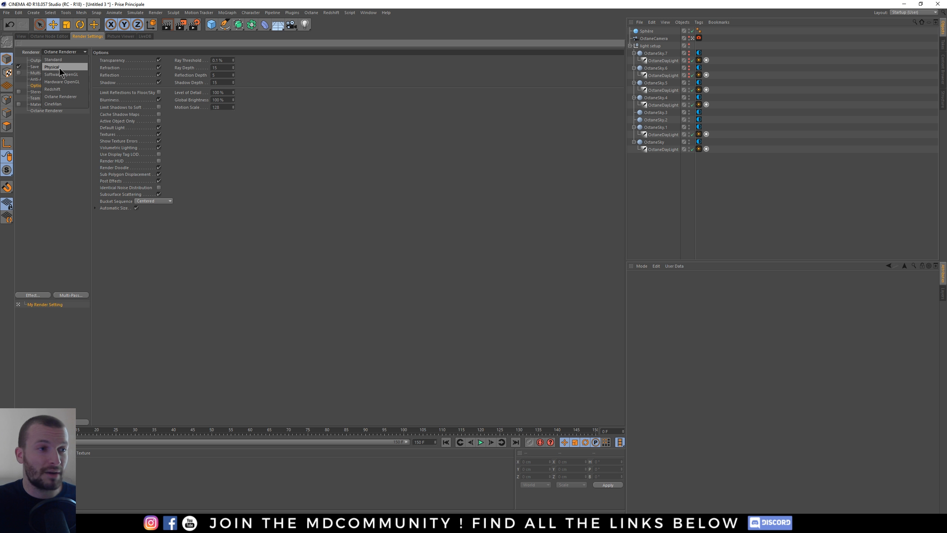
{"action": "left_click", "coordinate": [52, 66]}
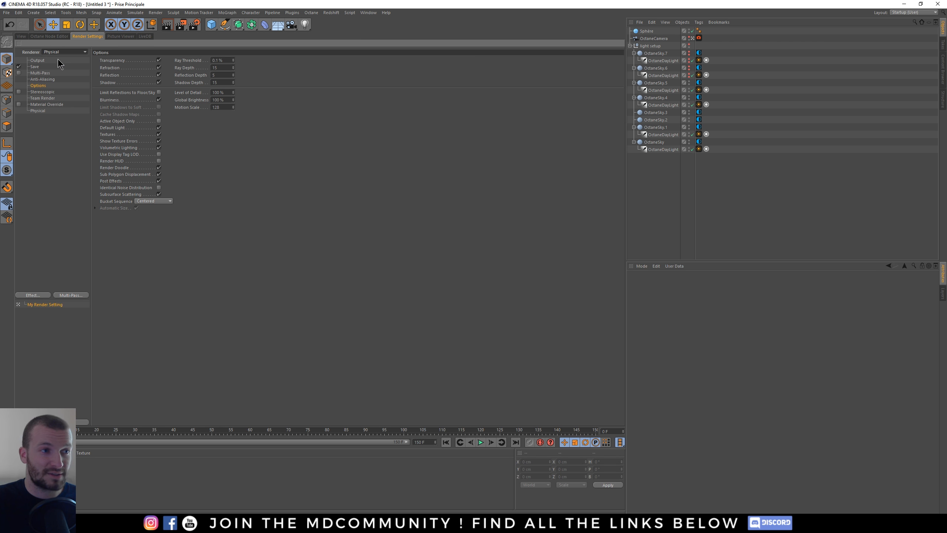
{"action": "mouse_move", "coordinate": [38, 89]}
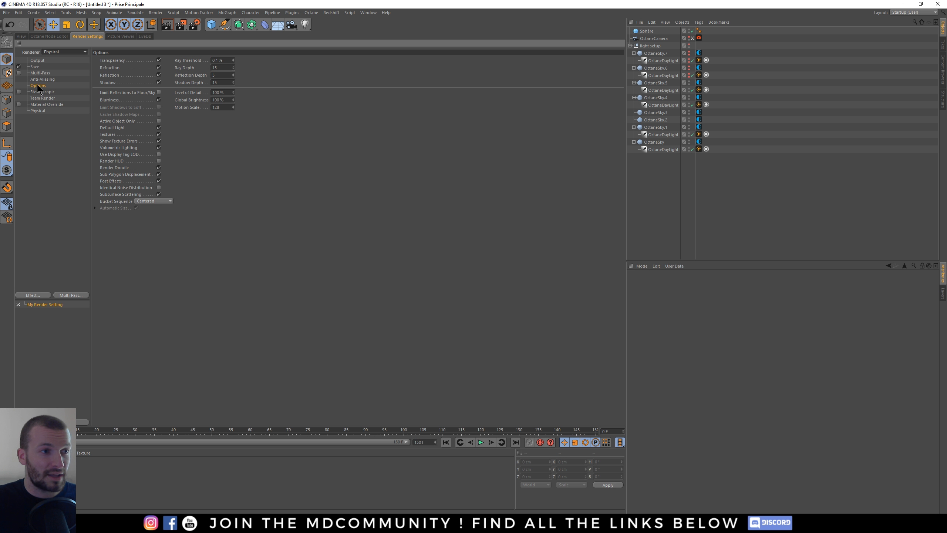
{"action": "mouse_move", "coordinate": [42, 115]}
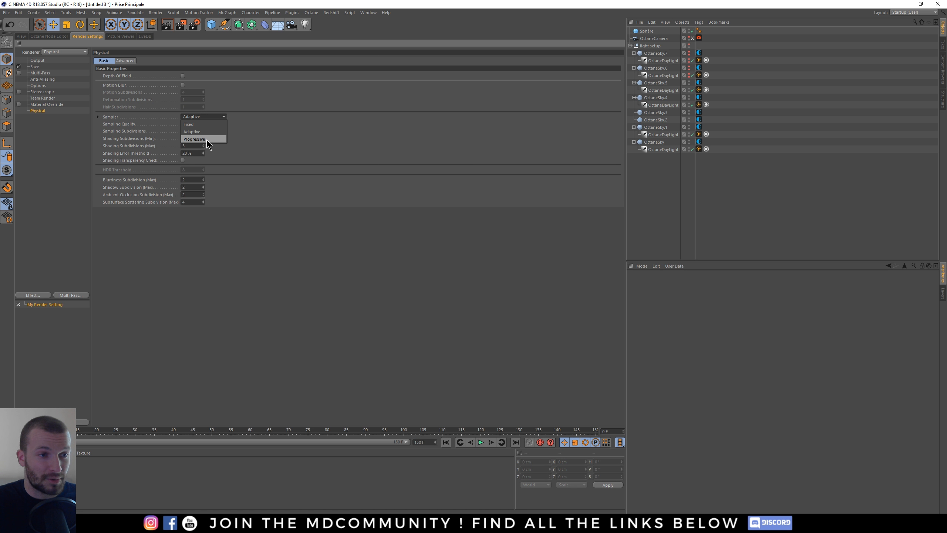
{"action": "left_click", "coordinate": [125, 61]}
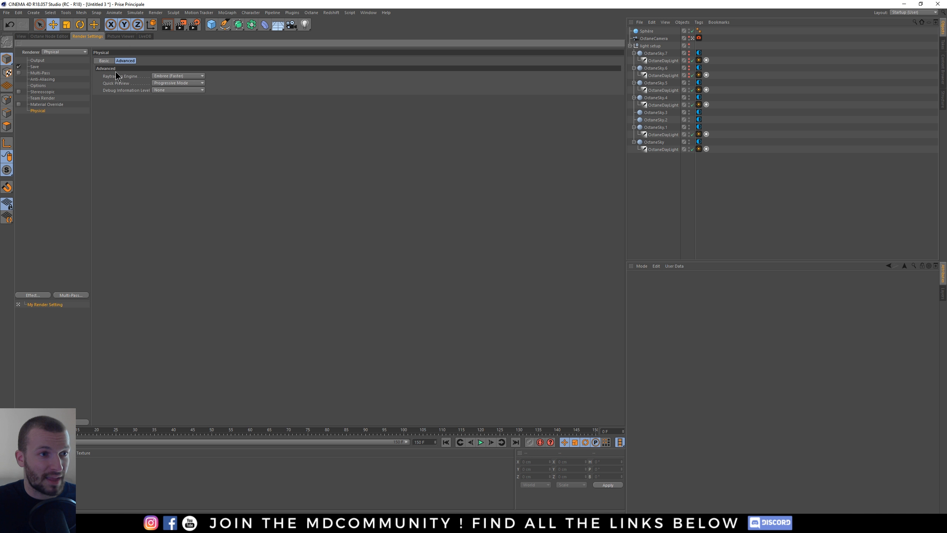
{"action": "left_click", "coordinate": [177, 83]}
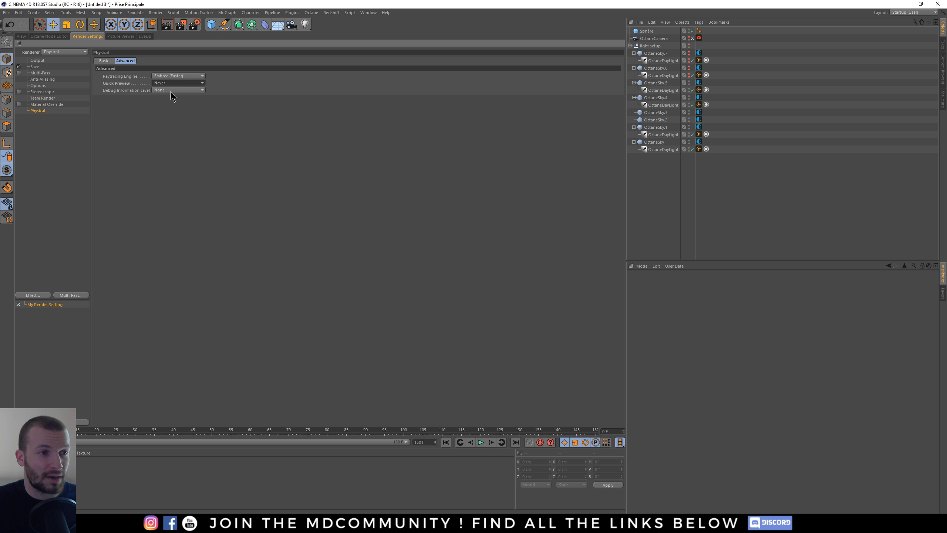
{"action": "mouse_move", "coordinate": [66, 95]}
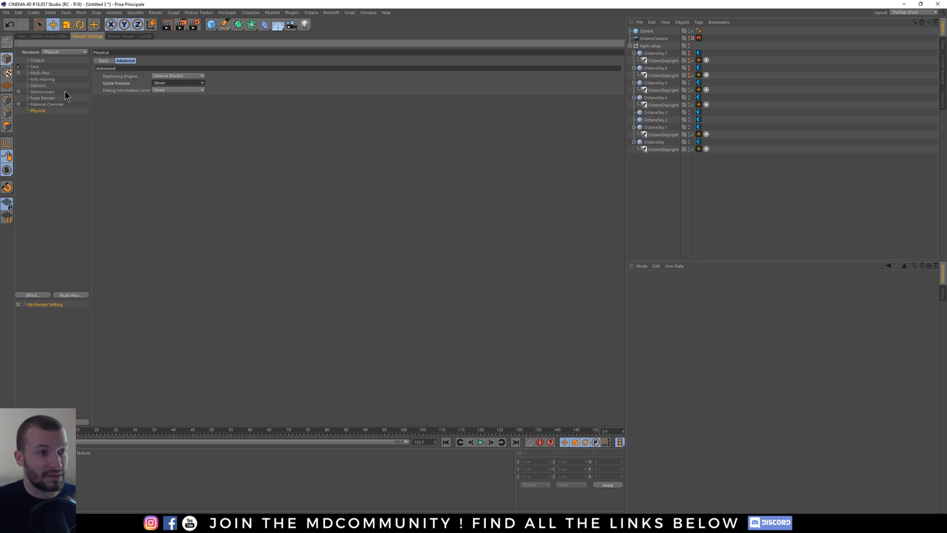
{"action": "left_click", "coordinate": [34, 67]}
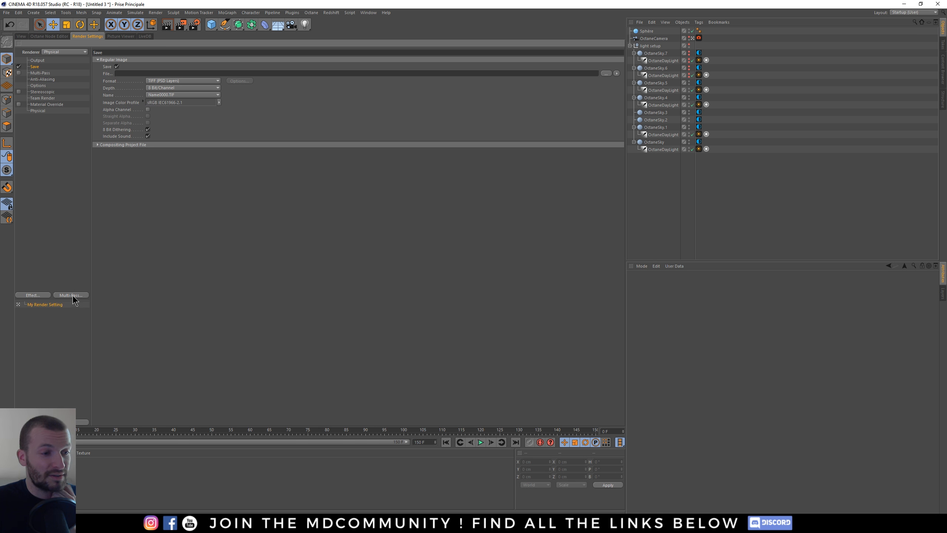
Add Illumination and Depth multi-passes, enable Multi-Pass, and check the renderer list
{"action": "left_click", "coordinate": [70, 295]}
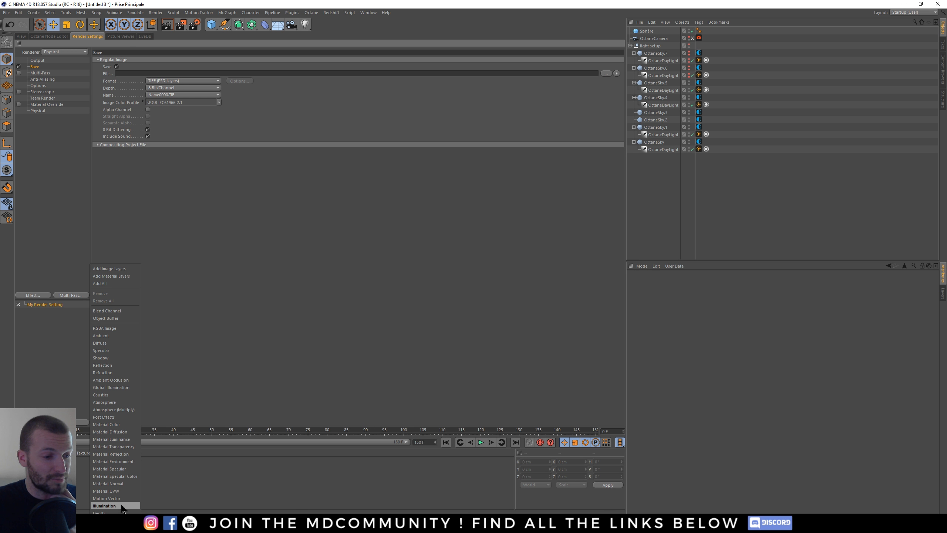
{"action": "left_click", "coordinate": [105, 506]}
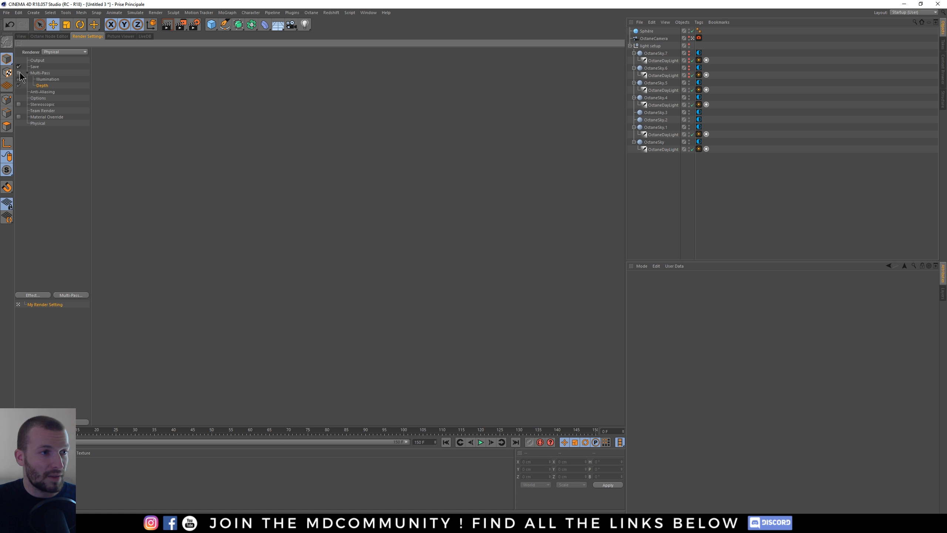
{"action": "left_click", "coordinate": [35, 66]}
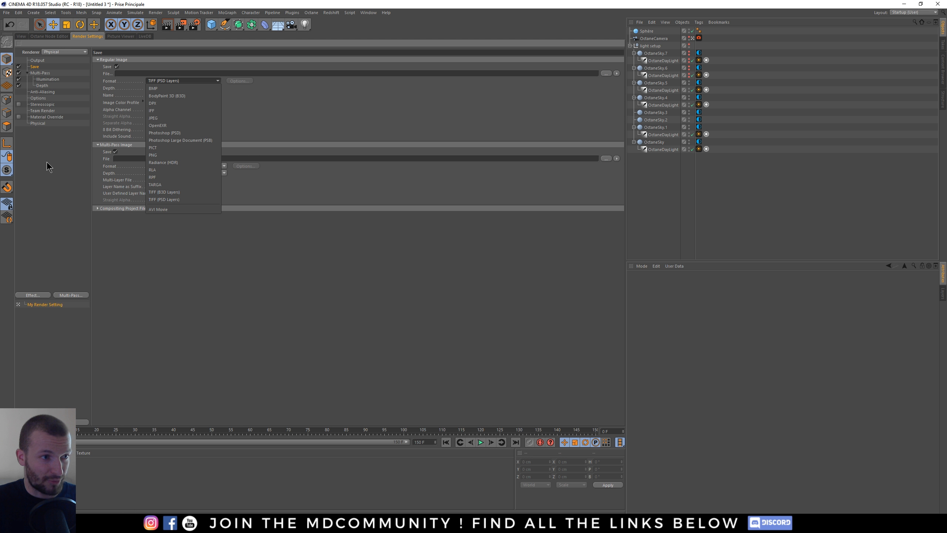
{"action": "left_click", "coordinate": [64, 52]}
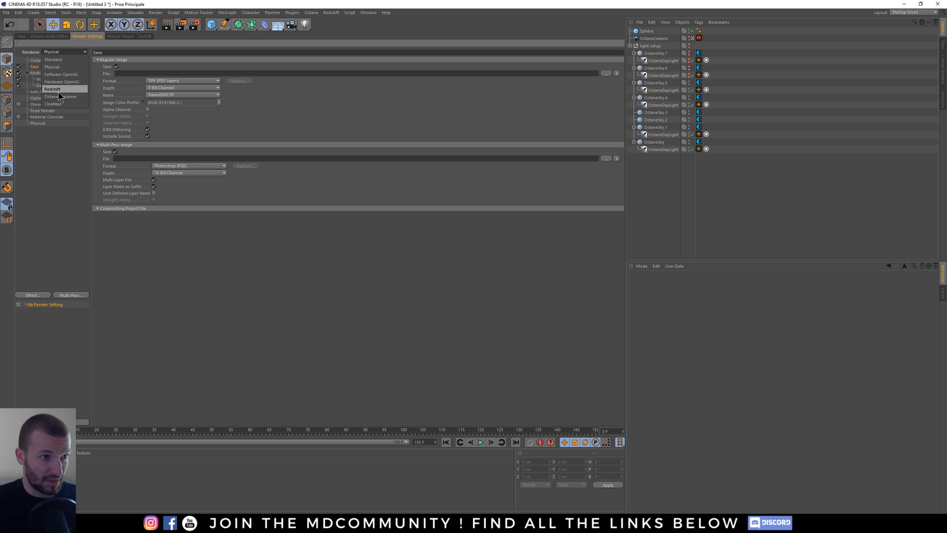
{"action": "mouse_move", "coordinate": [65, 91]}
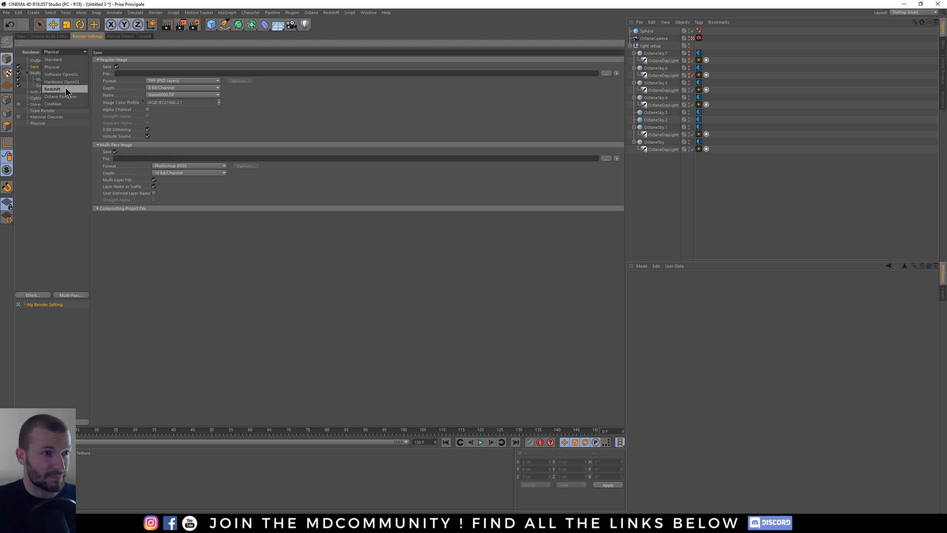
{"action": "left_click", "coordinate": [21, 36]}
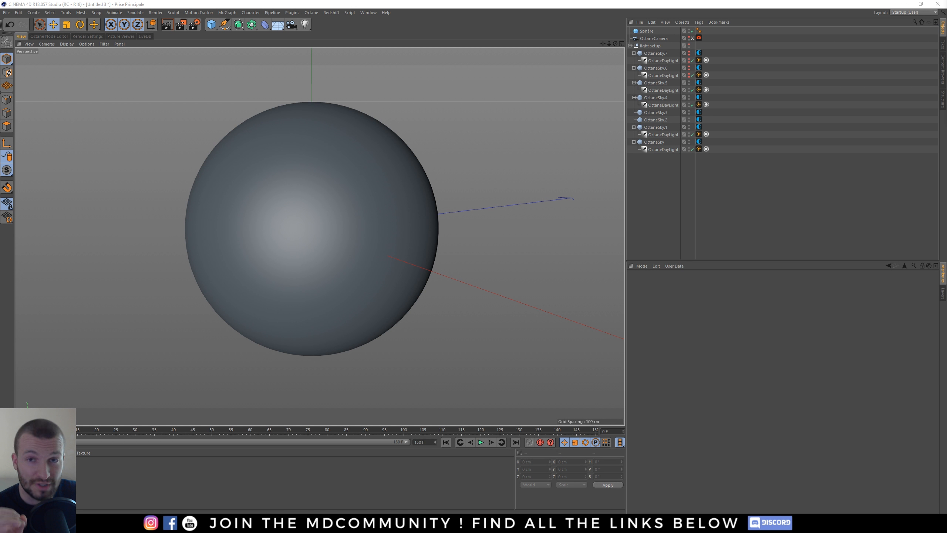
{"action": "mouse_move", "coordinate": [658, 43]}
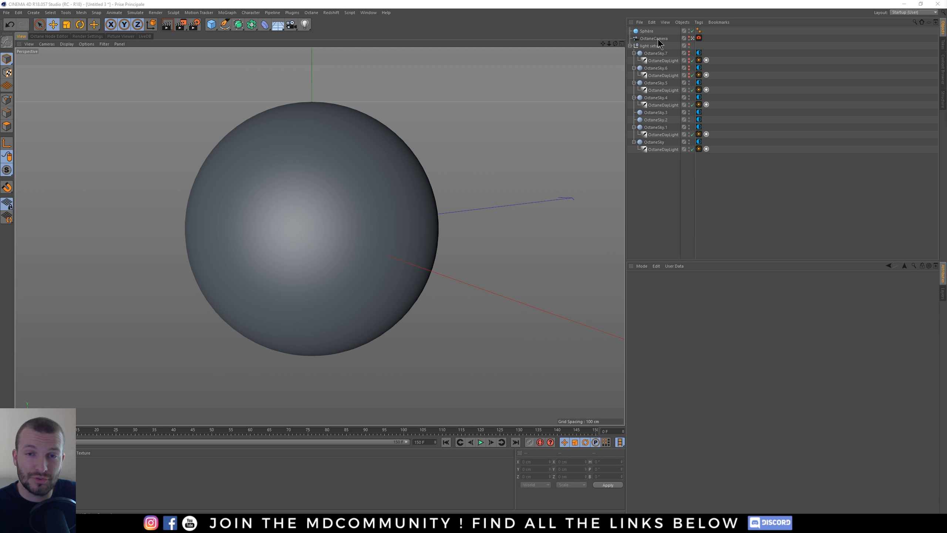
{"action": "mouse_move", "coordinate": [638, 50]}
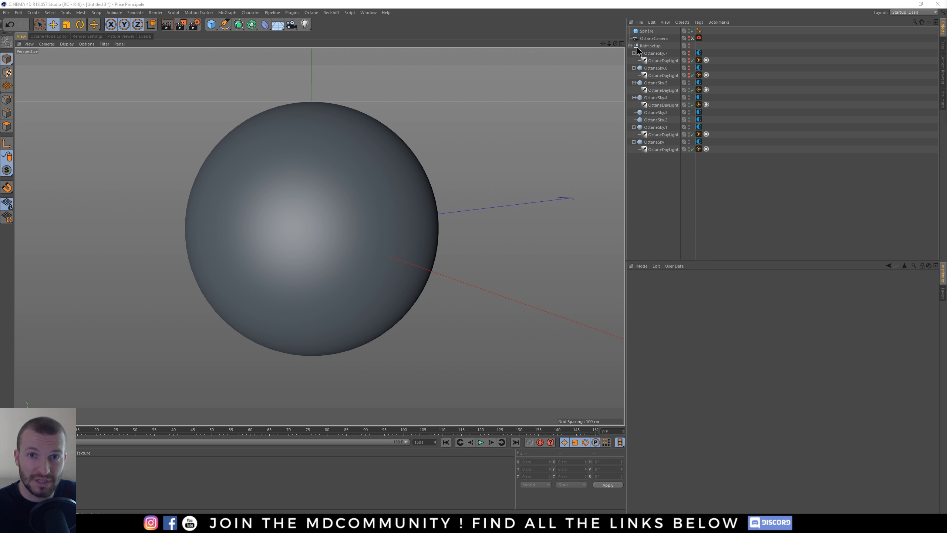
Switch the interface to the saved Startup (User) layout from the Layout list
{"action": "left_click", "coordinate": [909, 13]}
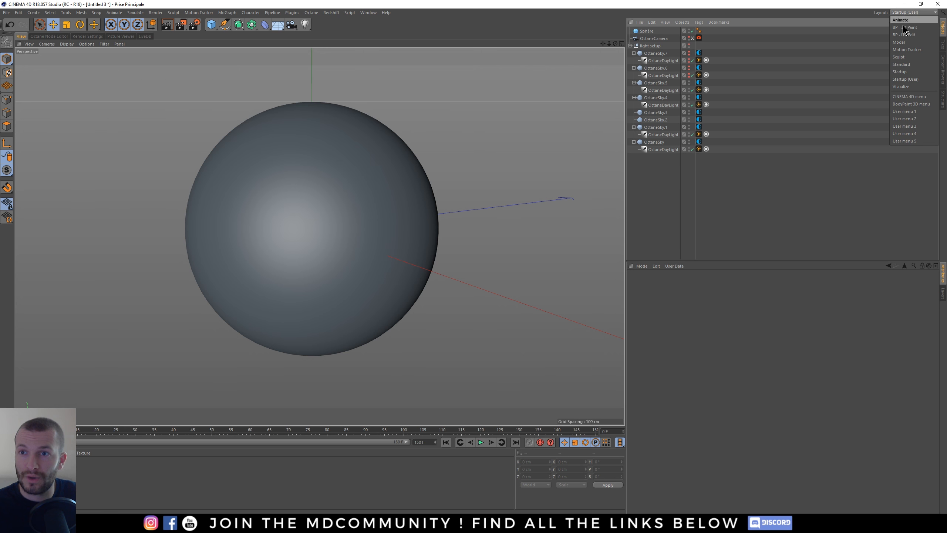
{"action": "left_click", "coordinate": [904, 79]}
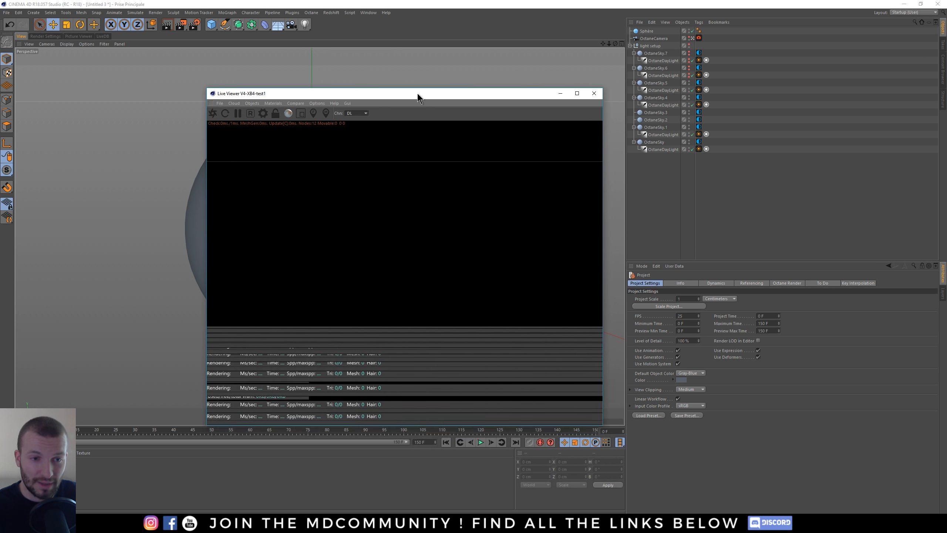
{"action": "mouse_move", "coordinate": [276, 101]}
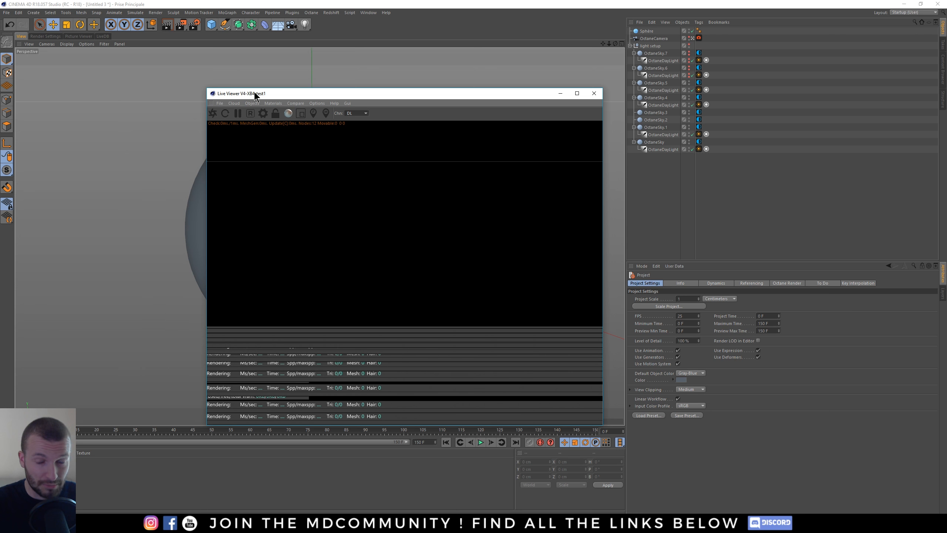
{"action": "mouse_move", "coordinate": [308, 98]}
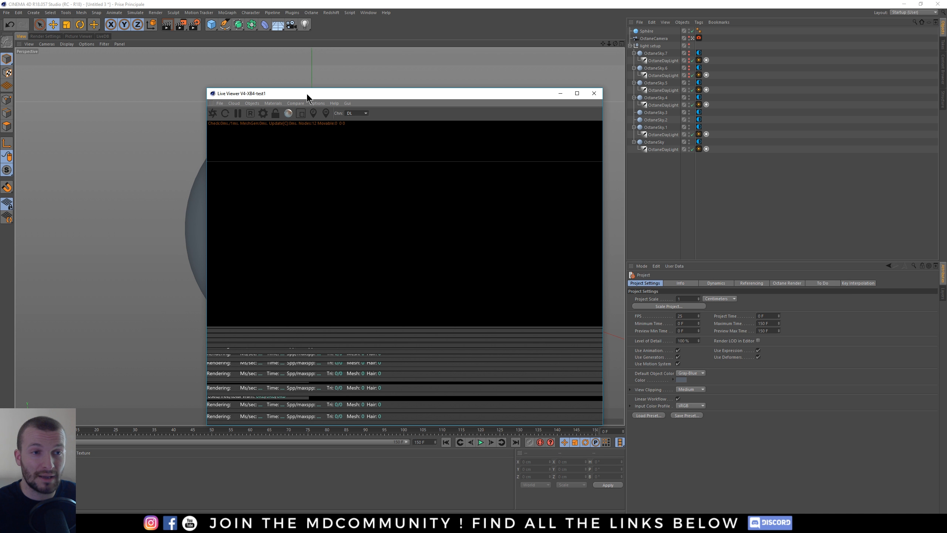
{"action": "mouse_move", "coordinate": [273, 88]}
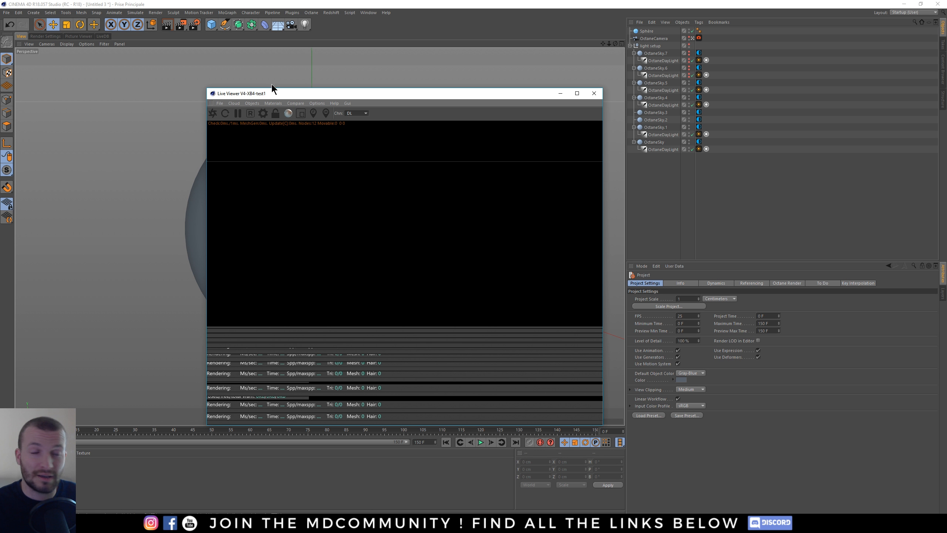
{"action": "mouse_move", "coordinate": [357, 101]}
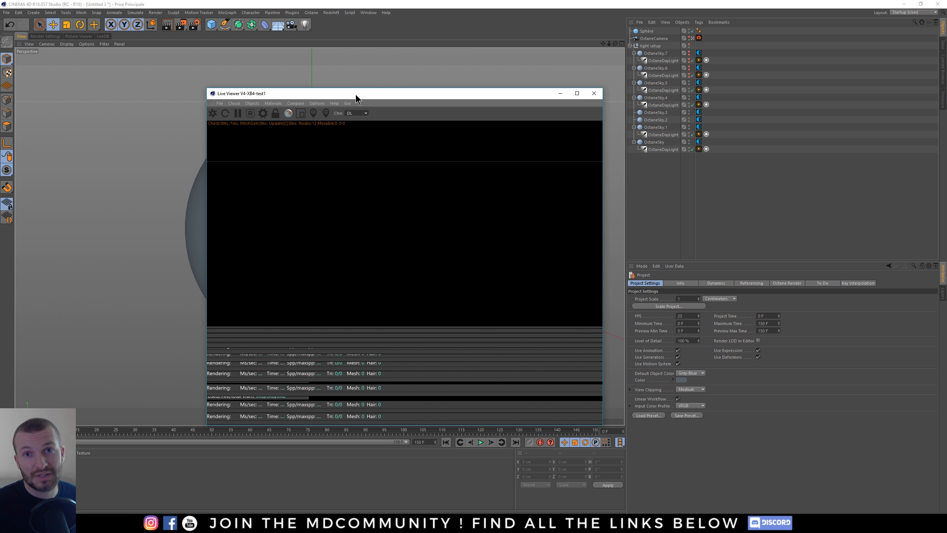
{"action": "mouse_move", "coordinate": [354, 102]}
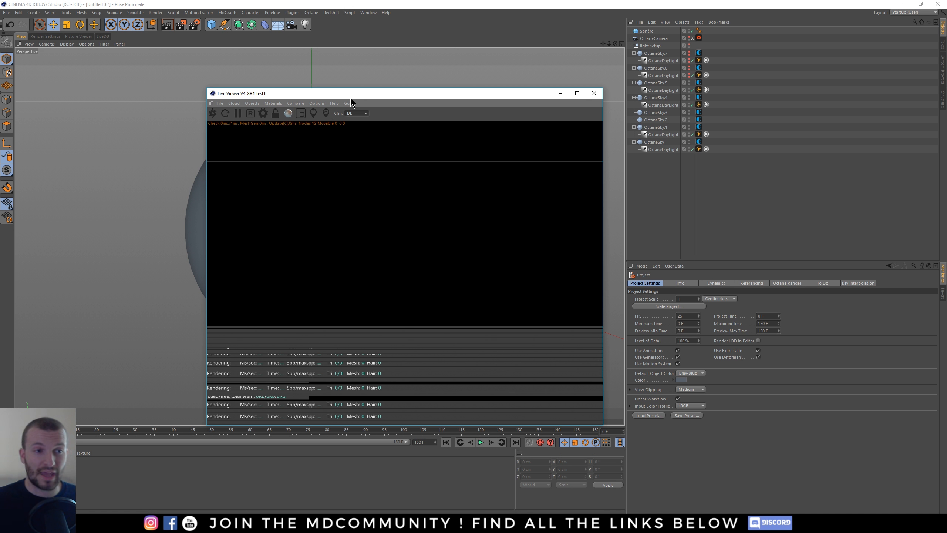
{"action": "mouse_move", "coordinate": [237, 97]}
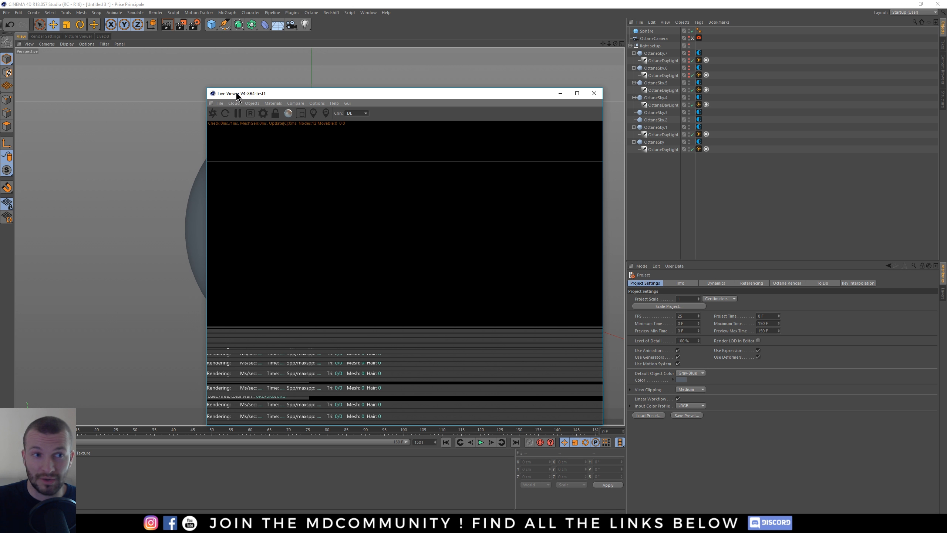
{"action": "mouse_move", "coordinate": [261, 104]}
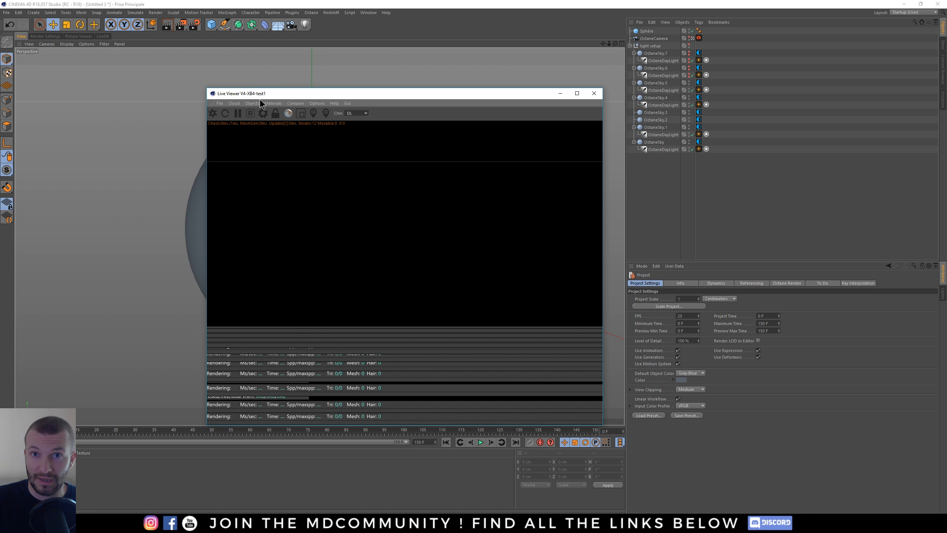
{"action": "mouse_move", "coordinate": [257, 103]}
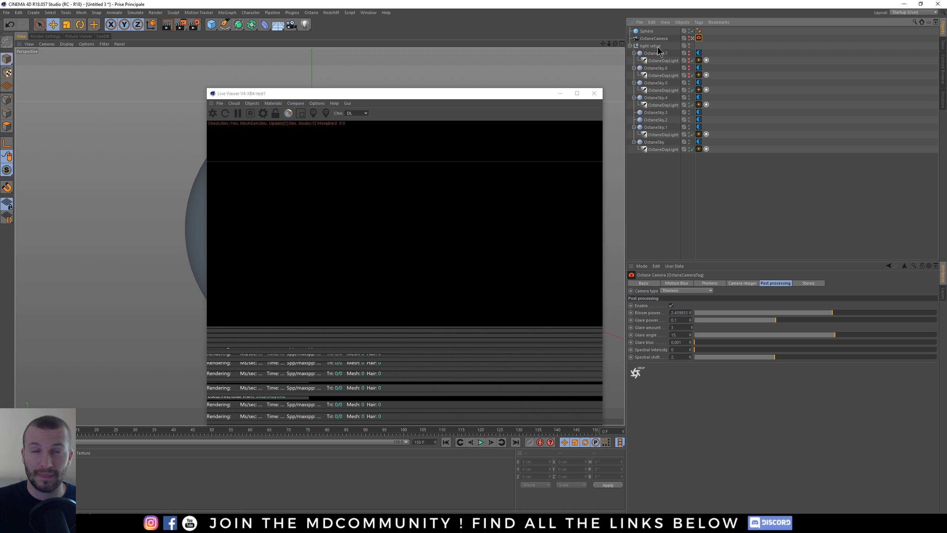
{"action": "mouse_move", "coordinate": [655, 50]}
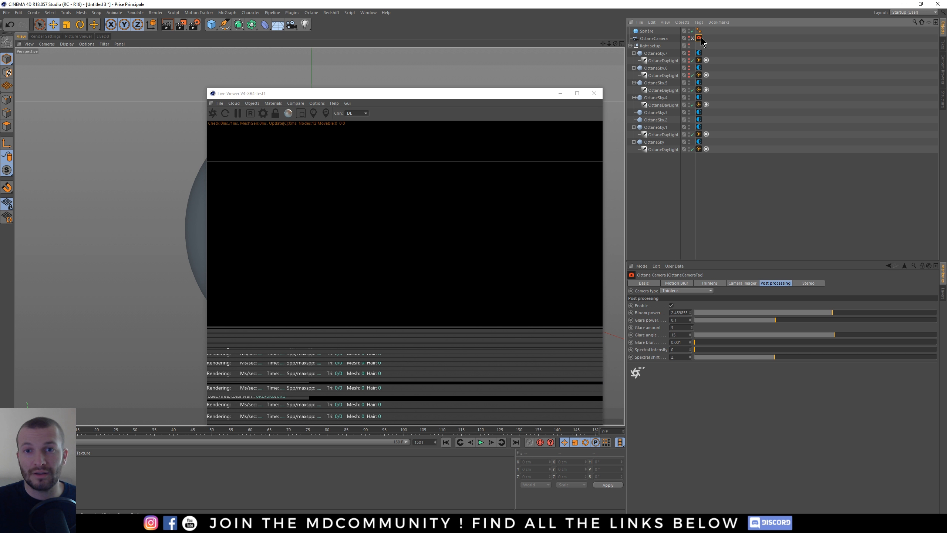
{"action": "mouse_move", "coordinate": [652, 57]}
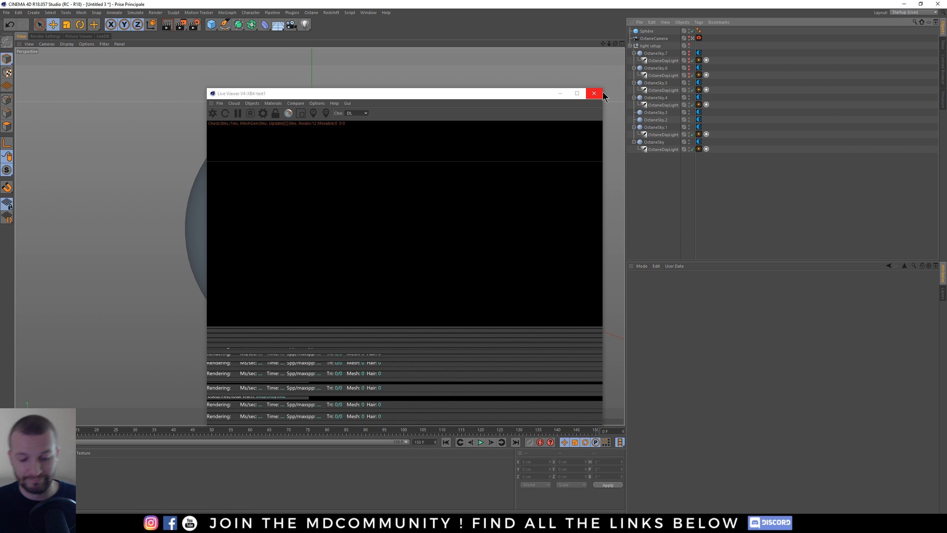
Close the Live Viewer, inspect the platonic solid and Terrain objects, then deselect to show Project settings
{"action": "left_click", "coordinate": [593, 93]}
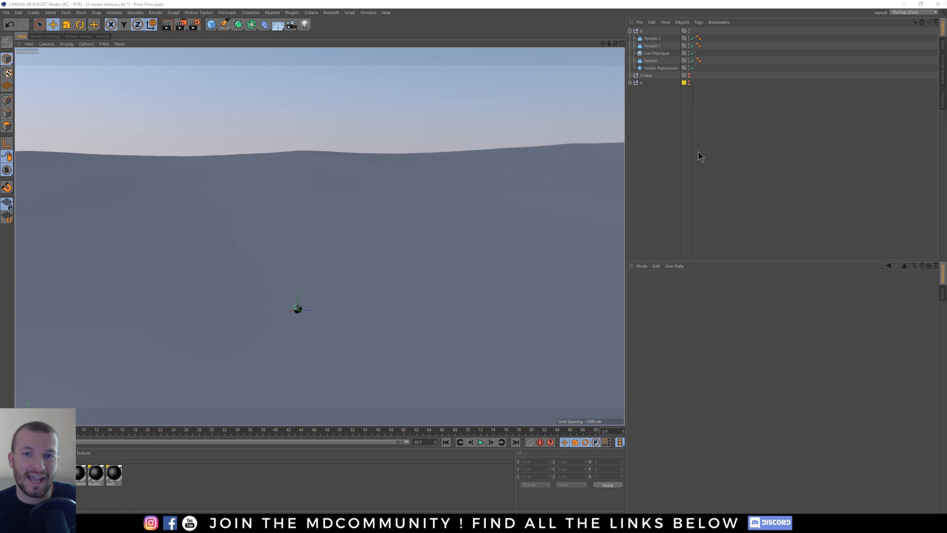
{"action": "mouse_move", "coordinate": [300, 318]}
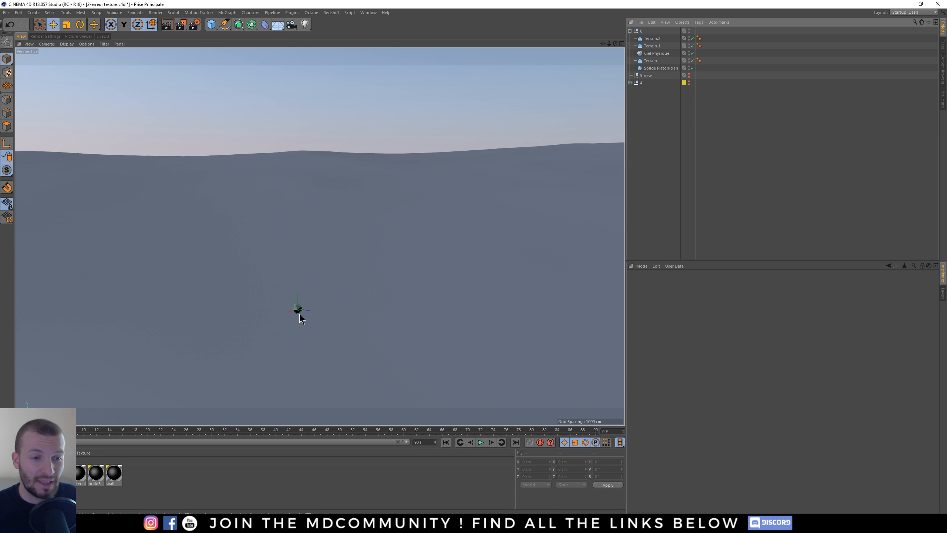
{"action": "left_click", "coordinate": [660, 68]}
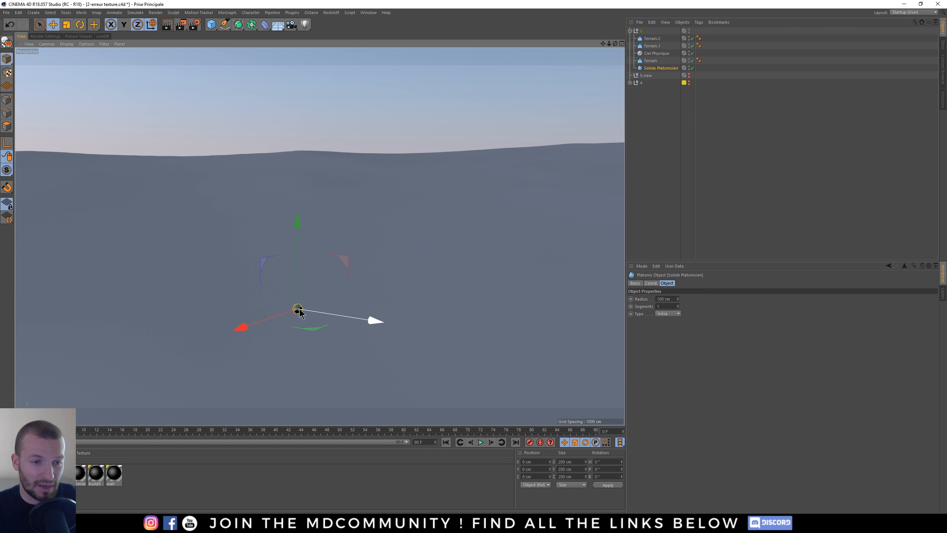
{"action": "left_click", "coordinate": [651, 60]}
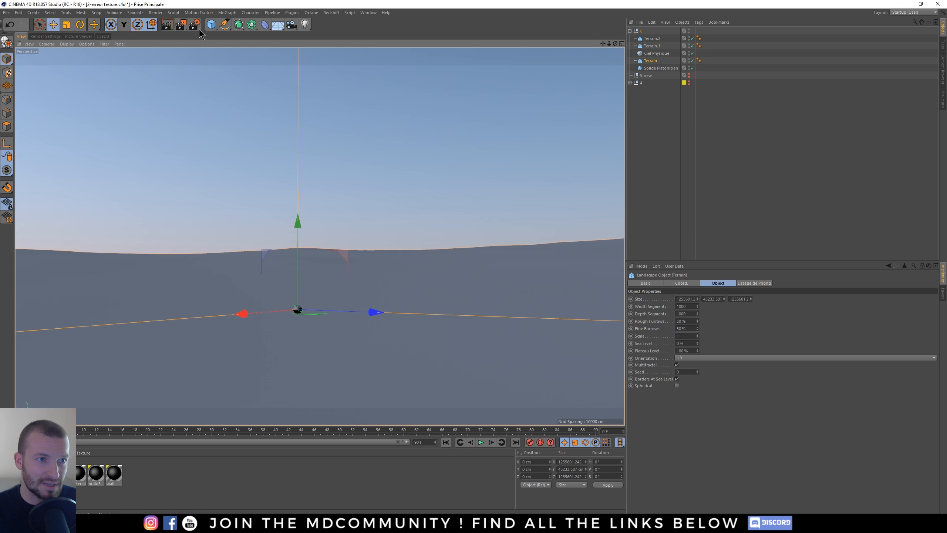
{"action": "left_click", "coordinate": [326, 254]}
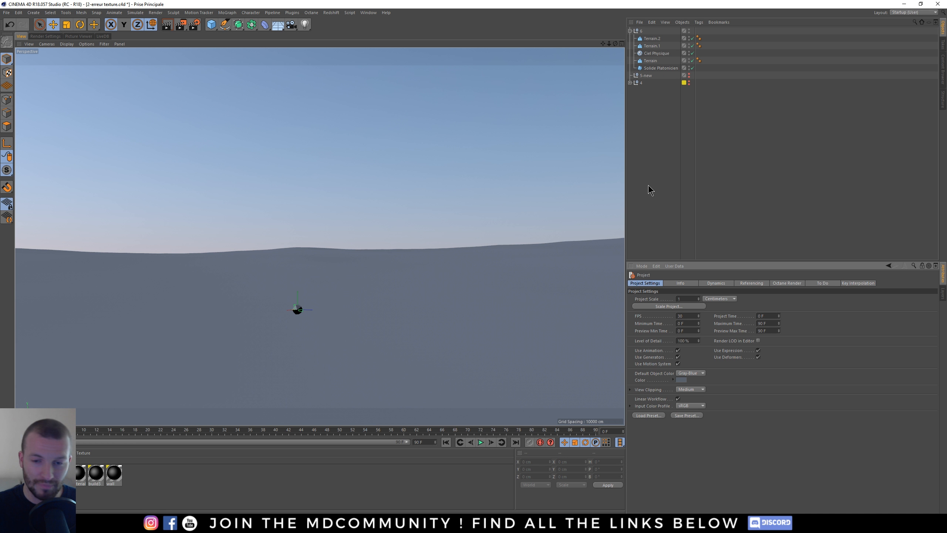
{"action": "mouse_move", "coordinate": [646, 395]}
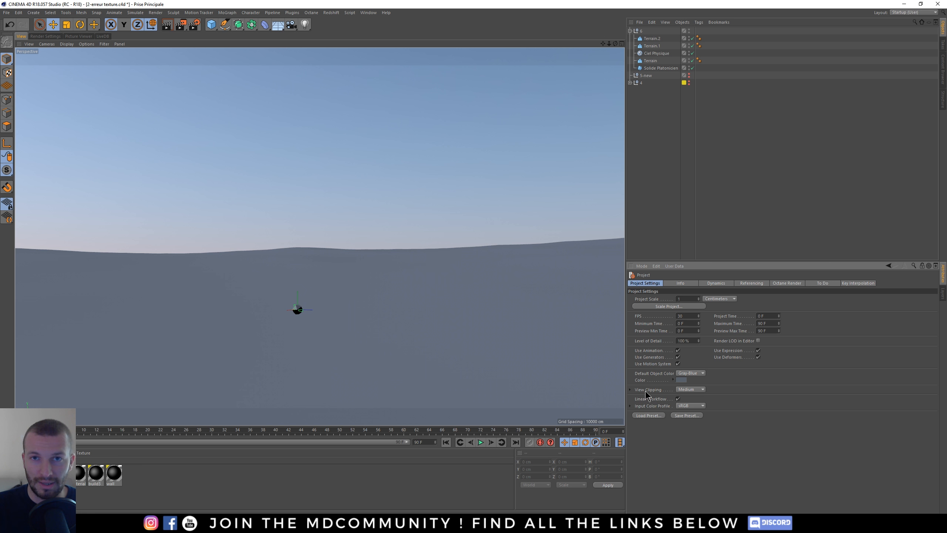
Try View Clipping at Huge and Large, then set a Custom range with 1000000 cm far distance
{"action": "left_click", "coordinate": [690, 389]}
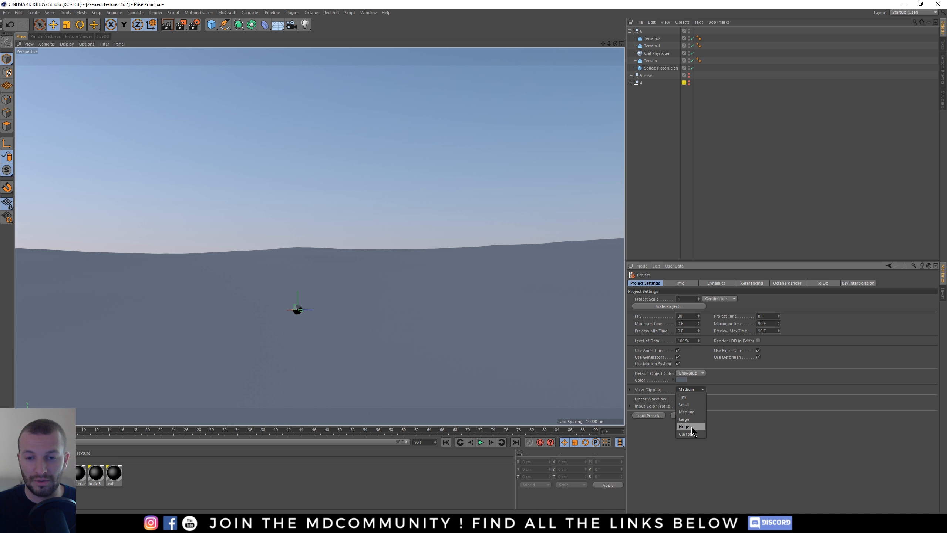
{"action": "left_click", "coordinate": [685, 426]}
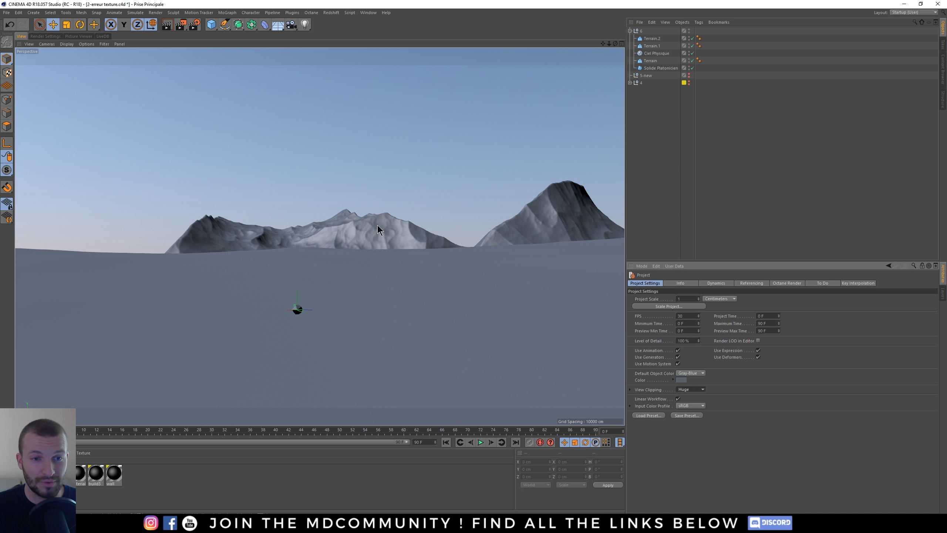
{"action": "mouse_move", "coordinate": [528, 220]}
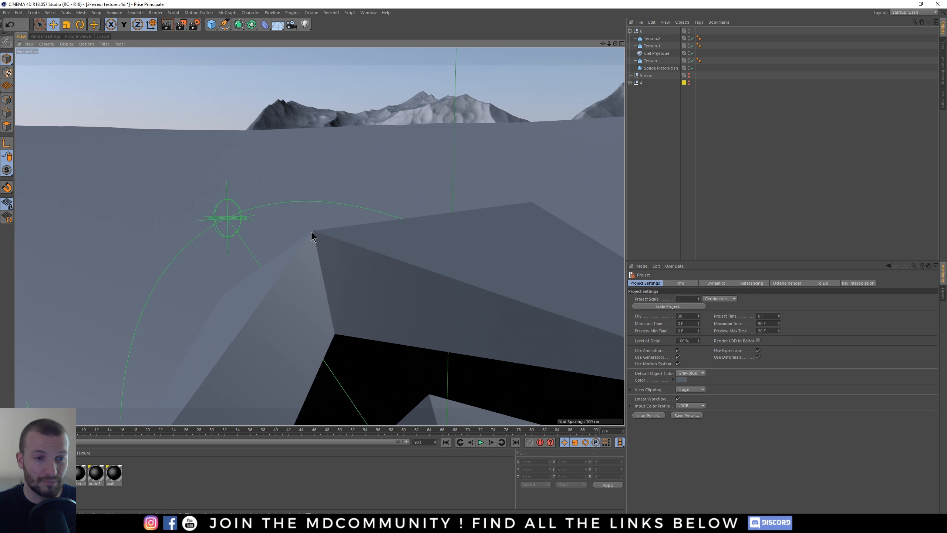
{"action": "mouse_move", "coordinate": [316, 243]}
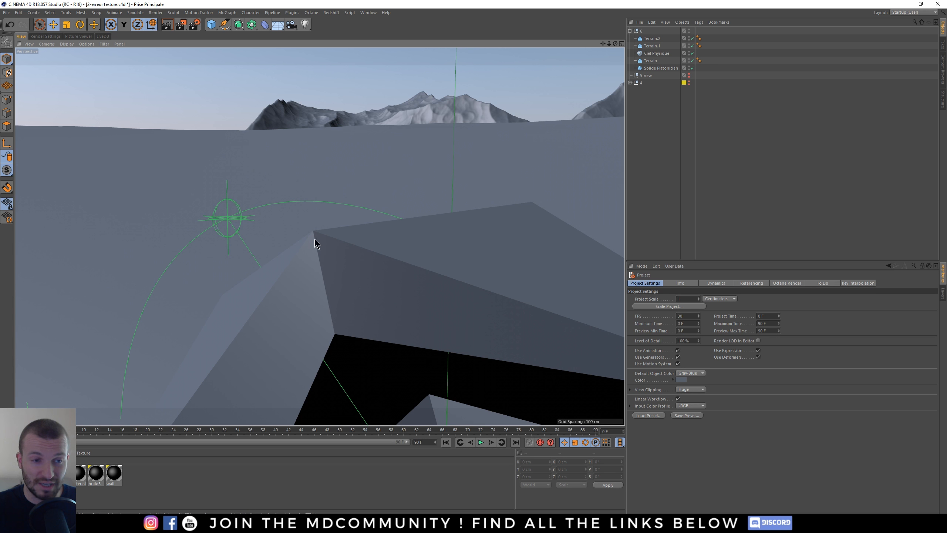
{"action": "mouse_move", "coordinate": [643, 393]}
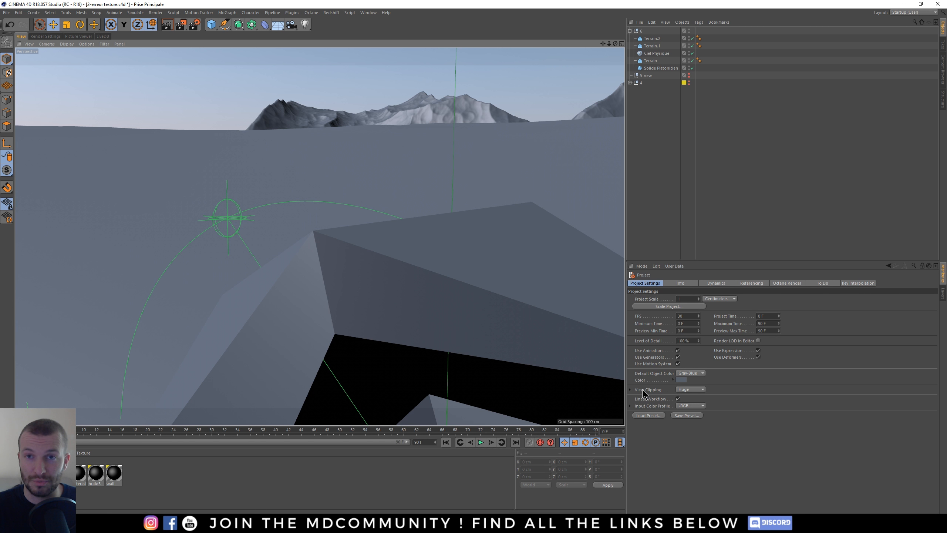
{"action": "left_click", "coordinate": [690, 389]}
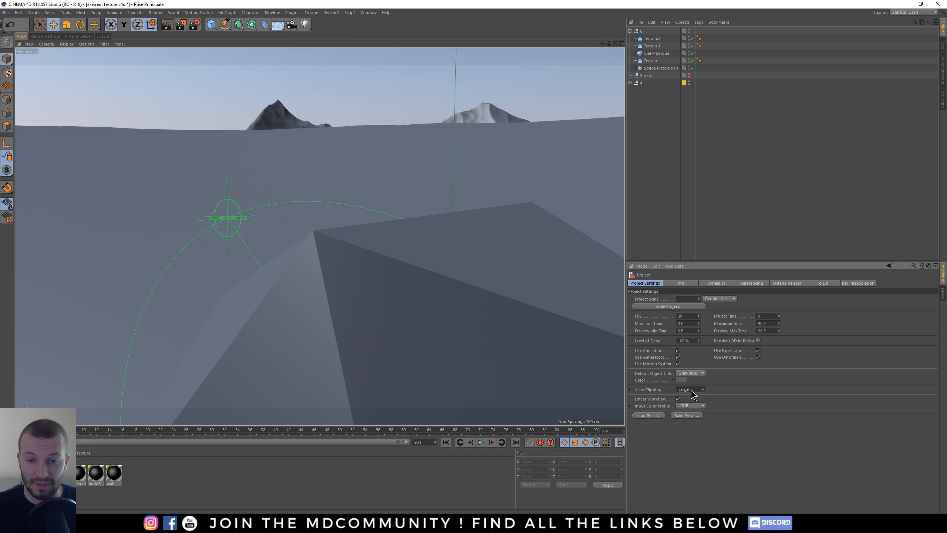
{"action": "left_click", "coordinate": [691, 389]}
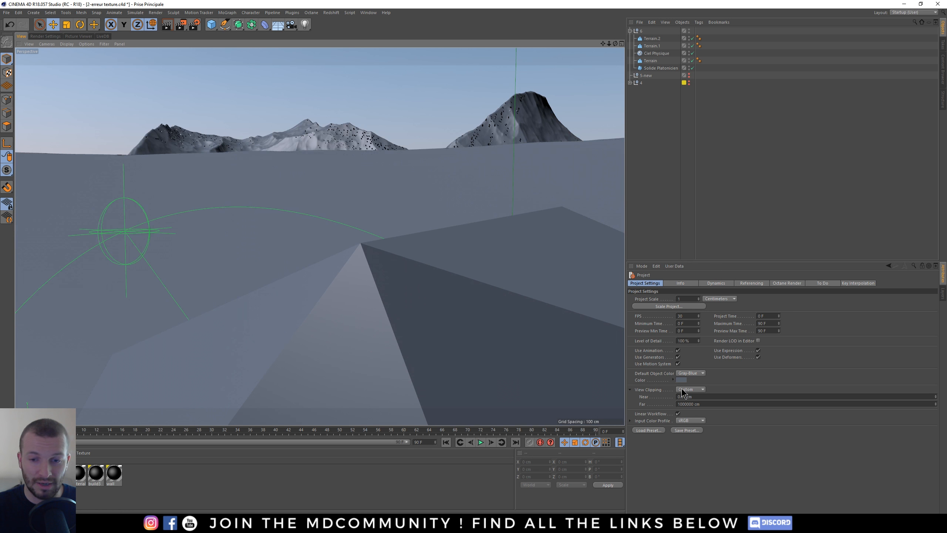
Return View Clipping from the custom range to the Large preset, hiding the distant mountains
{"action": "left_click", "coordinate": [690, 388]}
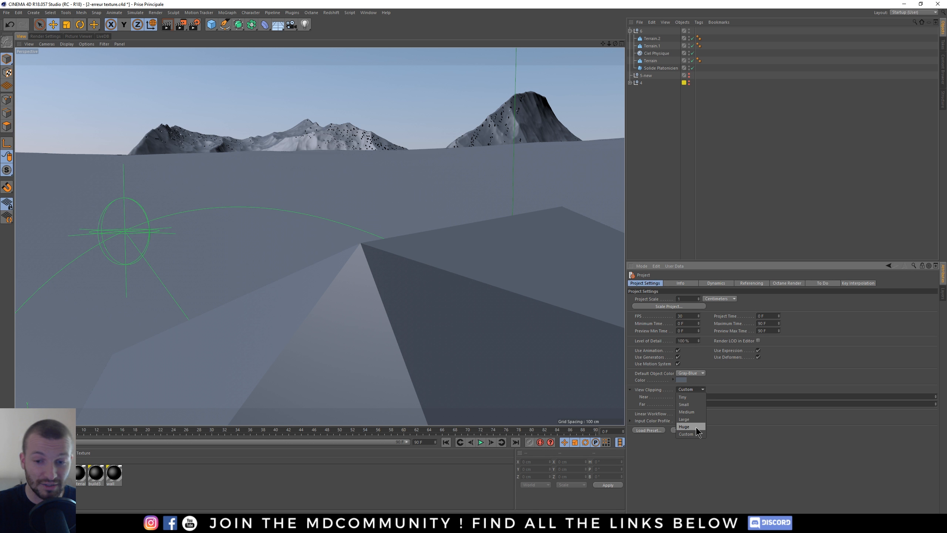
{"action": "left_click", "coordinate": [686, 433]}
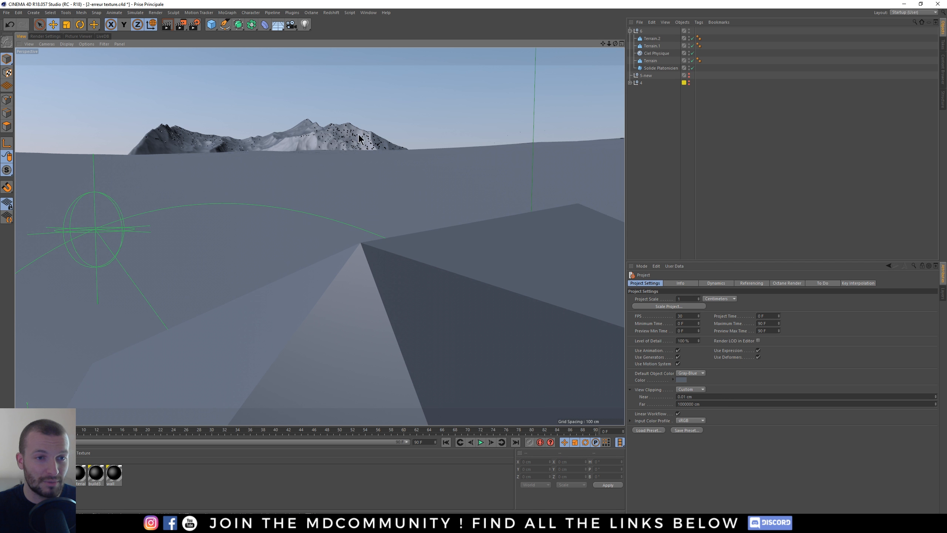
{"action": "mouse_move", "coordinate": [514, 109]}
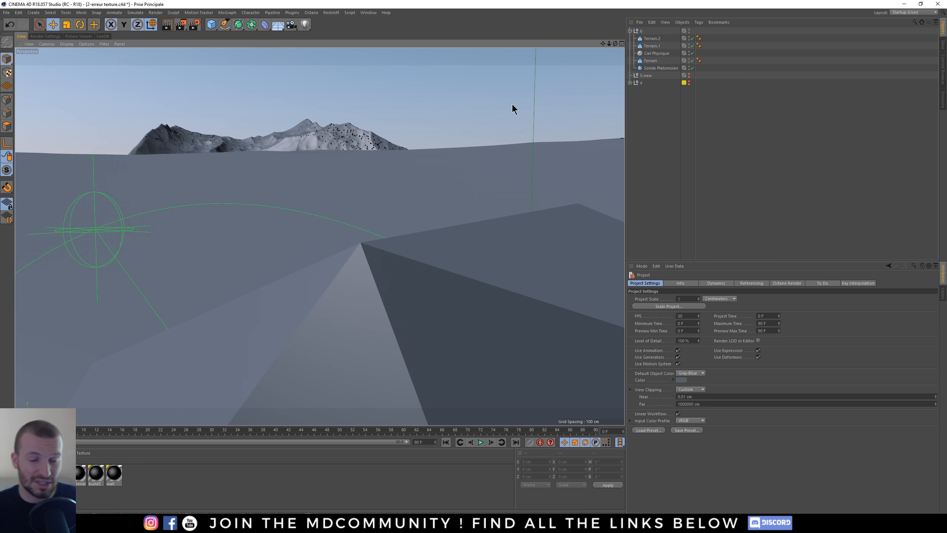
{"action": "mouse_move", "coordinate": [271, 122]}
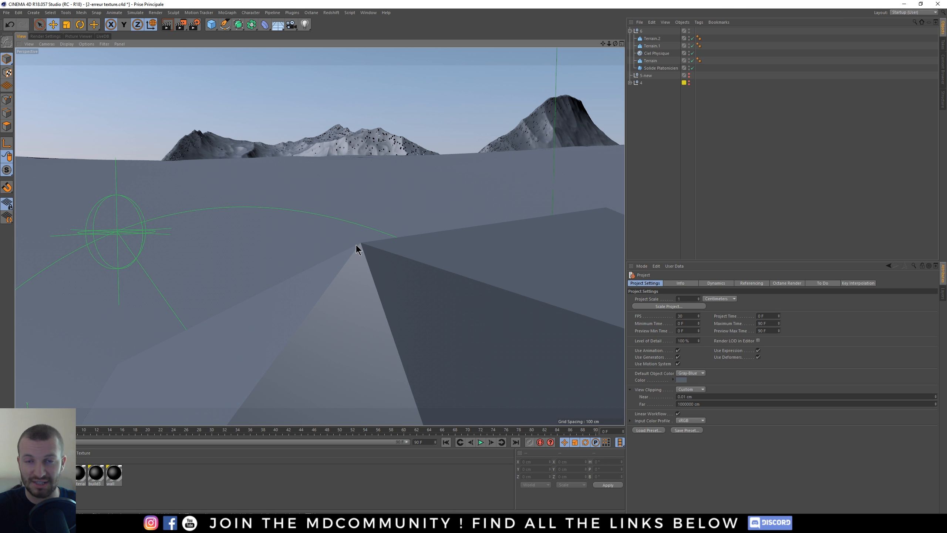
{"action": "mouse_move", "coordinate": [360, 253]}
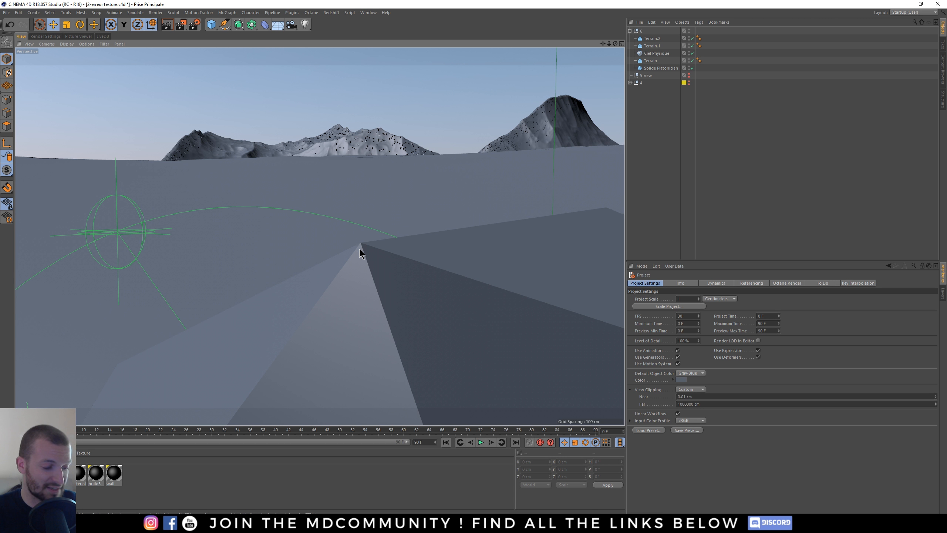
{"action": "left_click", "coordinate": [690, 388]}
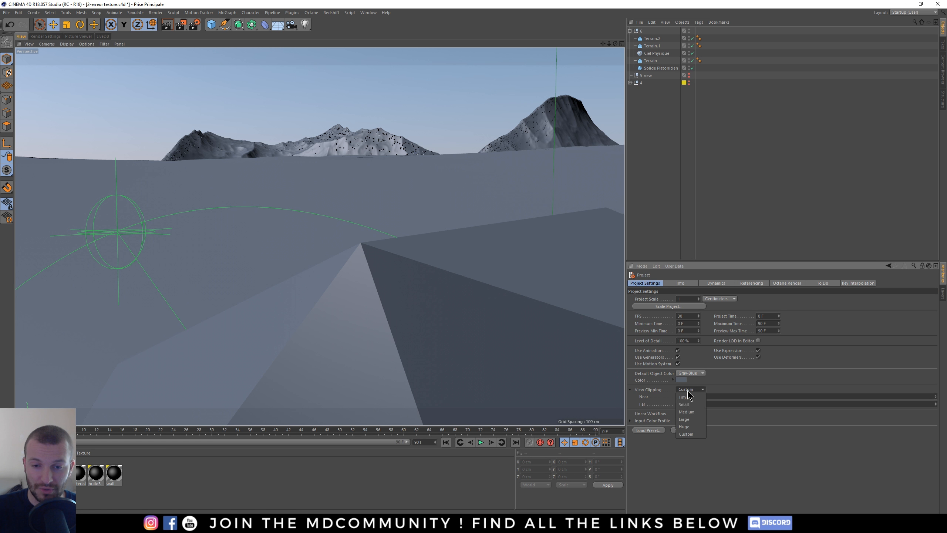
{"action": "left_click", "coordinate": [683, 418]}
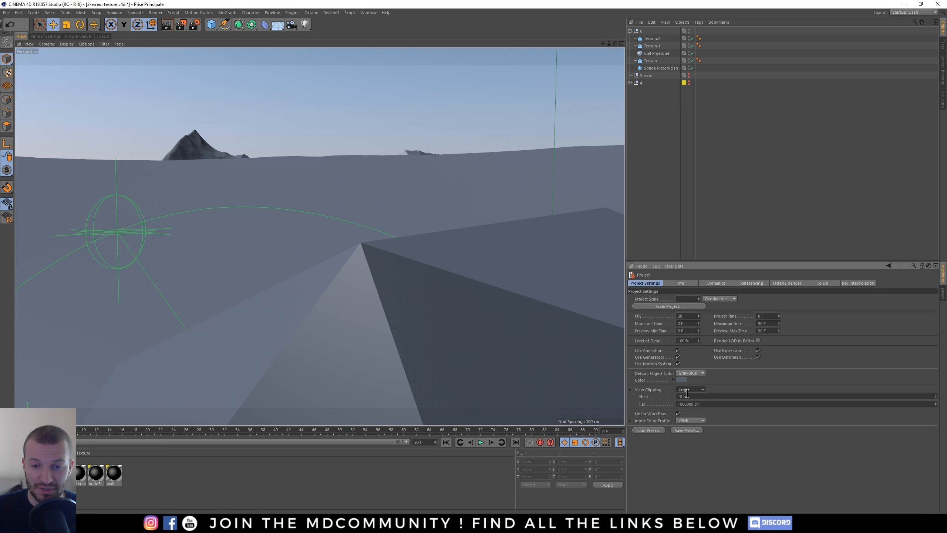
{"action": "left_click", "coordinate": [631, 389]}
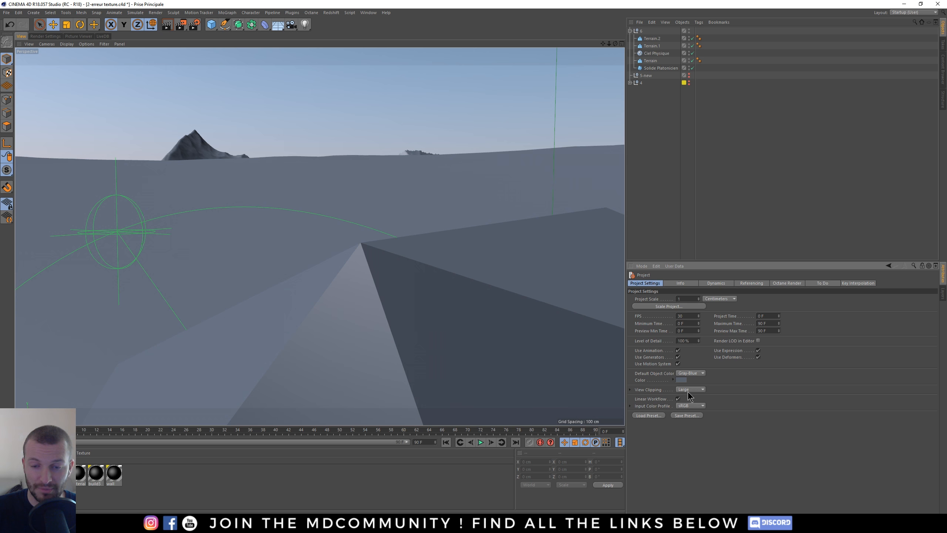
{"action": "mouse_move", "coordinate": [645, 393]}
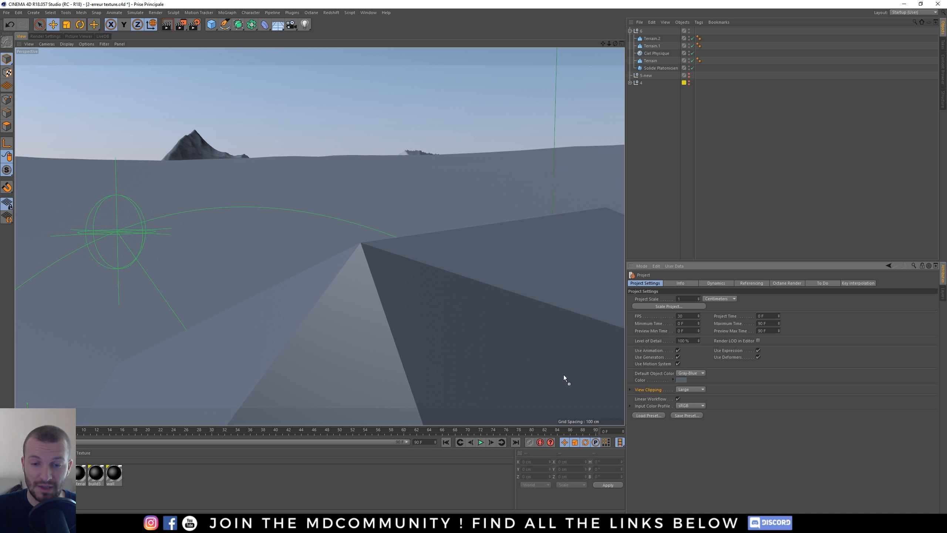
{"action": "mouse_move", "coordinate": [519, 361]}
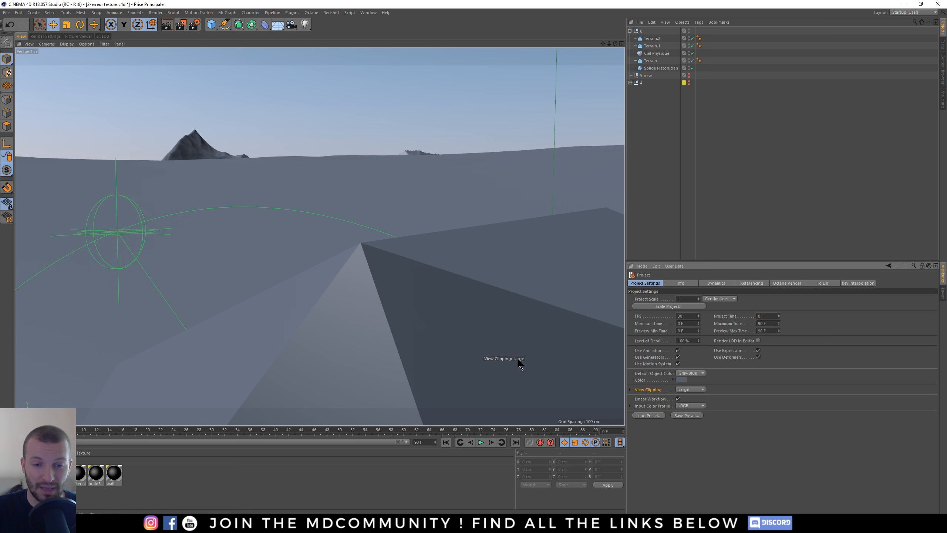
Use the viewport HUD View Clipping control to try Huge and settle on Small
{"action": "left_click", "coordinate": [689, 388]}
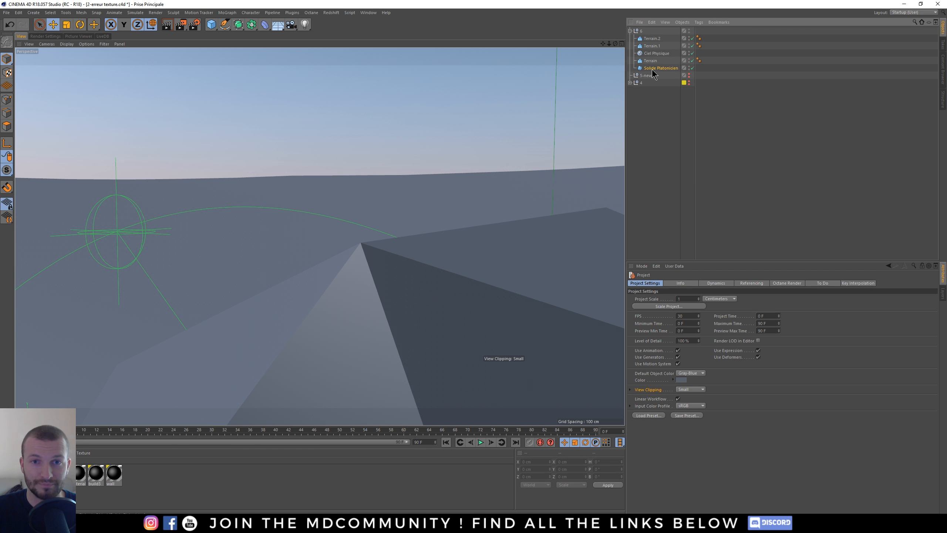
{"action": "left_click", "coordinate": [660, 68]}
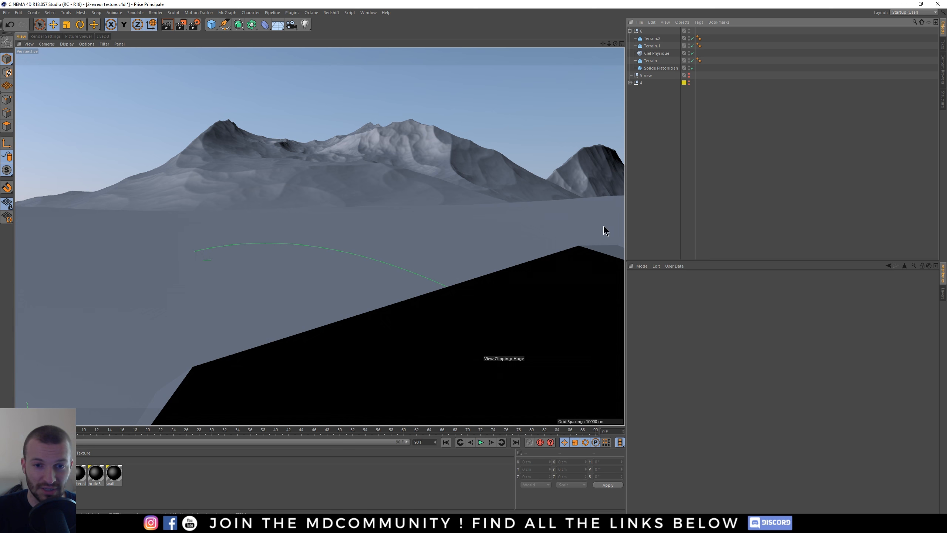
{"action": "left_click", "coordinate": [659, 68]}
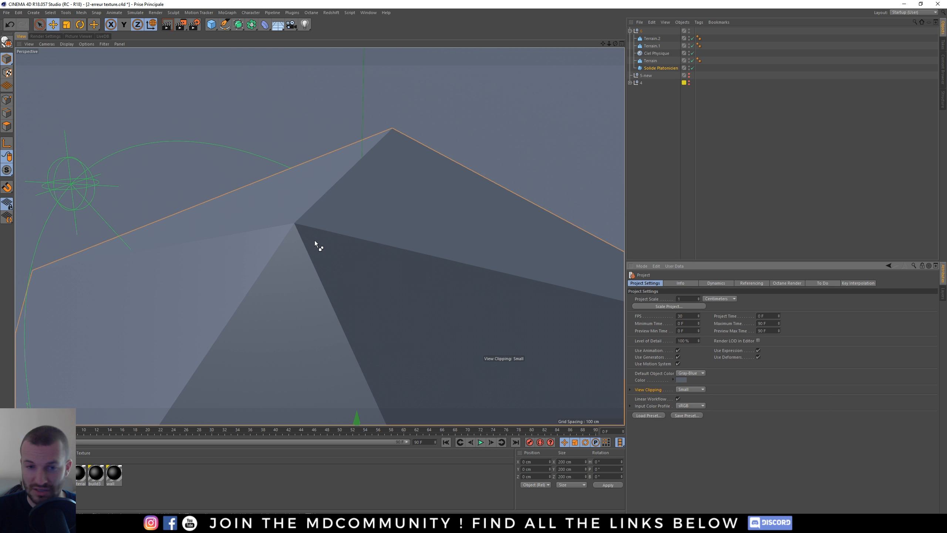
Add the Key Interpolation parameter as a viewport HUD element, left on Spline
{"action": "left_click", "coordinate": [857, 283]}
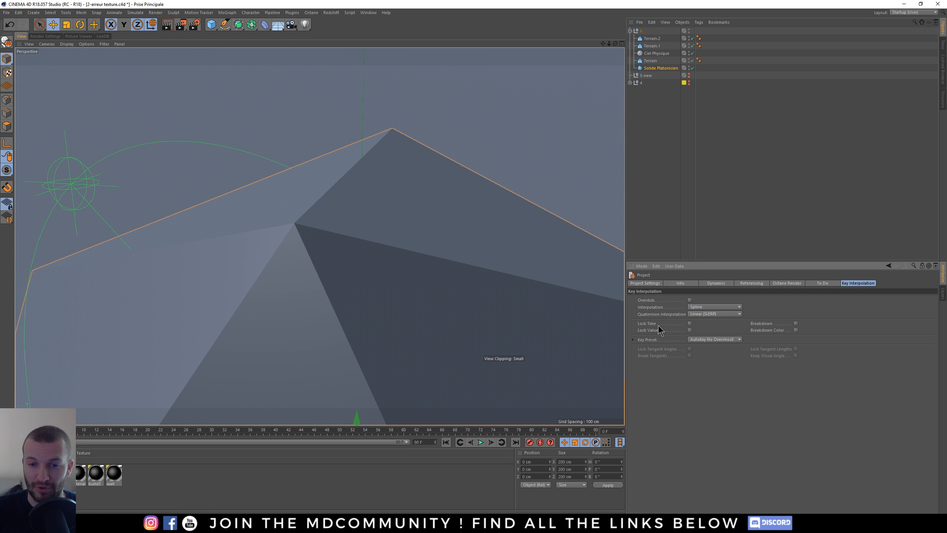
{"action": "mouse_move", "coordinate": [861, 288]}
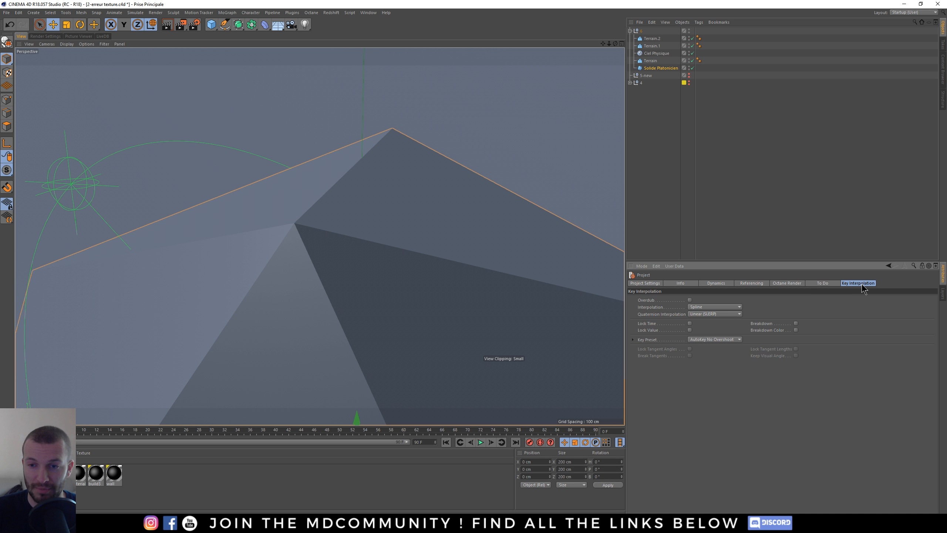
{"action": "mouse_move", "coordinate": [652, 313]}
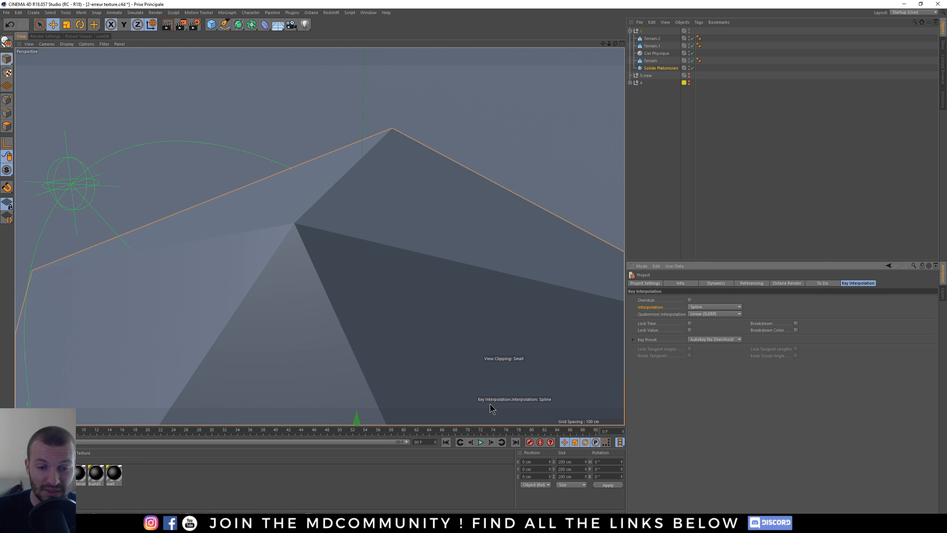
{"action": "mouse_move", "coordinate": [530, 403]}
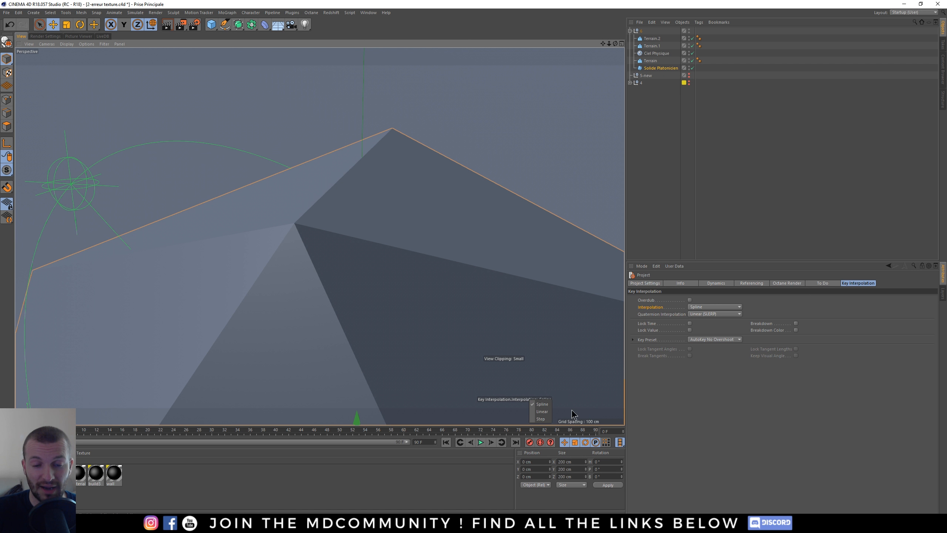
{"action": "left_click", "coordinate": [542, 404]}
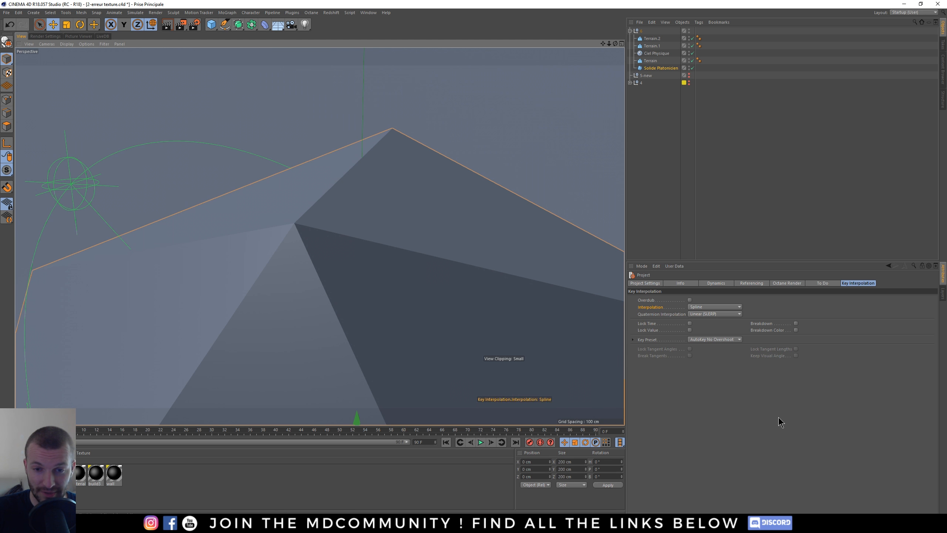
{"action": "mouse_move", "coordinate": [504, 364]}
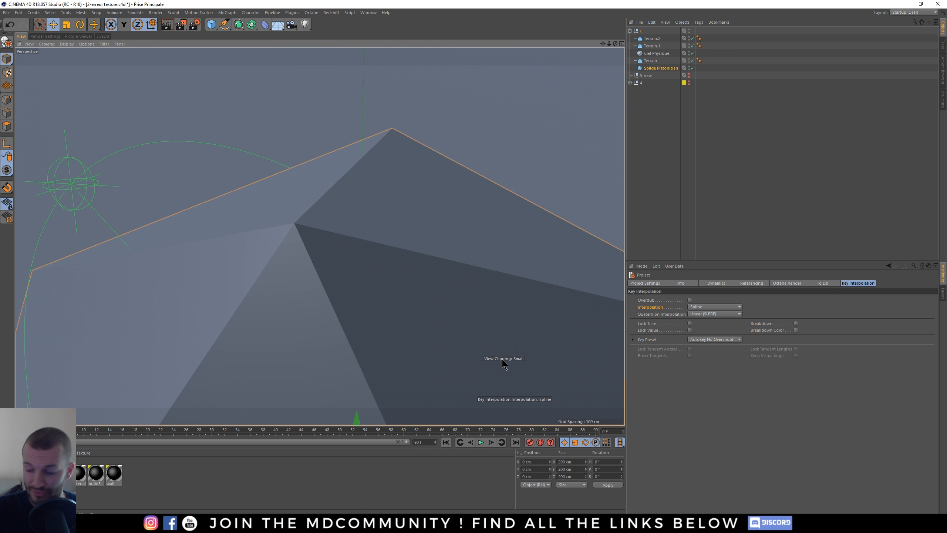
{"action": "right_click", "coordinate": [503, 362]}
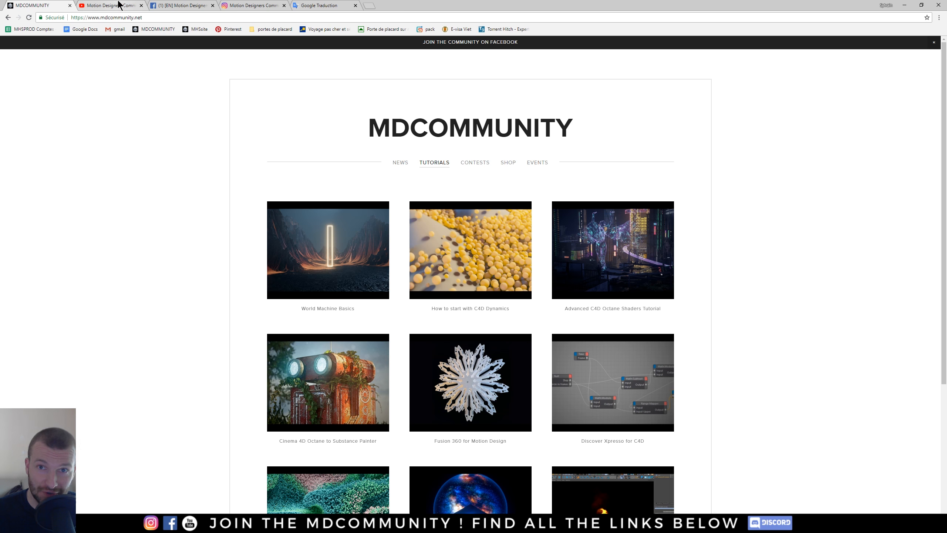
Show the Motion Designers Community YouTube channel, then its [EN] Facebook group in Chrome
{"action": "left_click", "coordinate": [111, 5]}
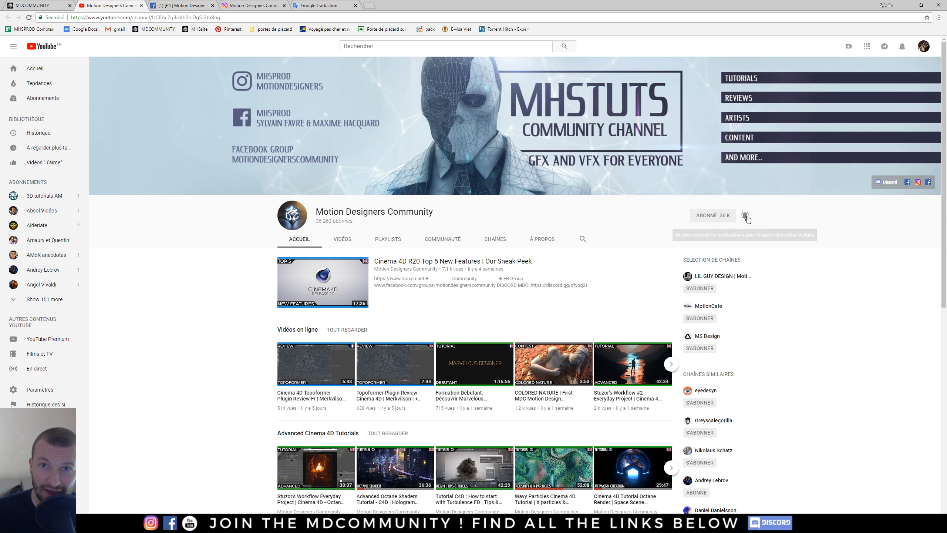
{"action": "left_click", "coordinate": [175, 6]}
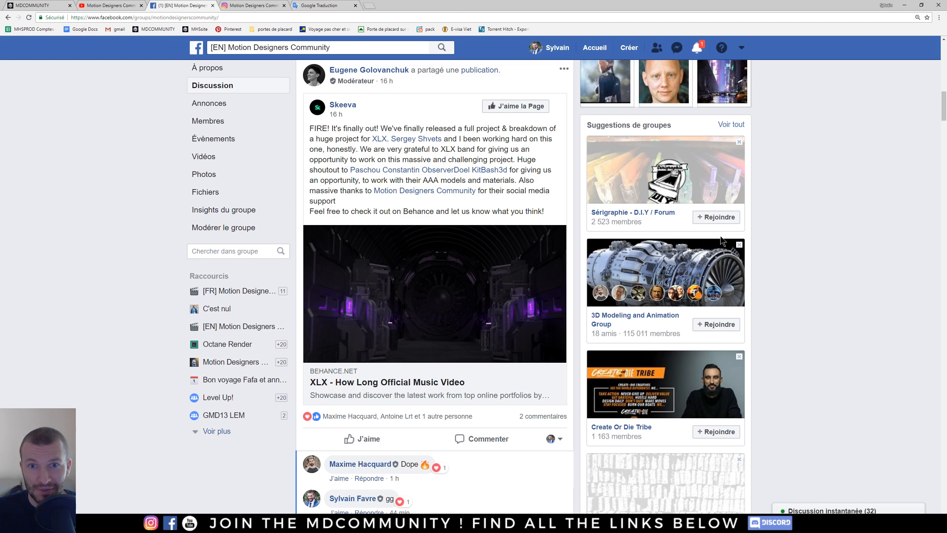
{"action": "mouse_move", "coordinate": [832, 214]}
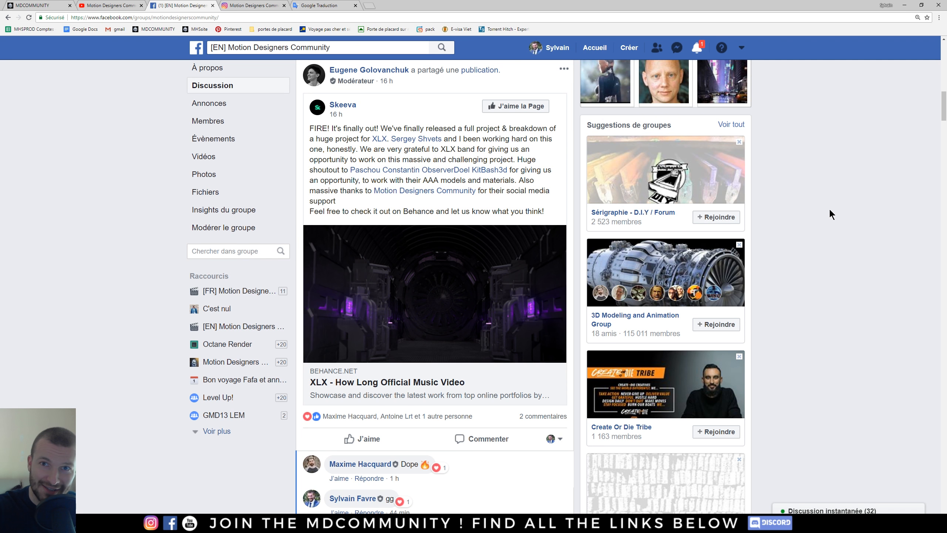